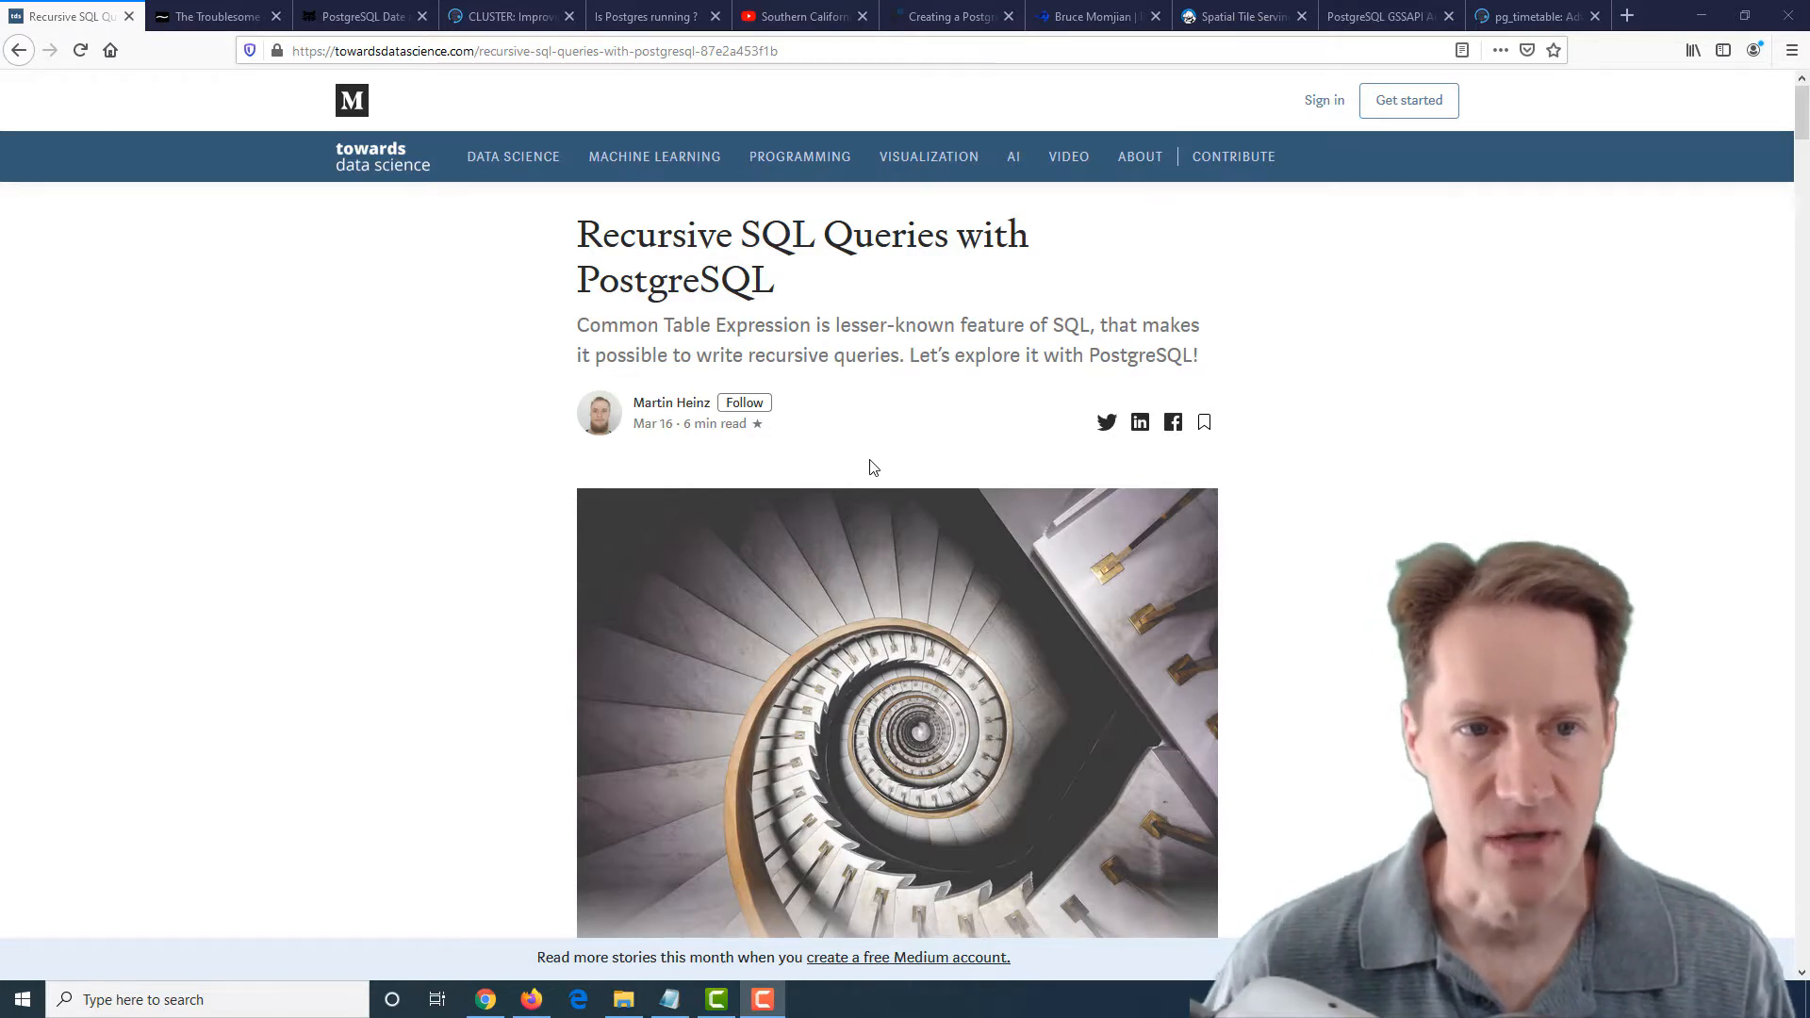
mouse_move(381, 157)
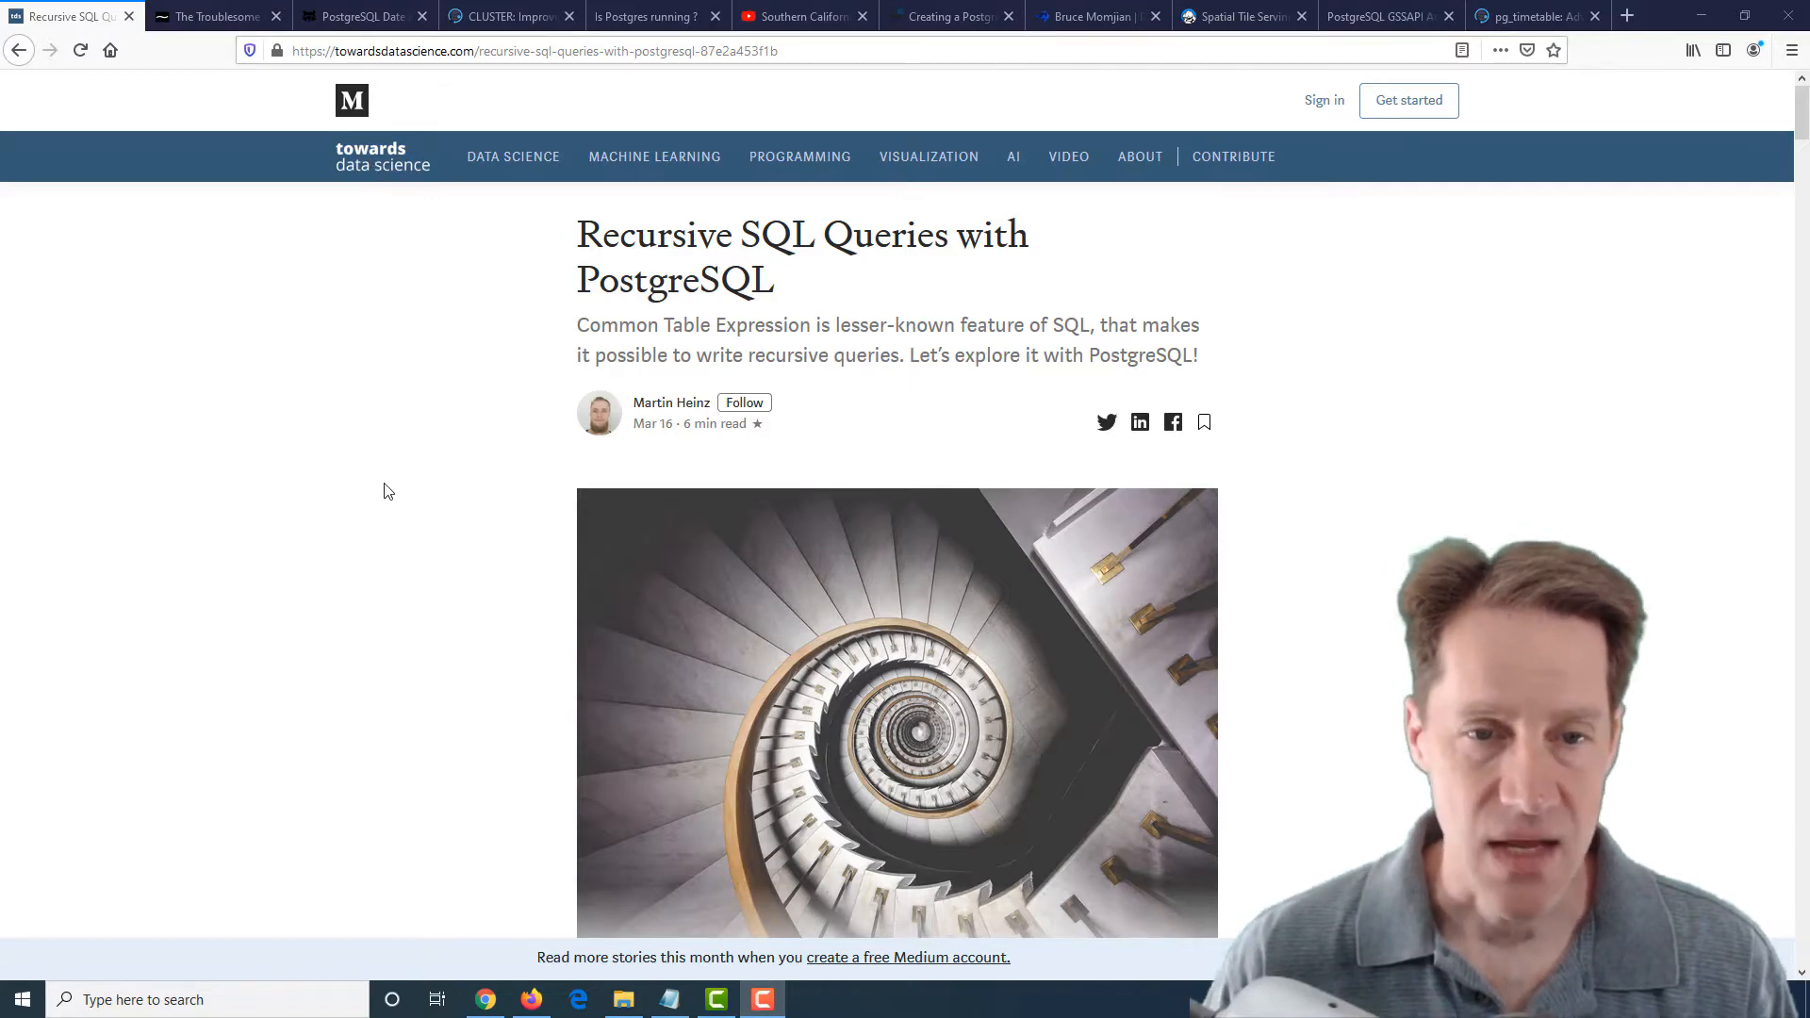
Read down the Recursive SQL Queries article from its introduction to the 'Why Recursive Queries?' use-case list
scroll(down, 3)
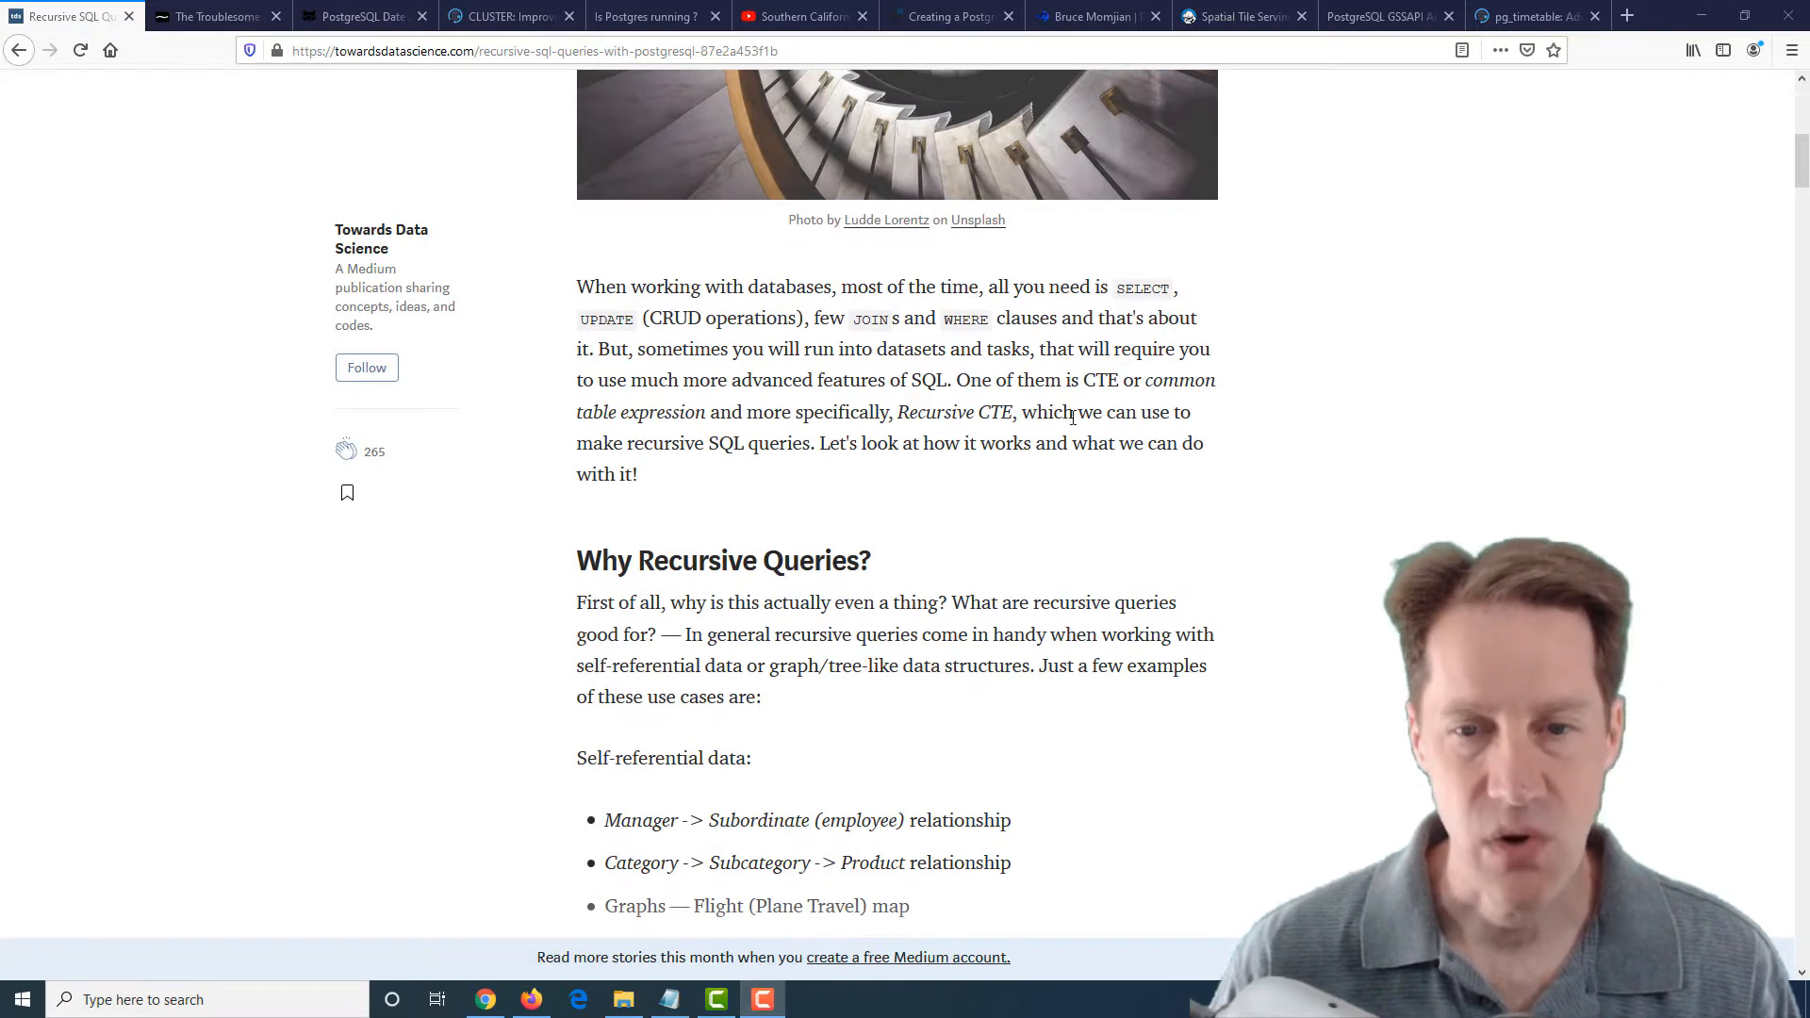
scroll(down, 3)
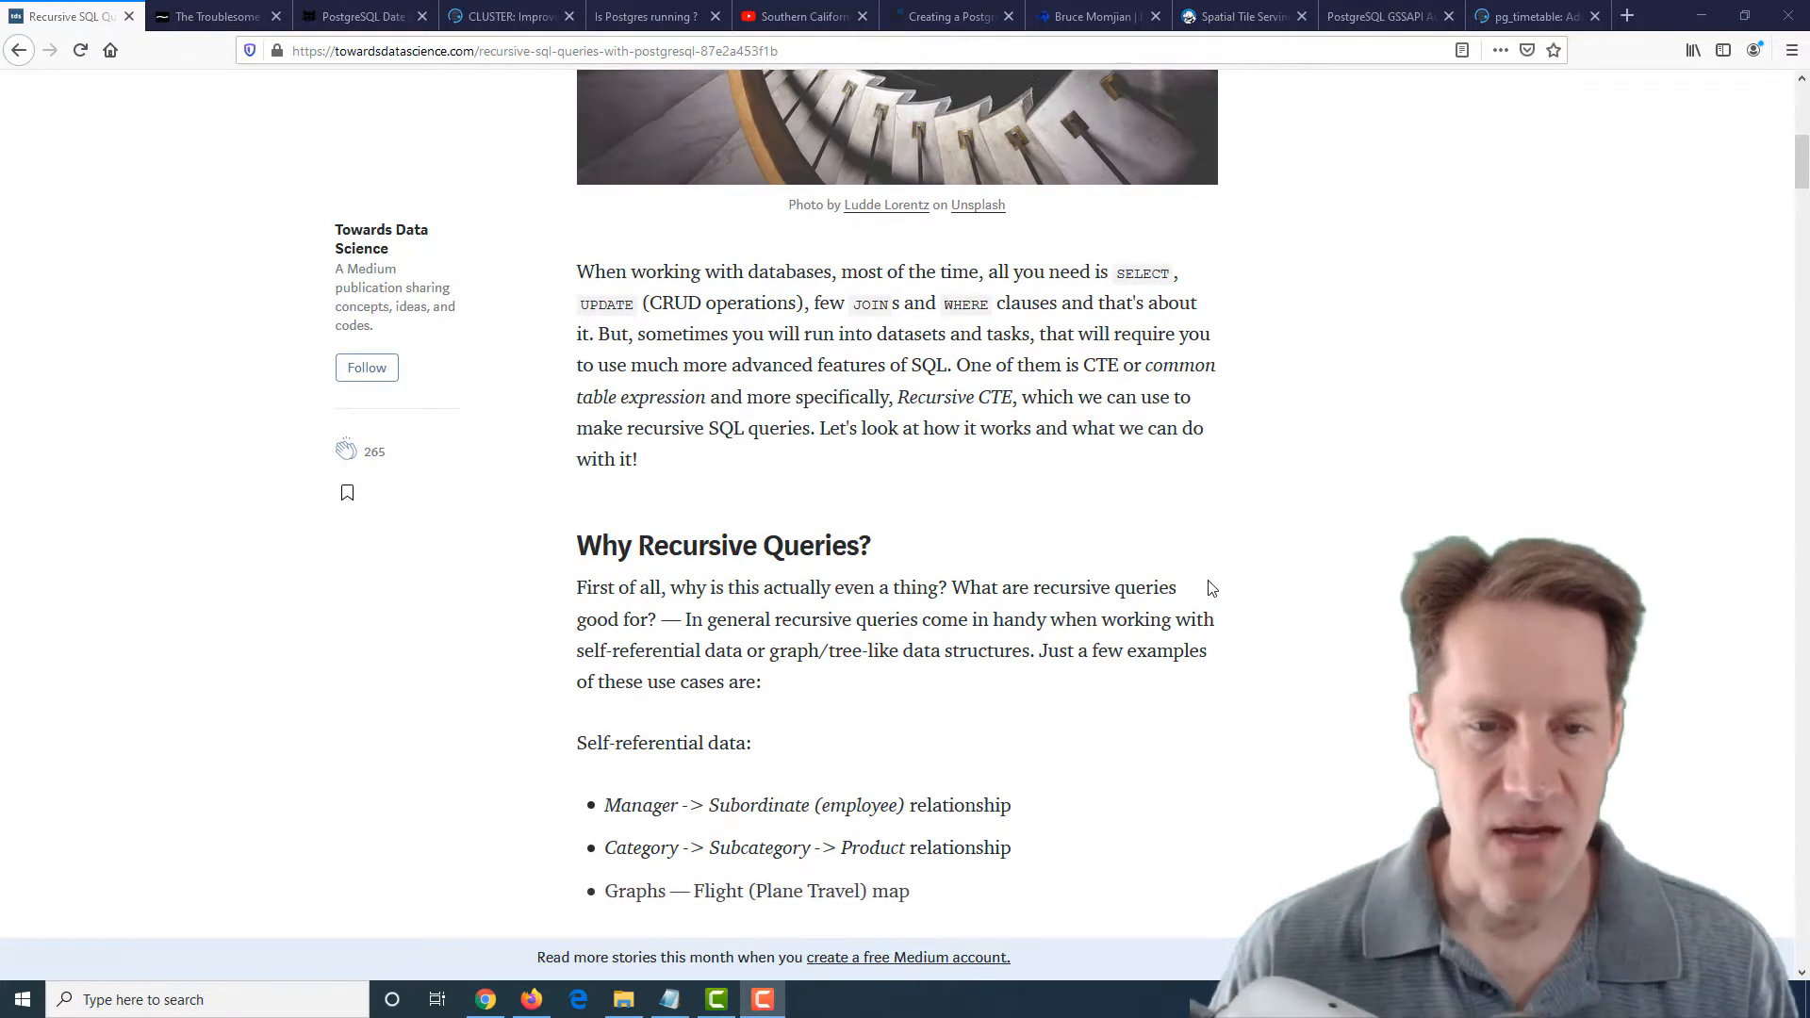
scroll(down, 3)
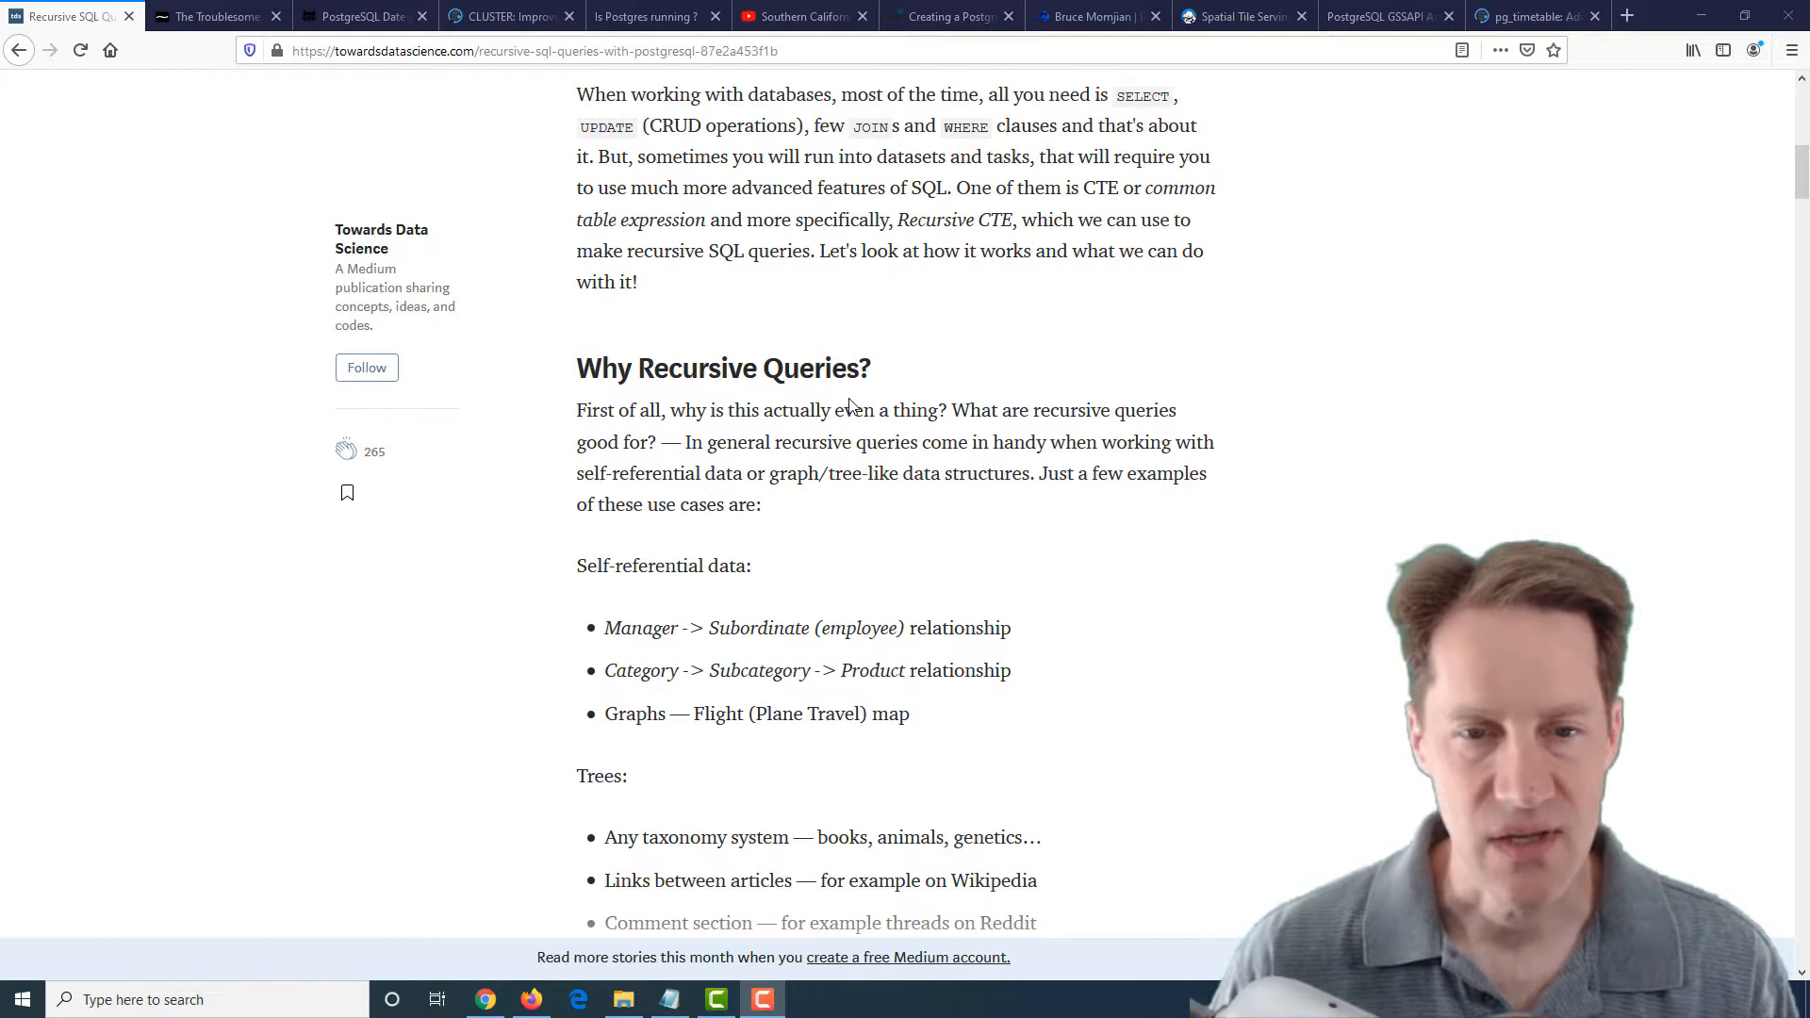
scroll(down, 3)
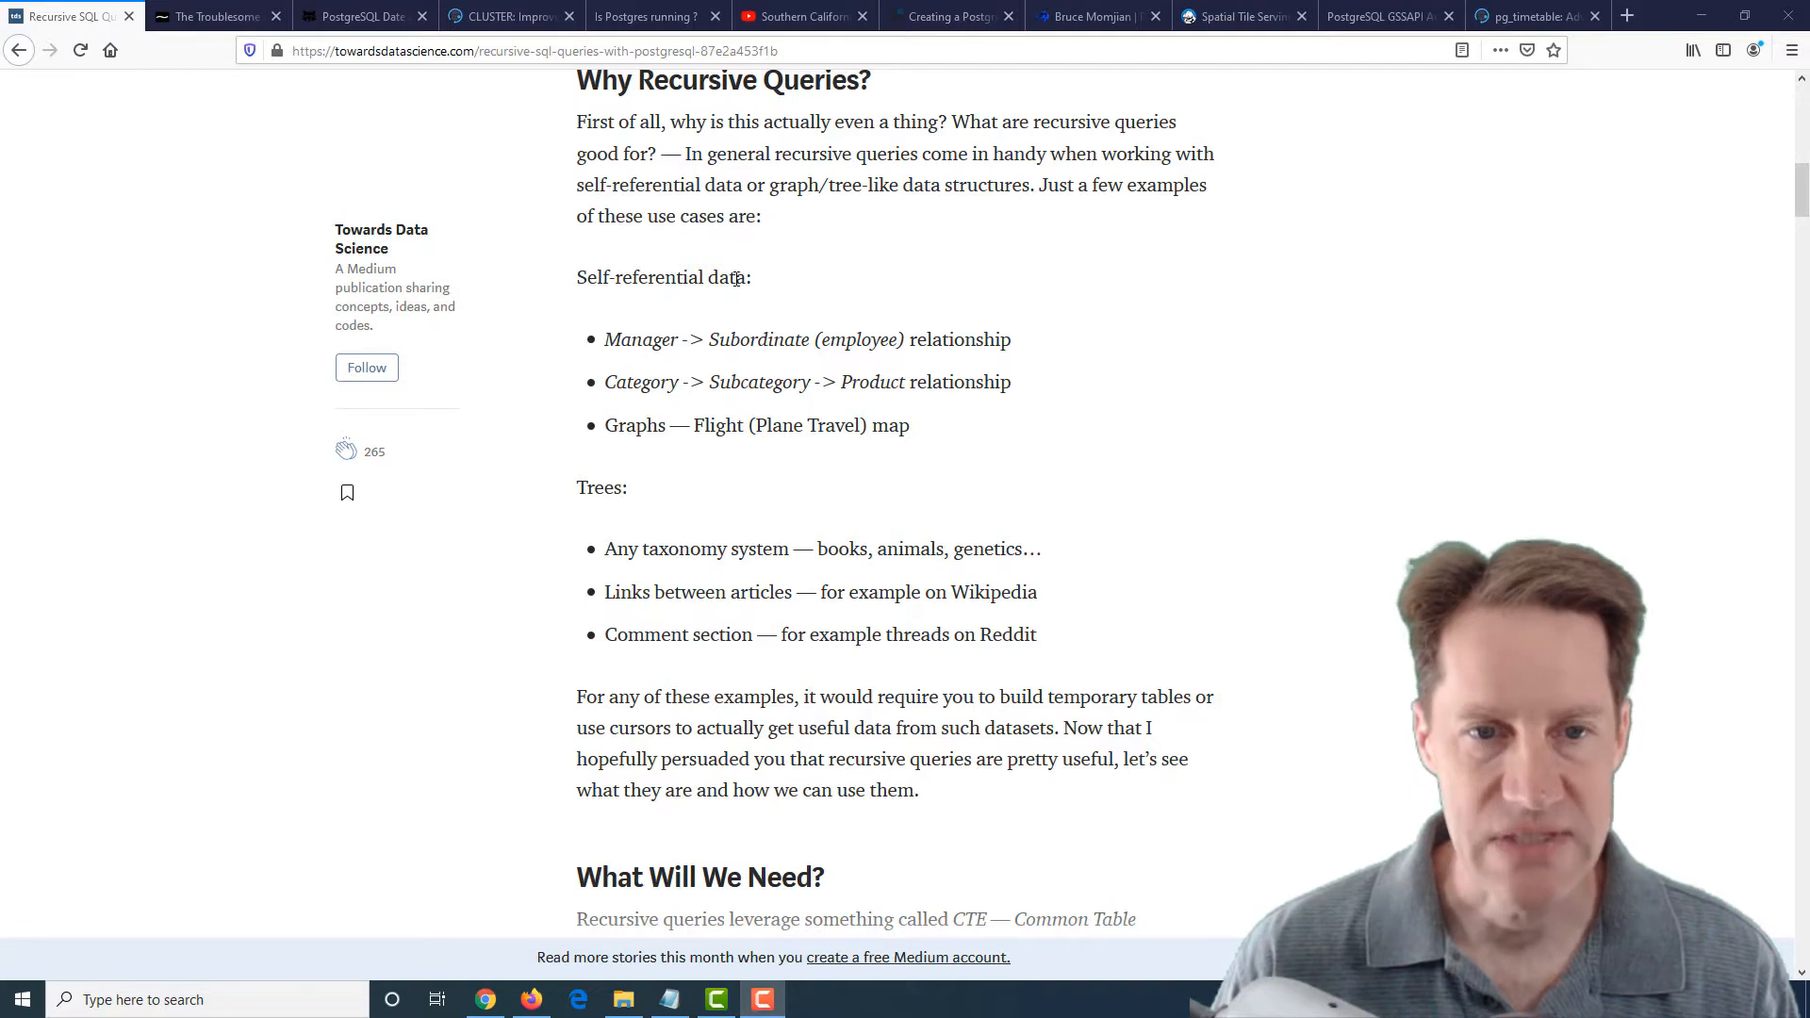
mouse_move(826, 313)
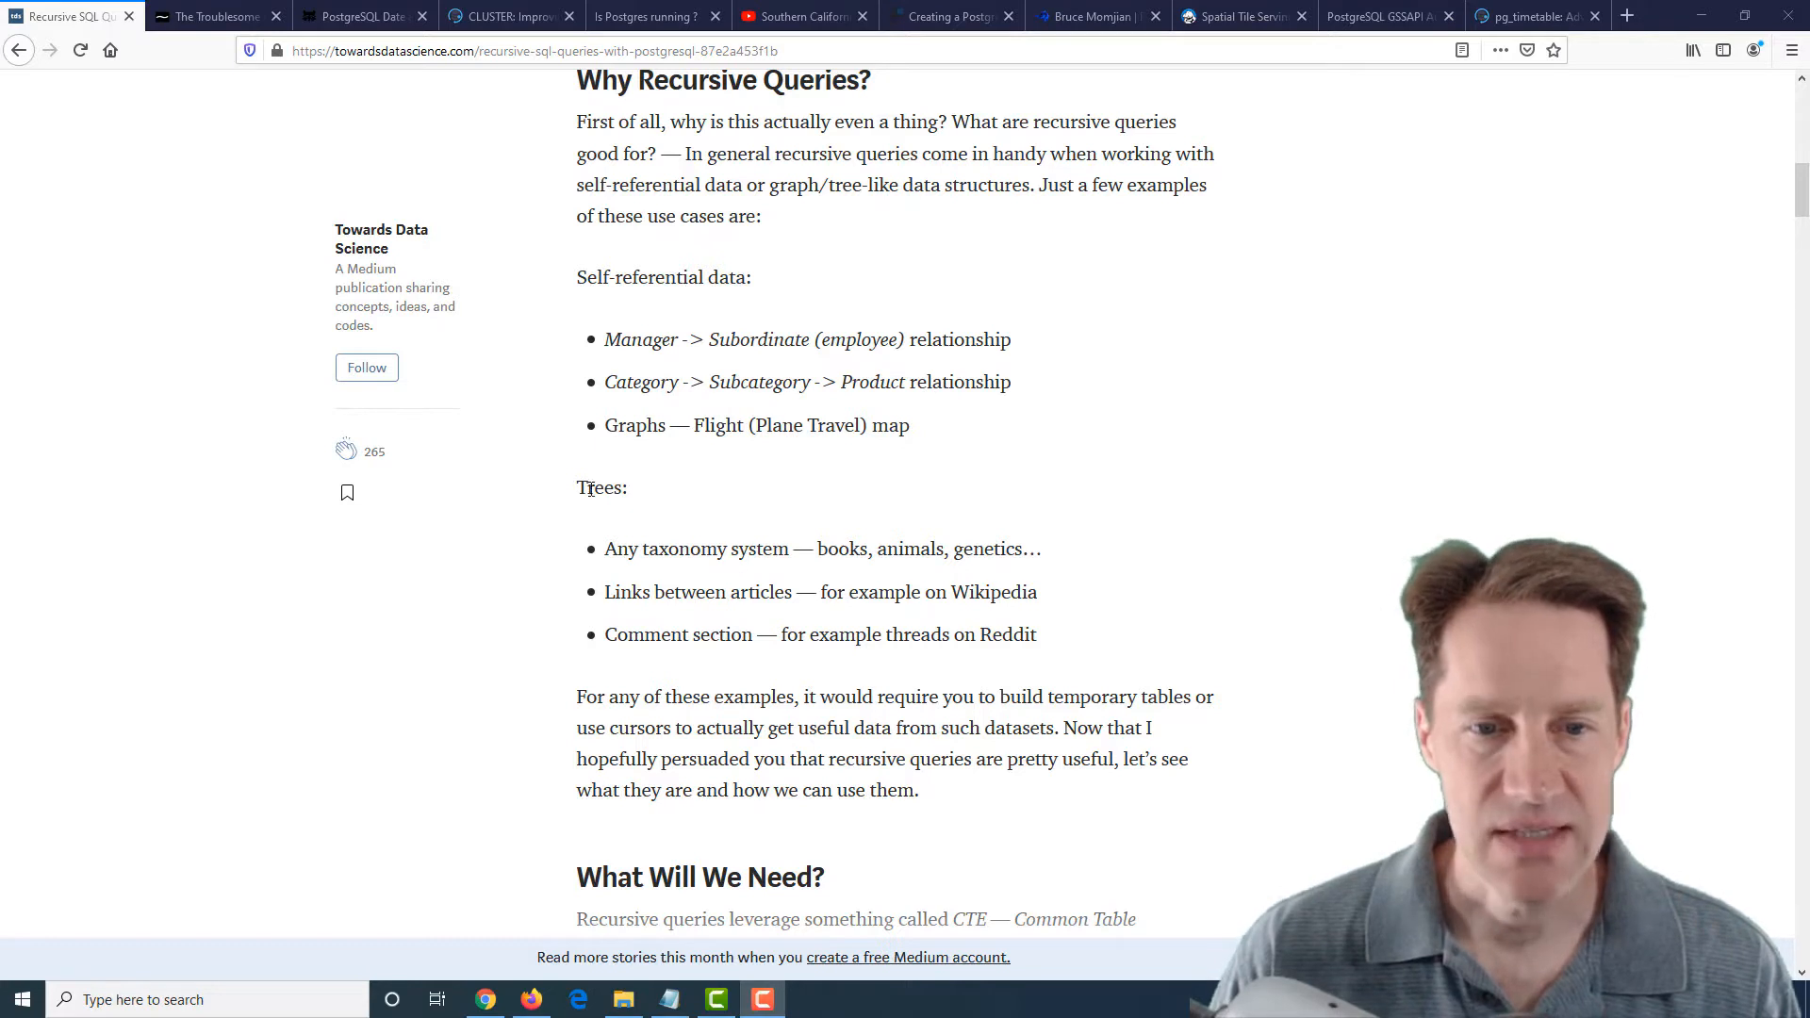
mouse_move(711, 532)
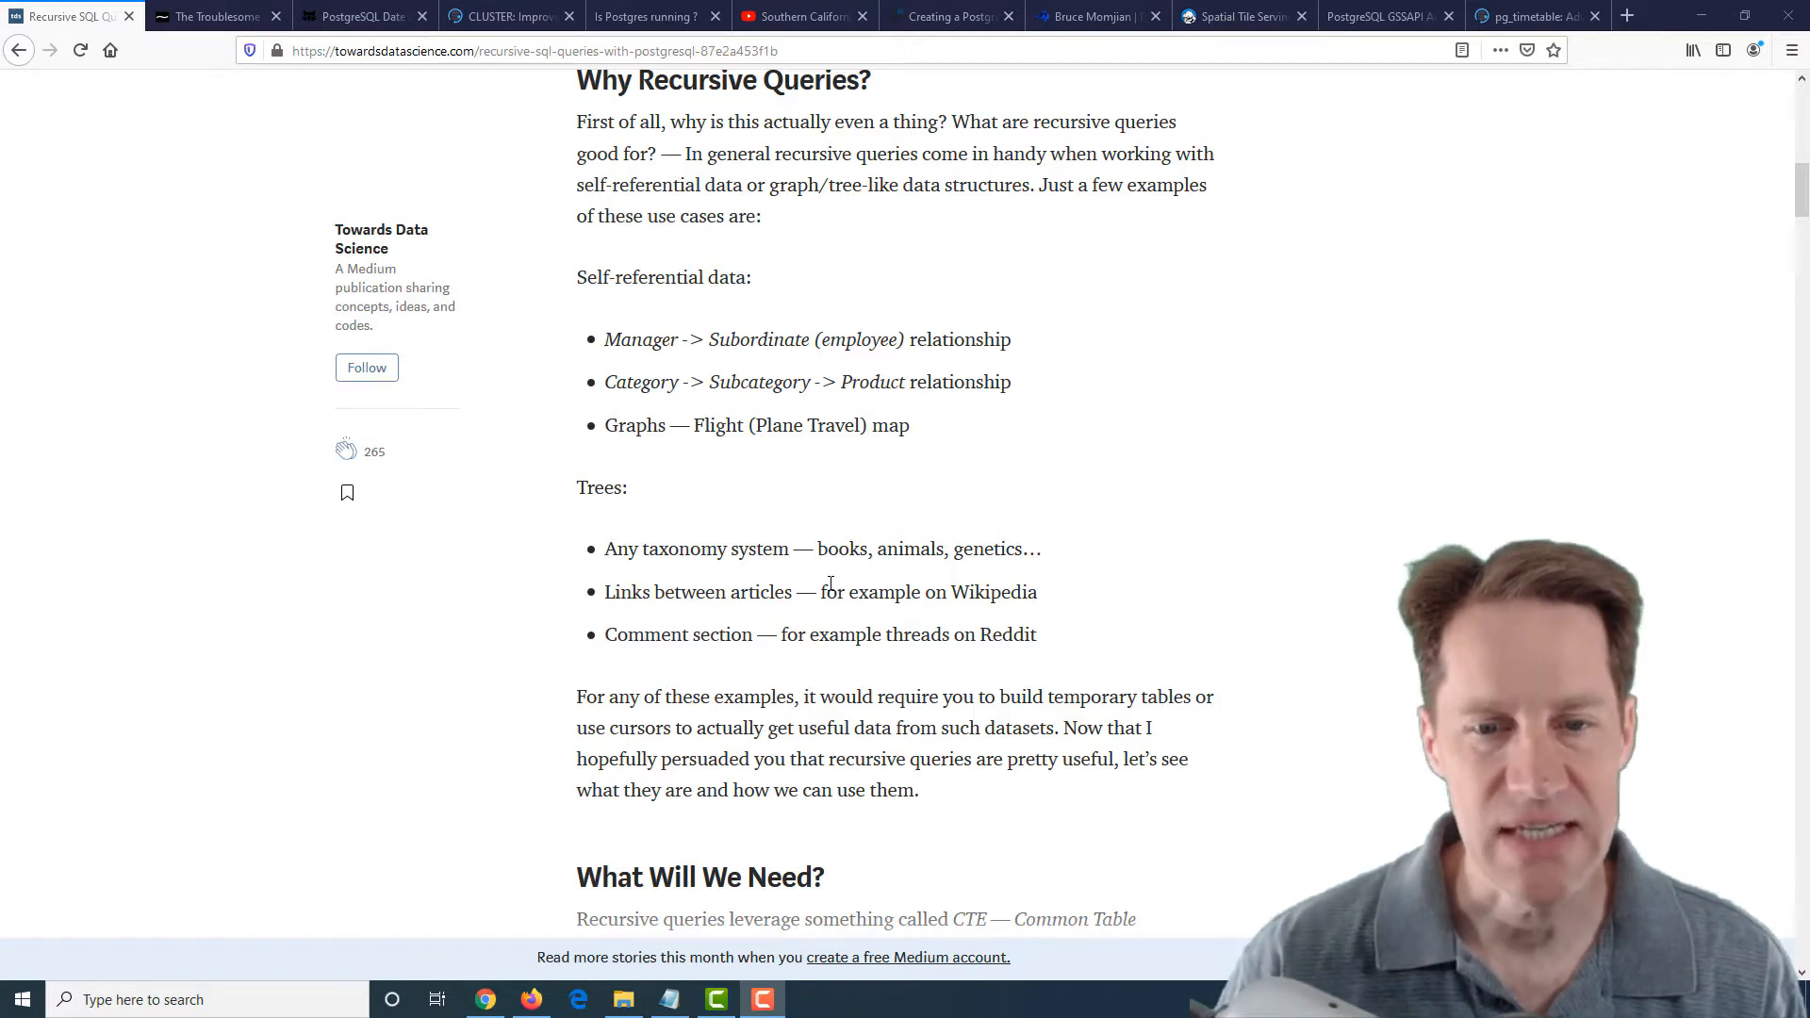
Read through 'What Will We Need?' to the employees table script and select the John CEO sample row
scroll(down, 3)
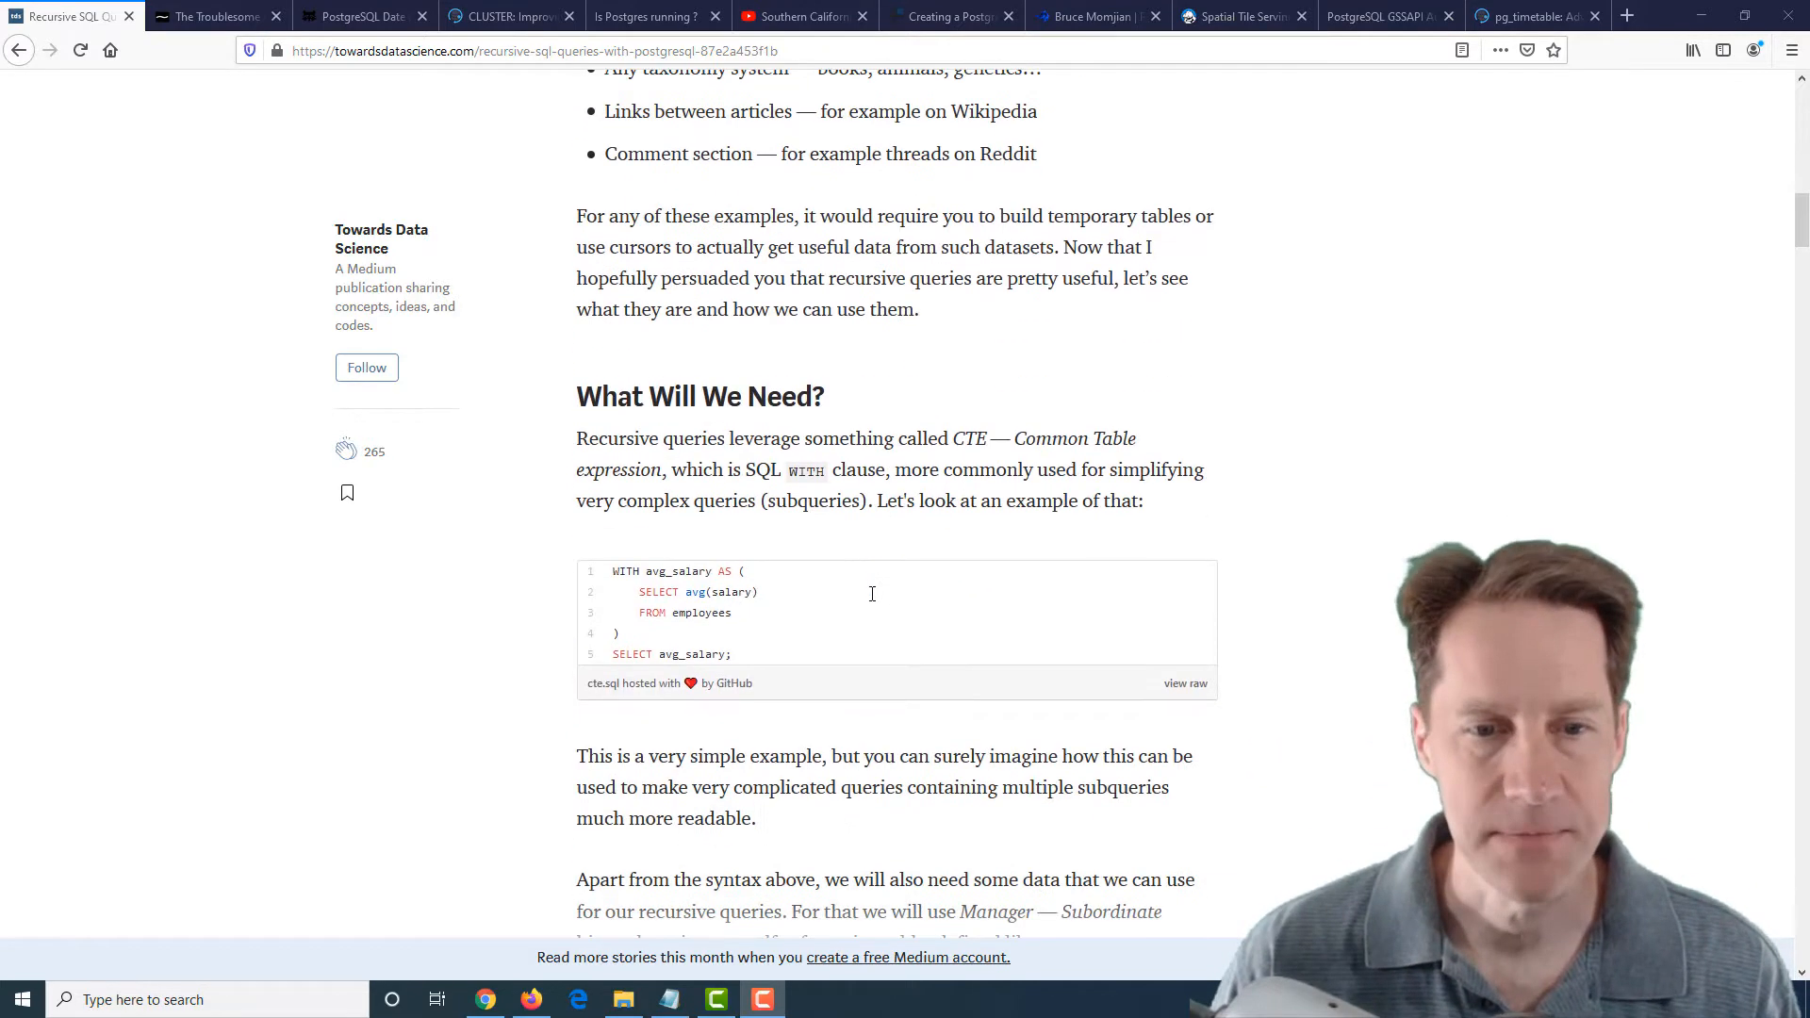
scroll(down, 3)
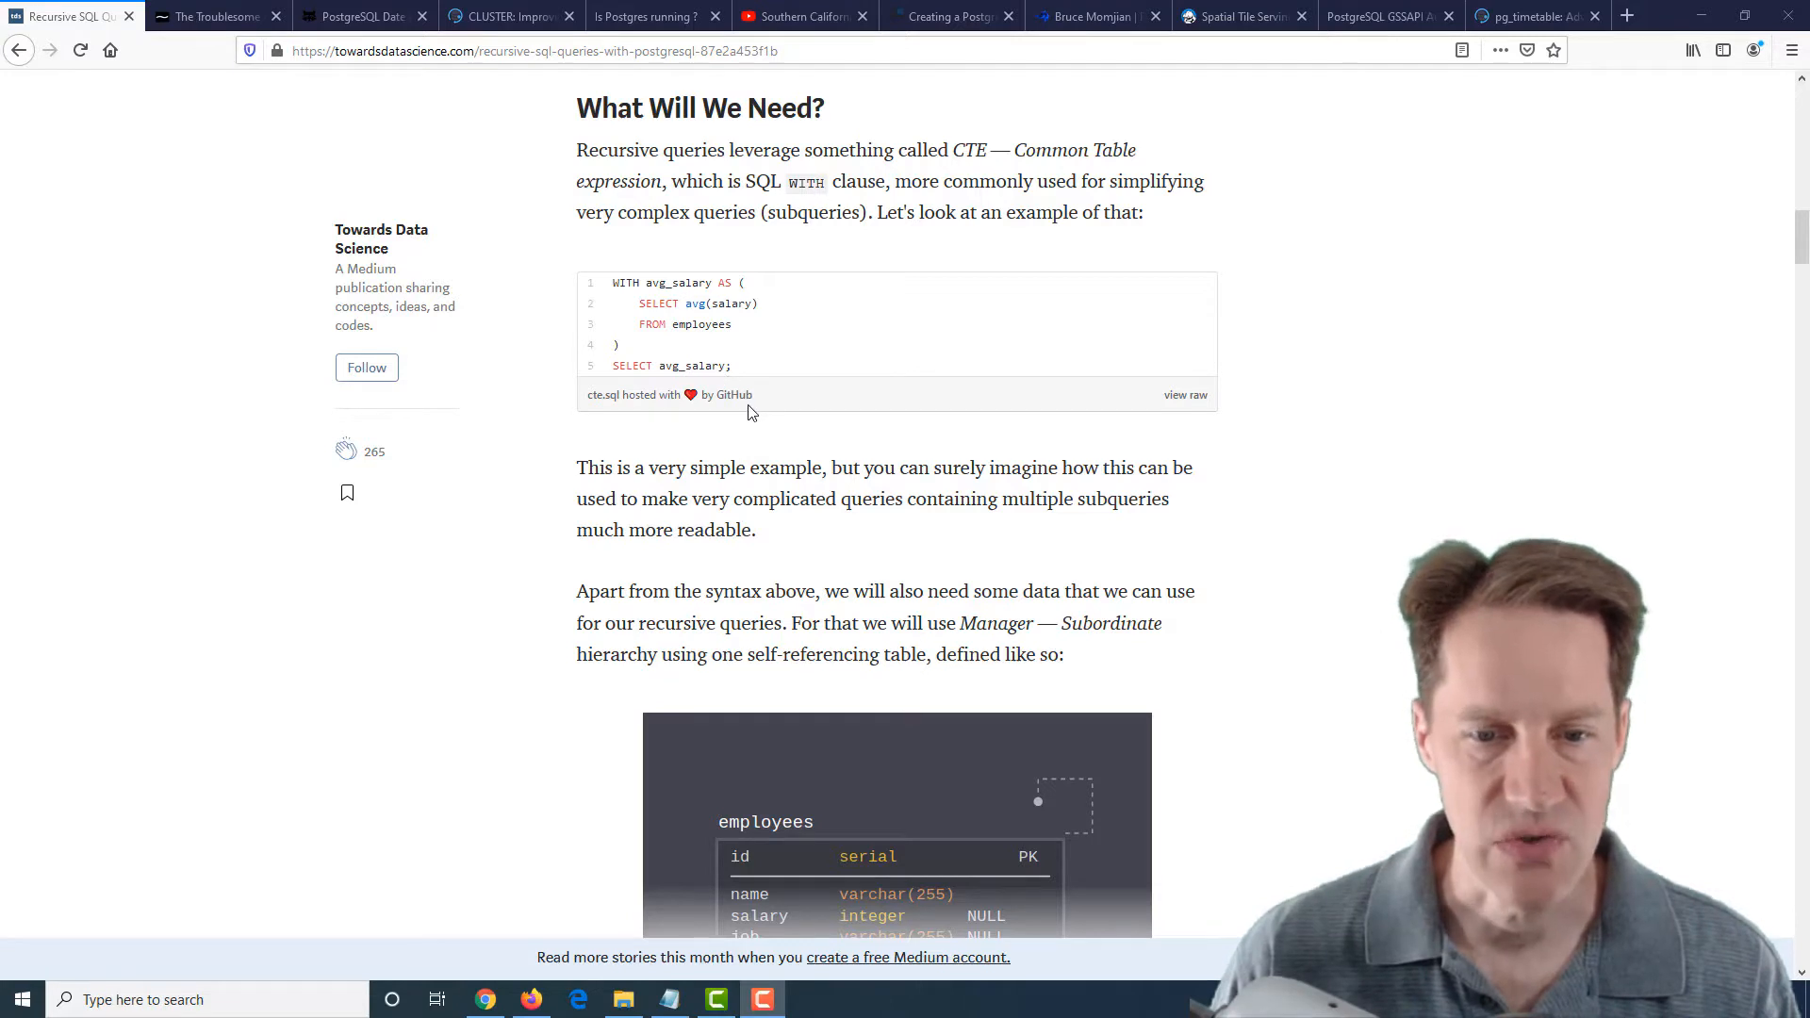
scroll(down, 3)
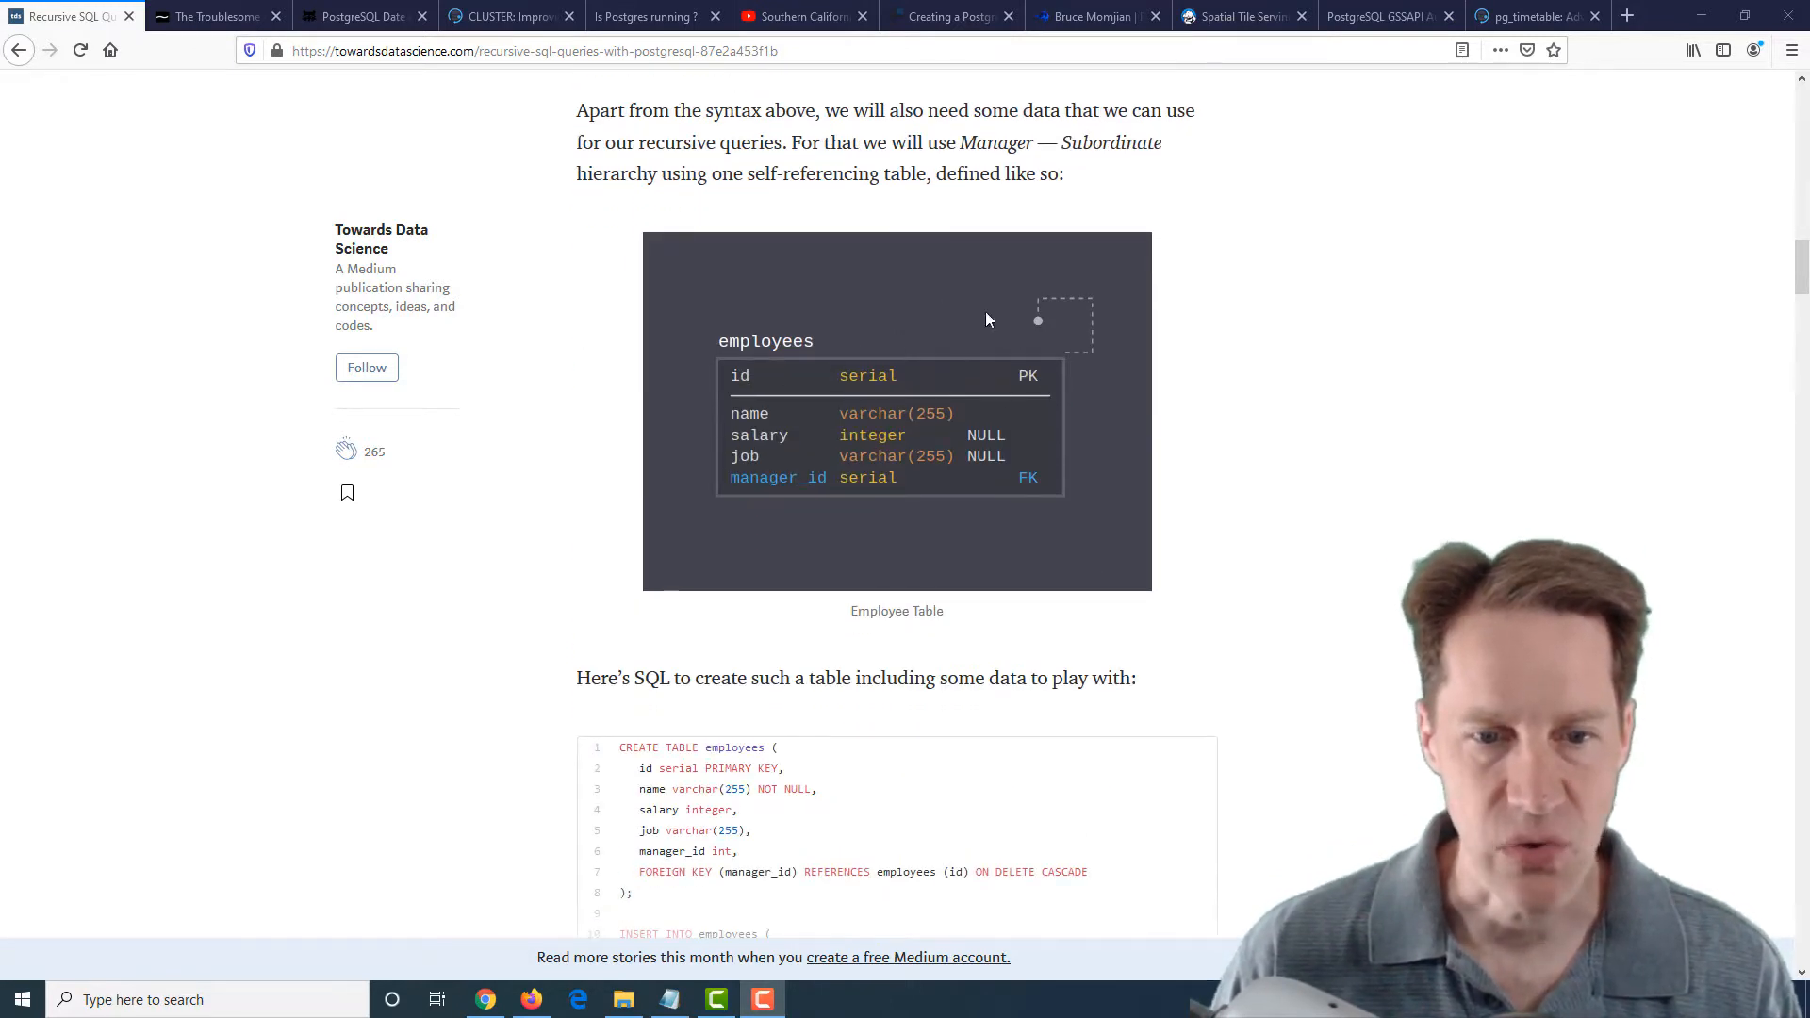
scroll(down, 3)
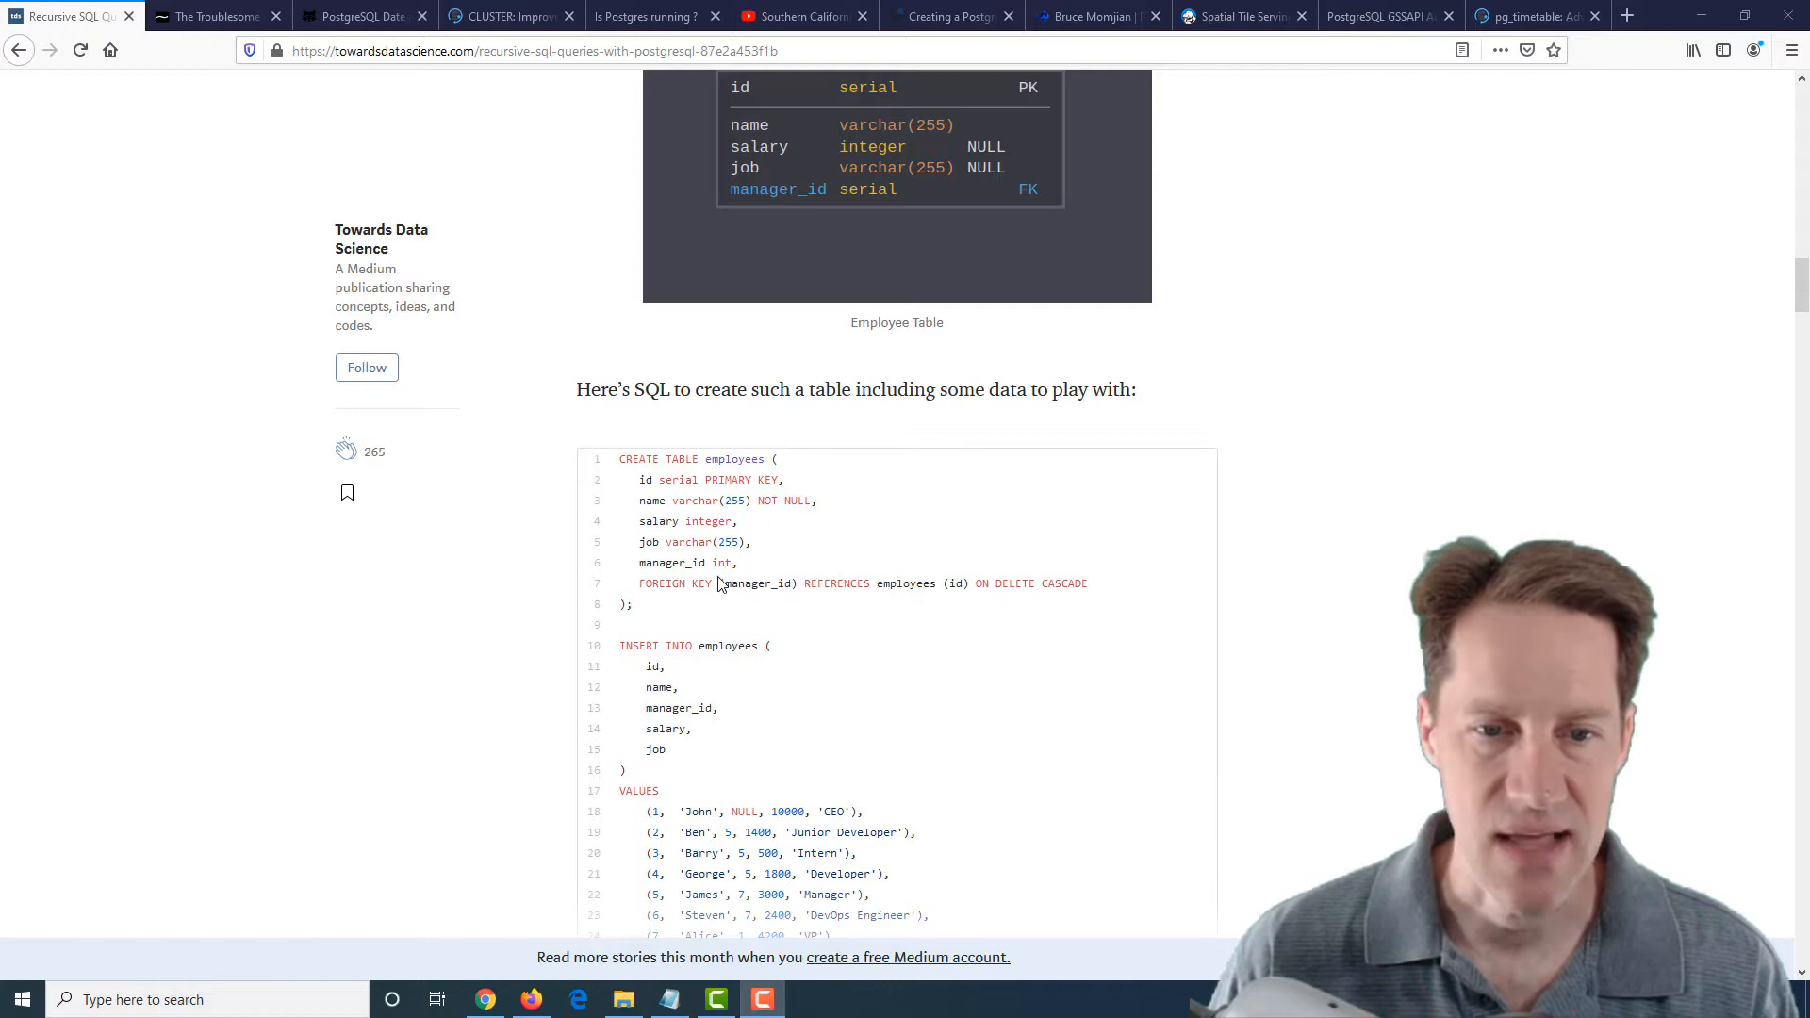
scroll(down, 3)
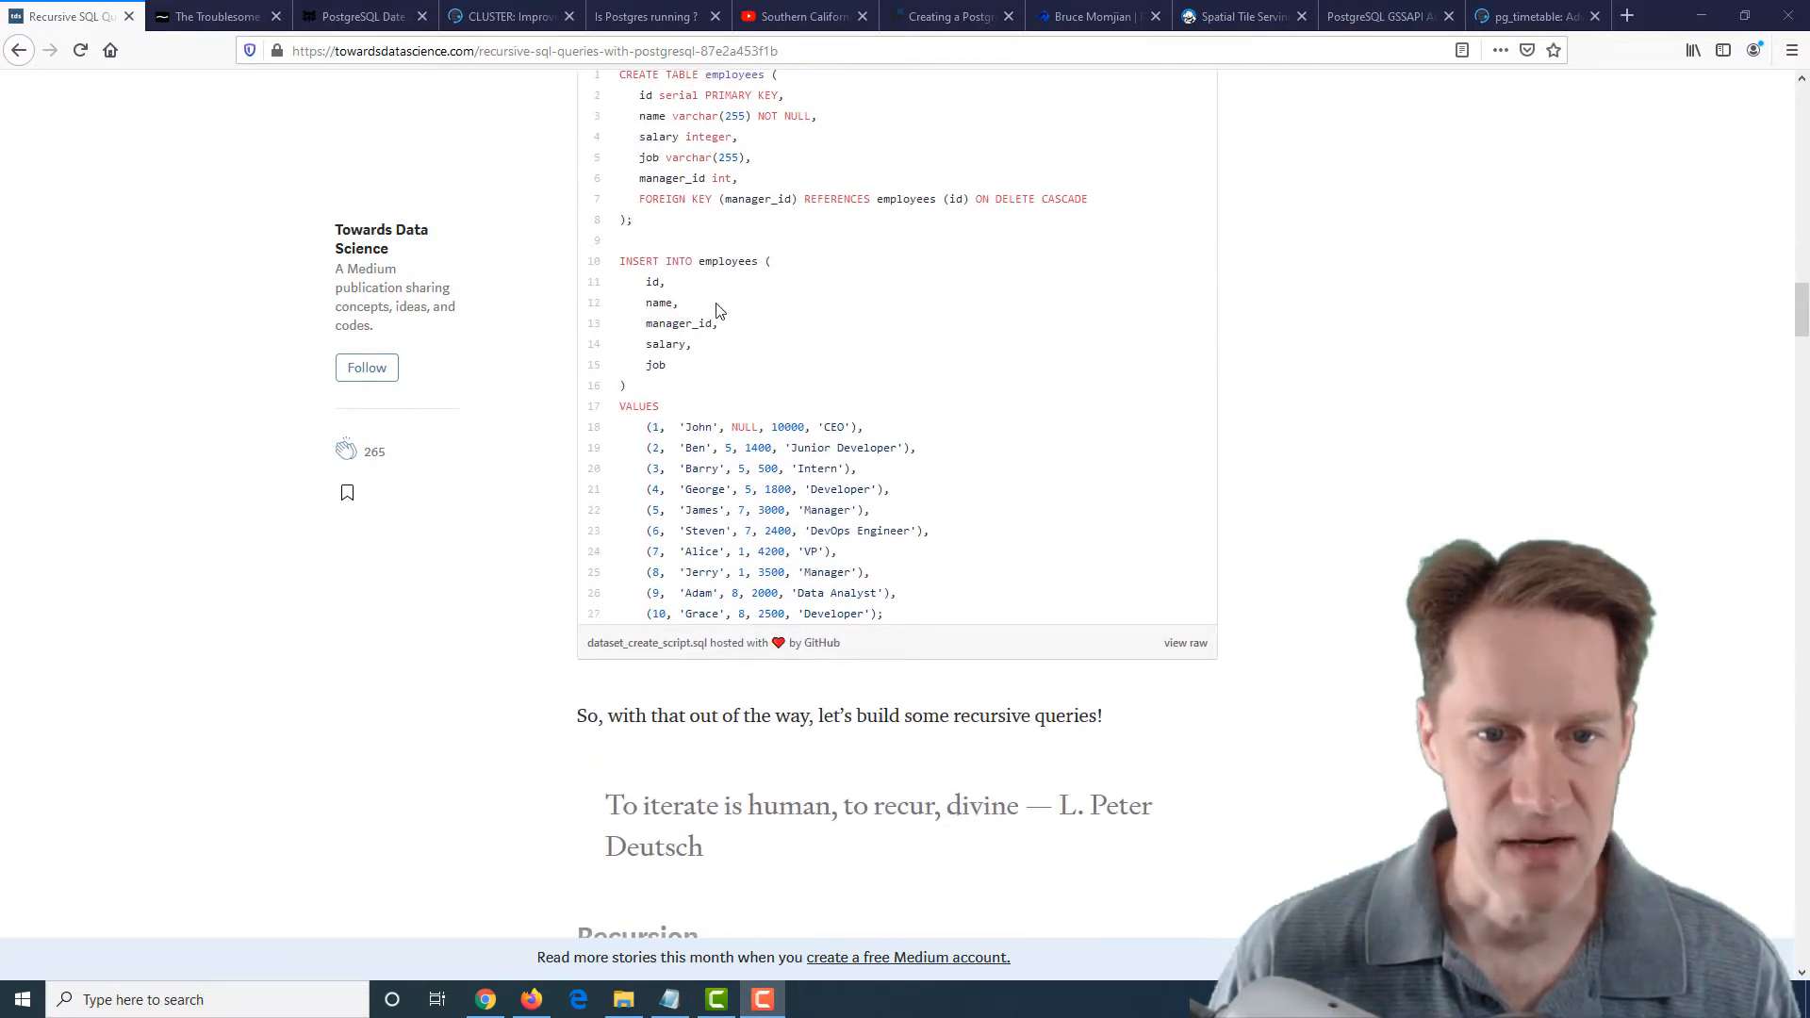
drag(765, 427, 862, 427)
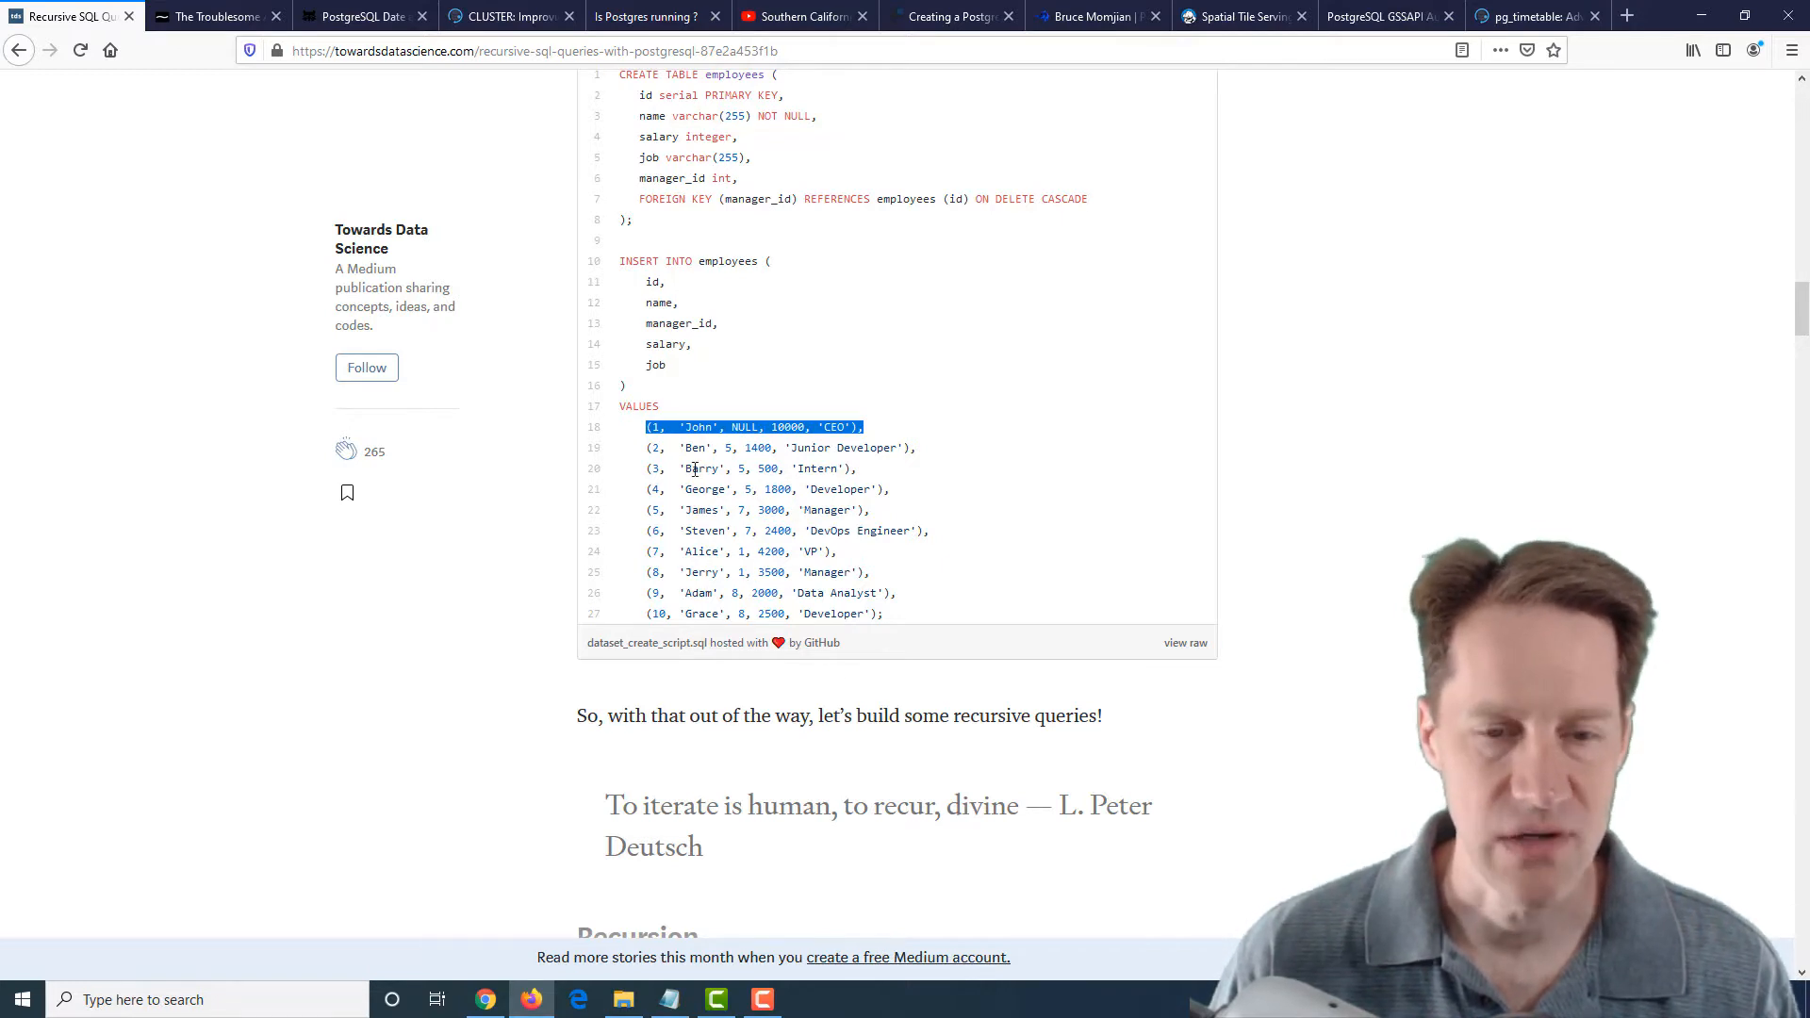
Read into 'Real World Examples' and select the manager tree query's non-recursive base case
scroll(down, 3)
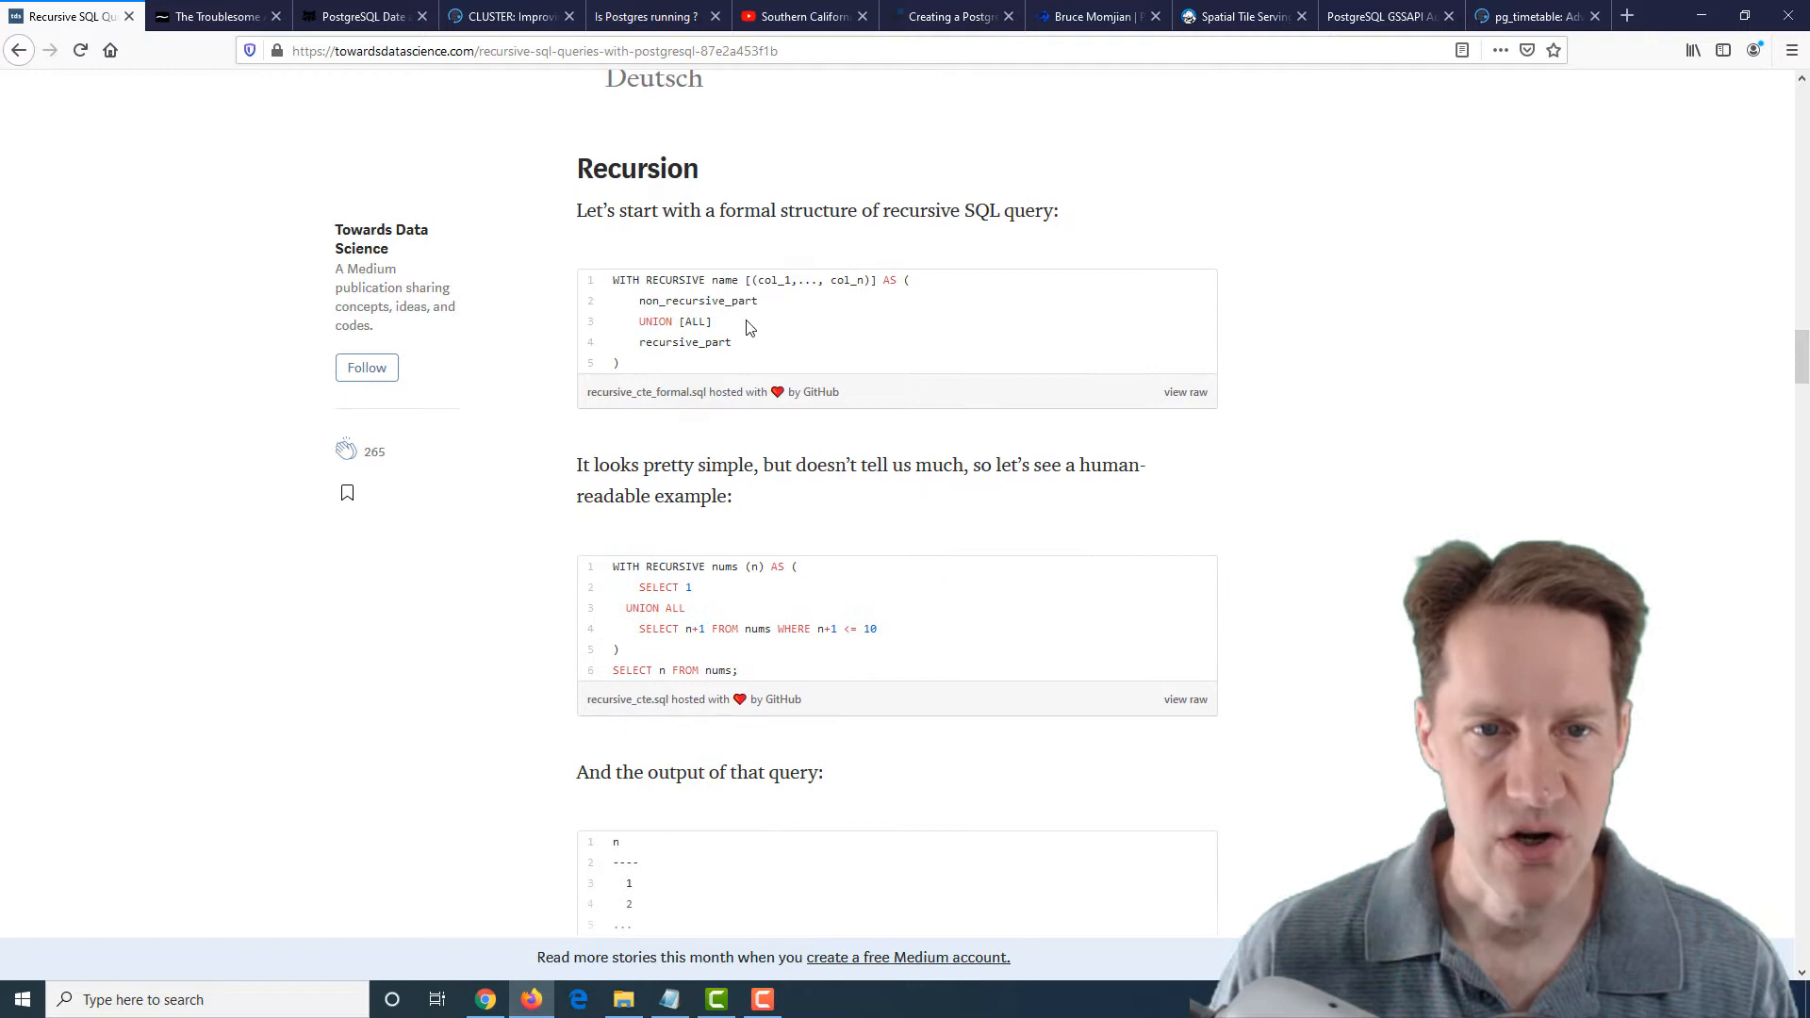
mouse_move(696, 320)
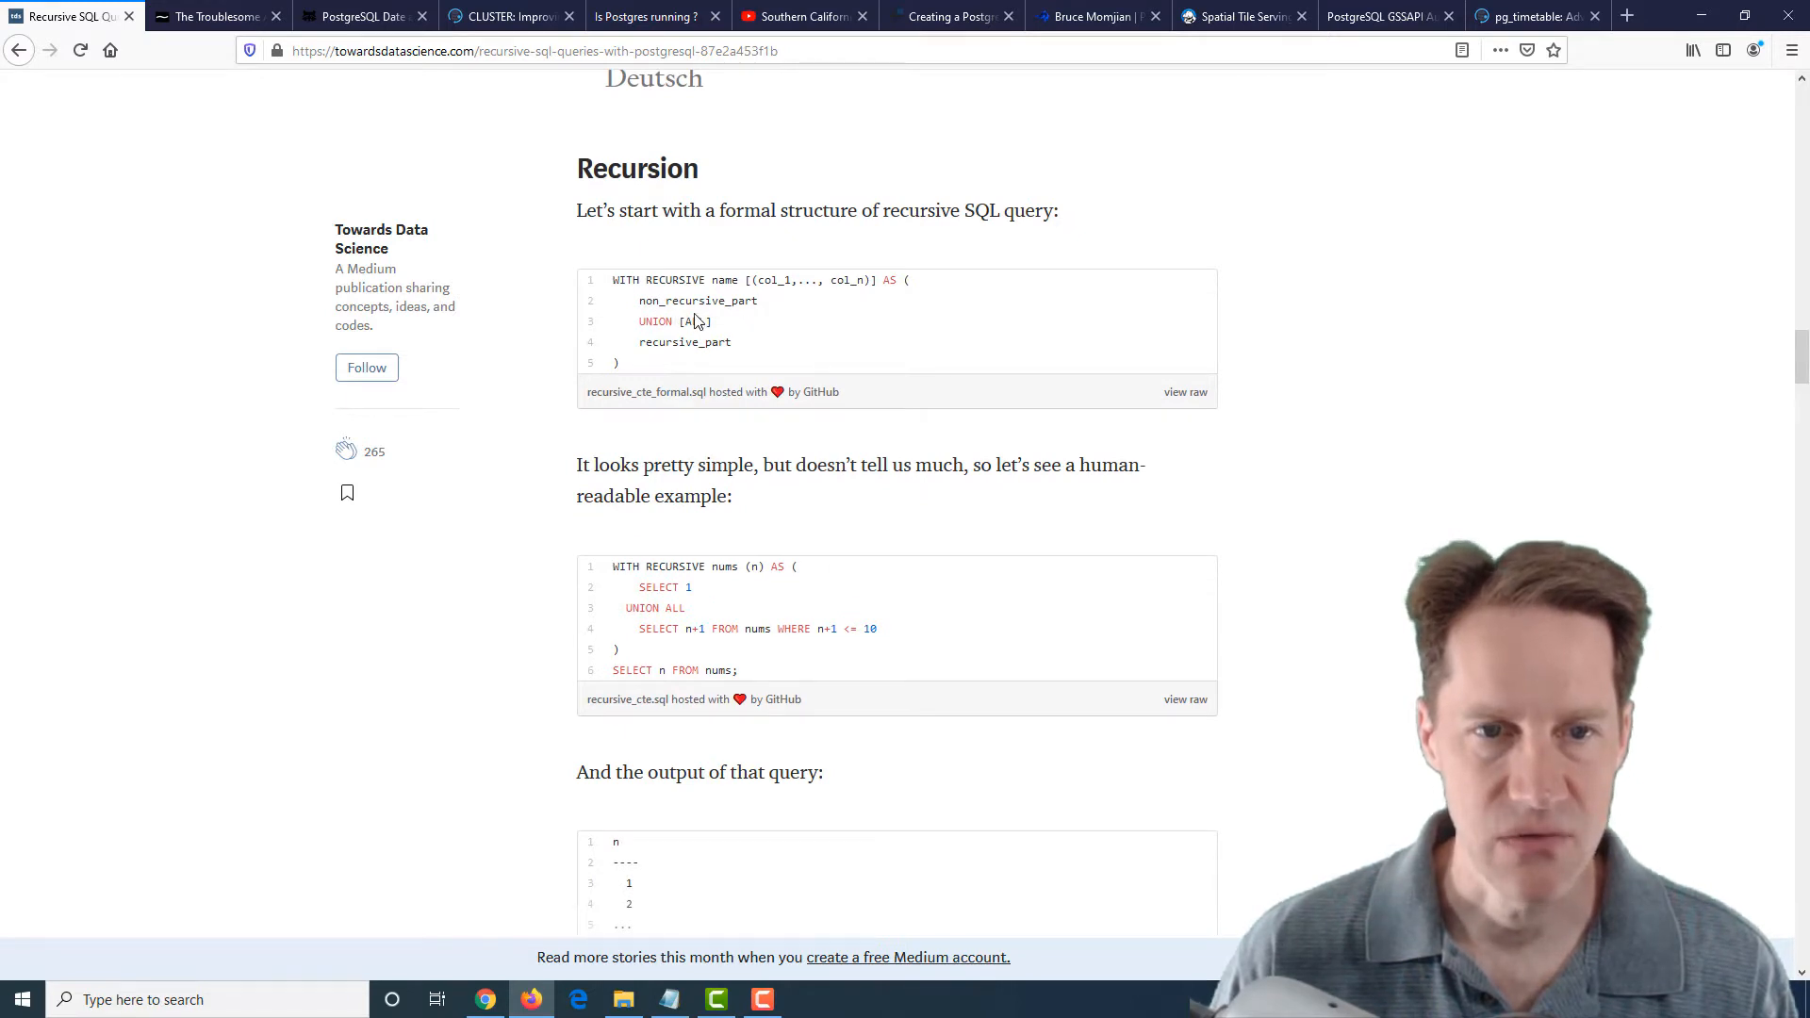
scroll(down, 3)
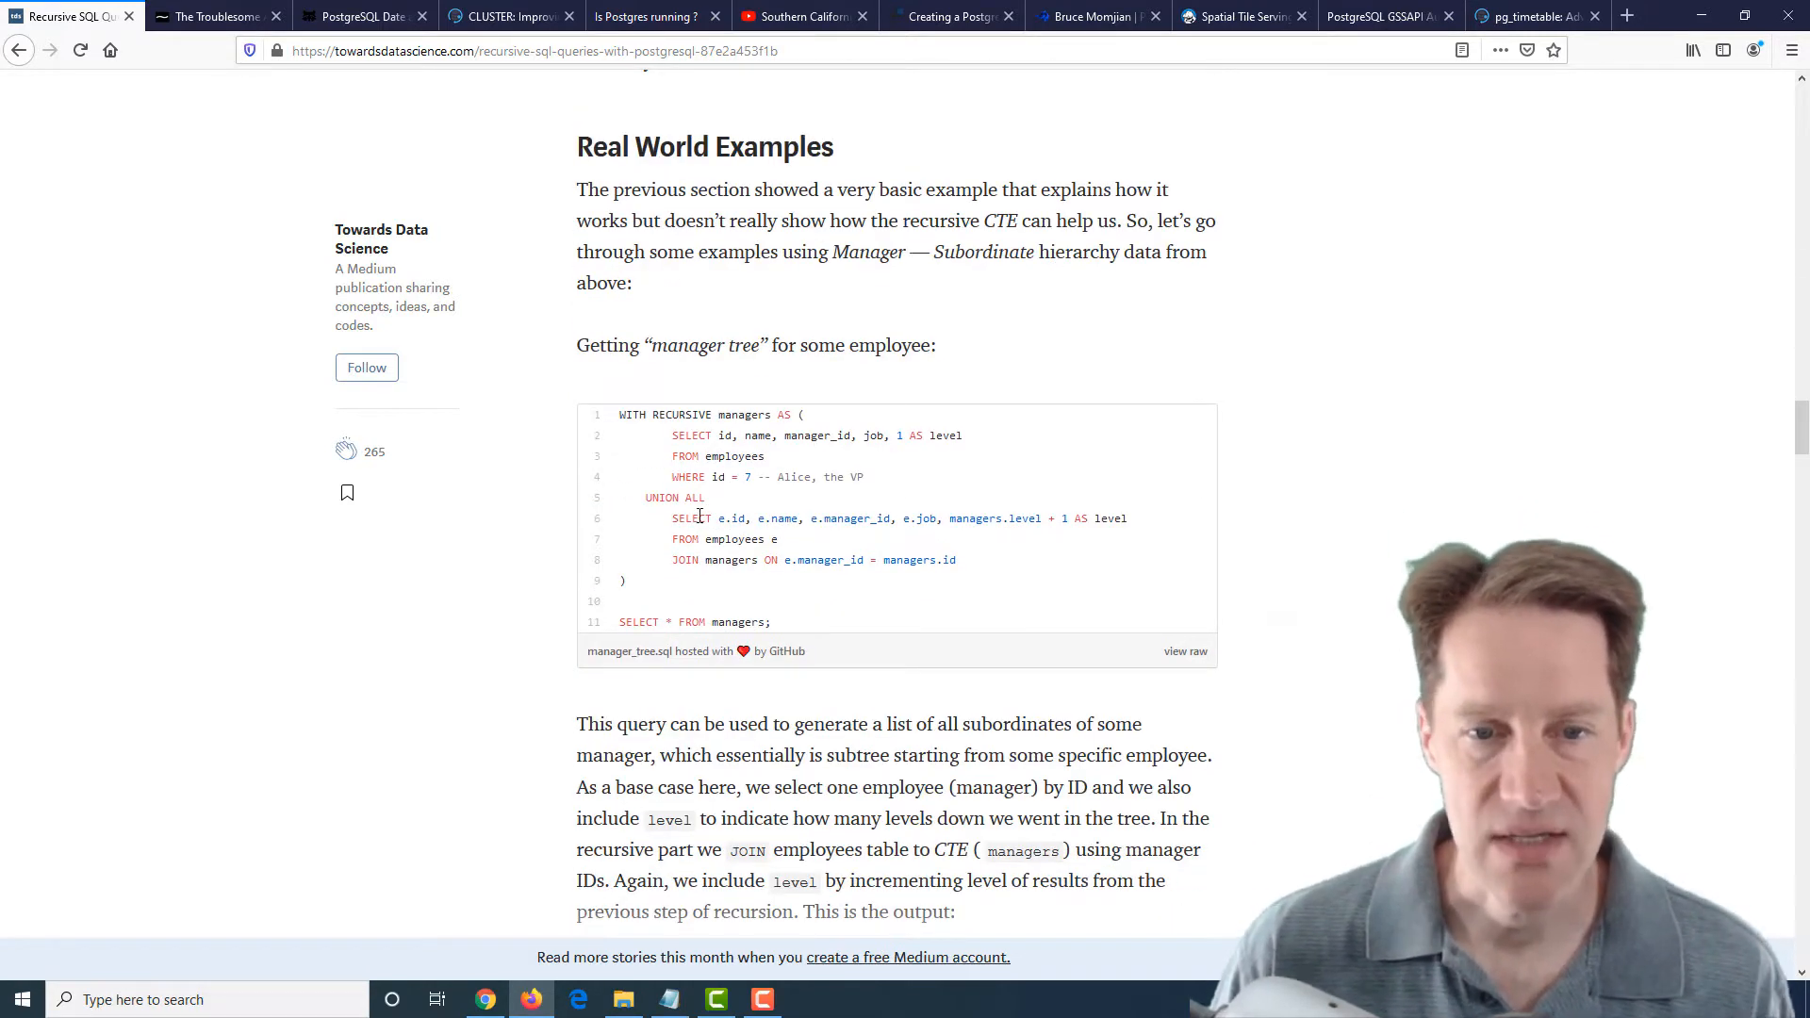
scroll(down, 3)
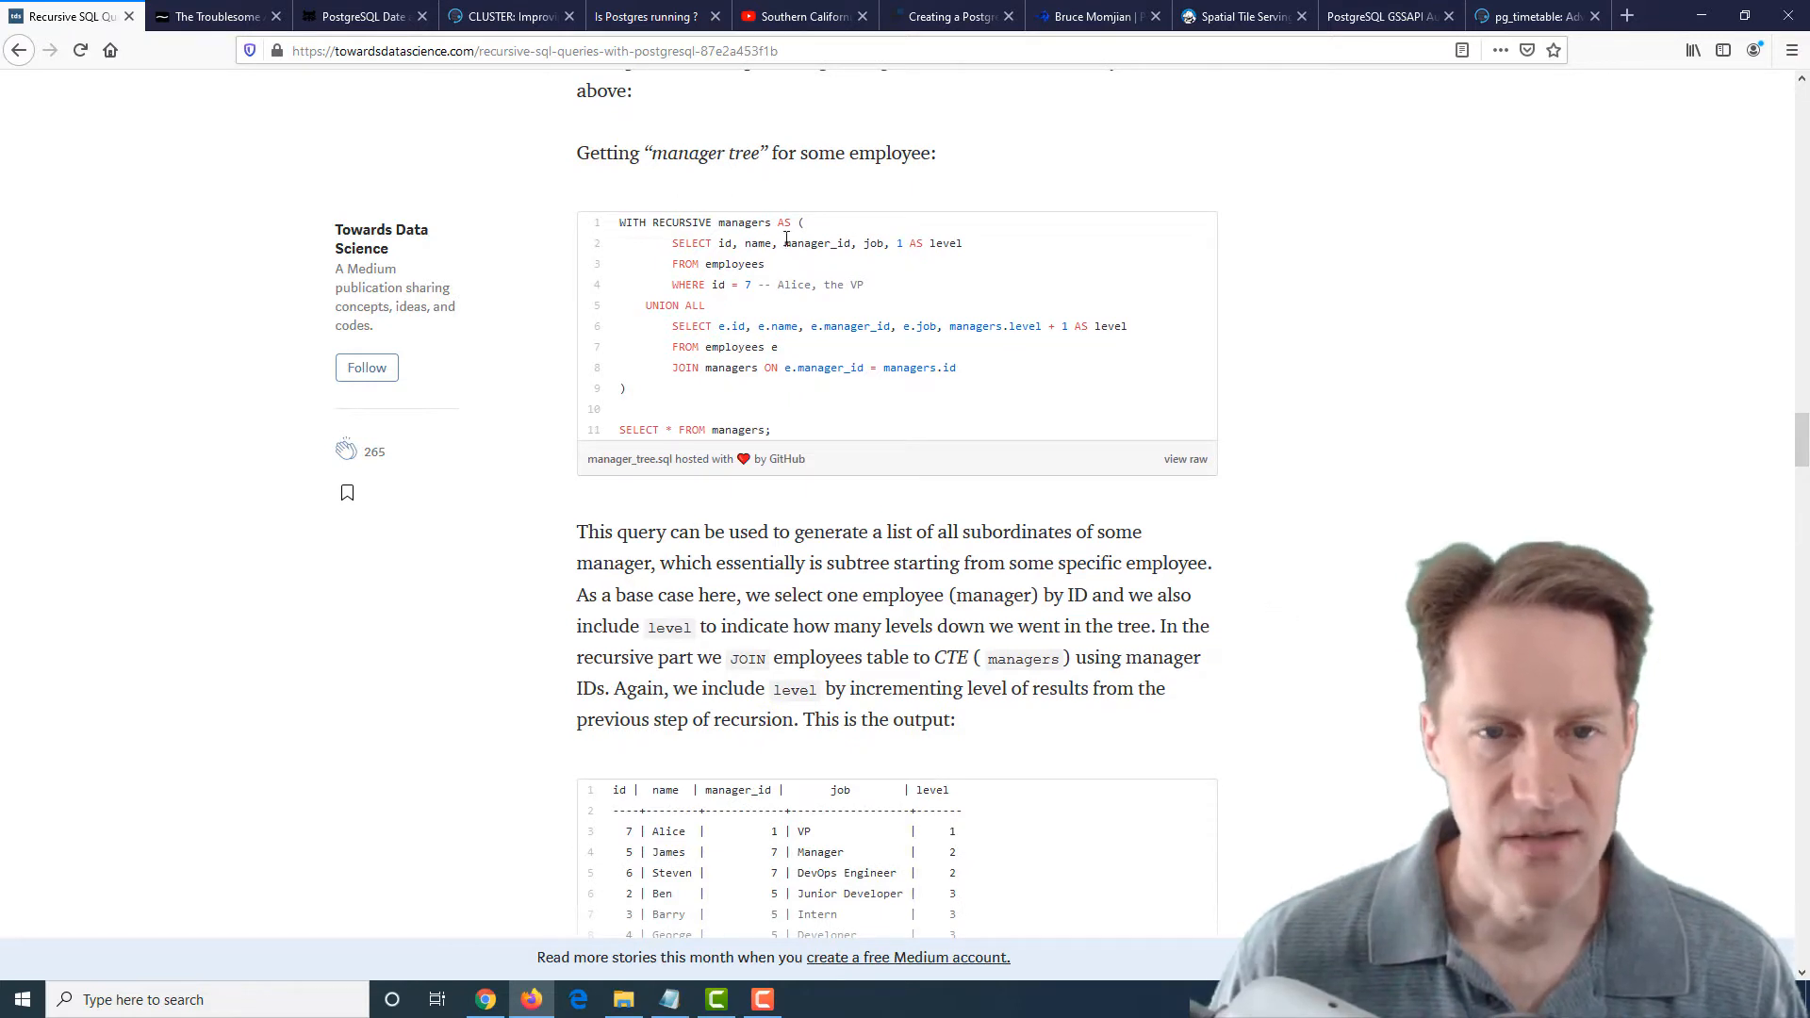
drag(671, 243, 862, 285)
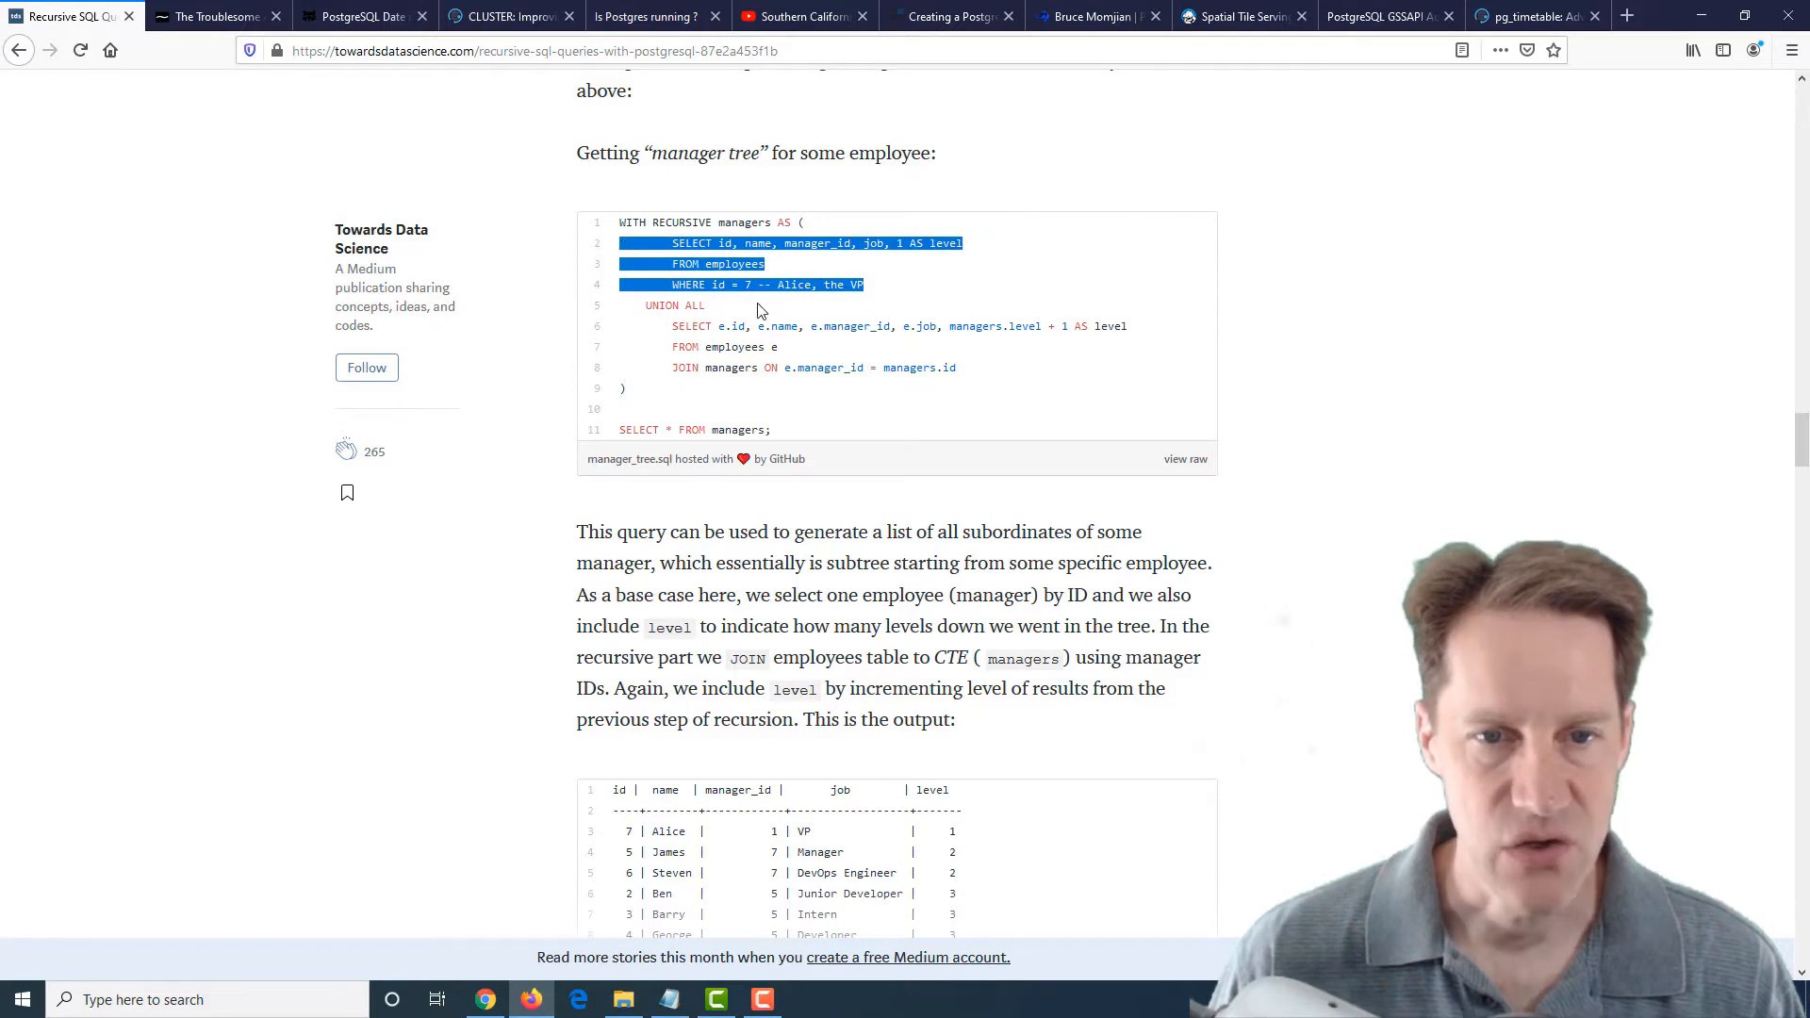
mouse_move(996, 349)
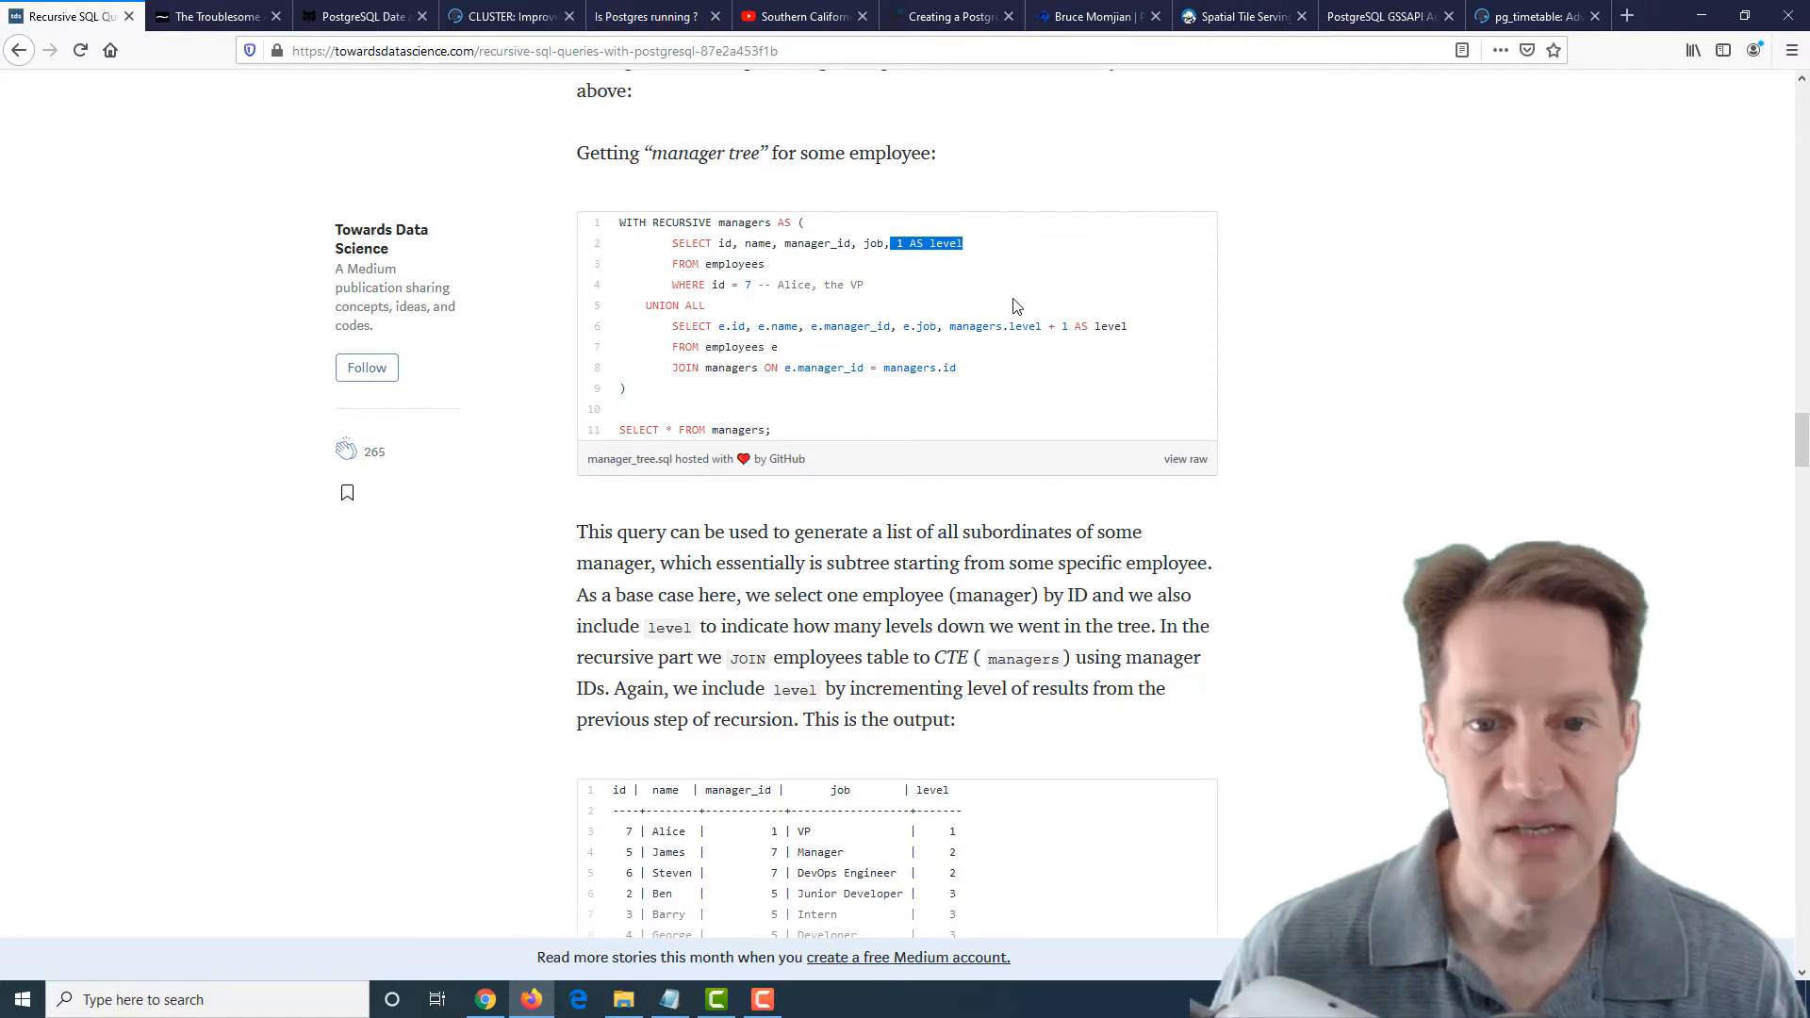
Select the three level-3 employees in the query output and continue to the hierarchy tree diagram
scroll(down, 3)
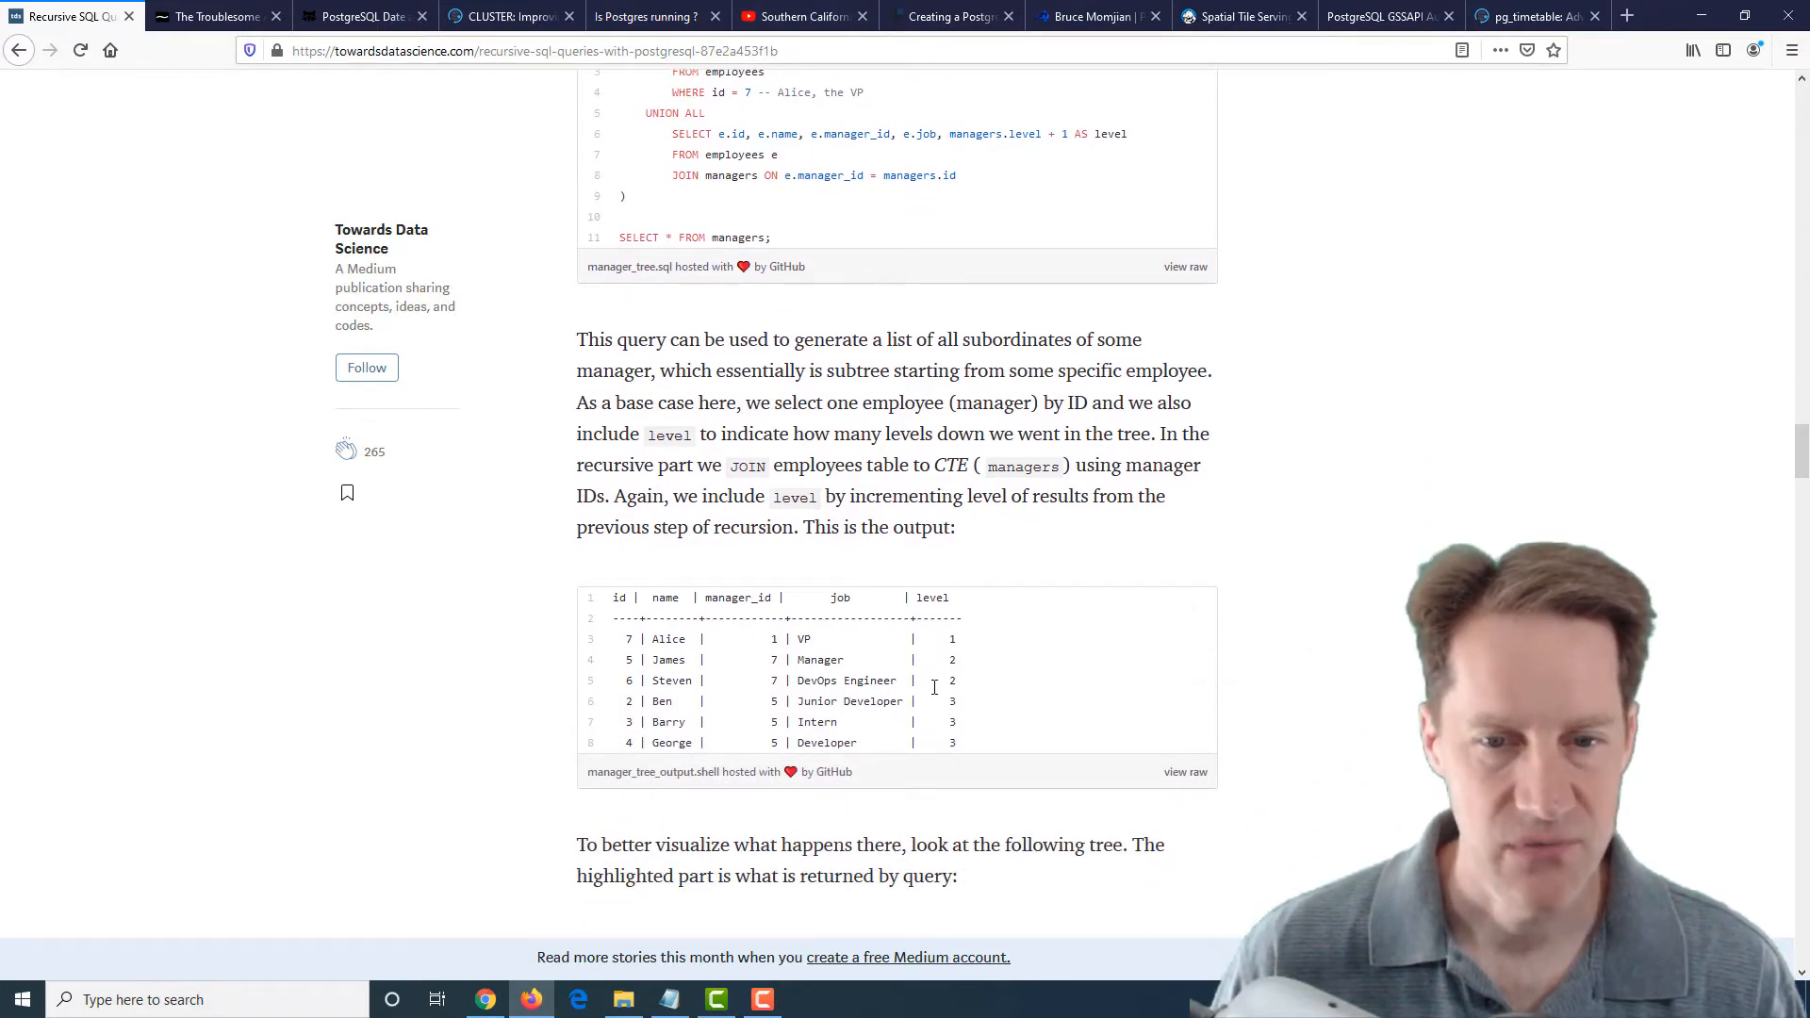
drag(653, 660, 952, 681)
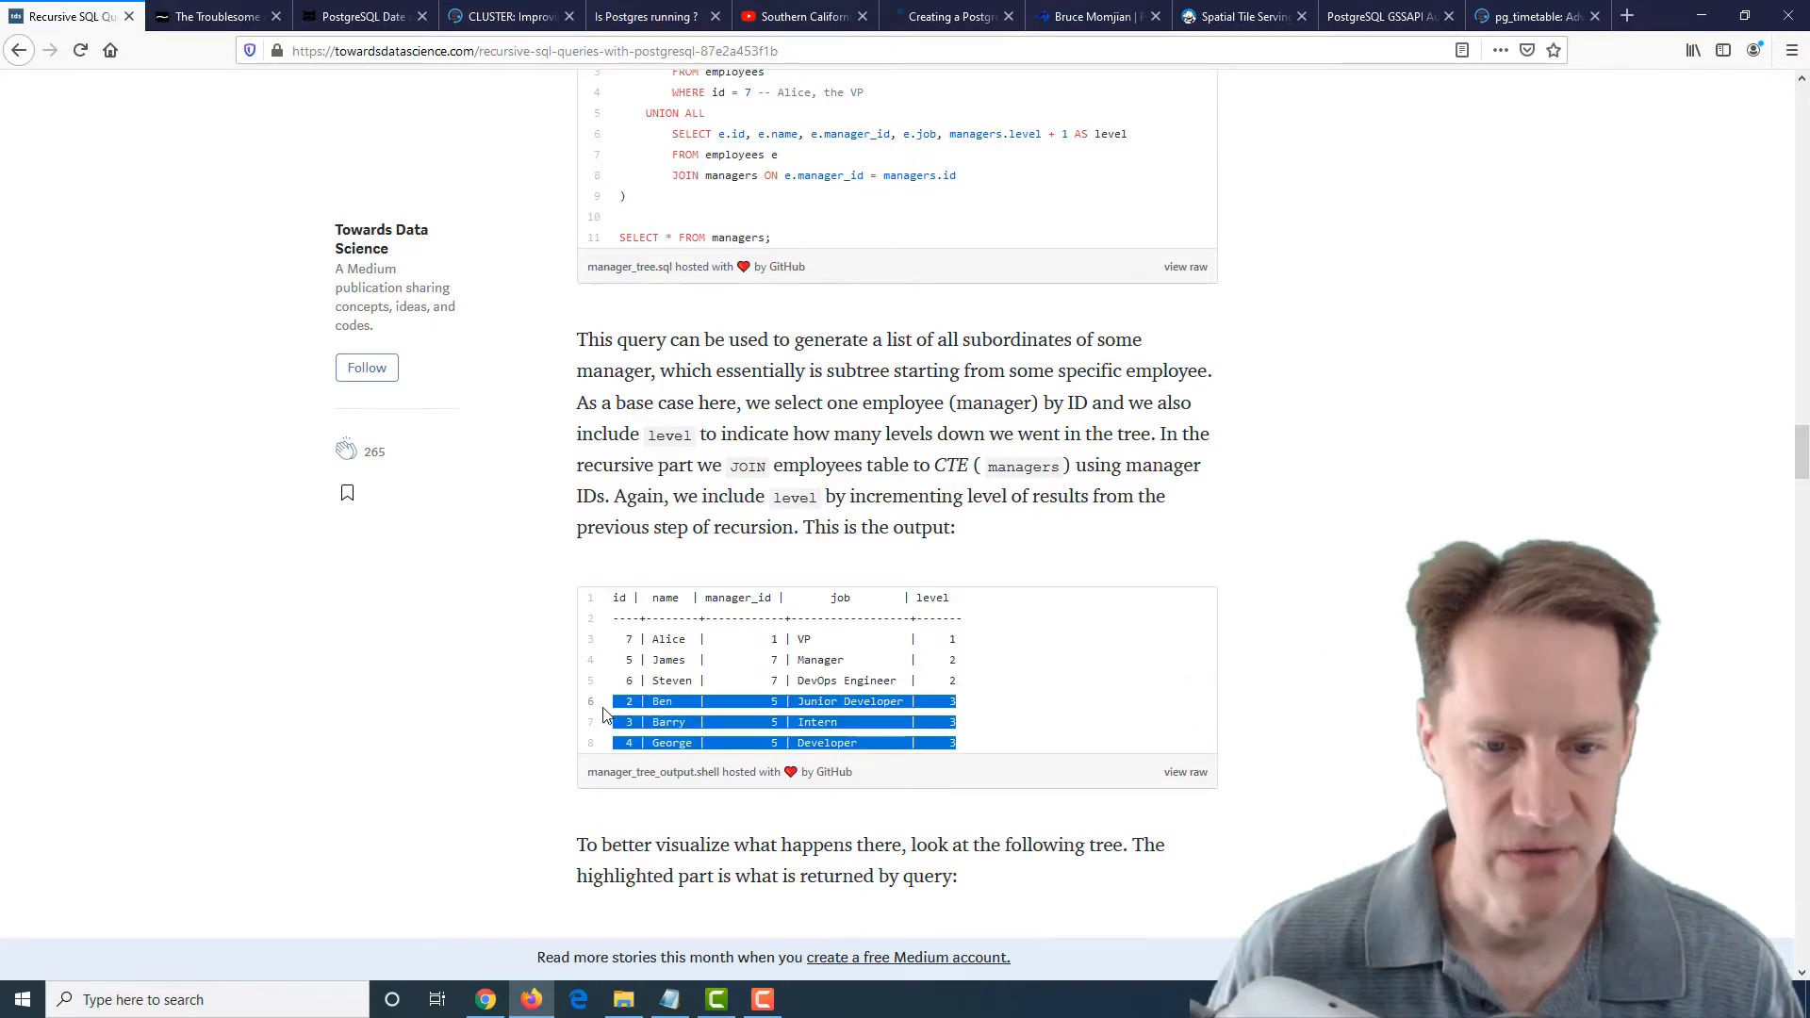
scroll(down, 3)
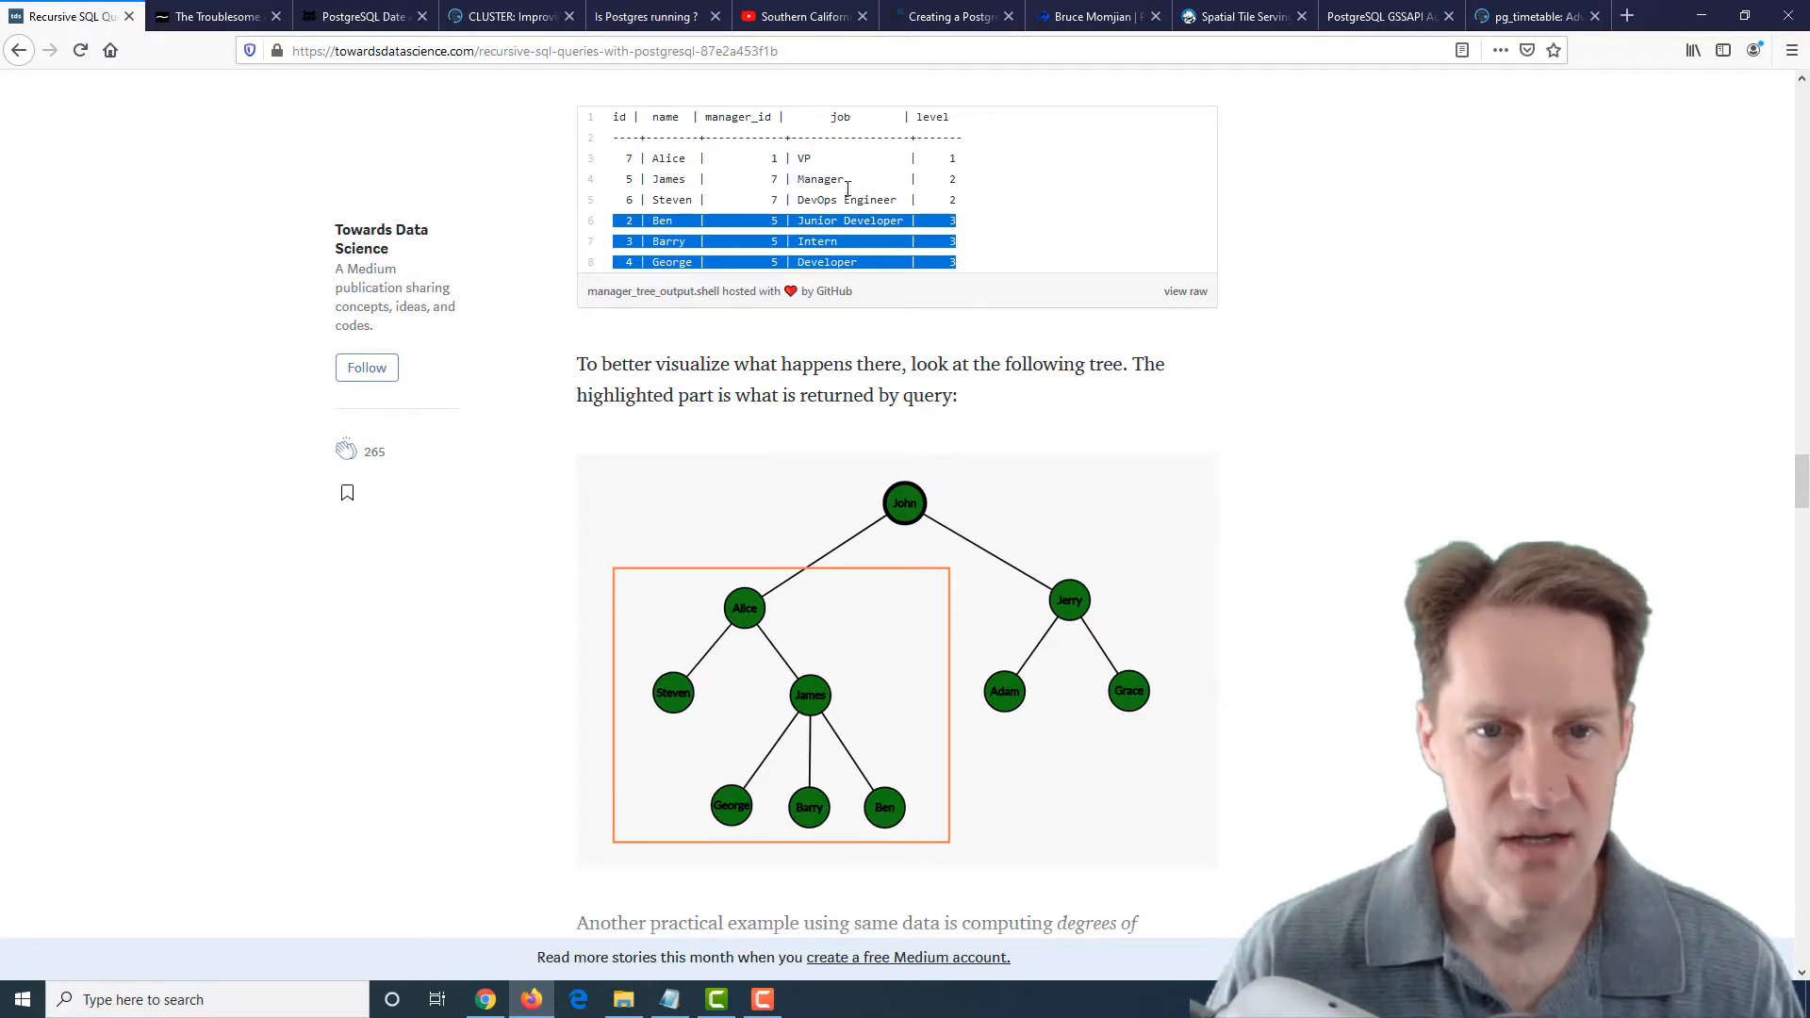
Read past the job progression and graph edges examples to the full paths output table
scroll(down, 3)
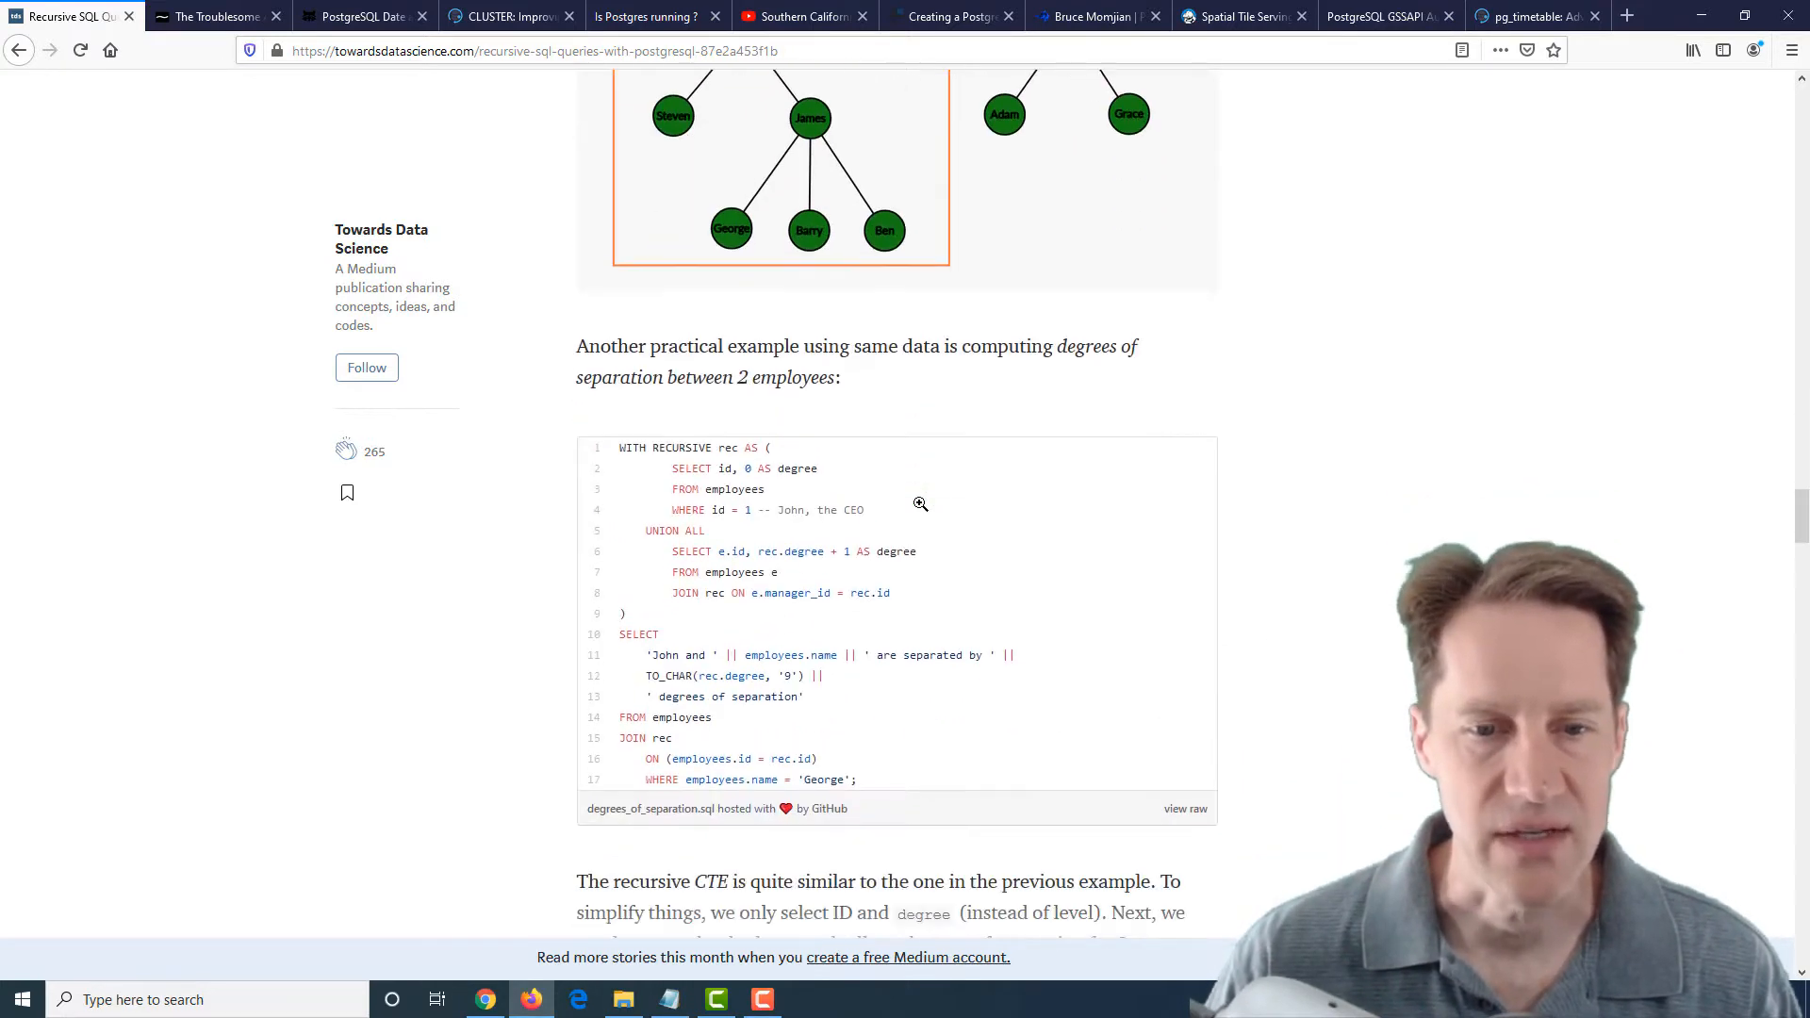
scroll(down, 3)
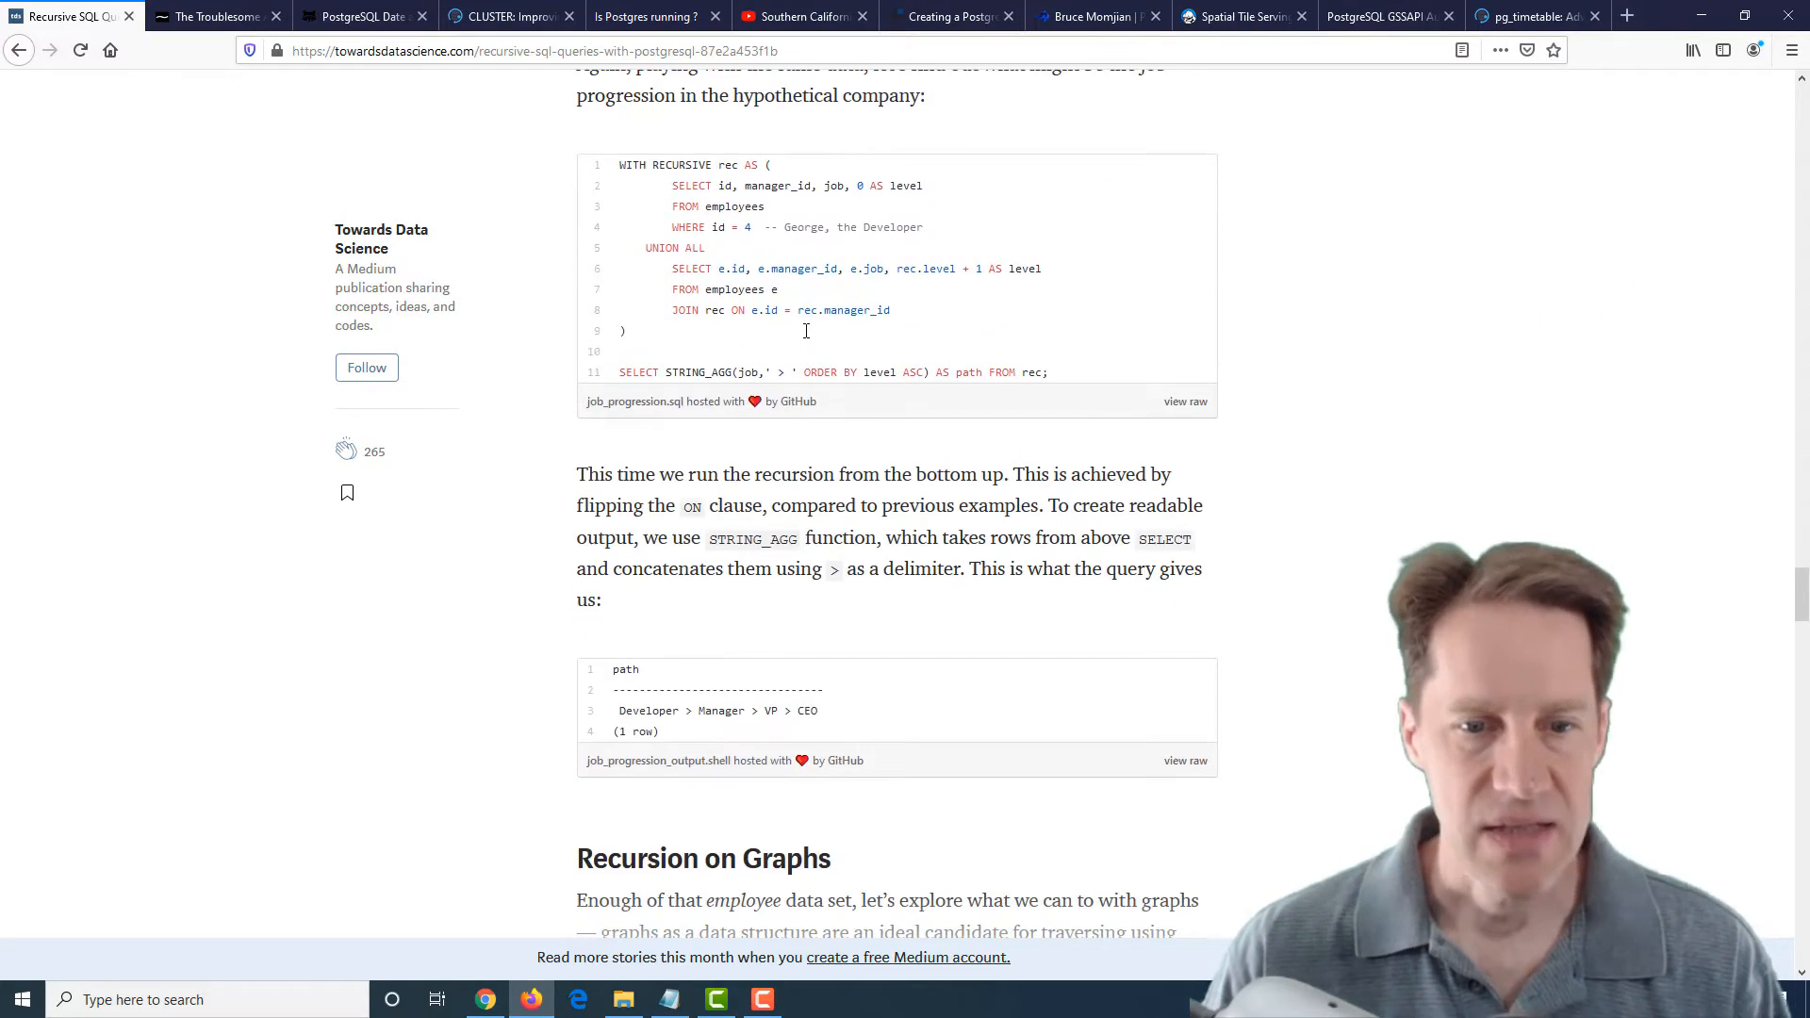
scroll(down, 3)
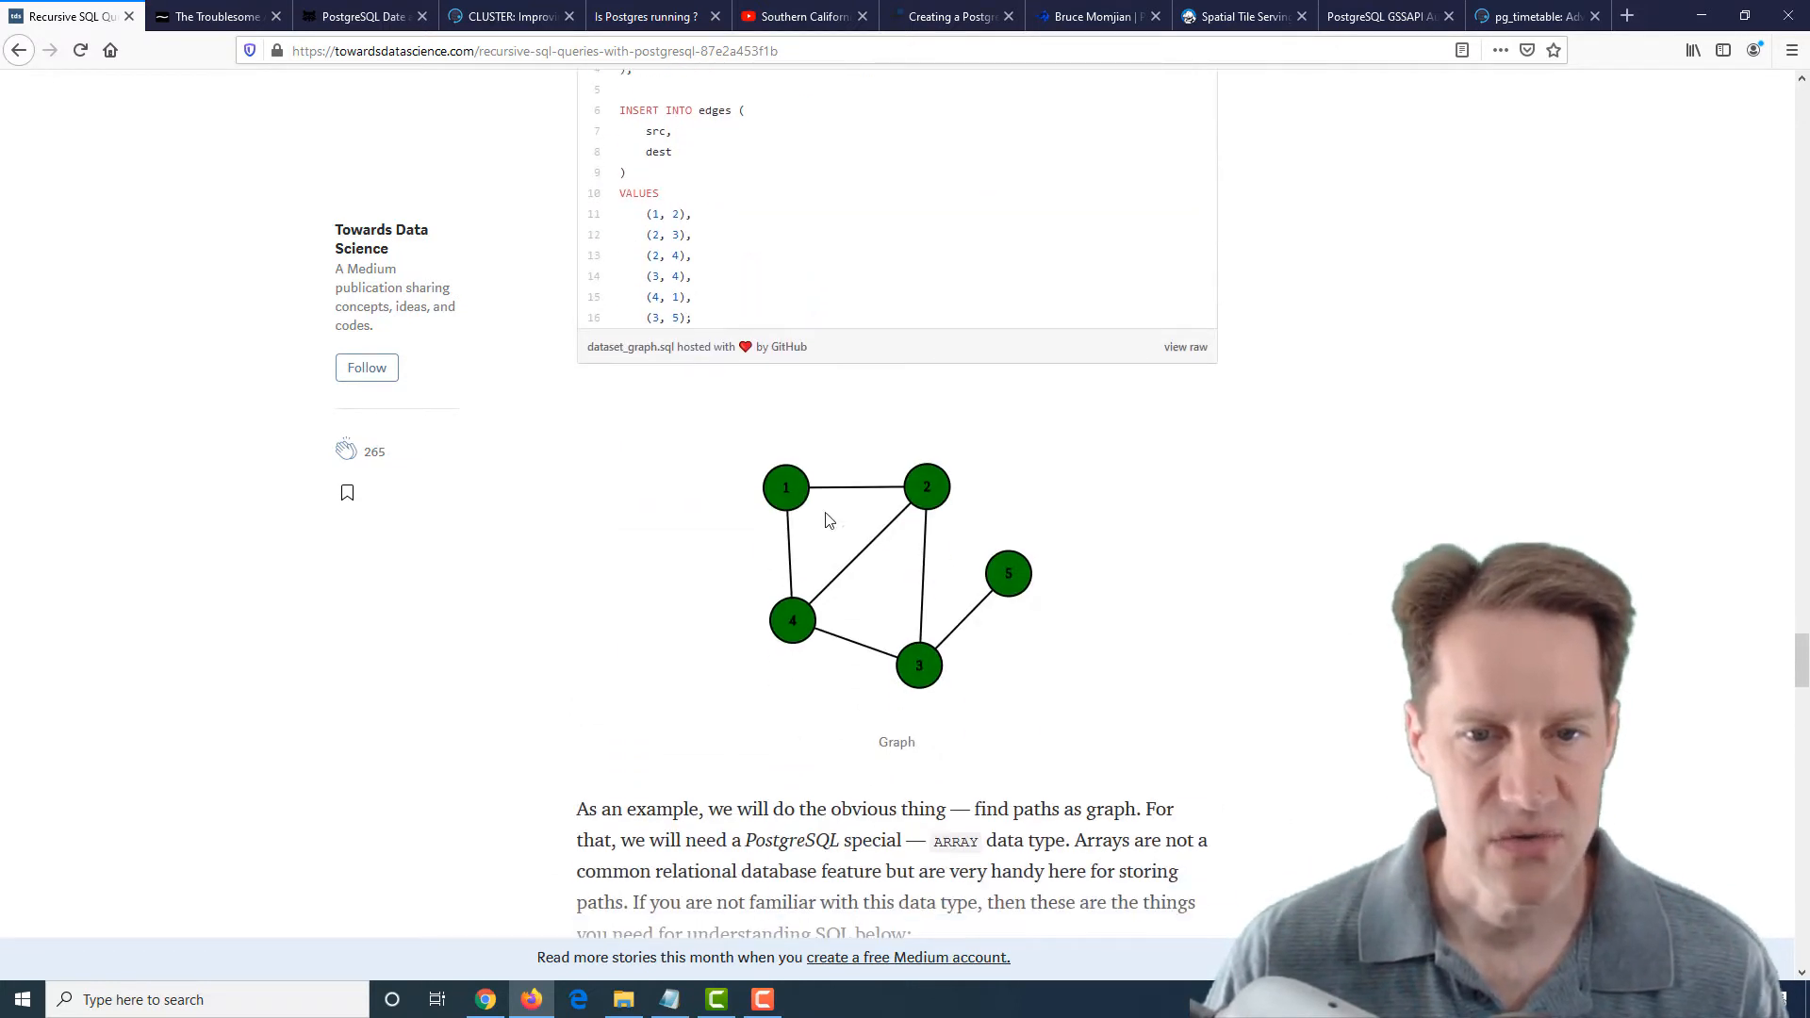
mouse_move(1084, 496)
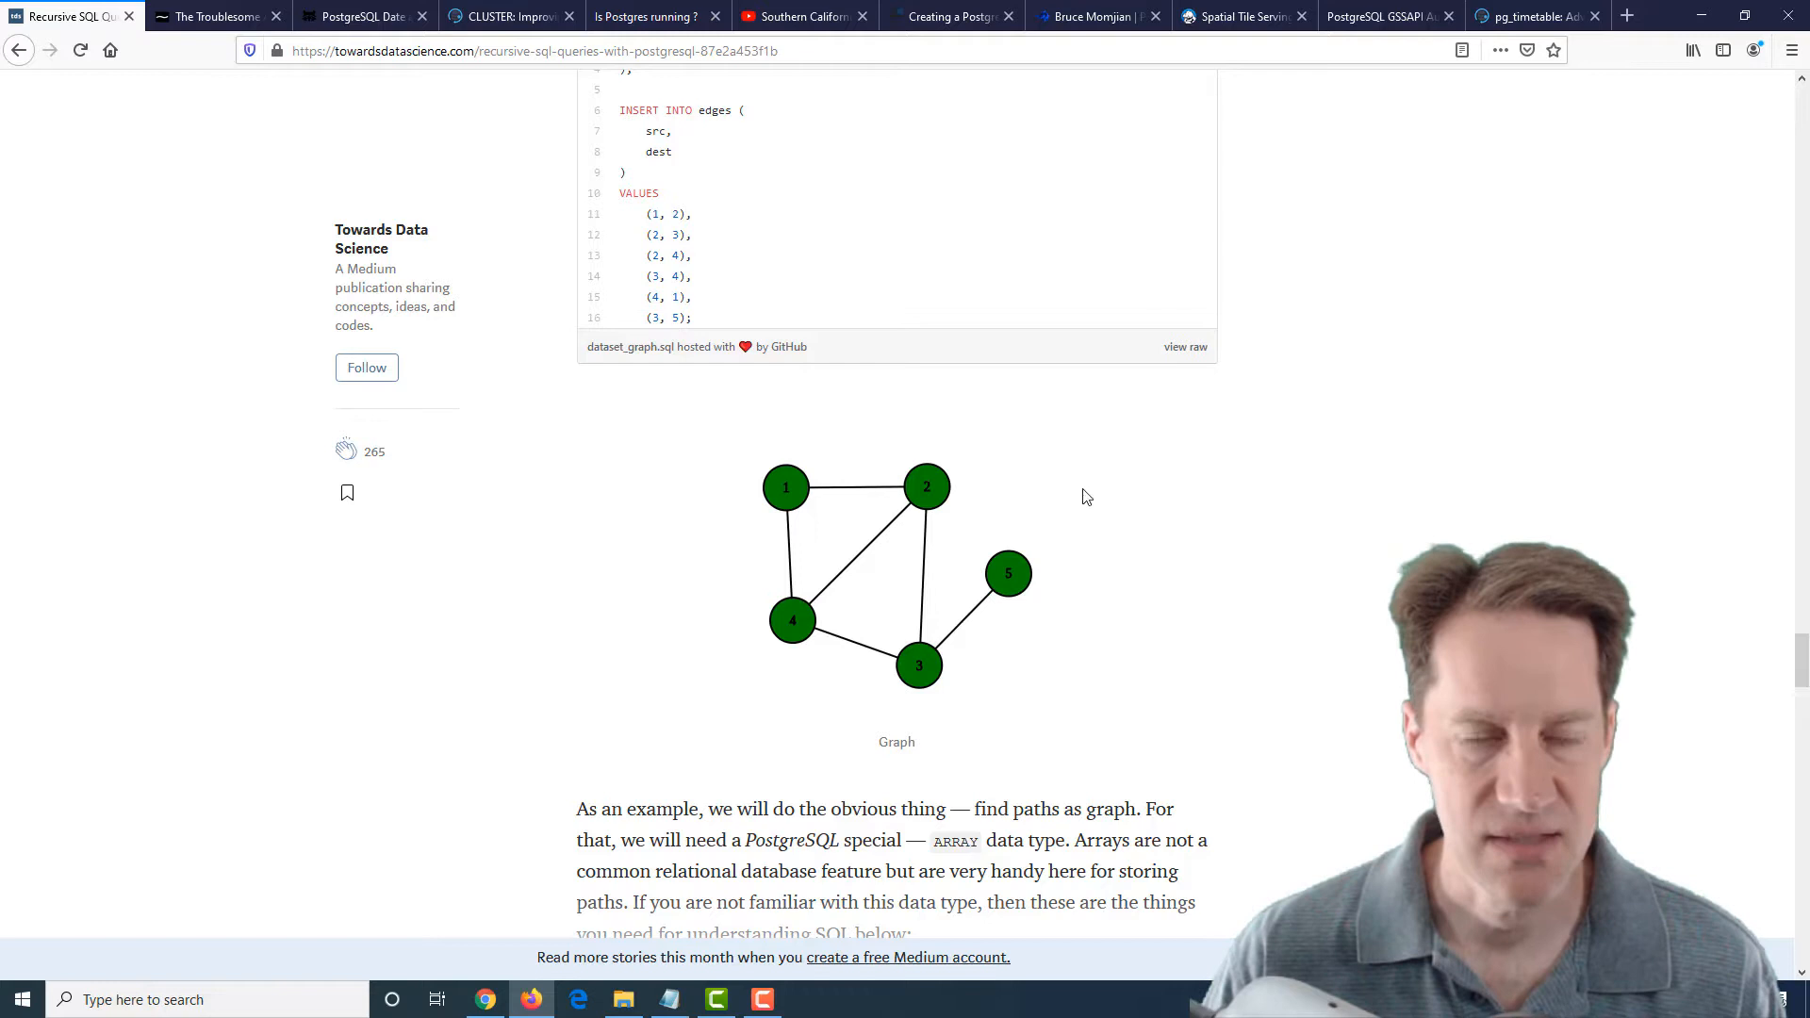
scroll(down, 3)
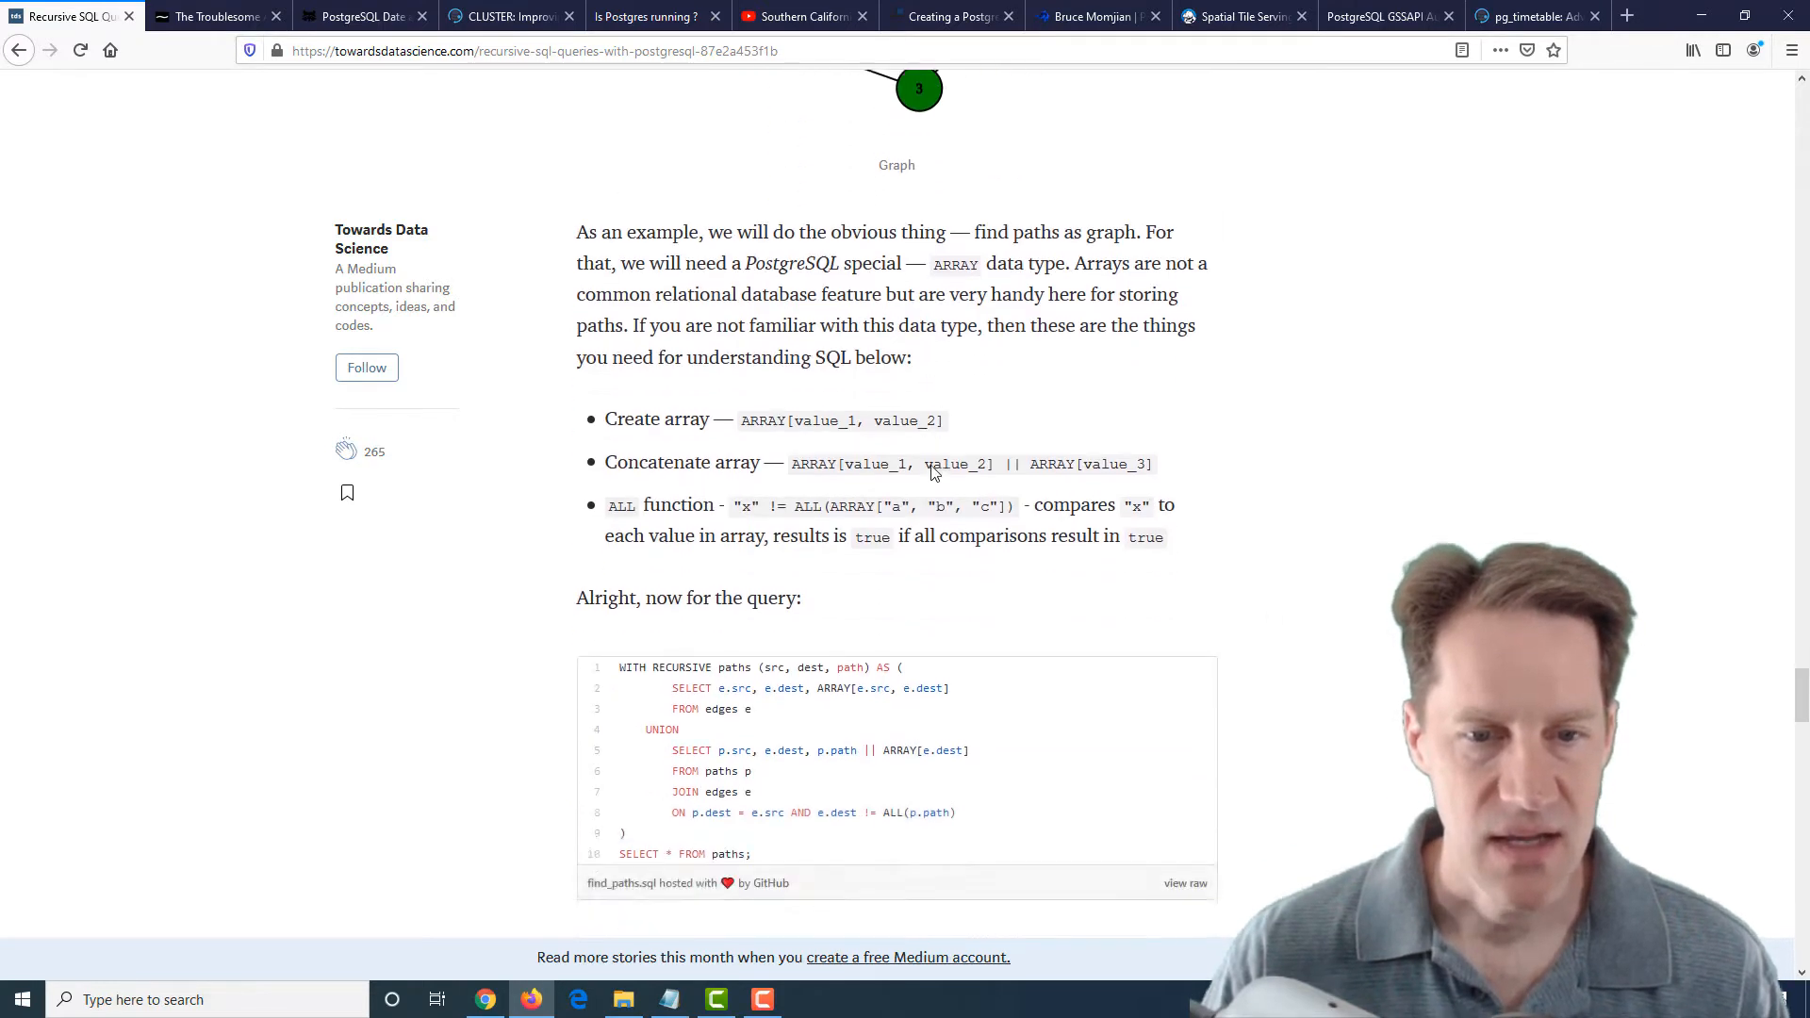
scroll(down, 3)
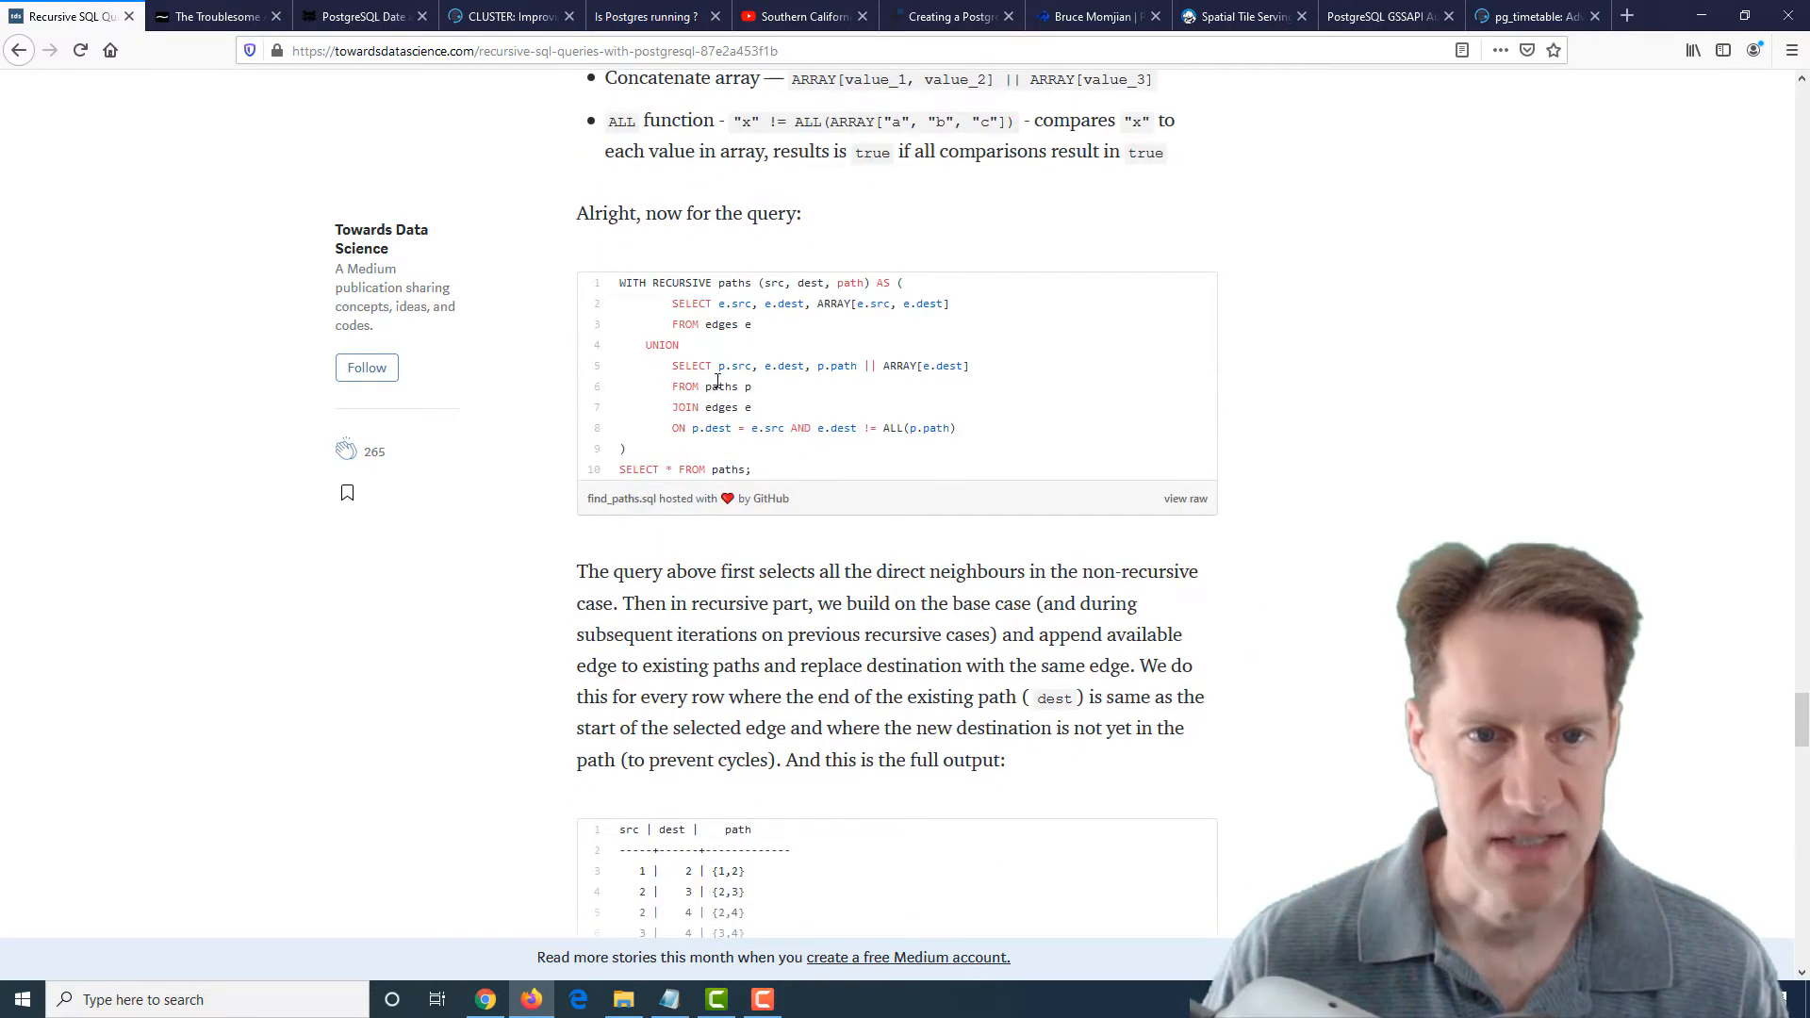
scroll(down, 3)
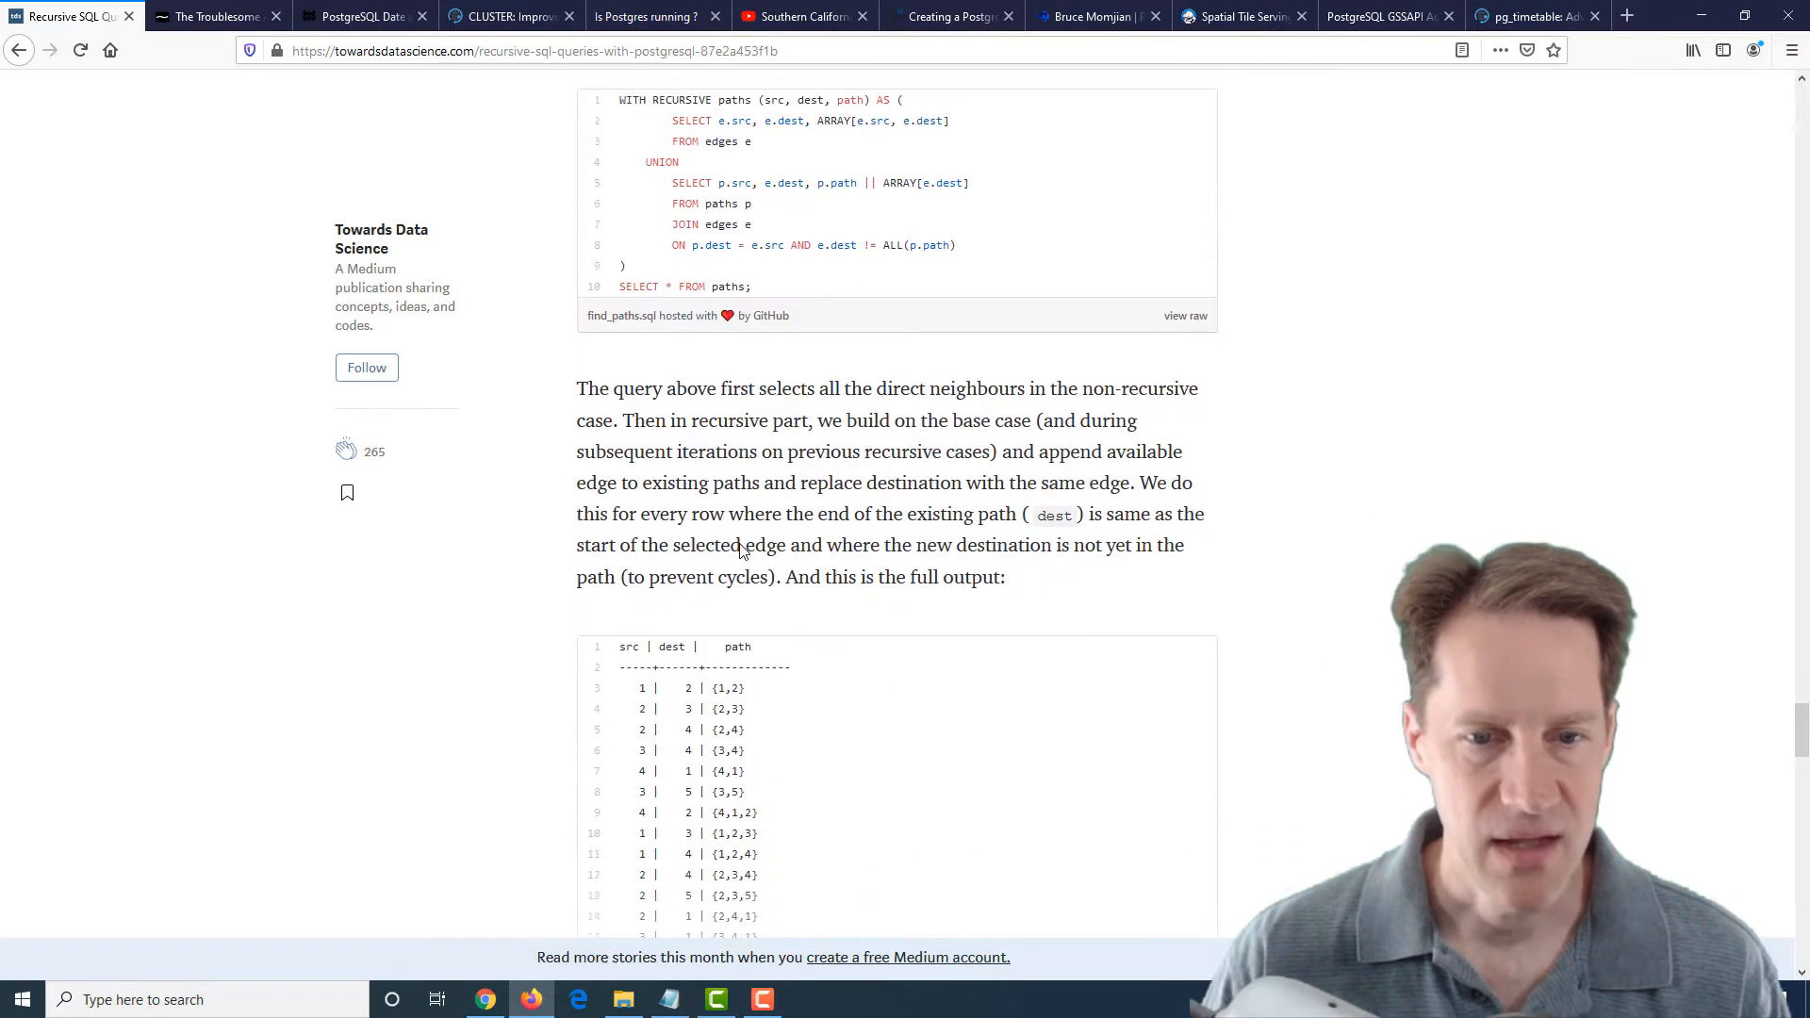
scroll(down, 3)
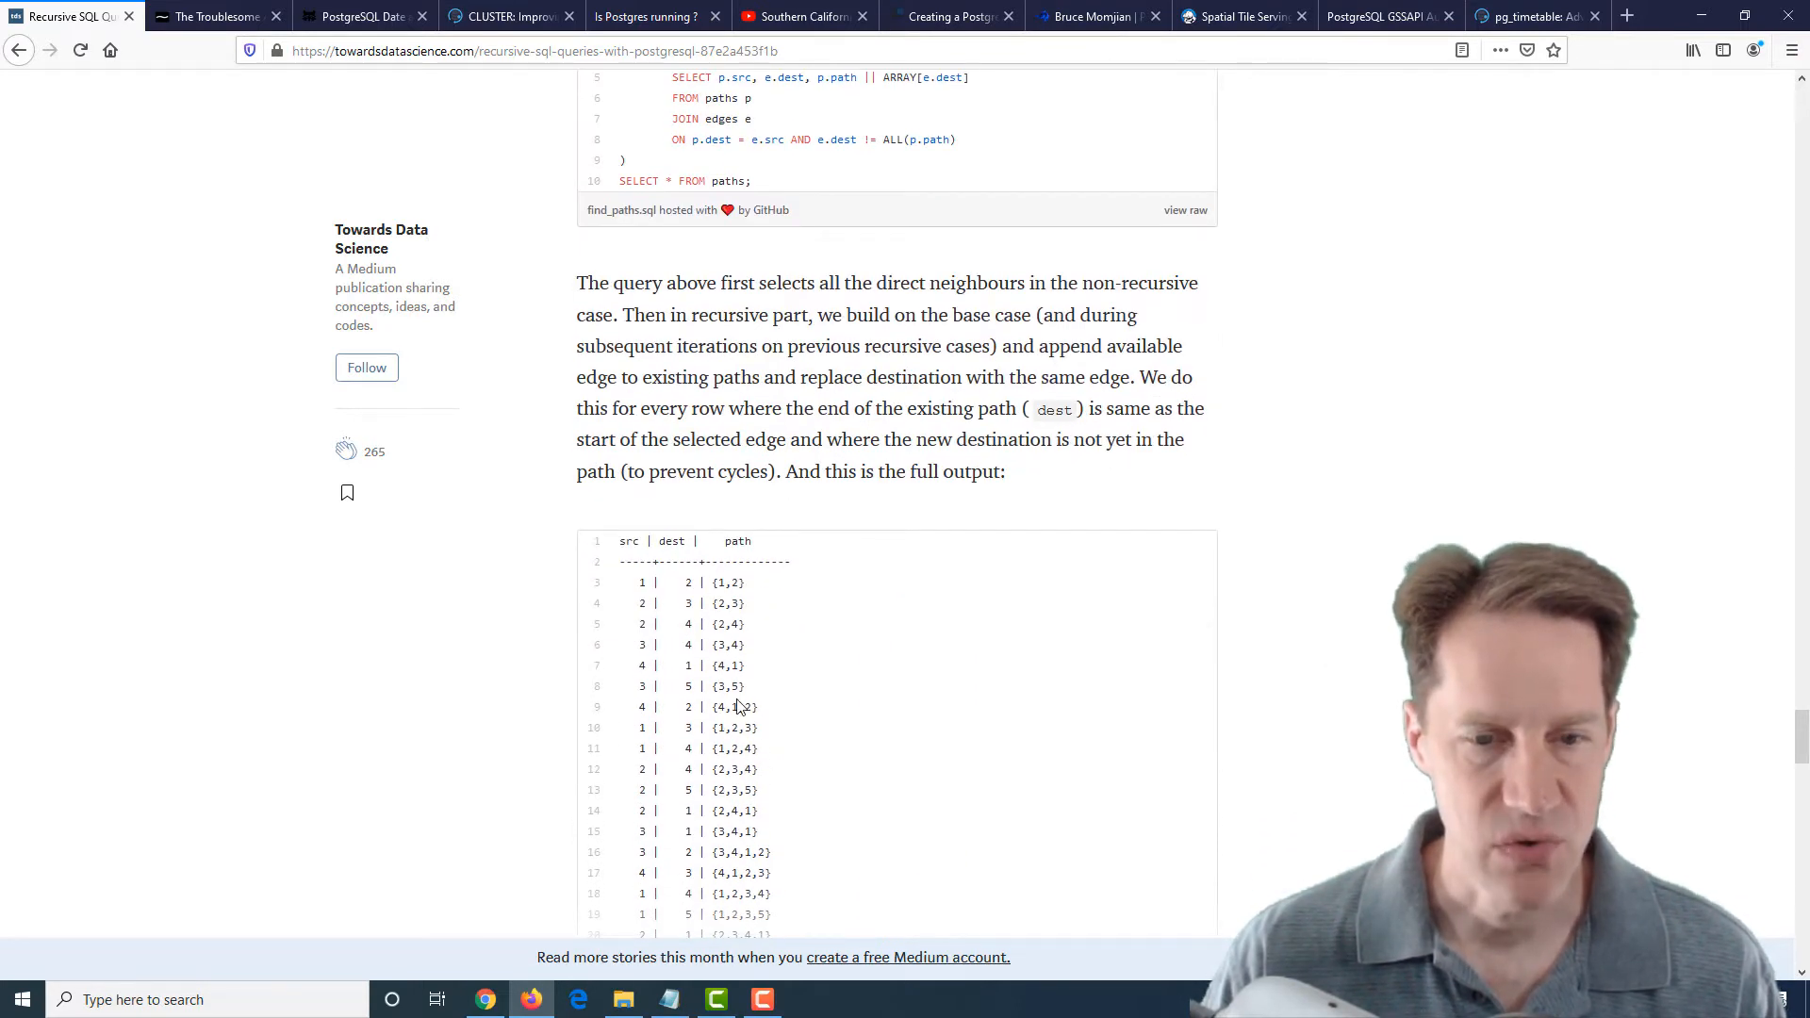
scroll(down, 3)
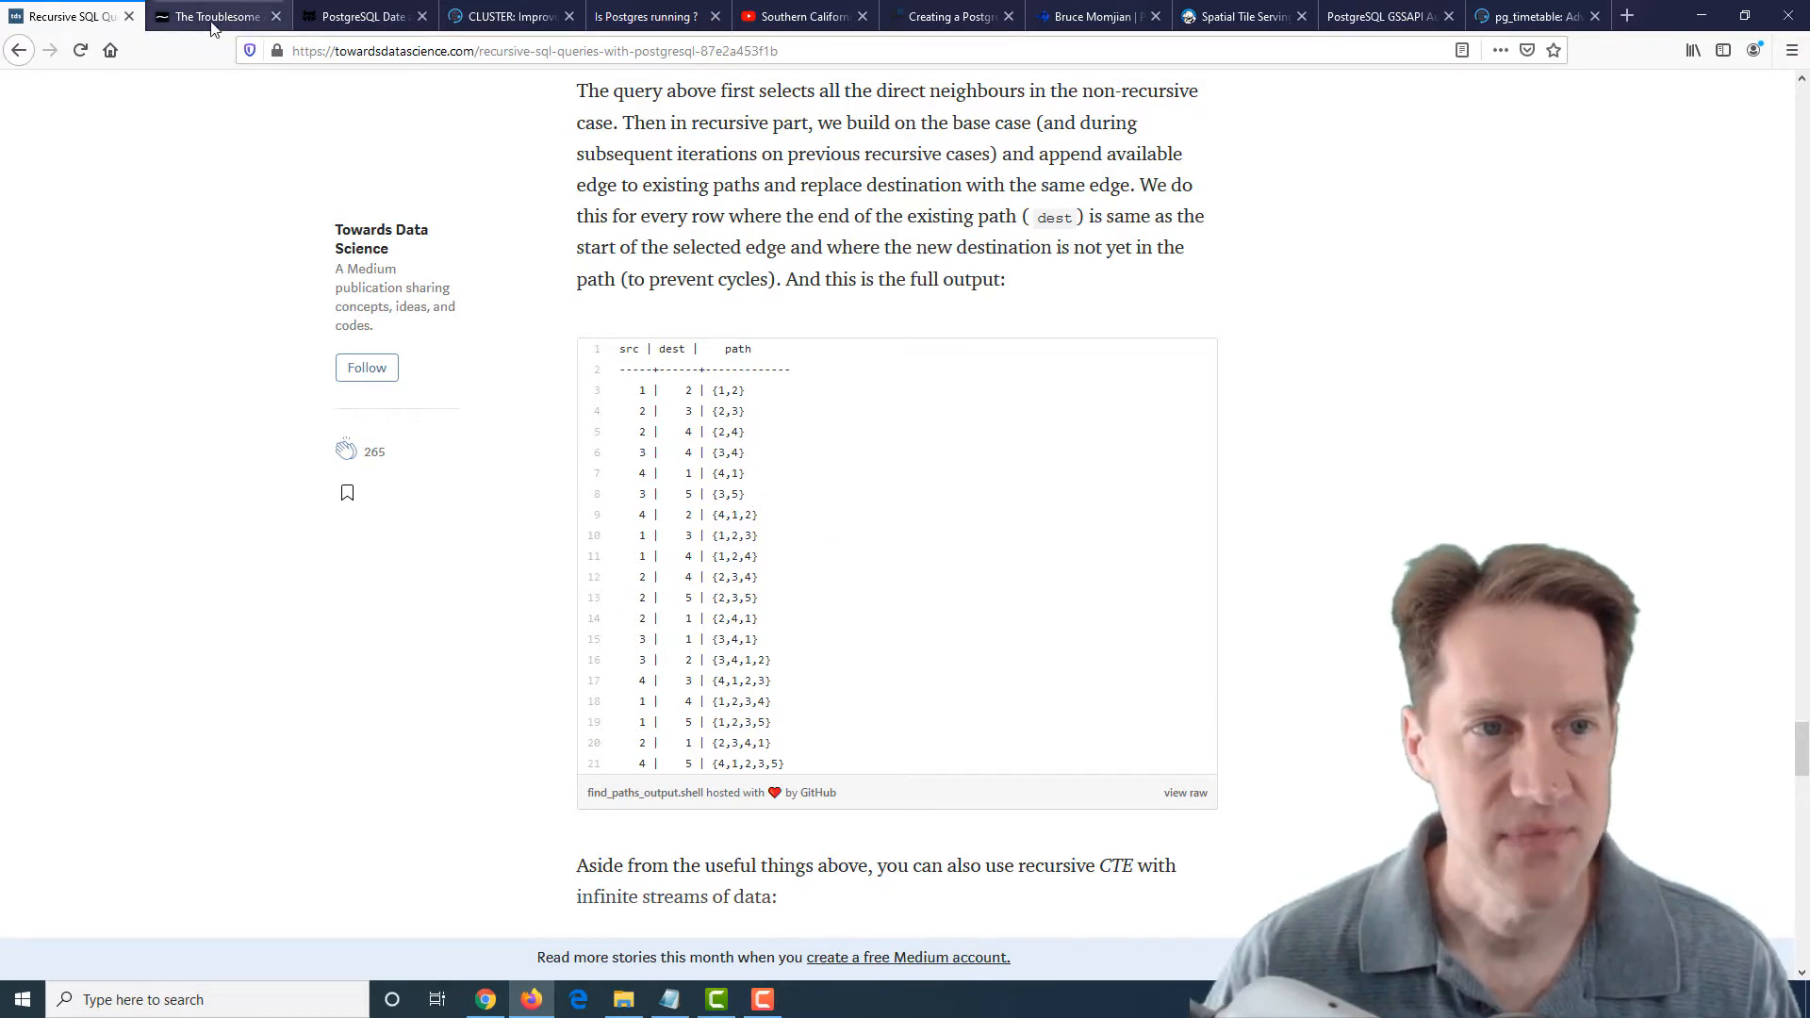
Switch to the Troublesome Active Record Pattern article, select 'Object relational mappers (ORMs)', and read to 'Problems arise'
click(213, 17)
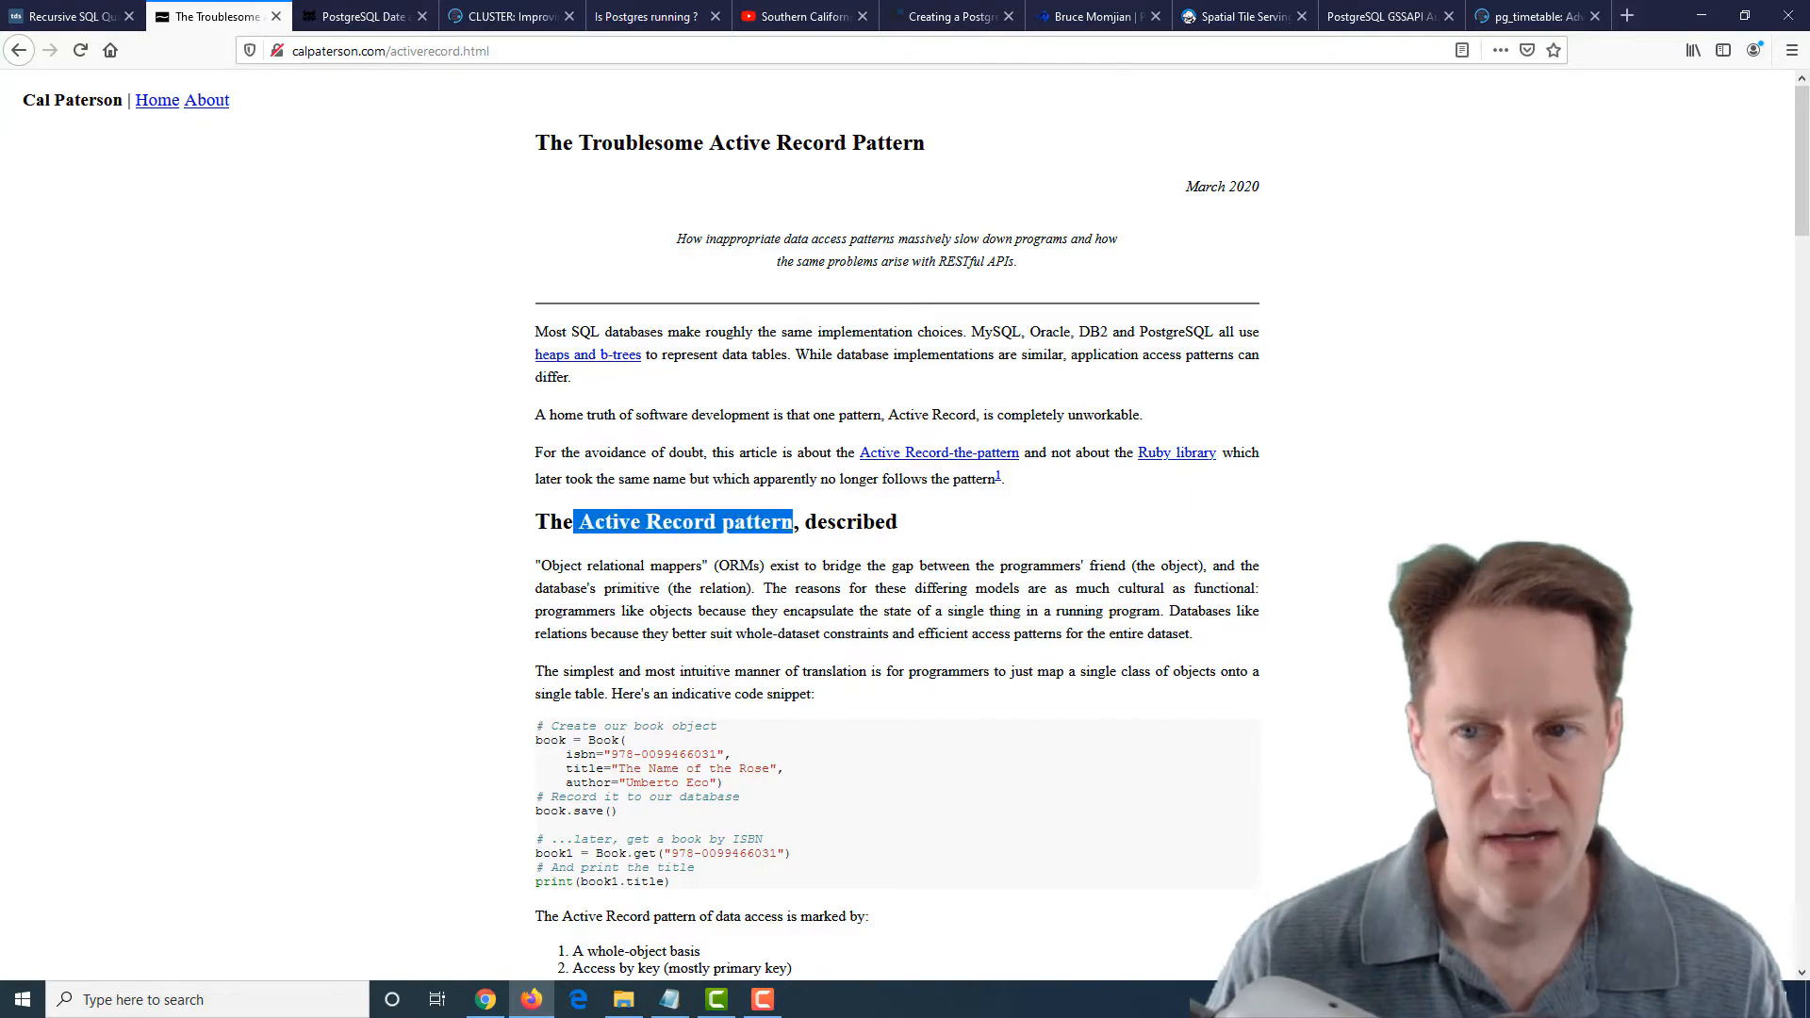
scroll(down, 3)
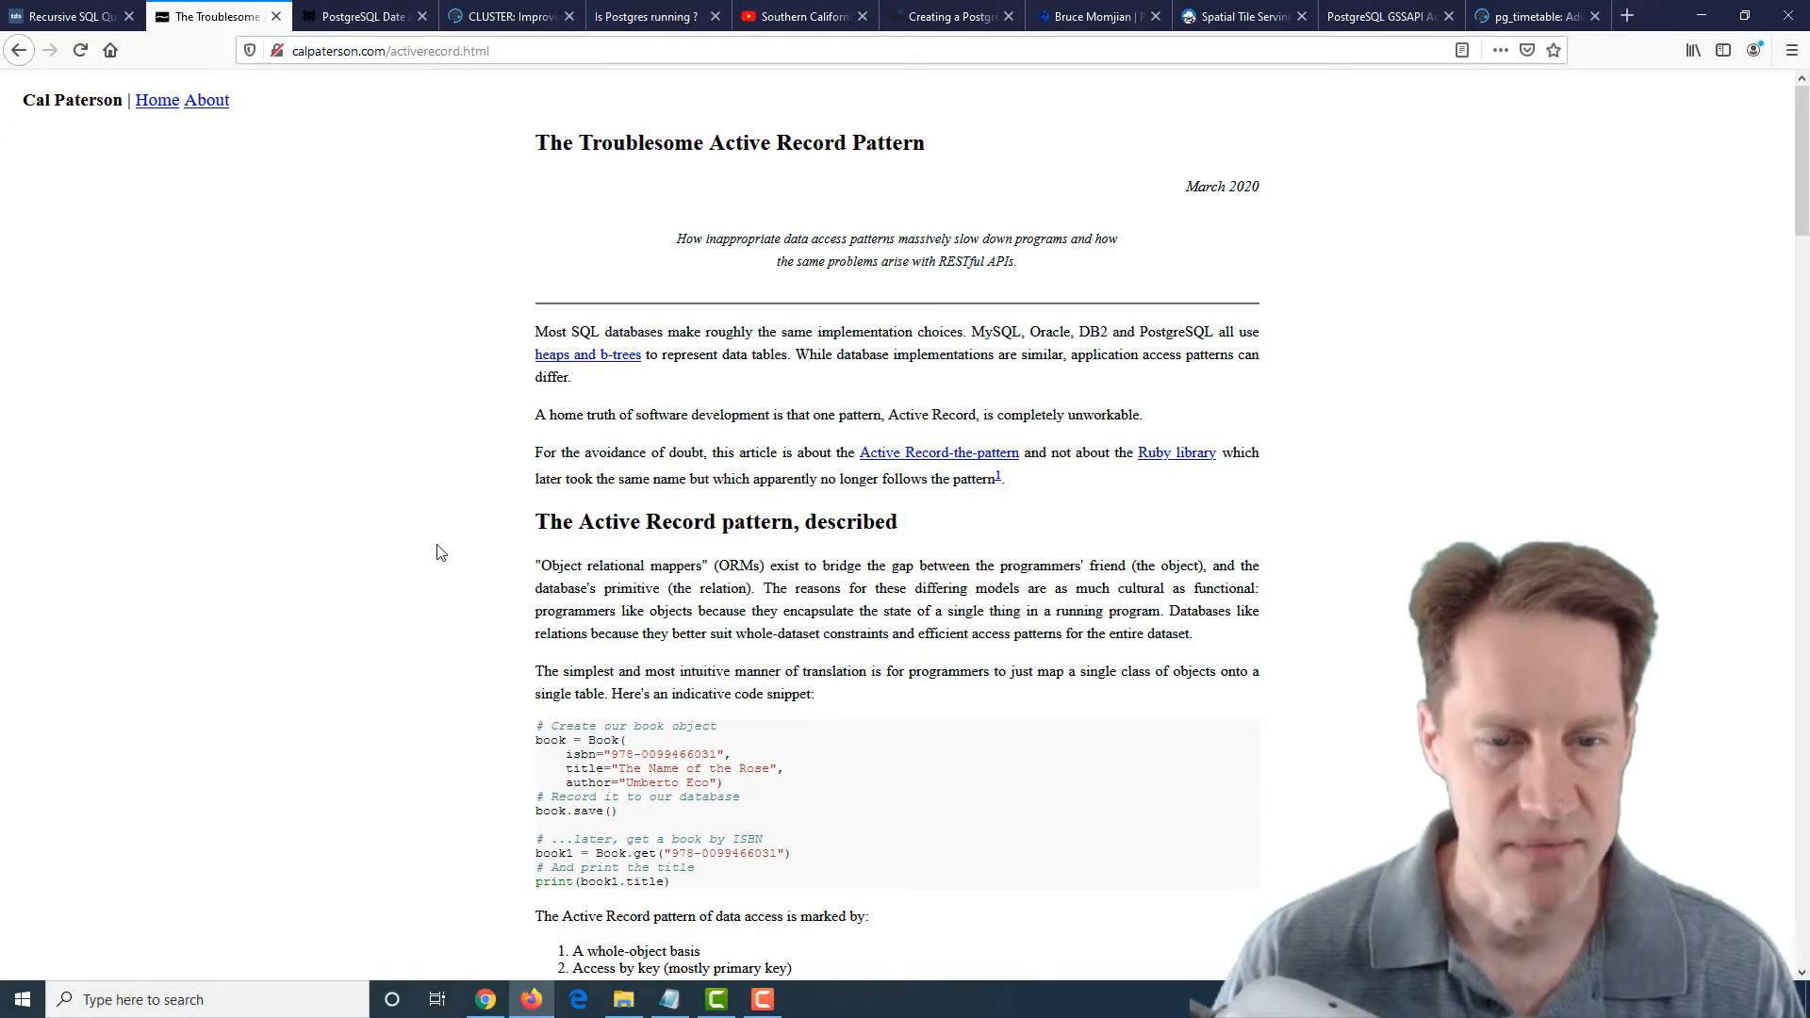
mouse_move(754, 566)
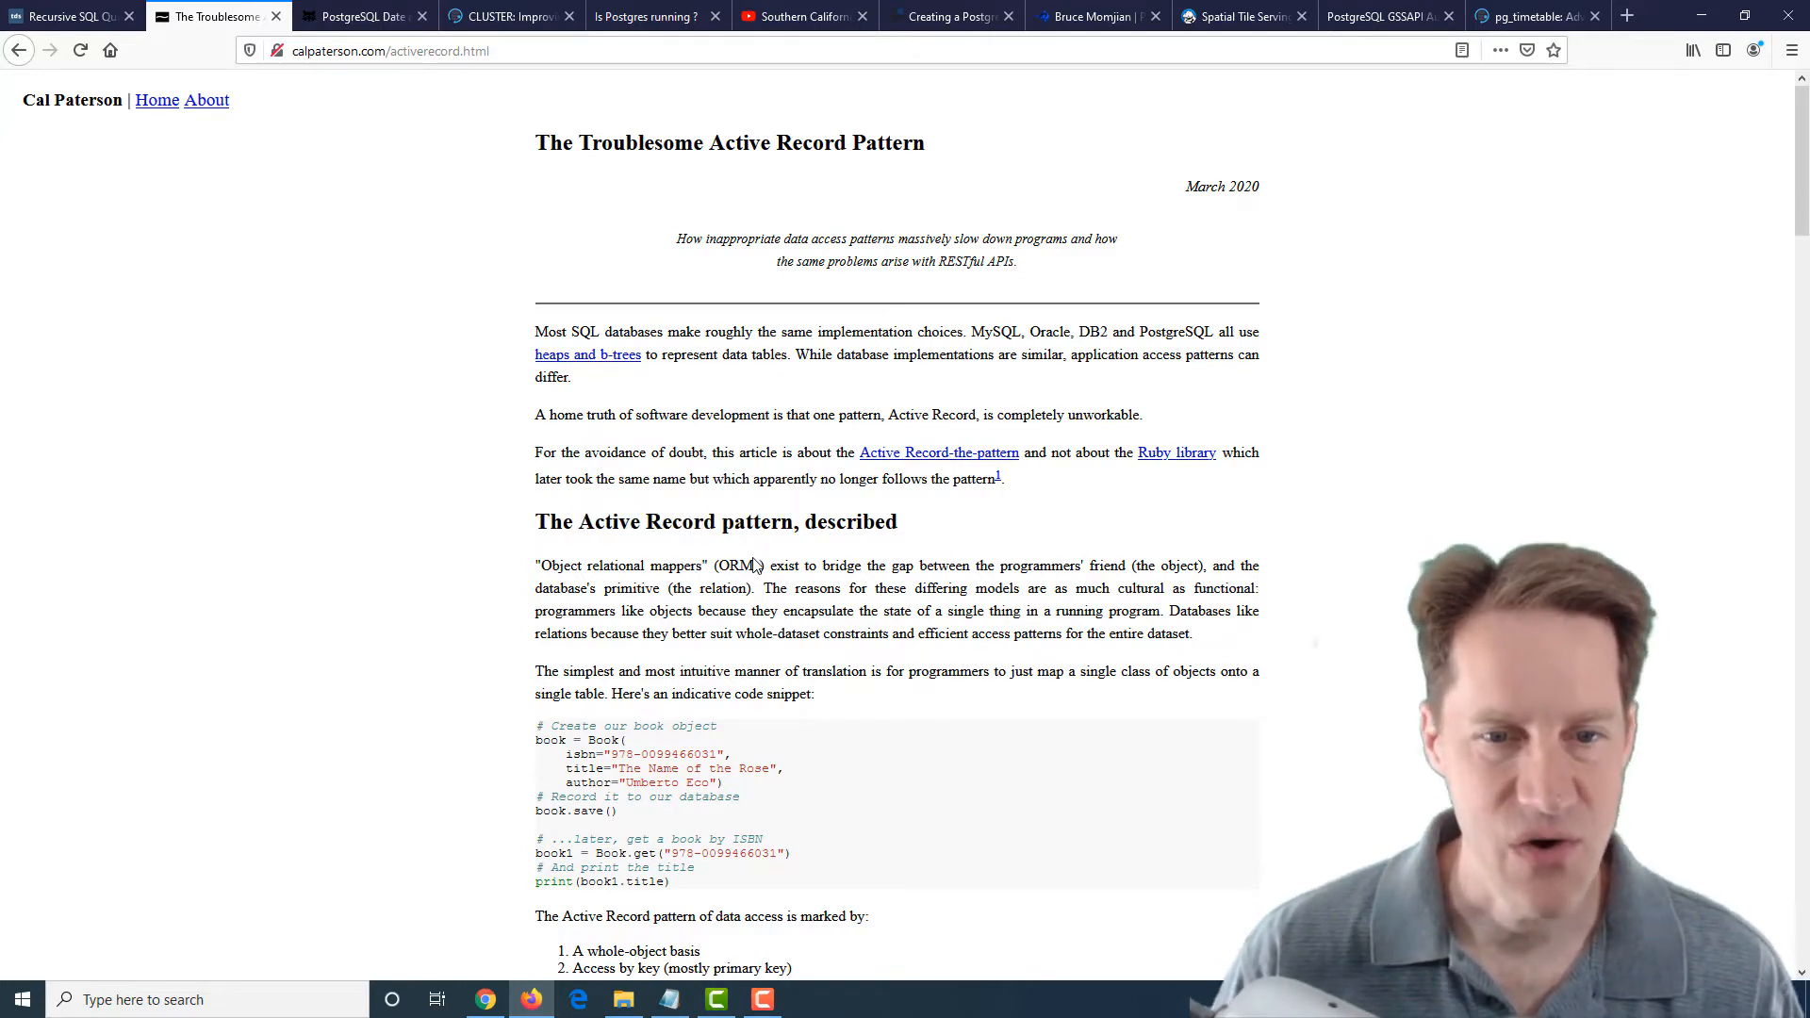
drag(542, 566, 751, 566)
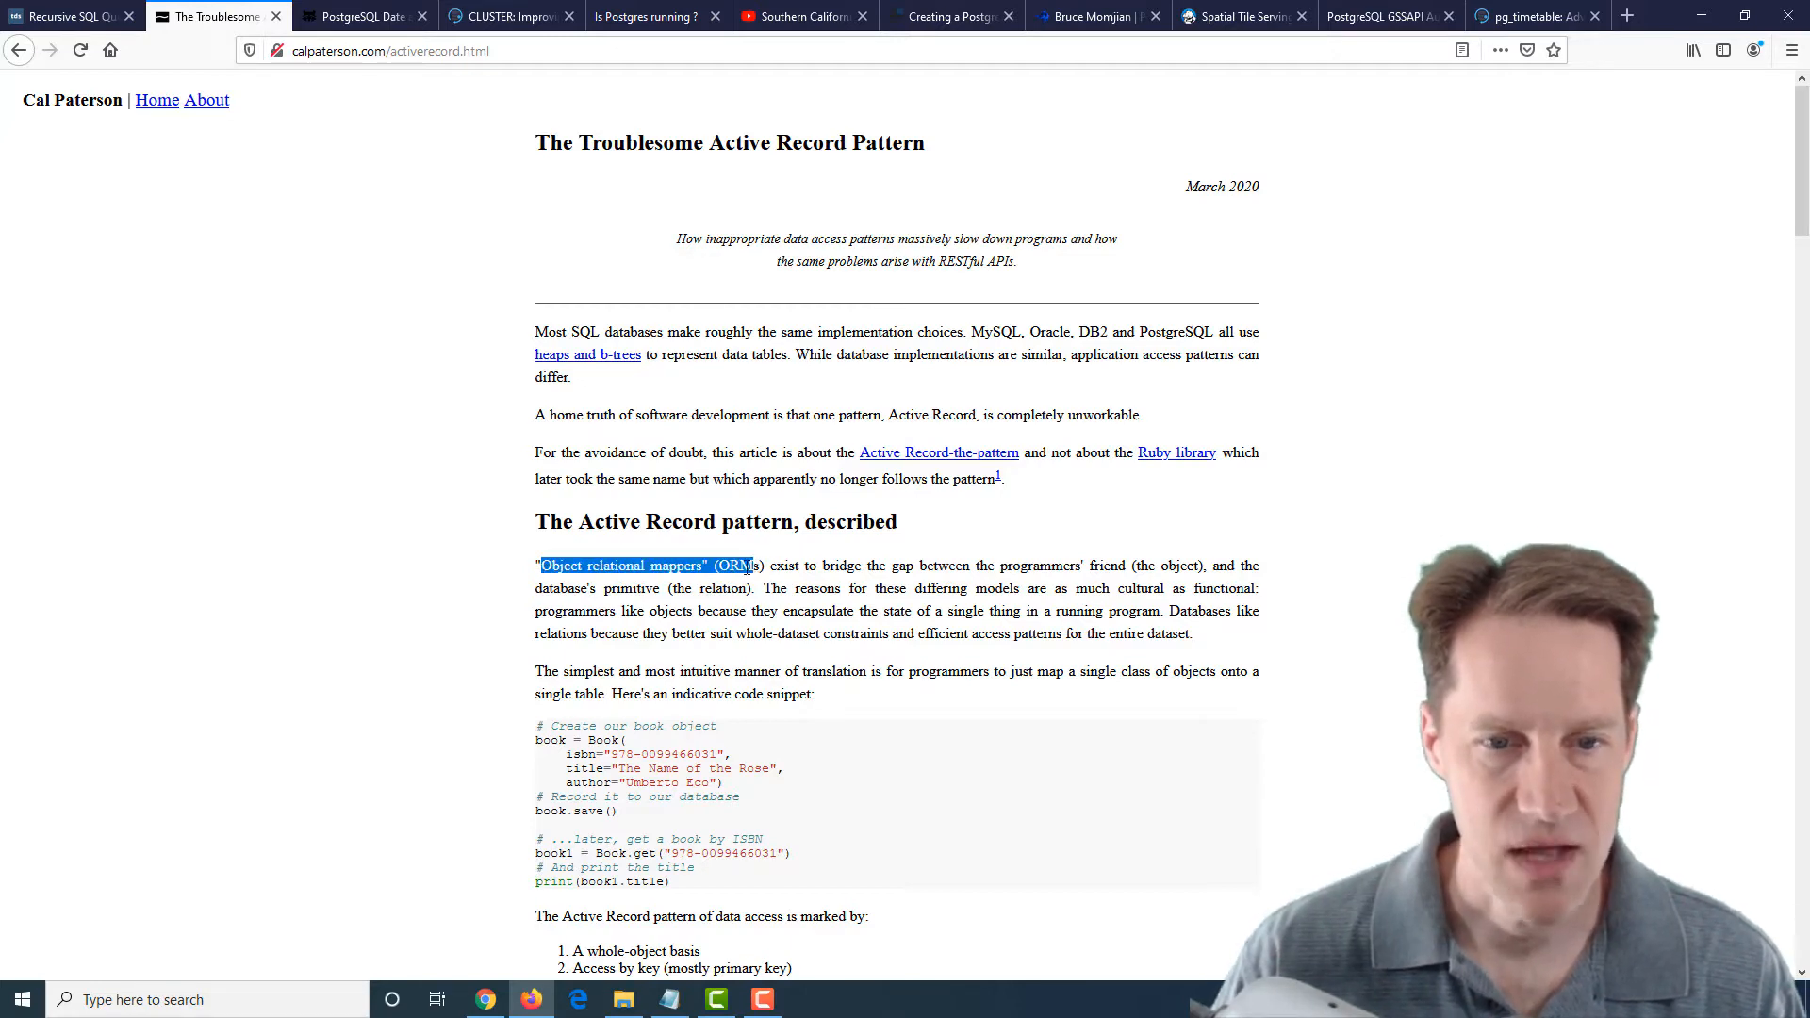
scroll(down, 3)
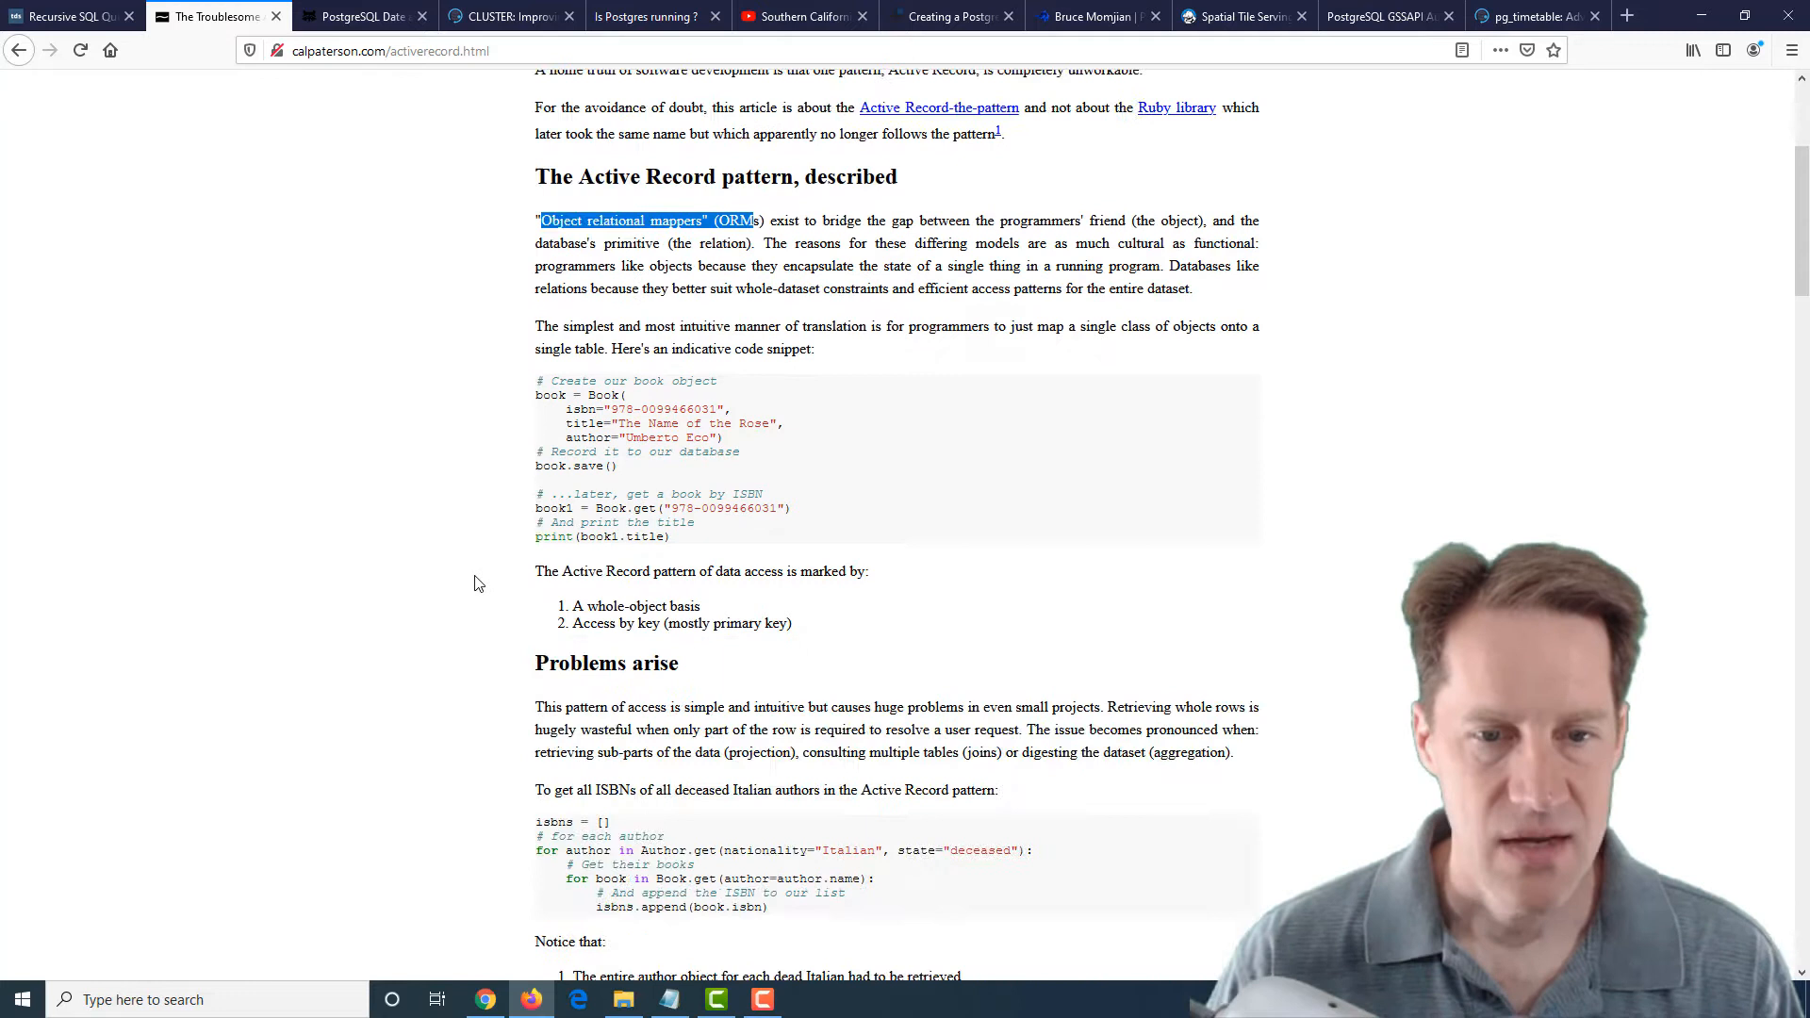
scroll(down, 3)
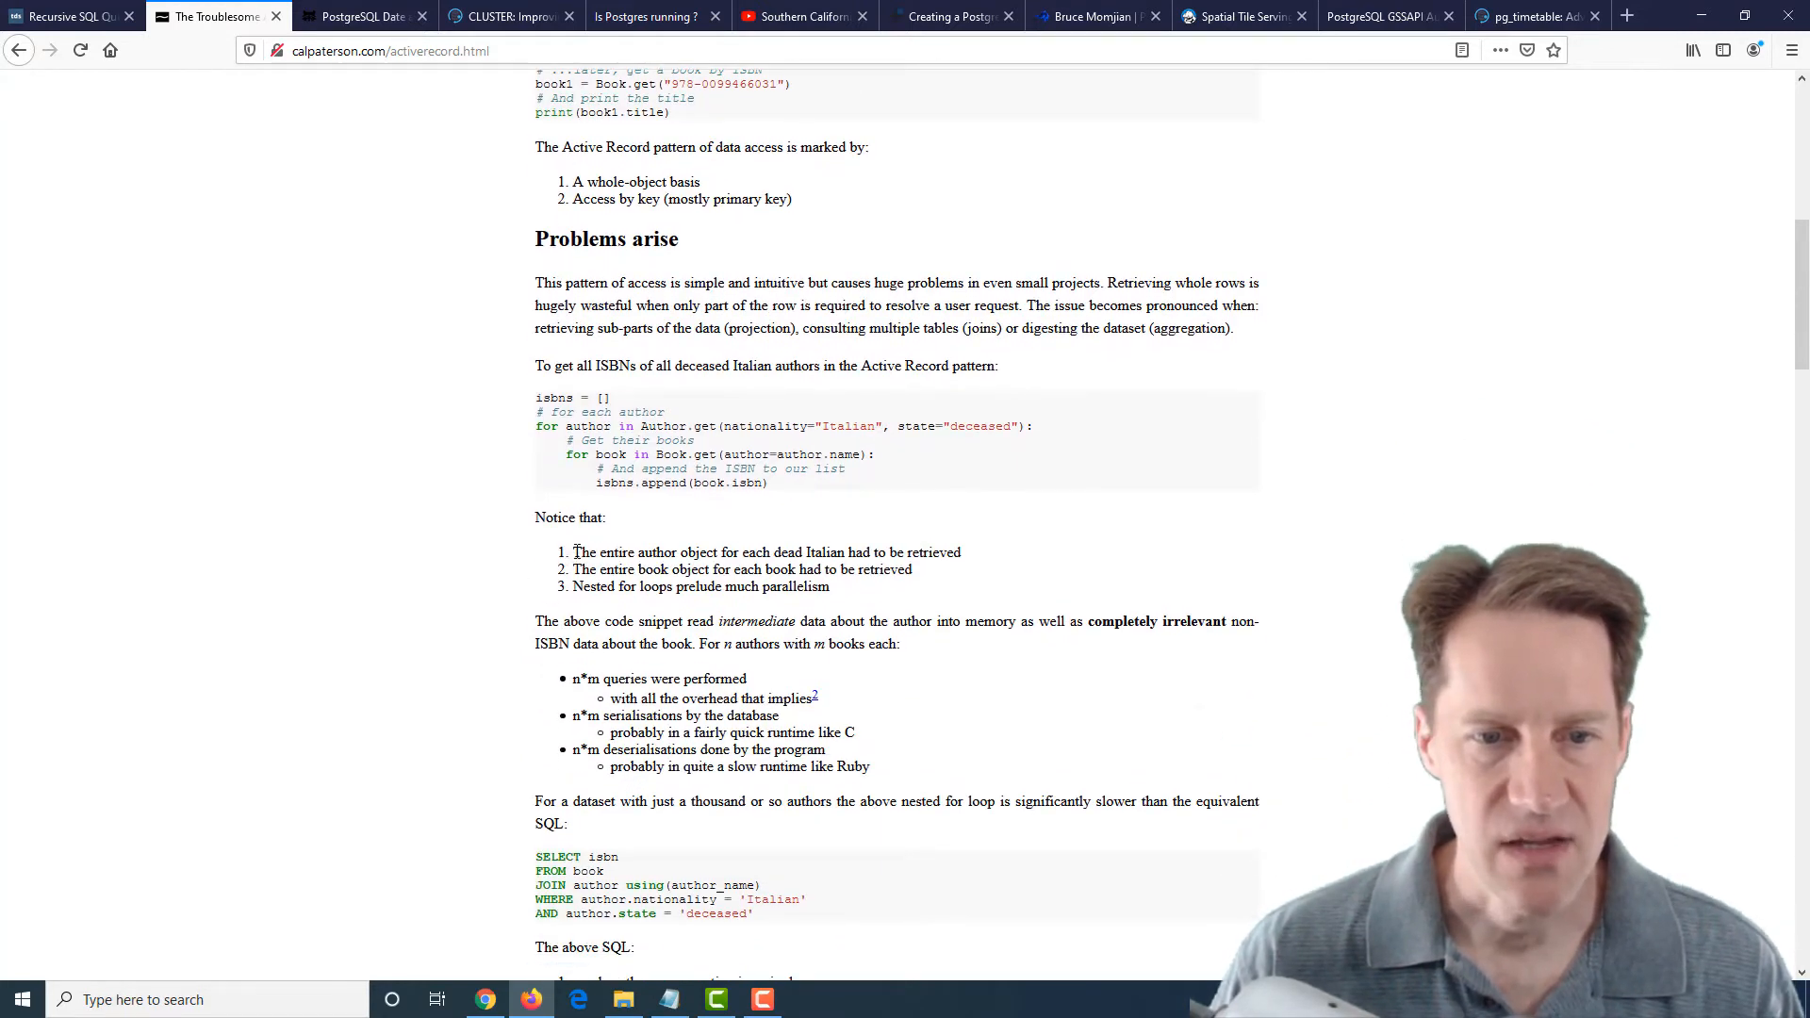
Select the whole-book-objects point and the equivalent SQL join query, then read its list of advantages
drag(573, 553, 723, 553)
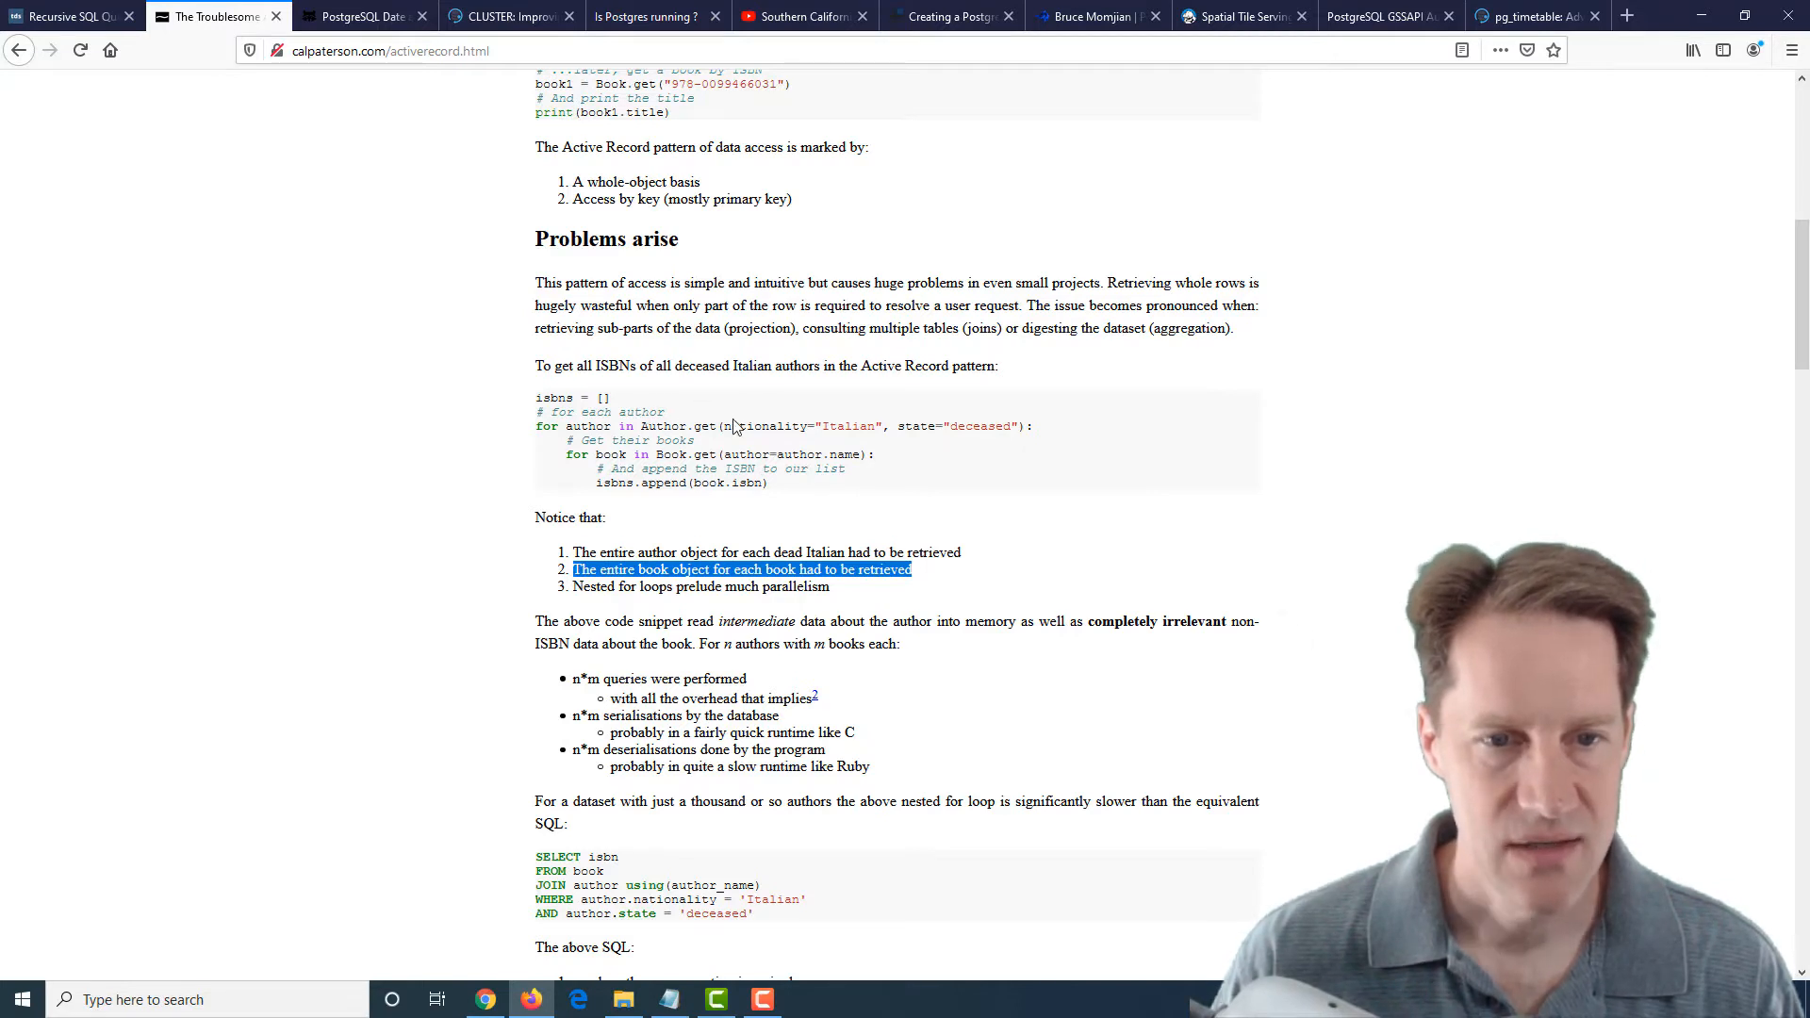
mouse_move(739, 591)
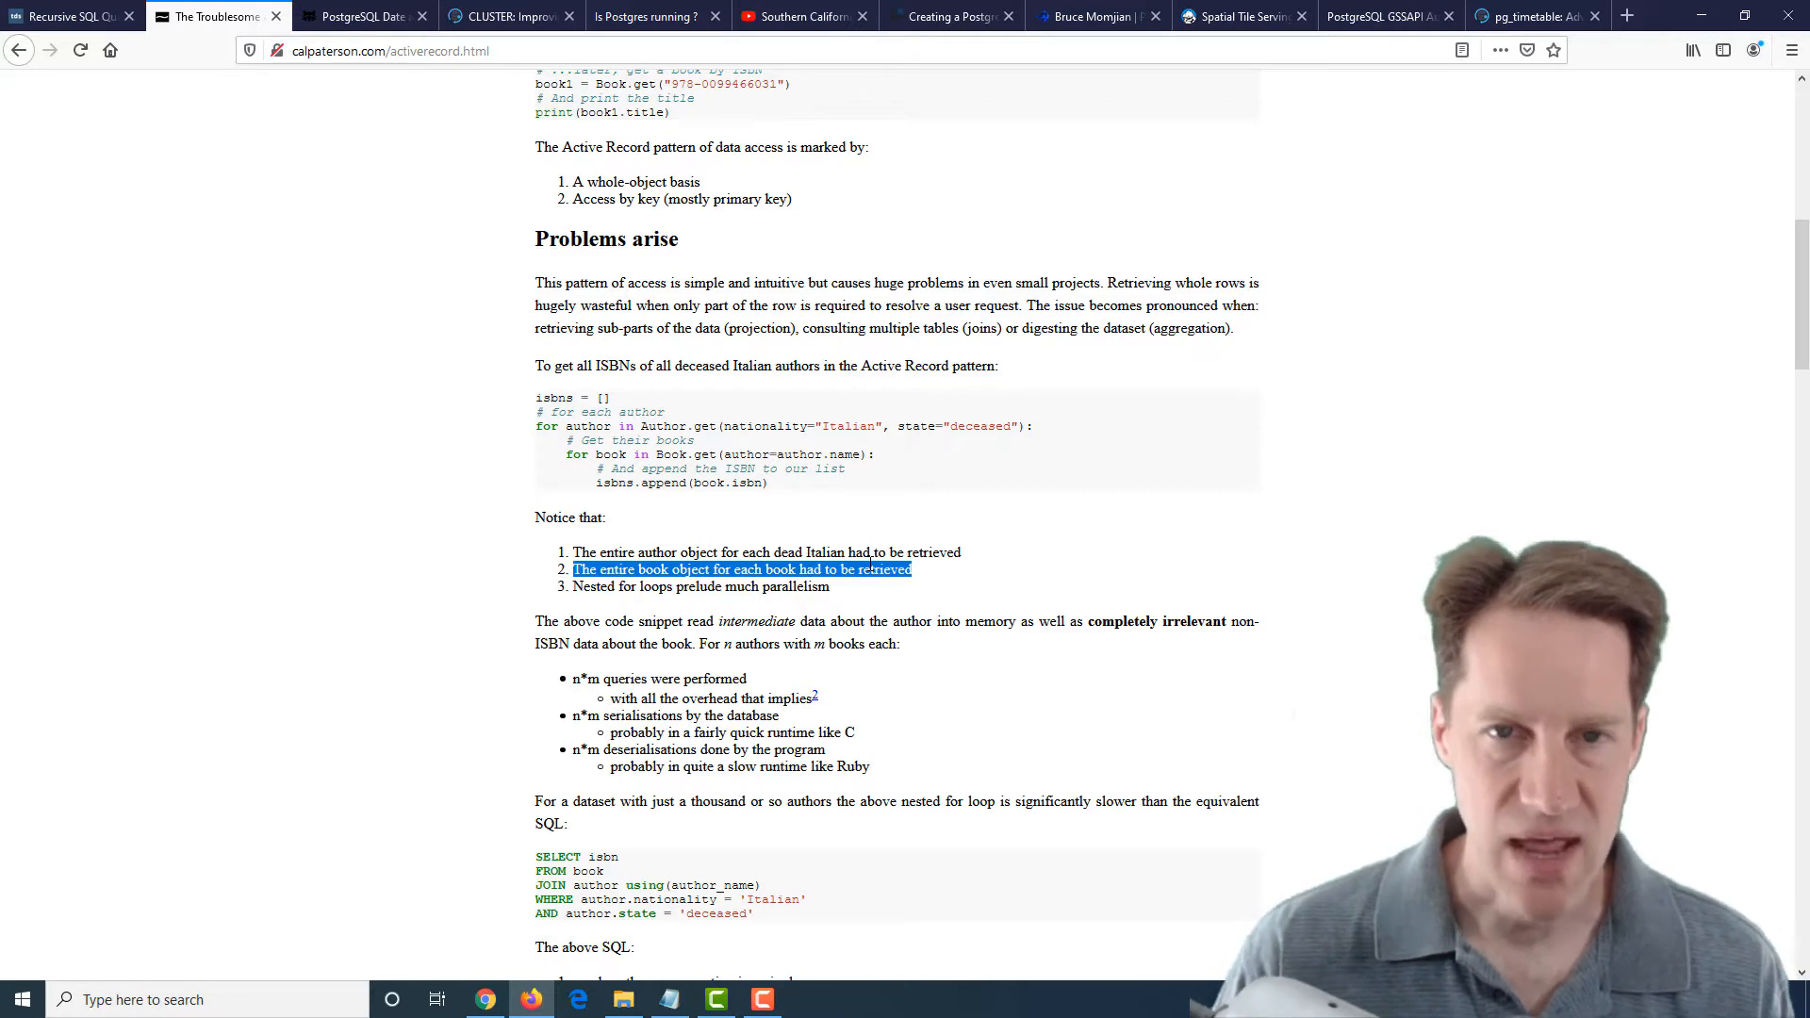
mouse_move(794, 441)
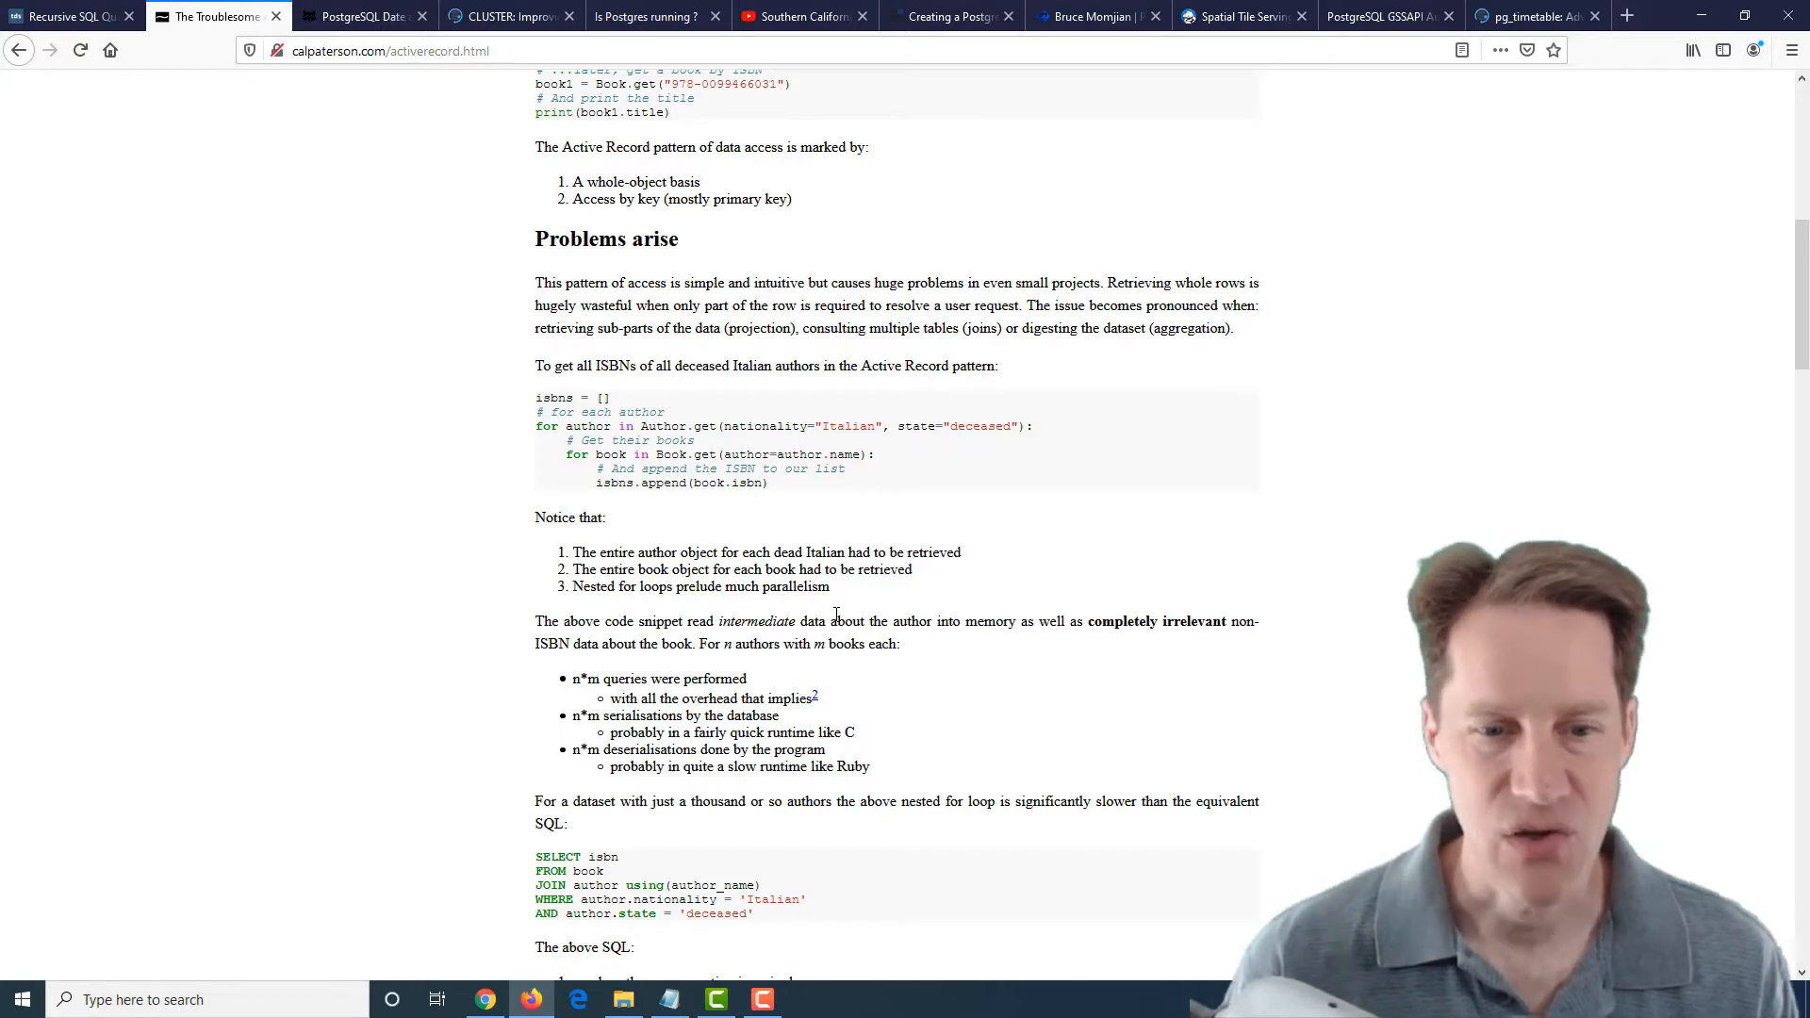
drag(536, 856, 753, 913)
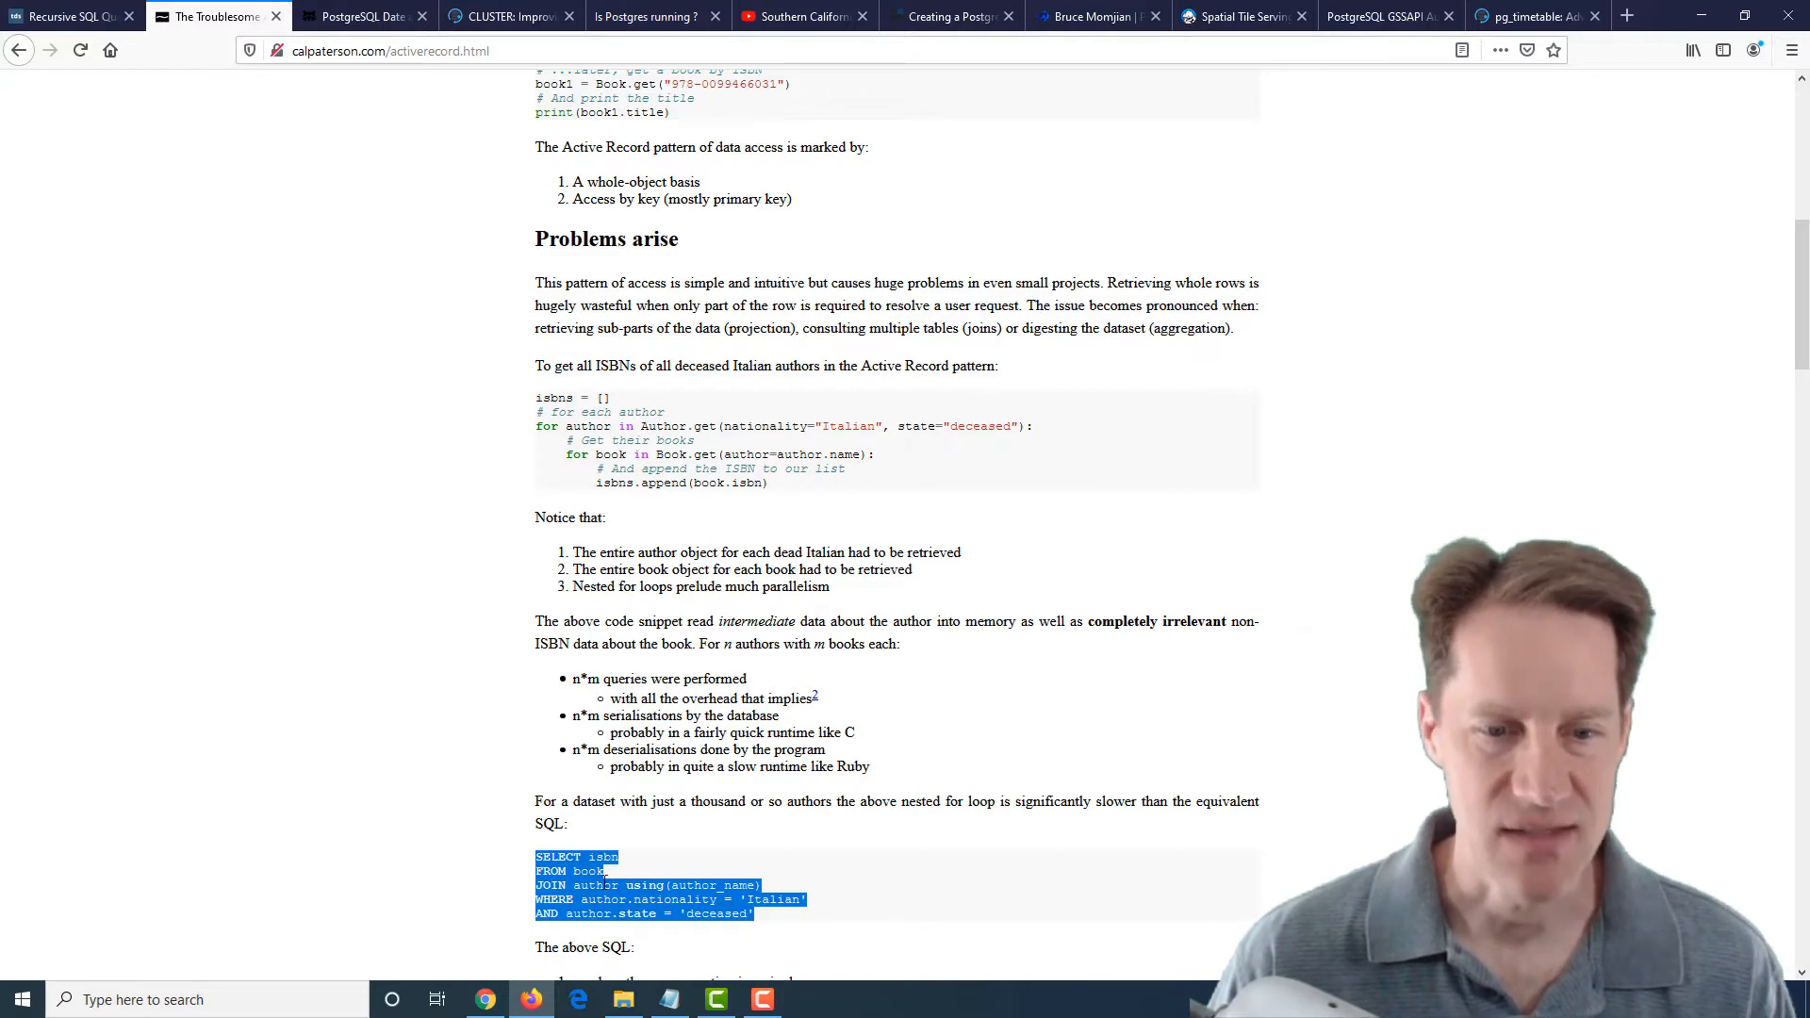
click(502, 867)
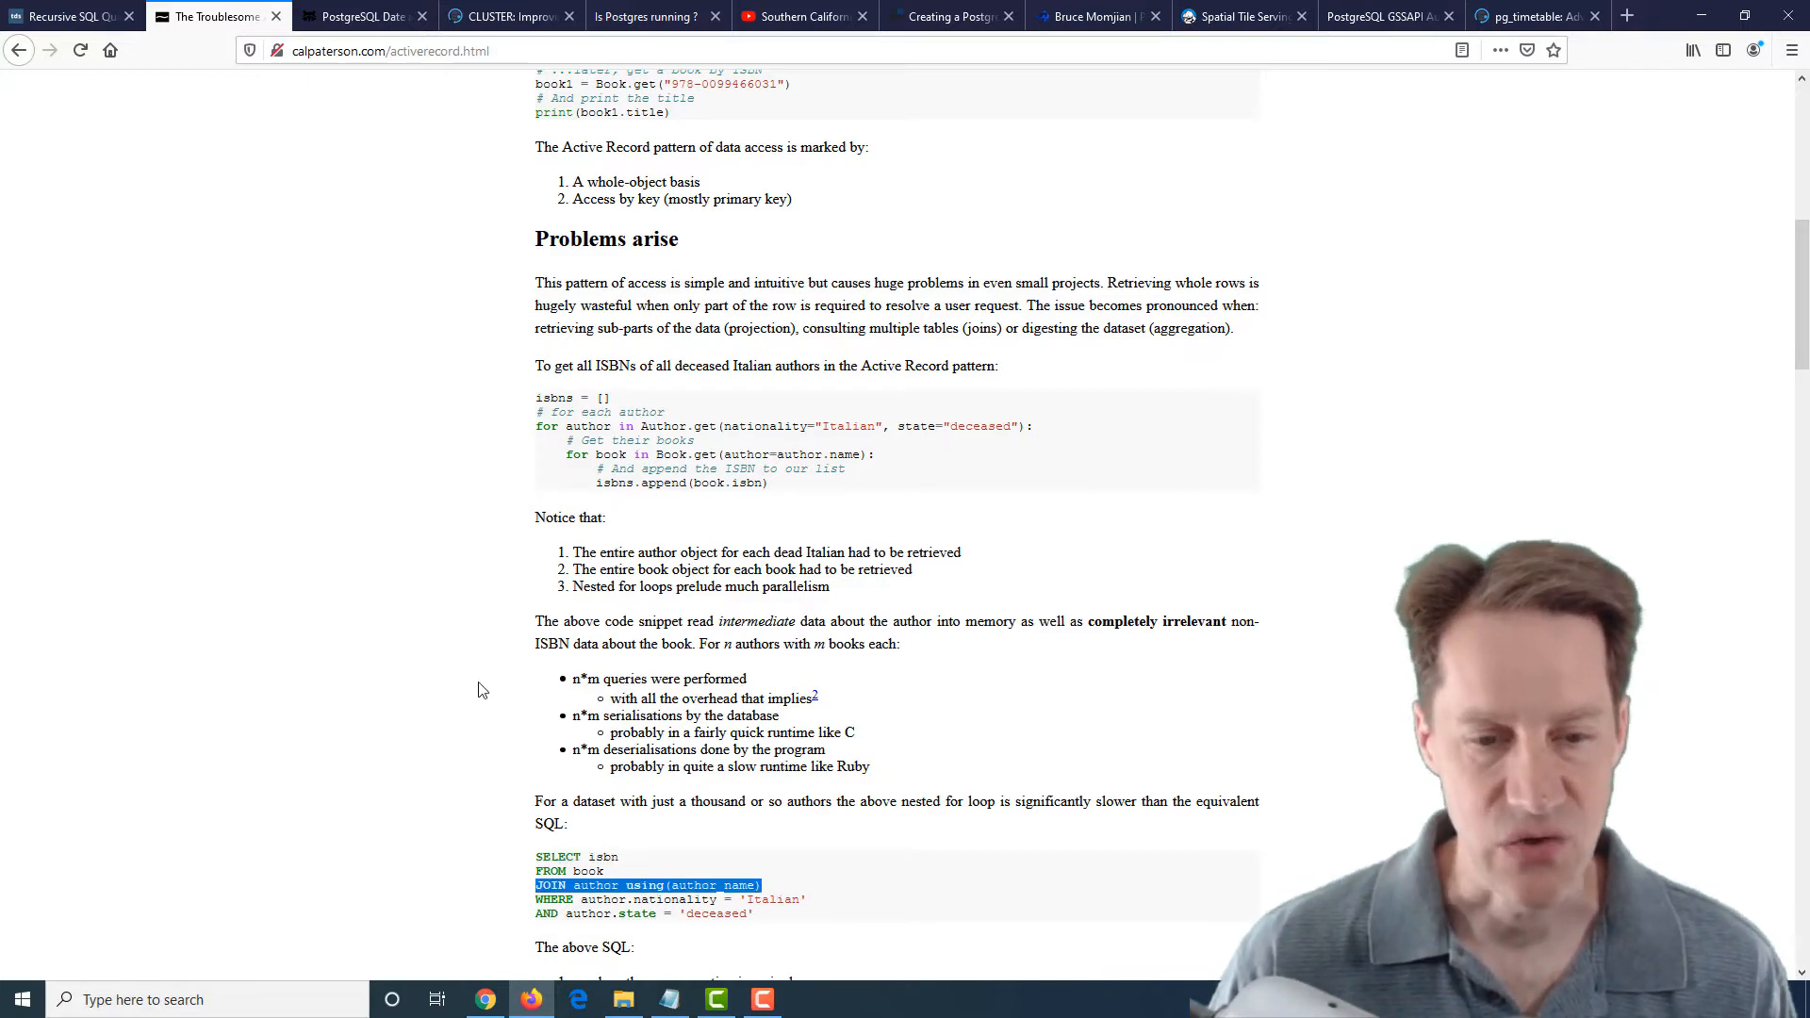
scroll(down, 3)
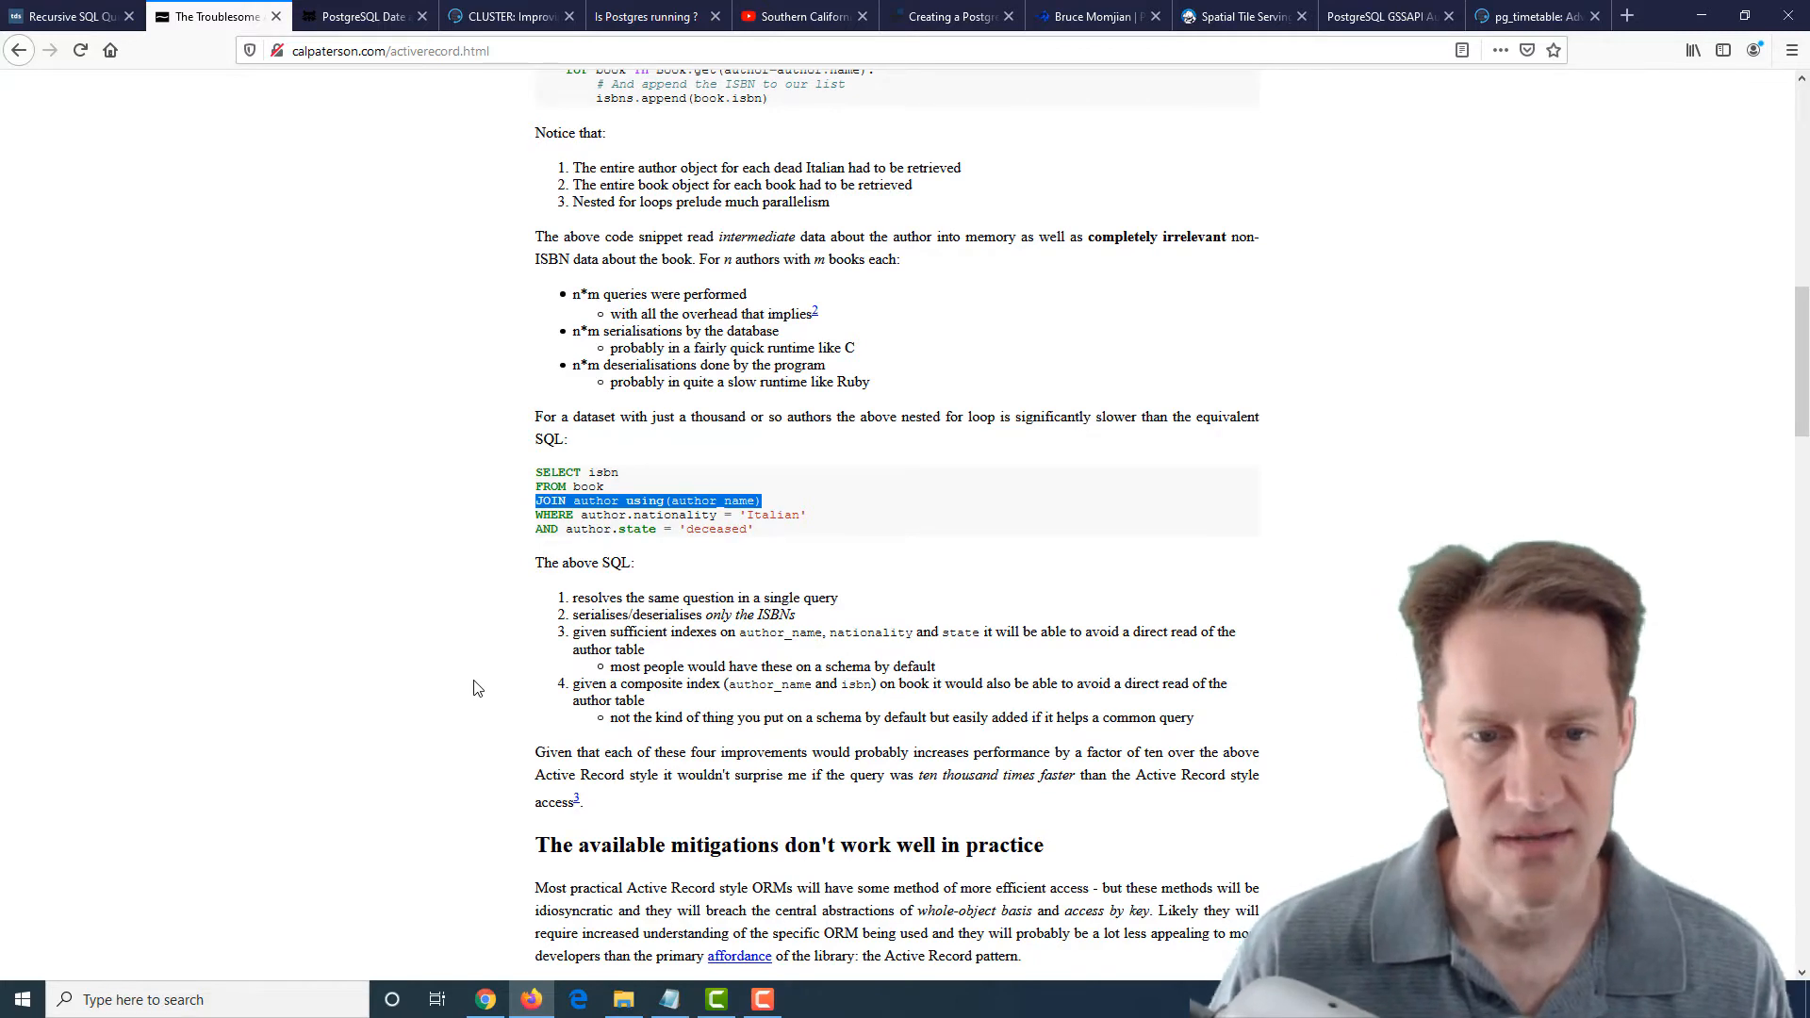
Read into 'first class transactions' and select the lost-update problem code and the session-based fix
scroll(down, 3)
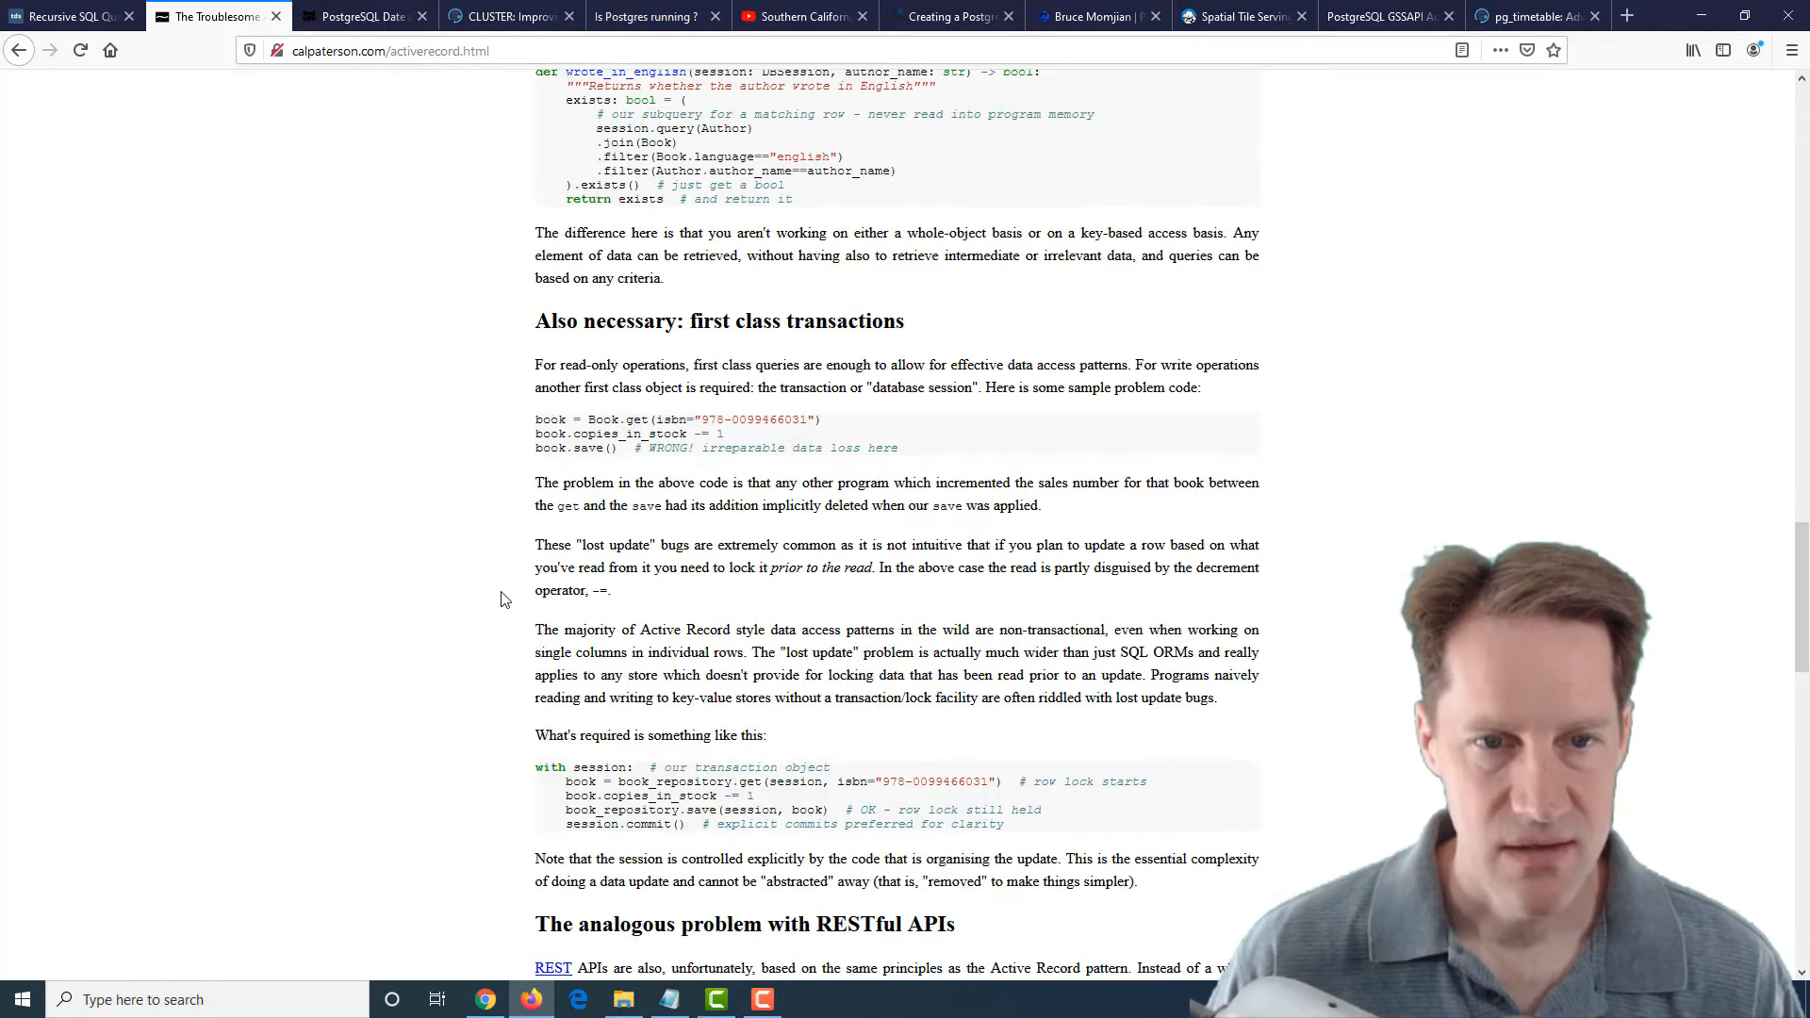
scroll(down, 3)
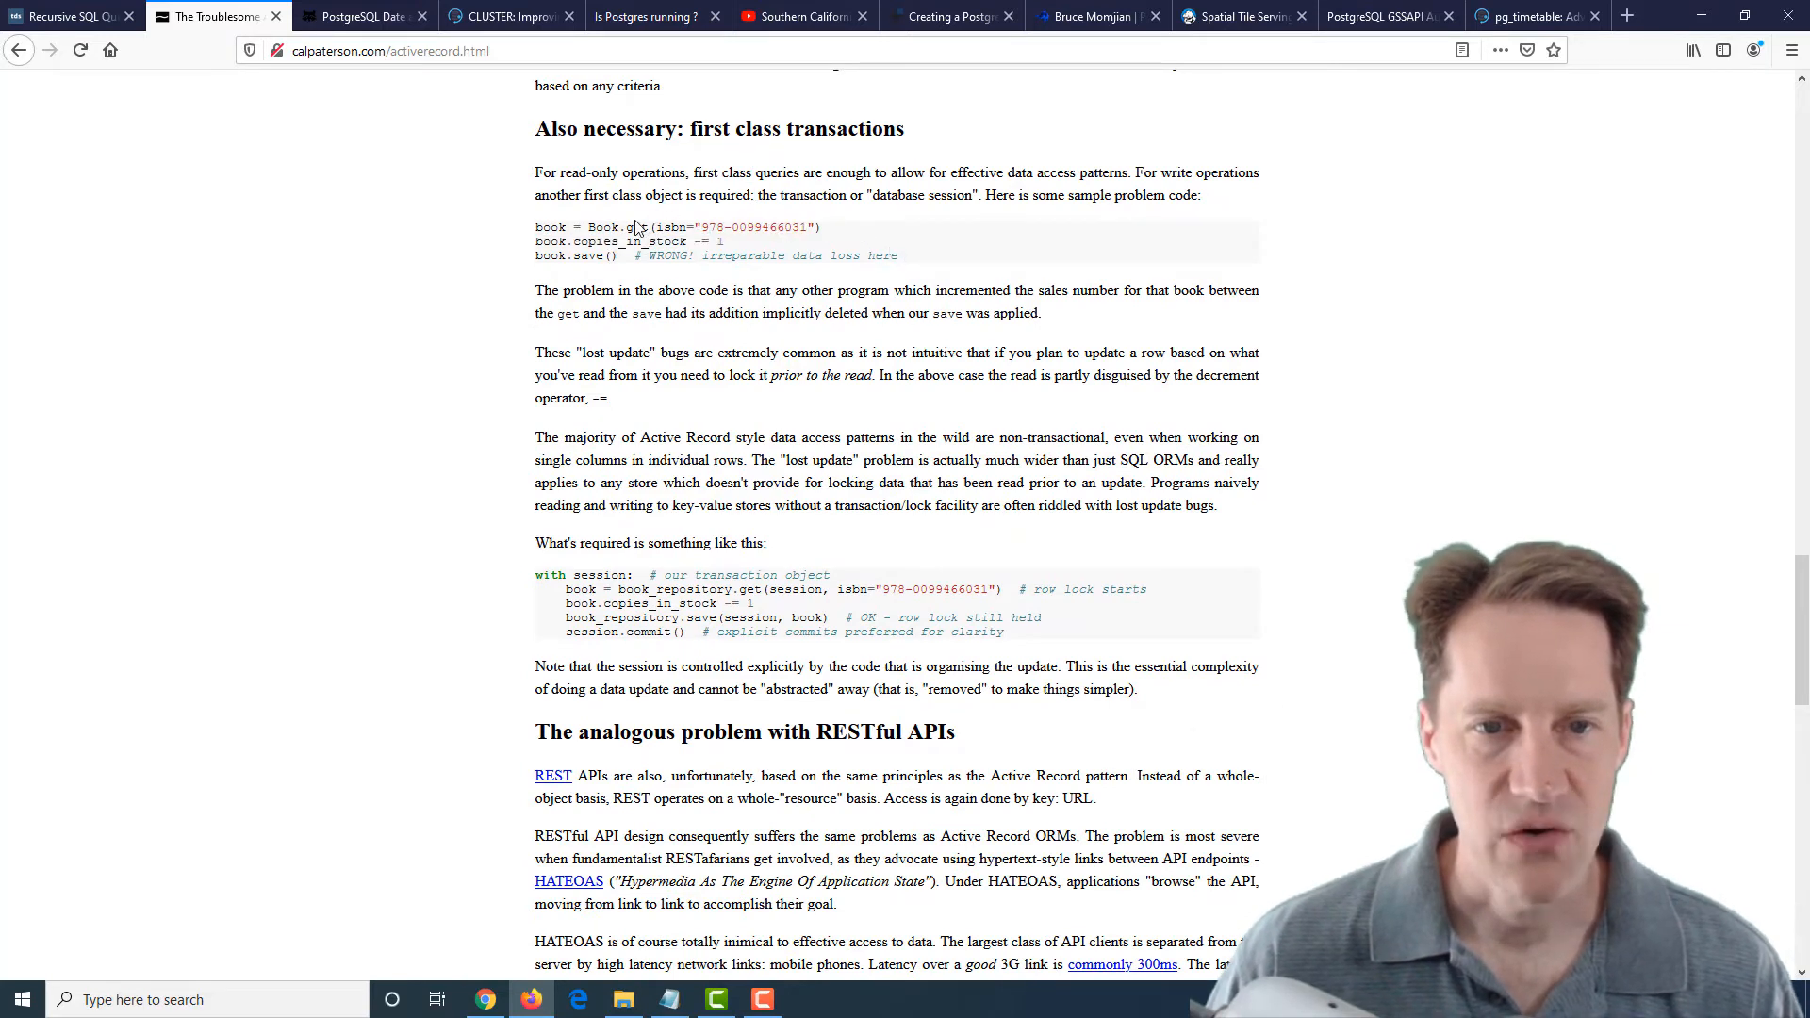
drag(630, 227, 724, 239)
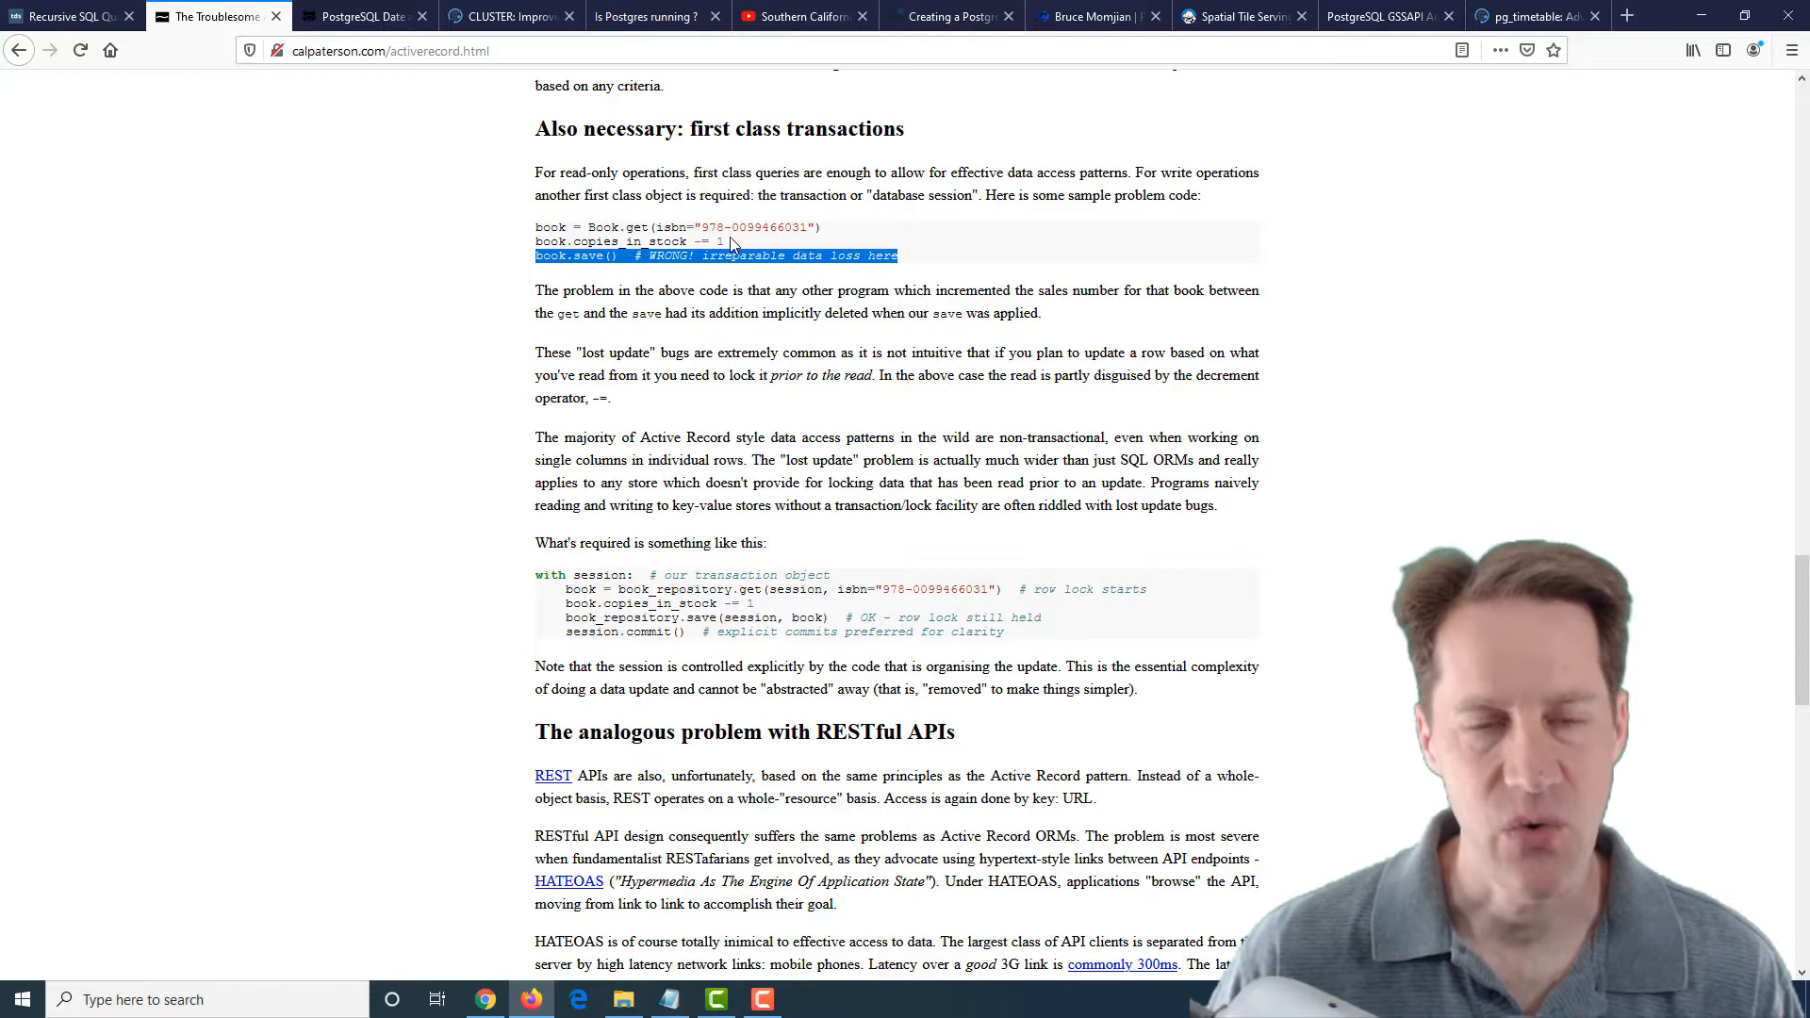
mouse_move(754, 230)
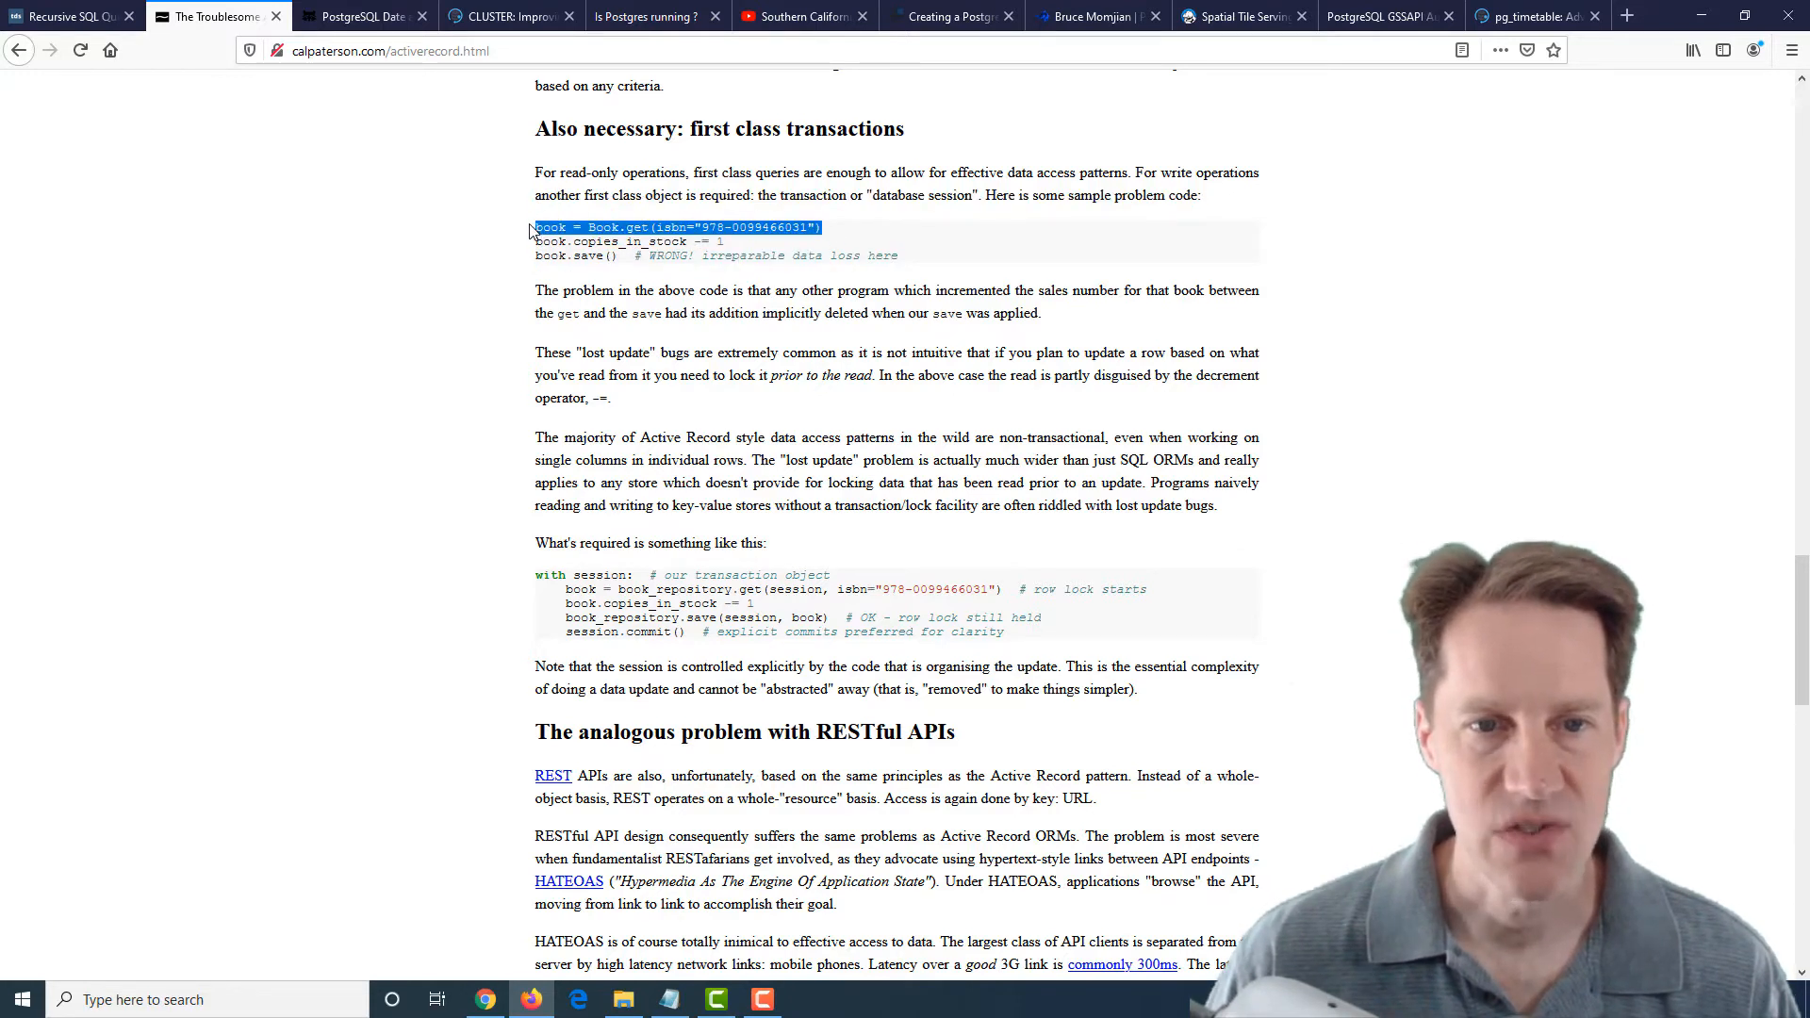
mouse_move(1015, 645)
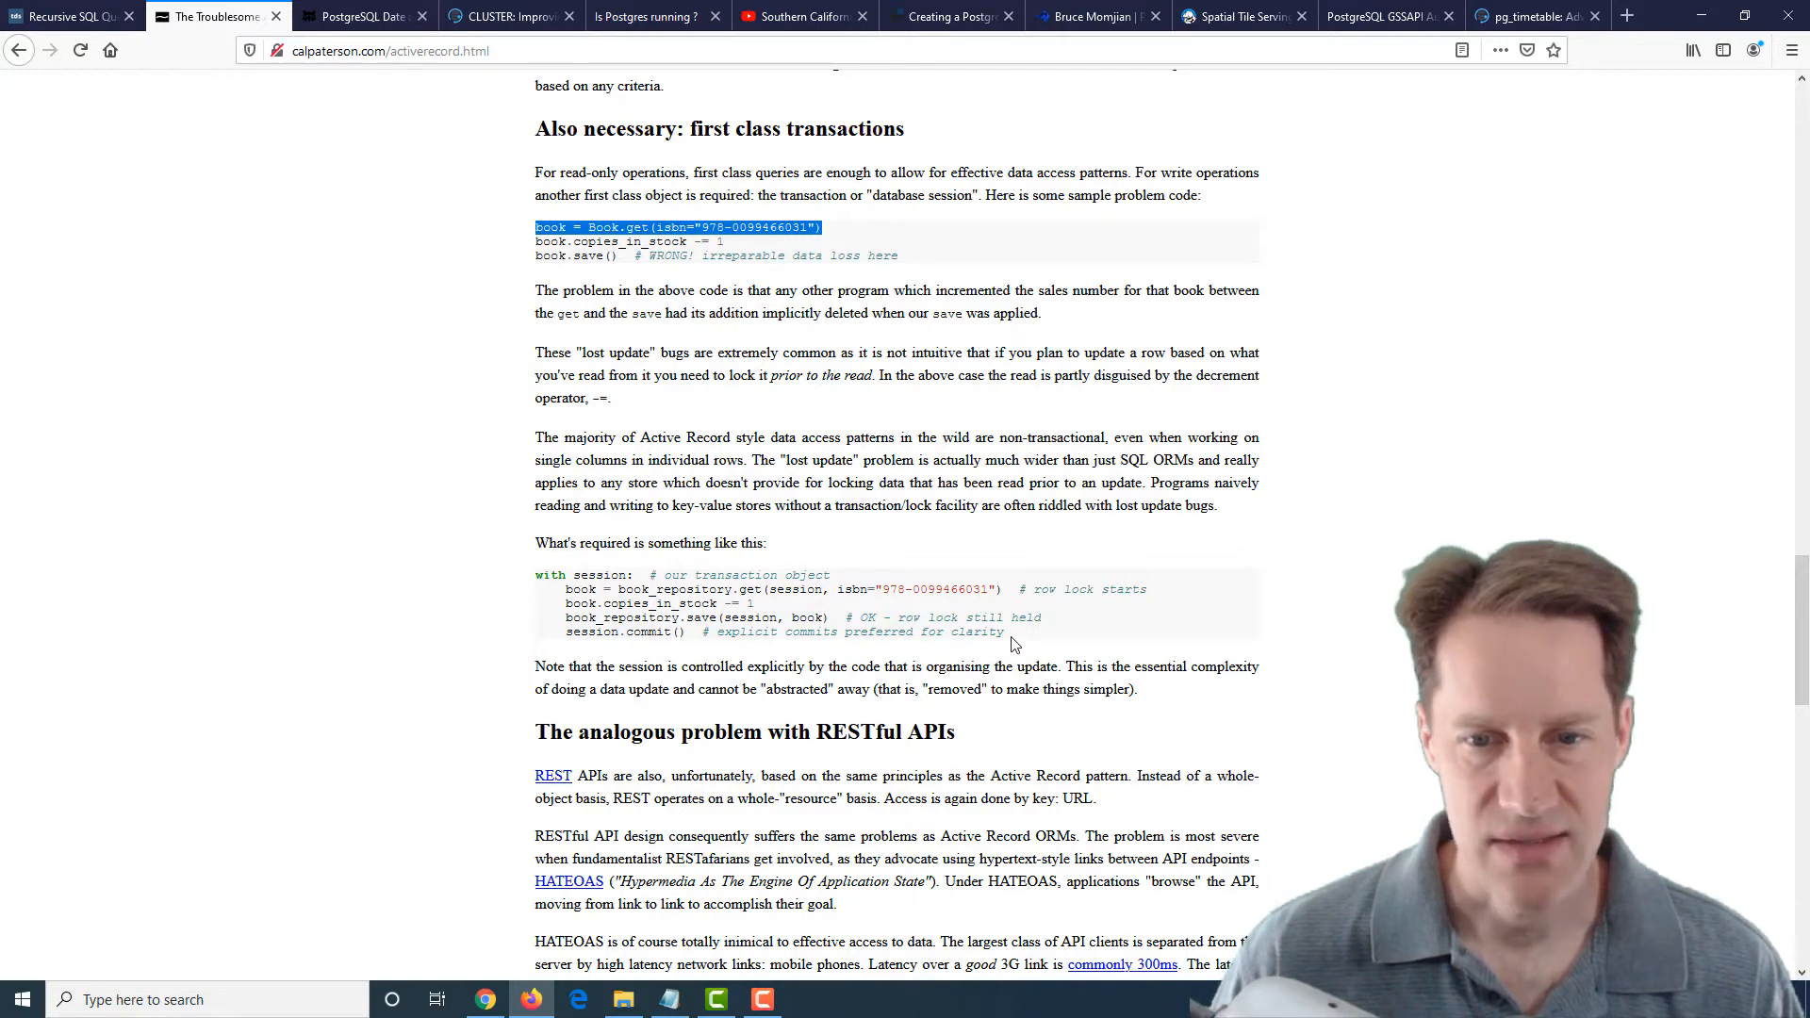
drag(534, 574, 1015, 632)
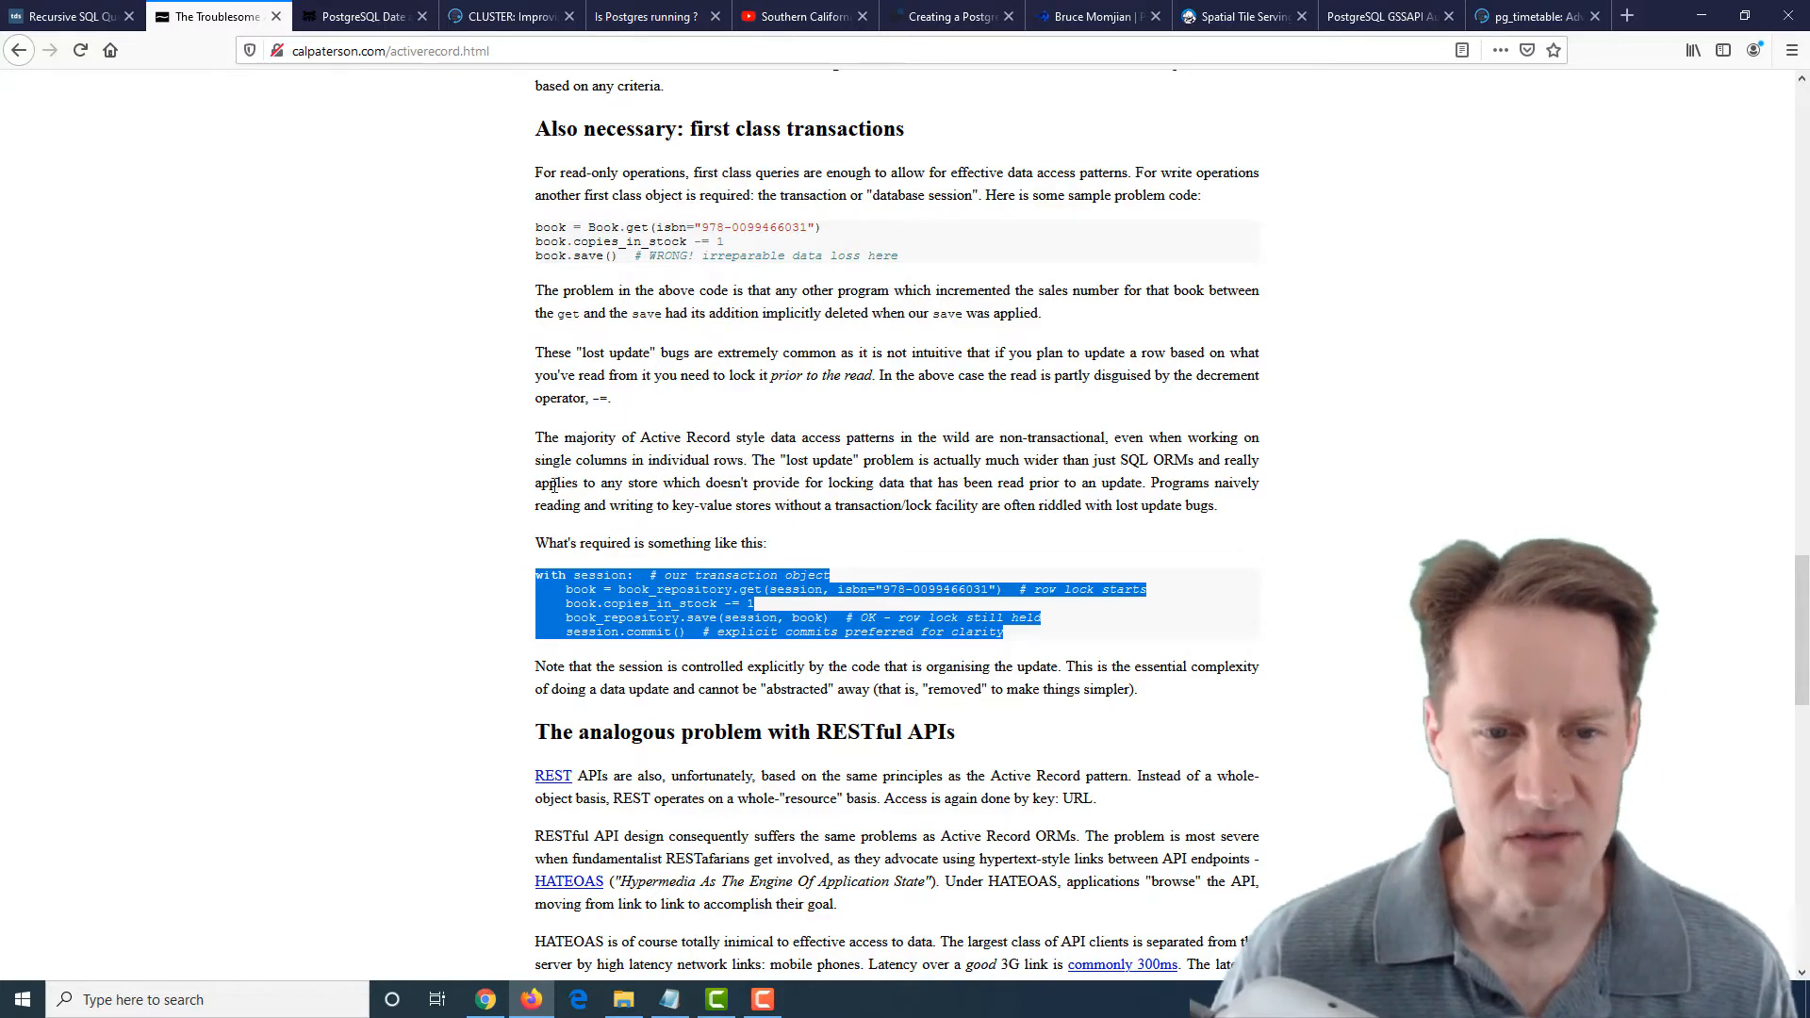
Return to the article's top, select 'Object relational mappers (ORMs)', and switch to the PostgreSQL date and time article
scroll(down, 3)
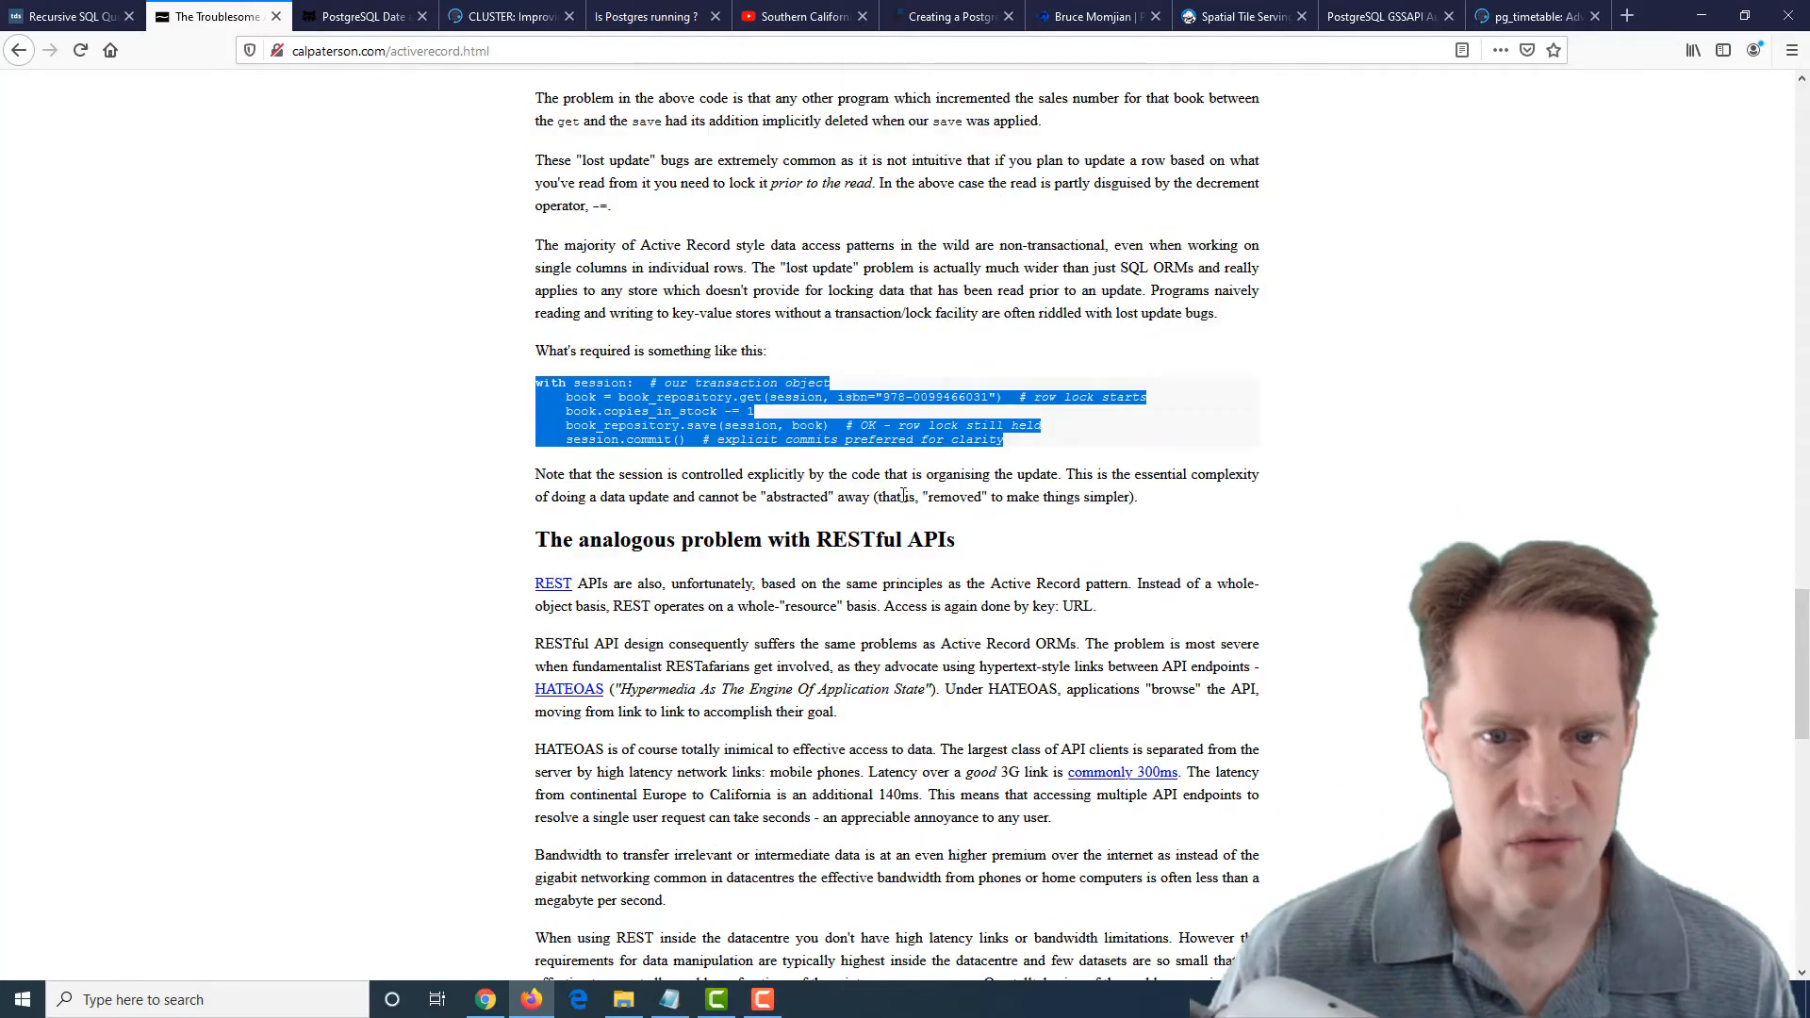
scroll(up, 3)
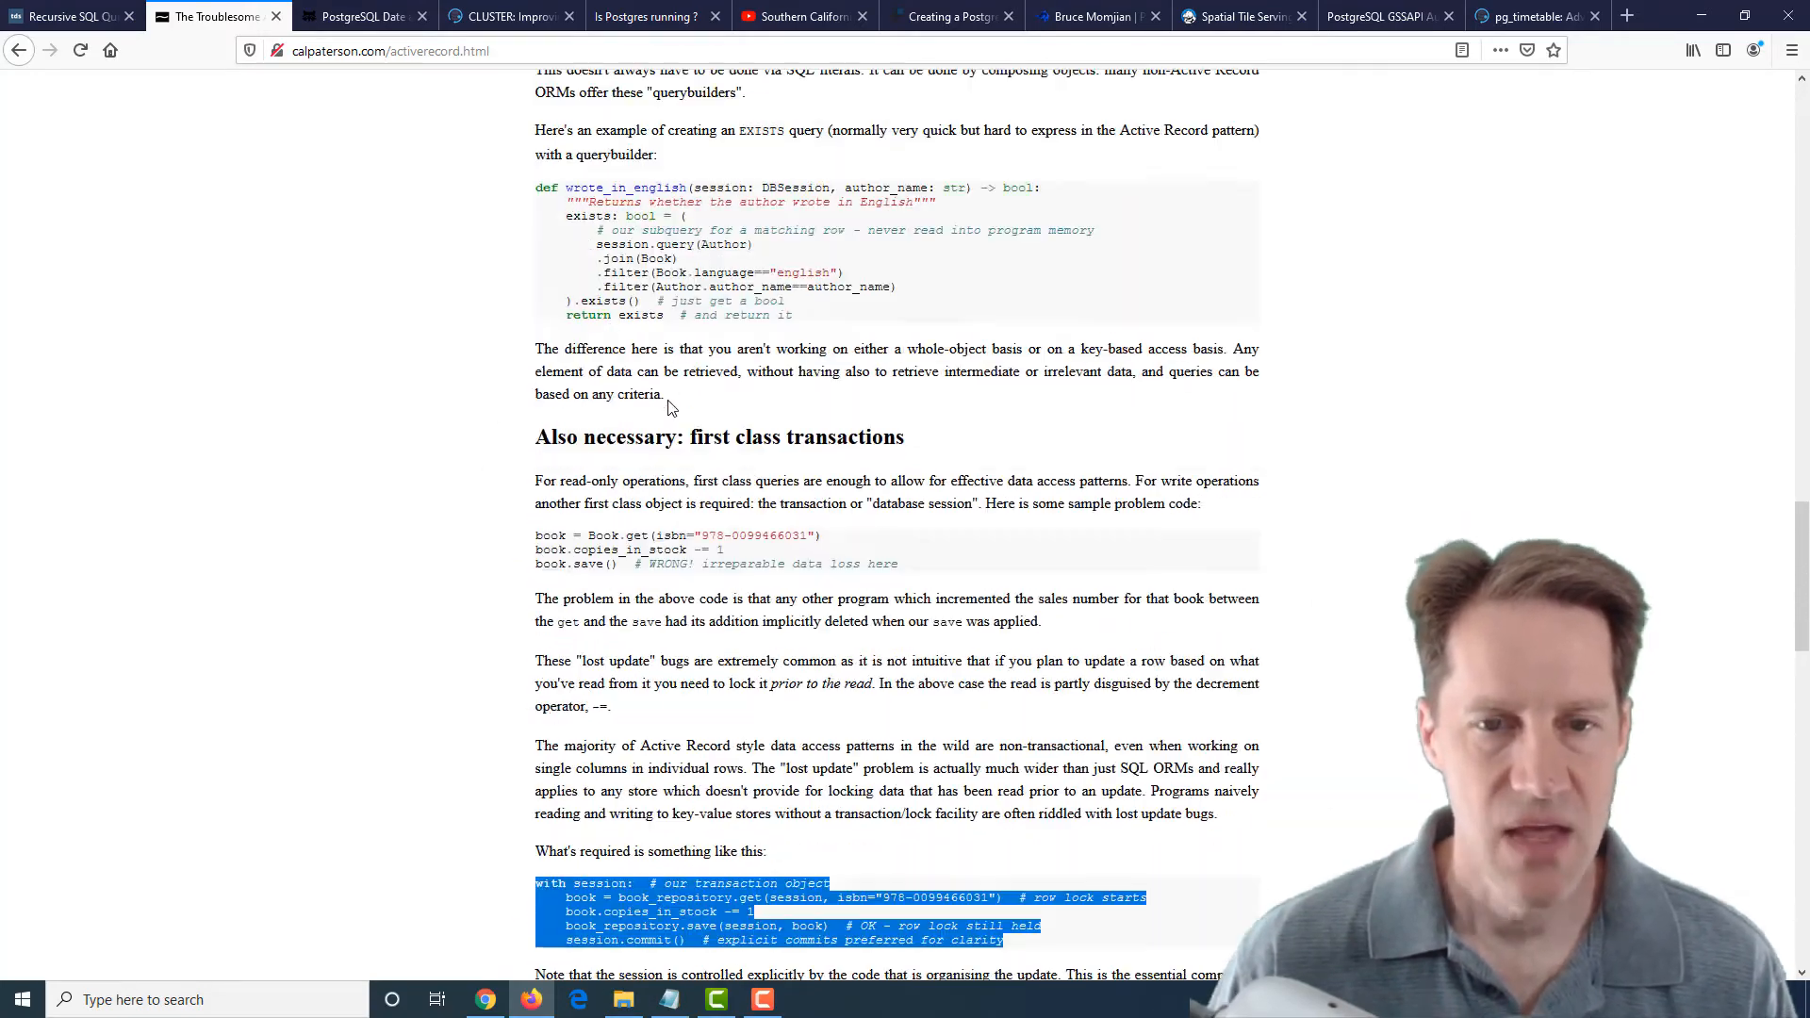
scroll(up, 3)
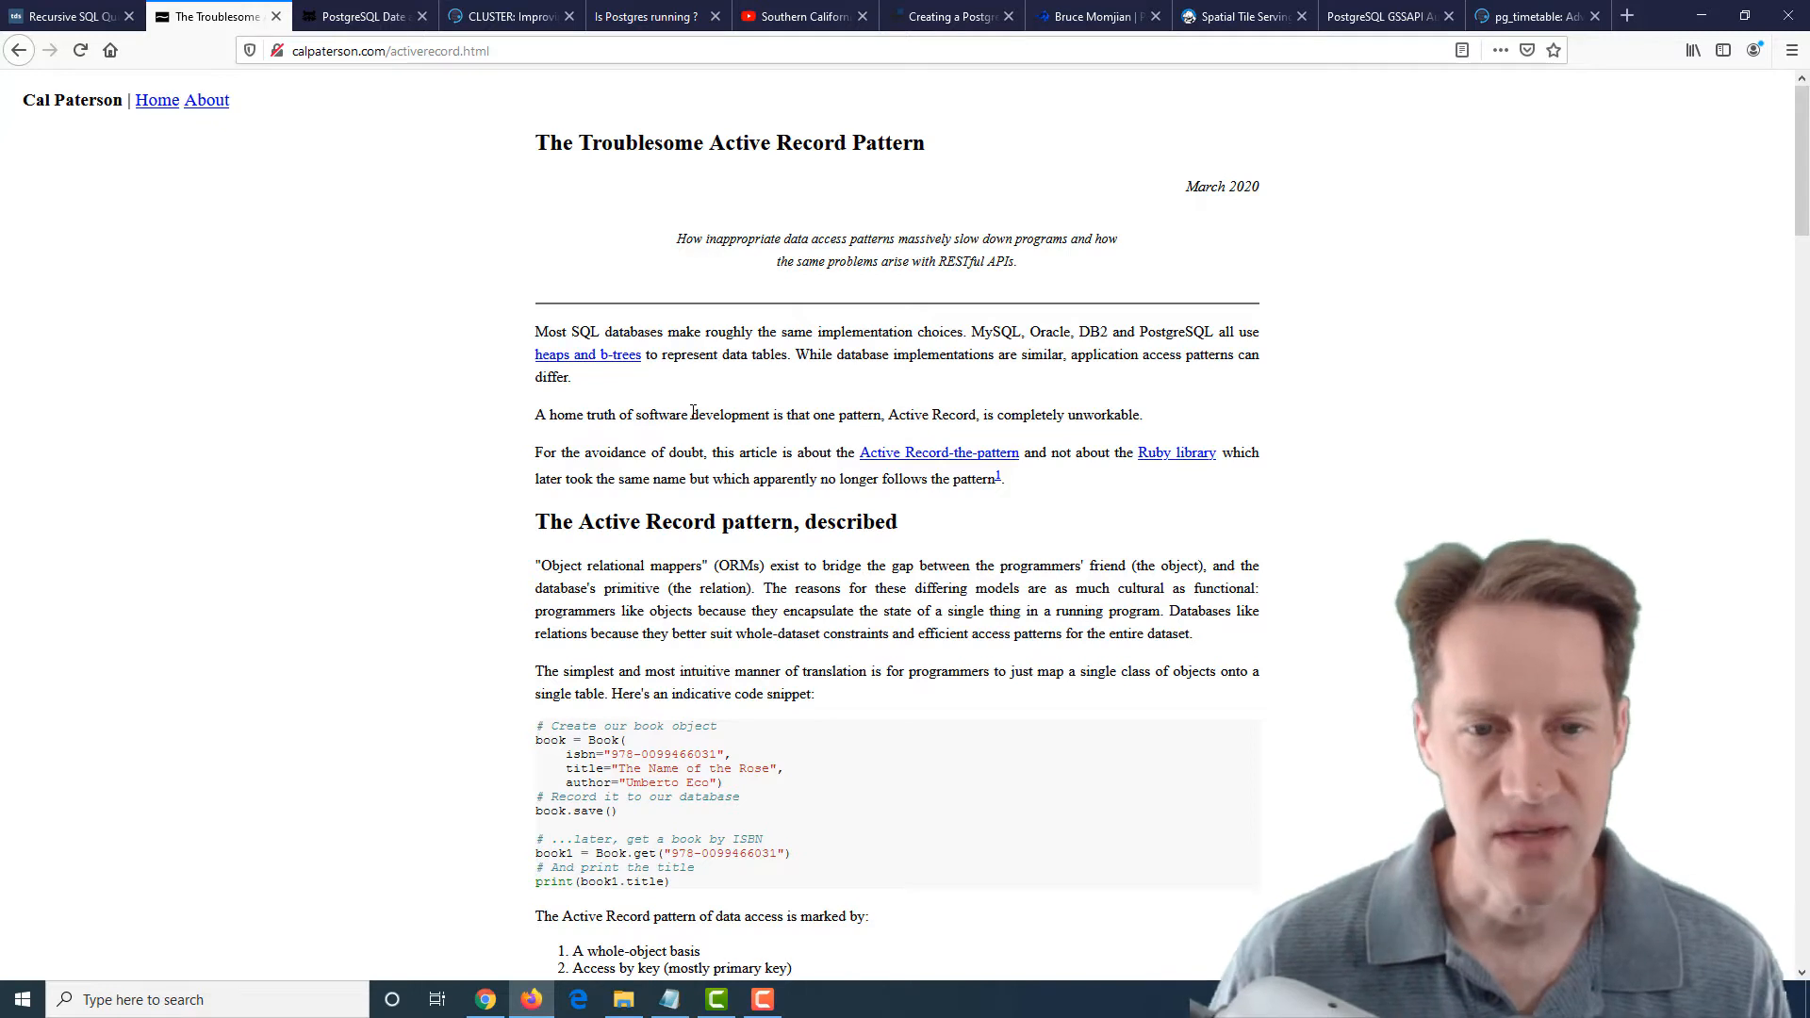
drag(600, 566, 762, 565)
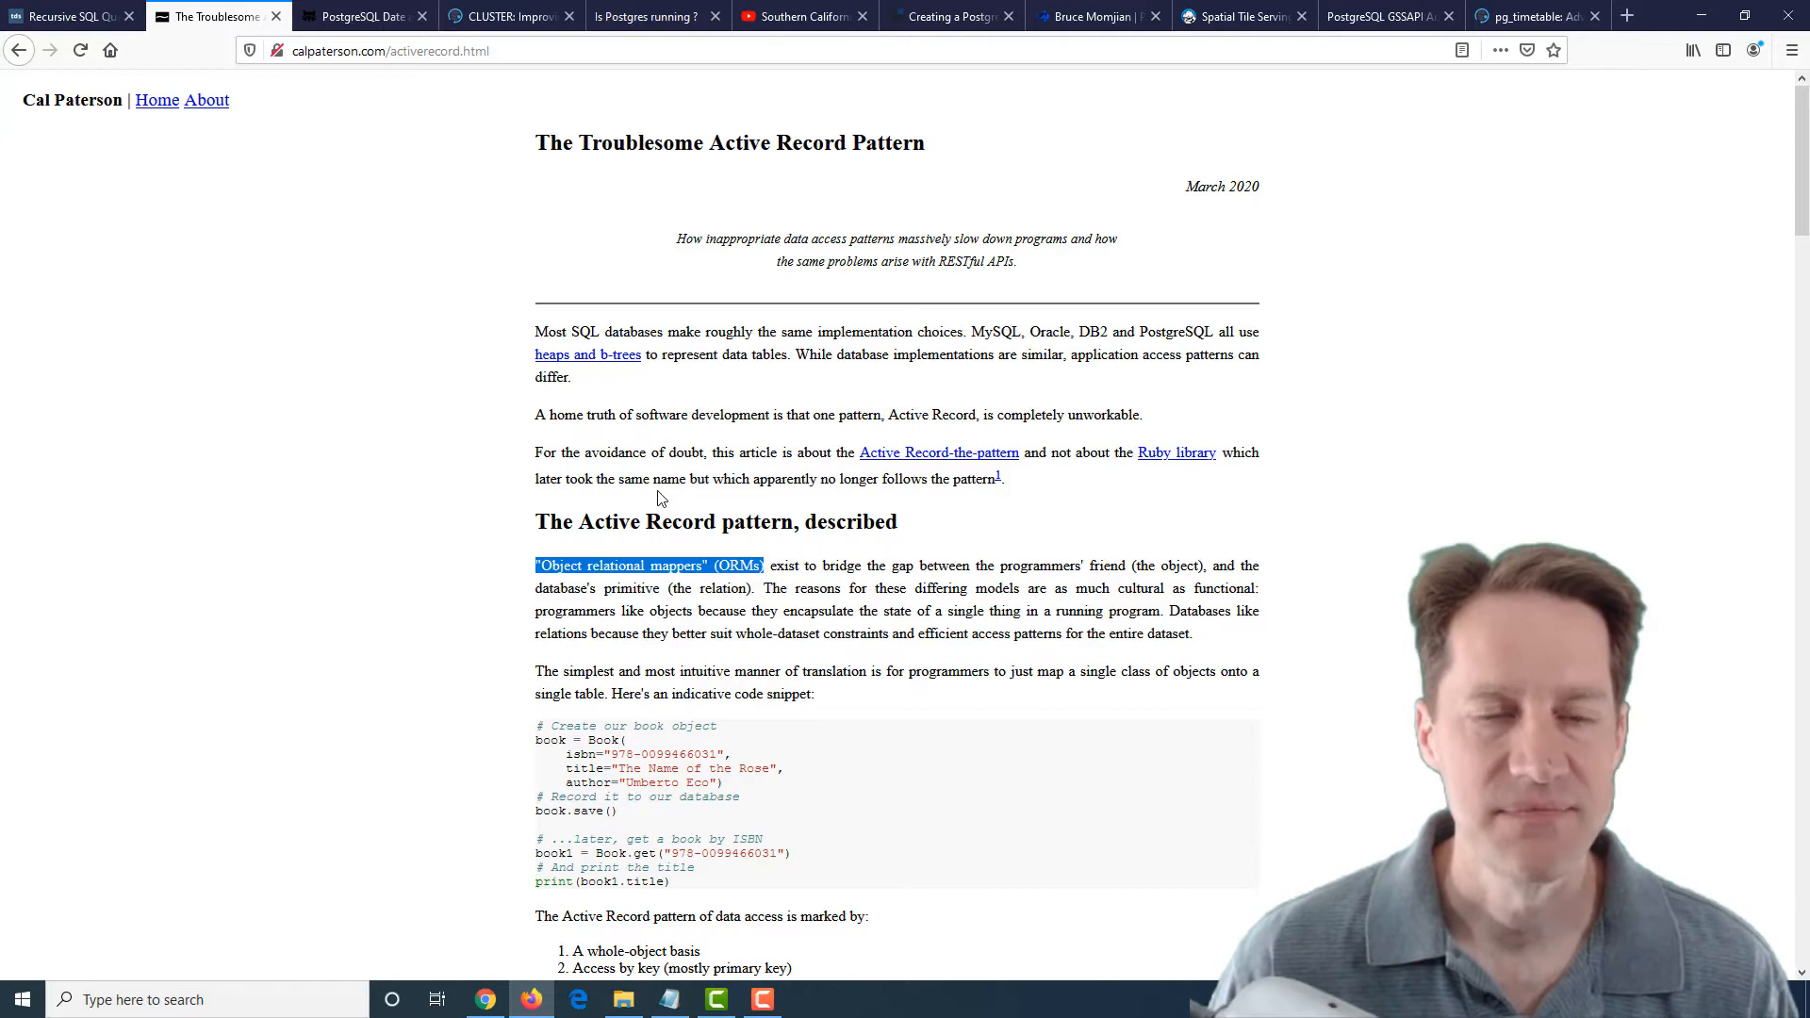
click(358, 15)
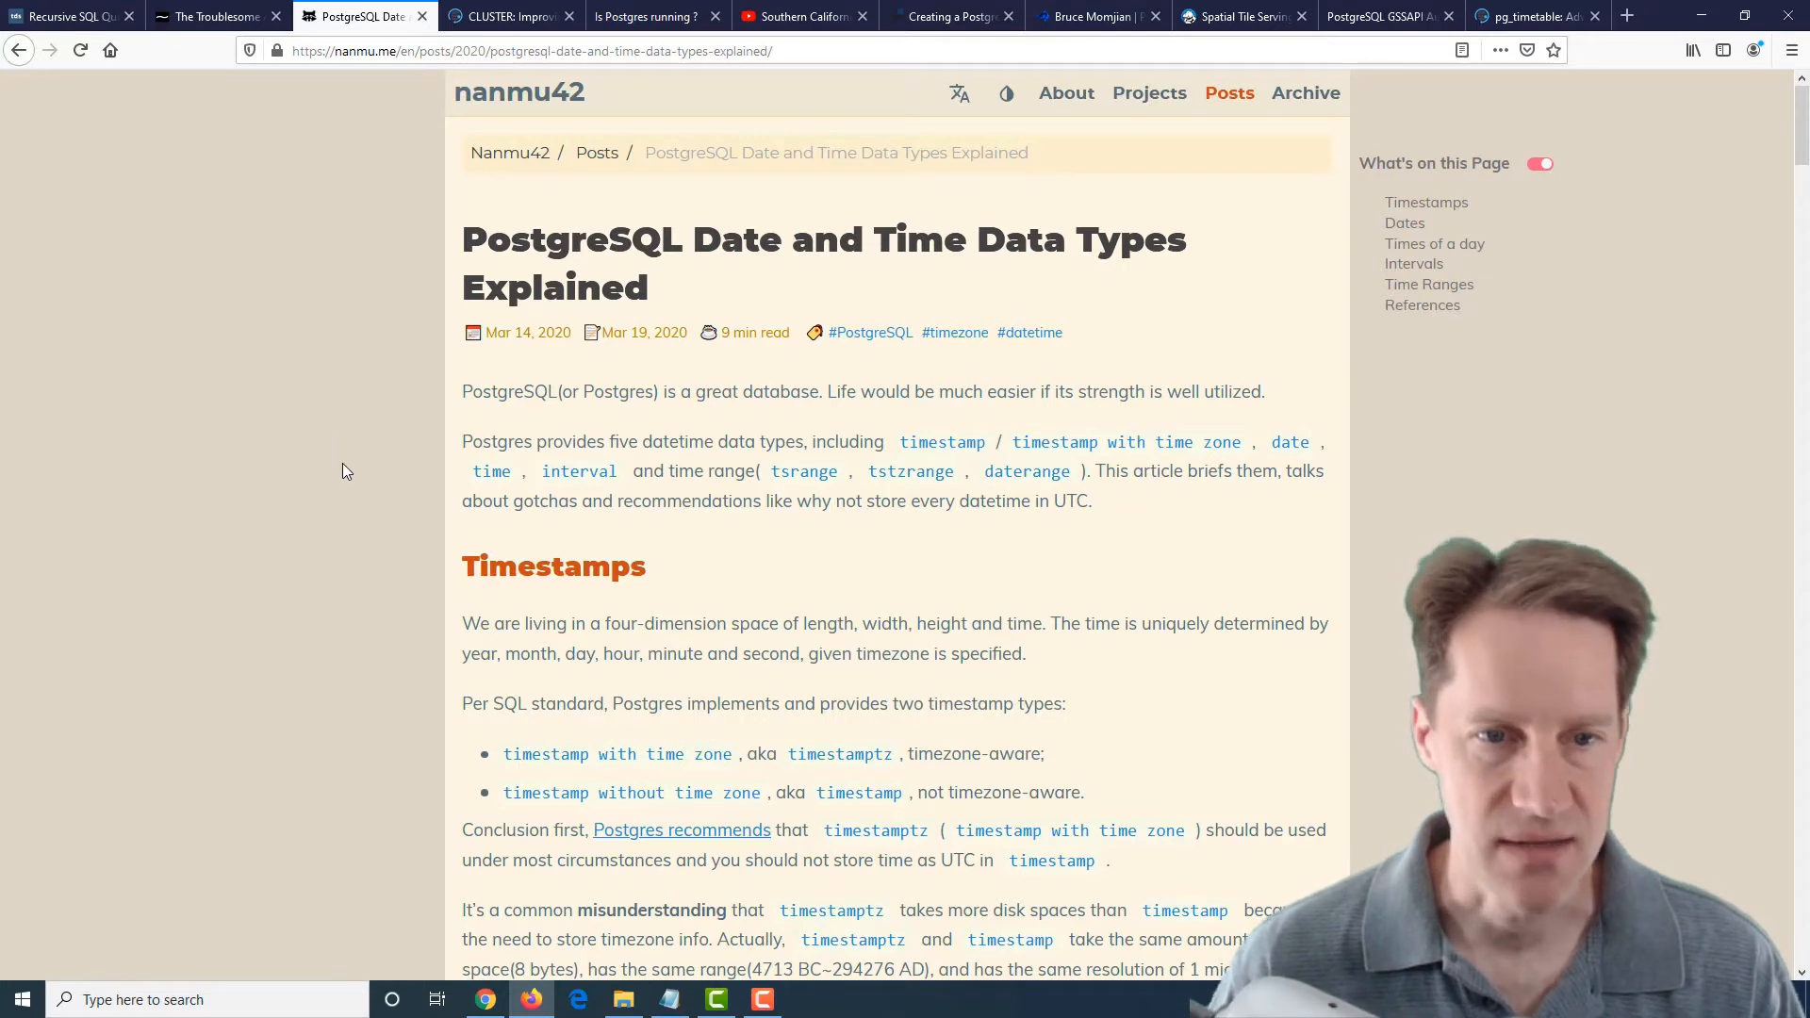
Read into the Timestamps section and select the word 'zone' in 'timestamp with time zone'
scroll(down, 3)
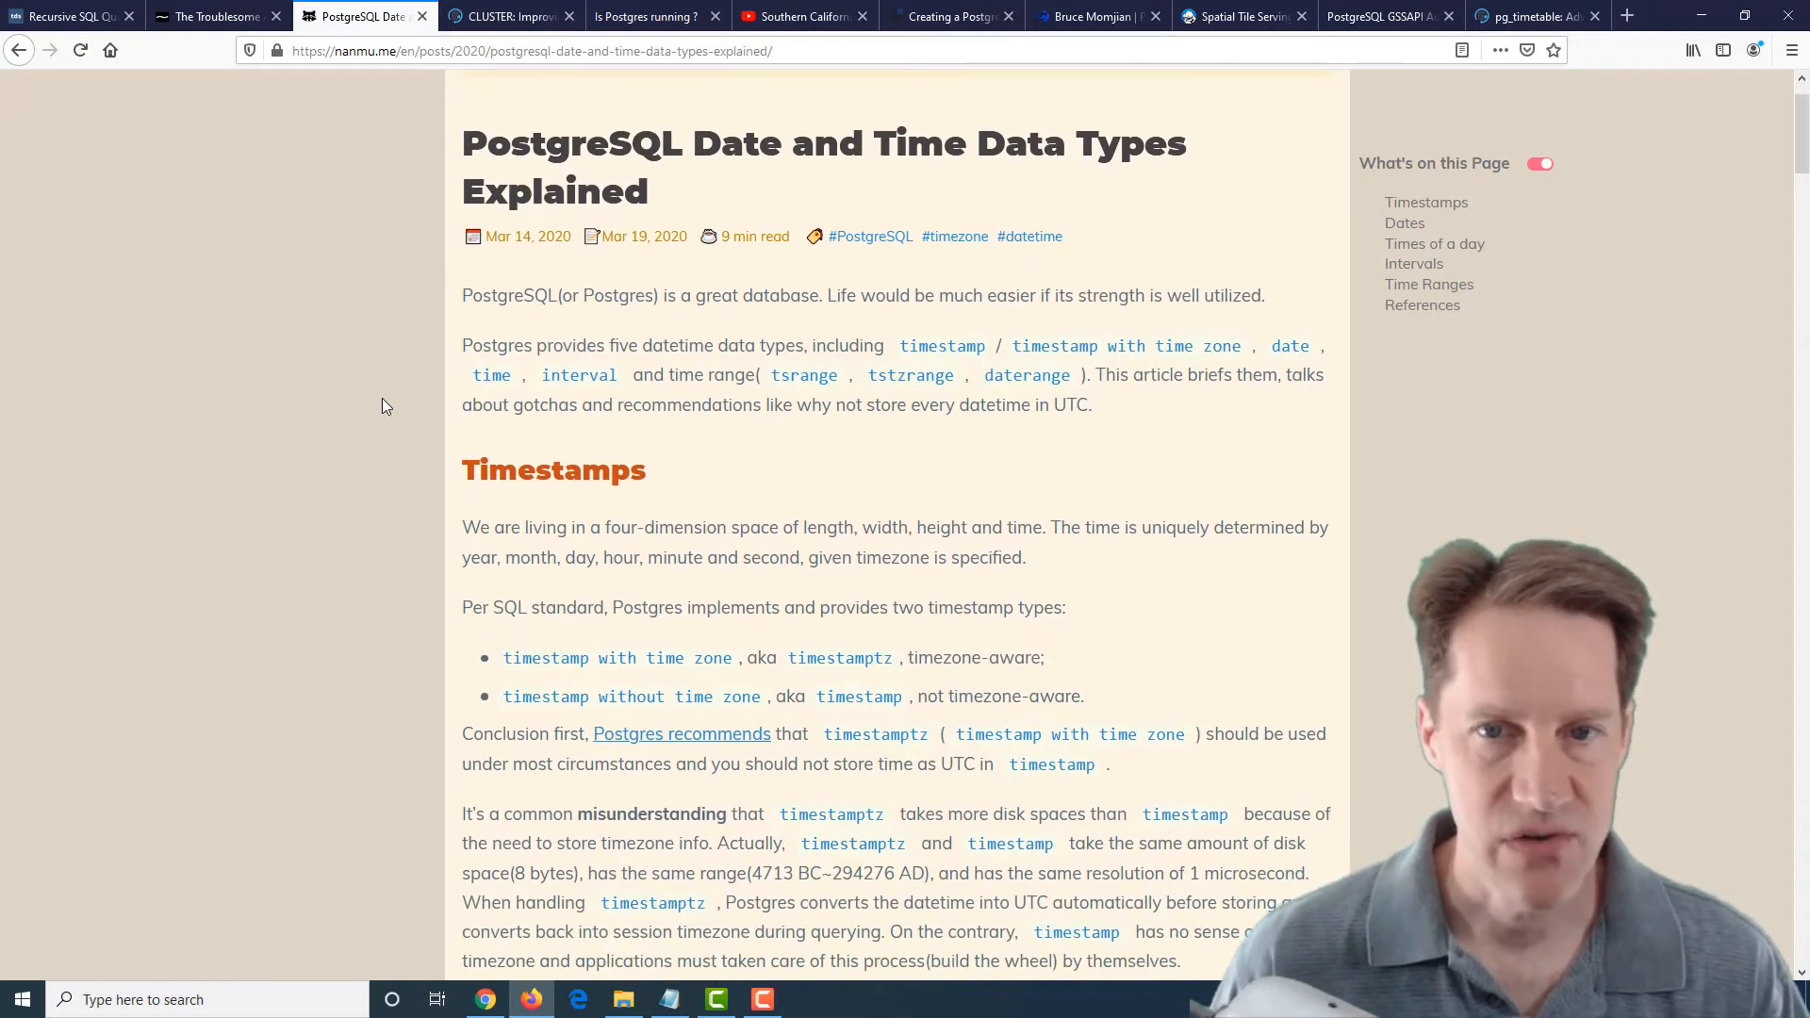
scroll(down, 3)
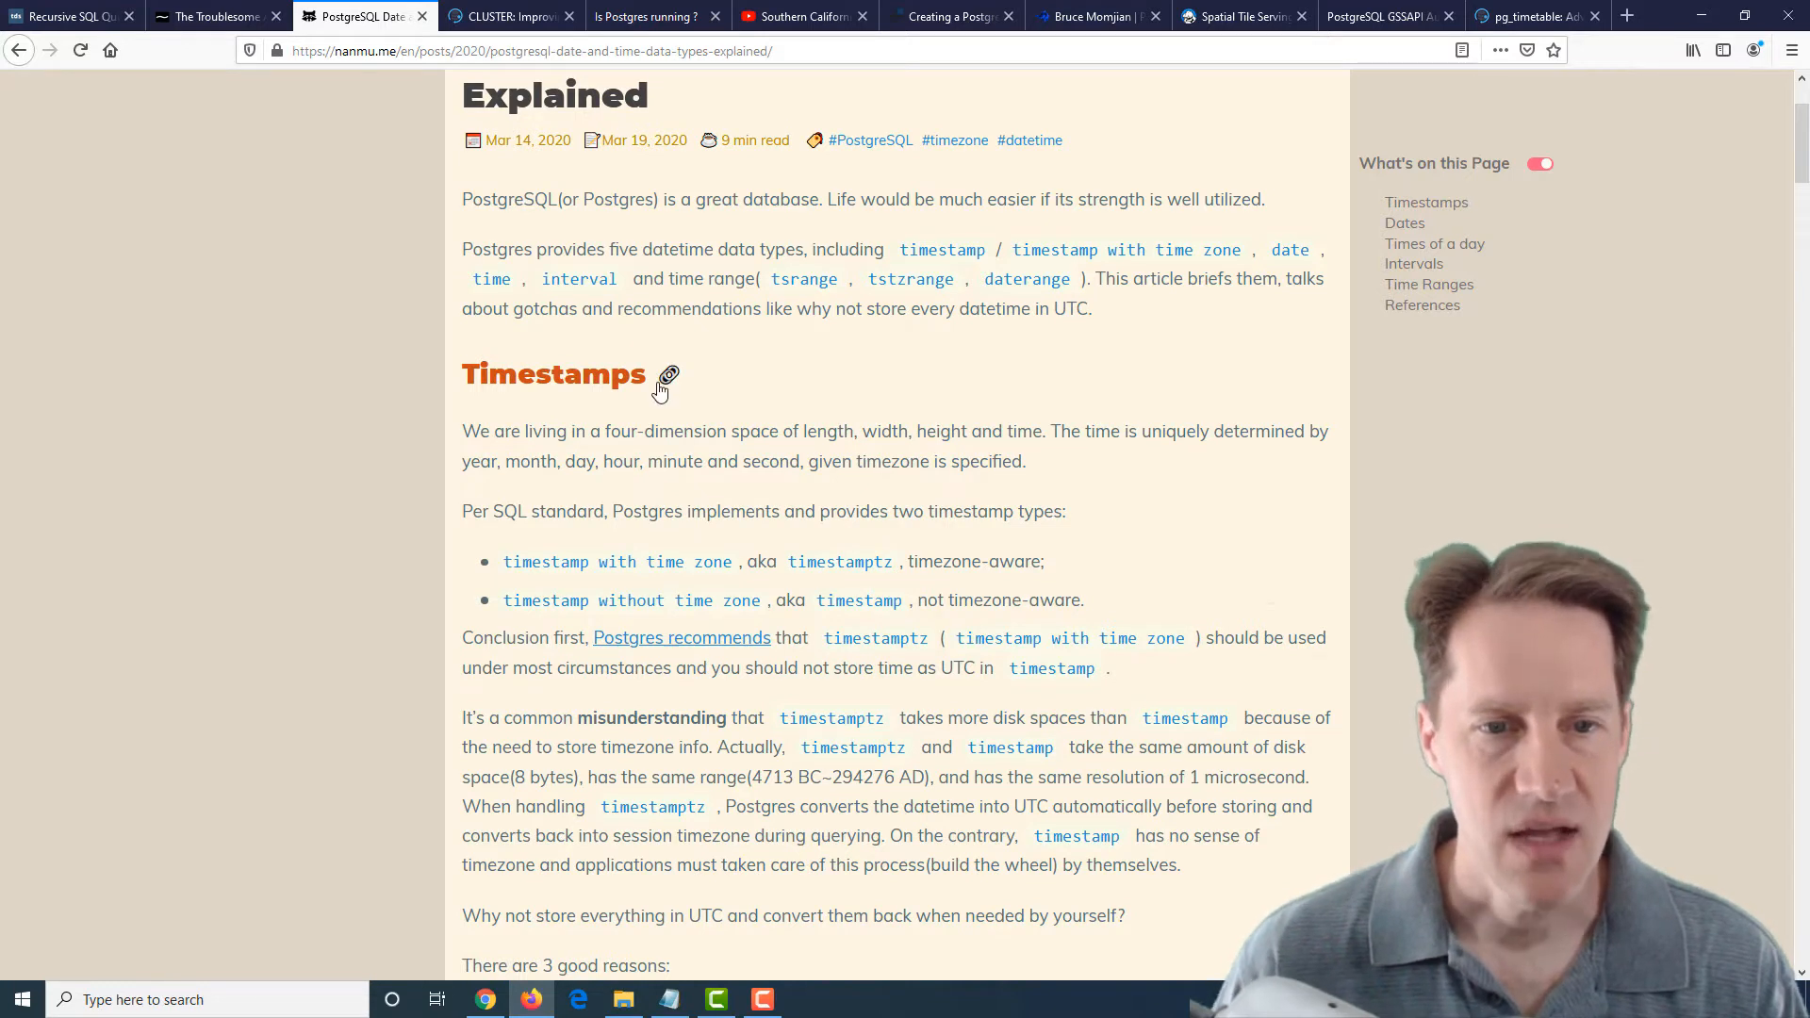
scroll(down, 3)
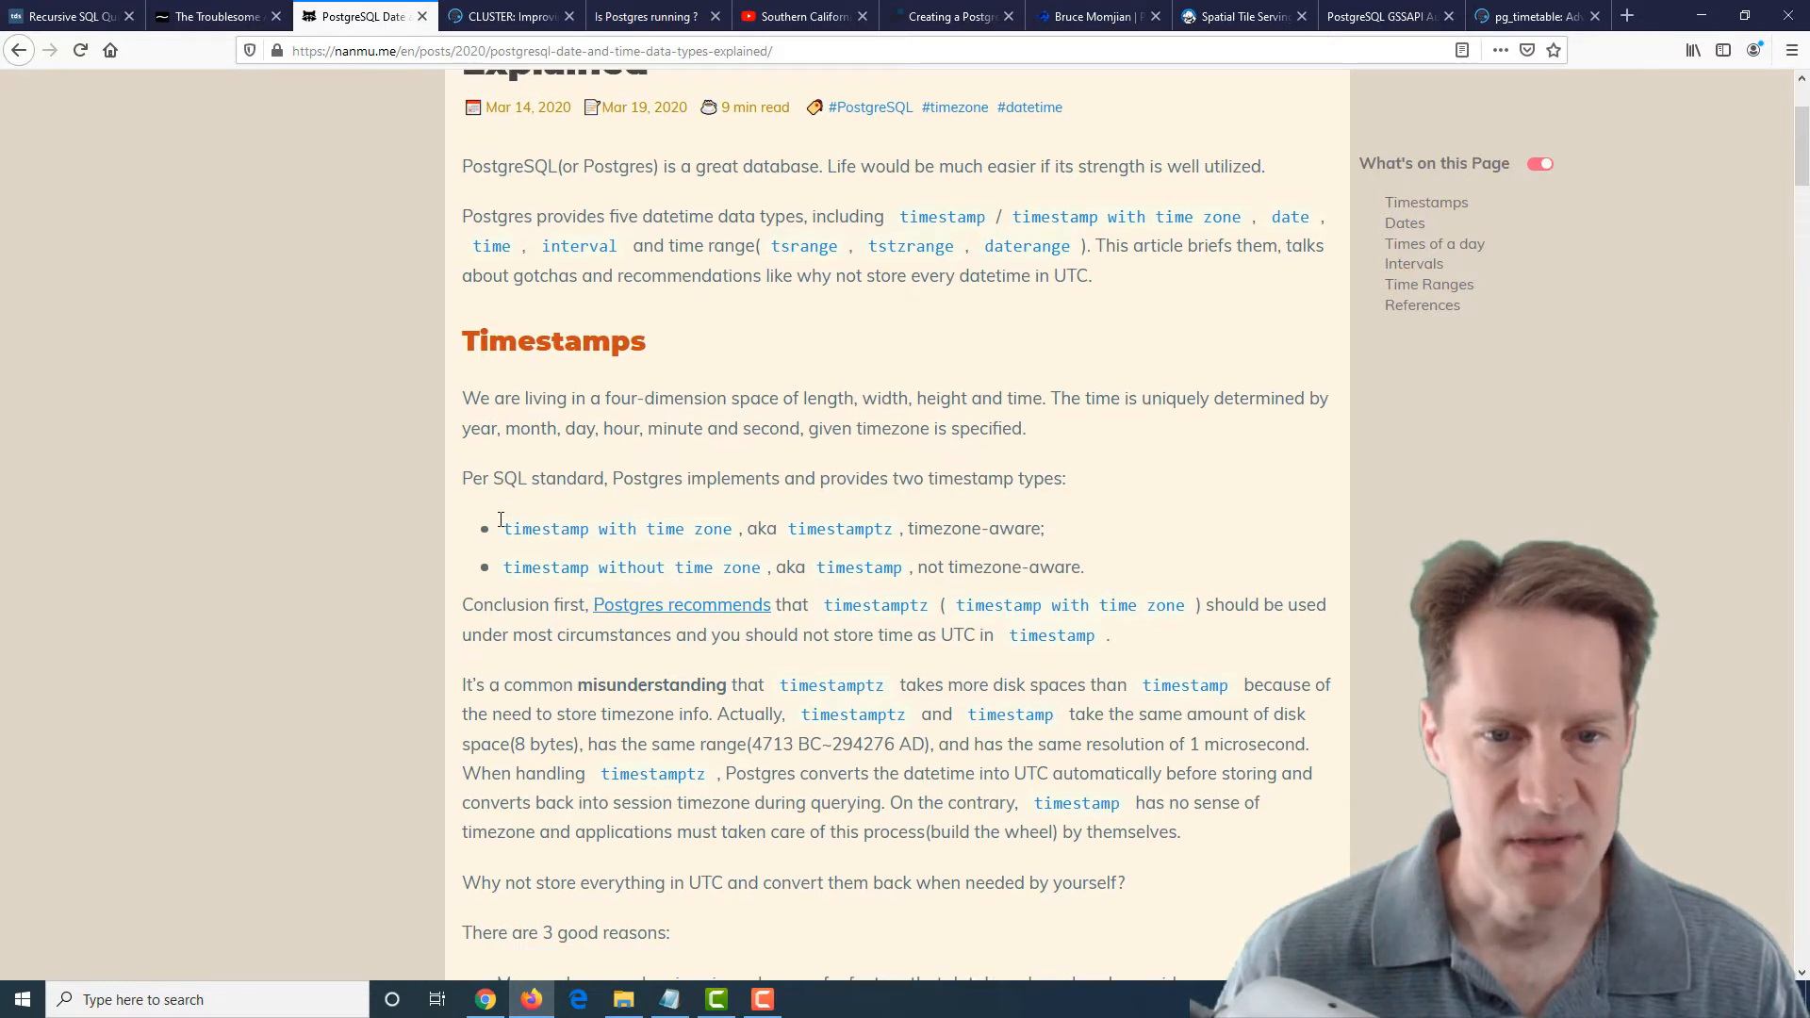
scroll(down, 3)
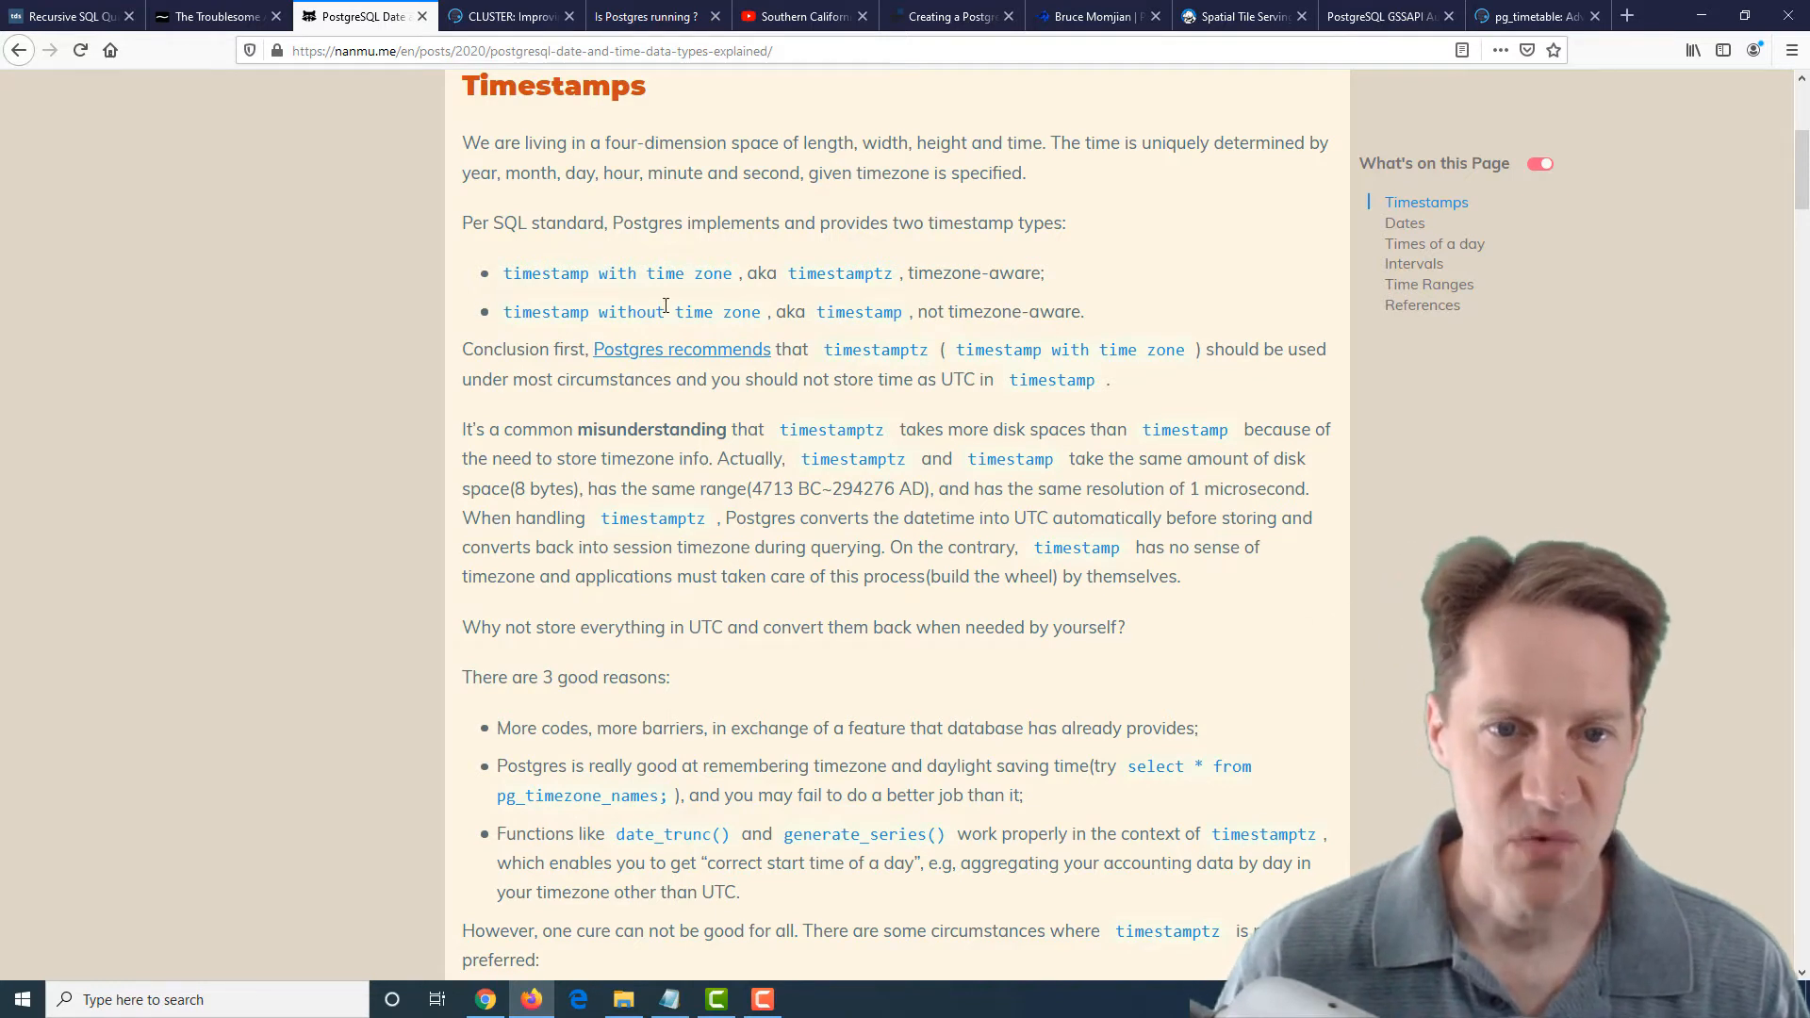
mouse_move(692, 343)
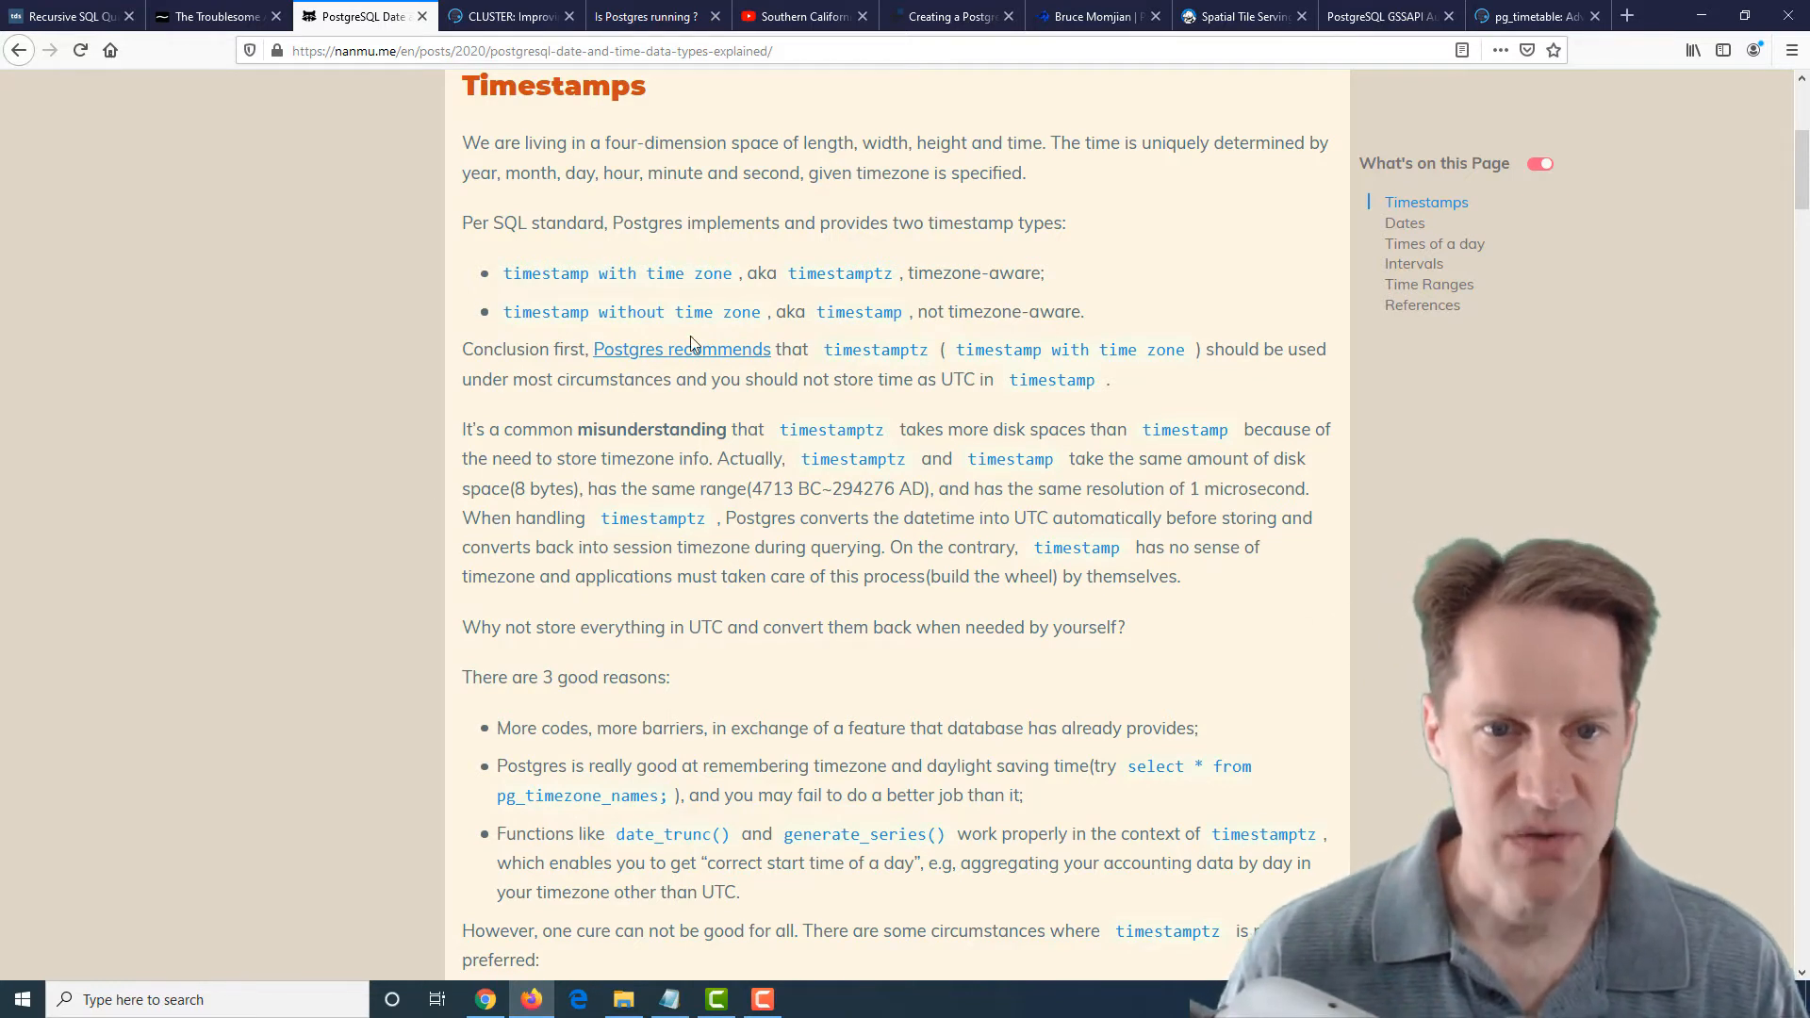
double_click(713, 274)
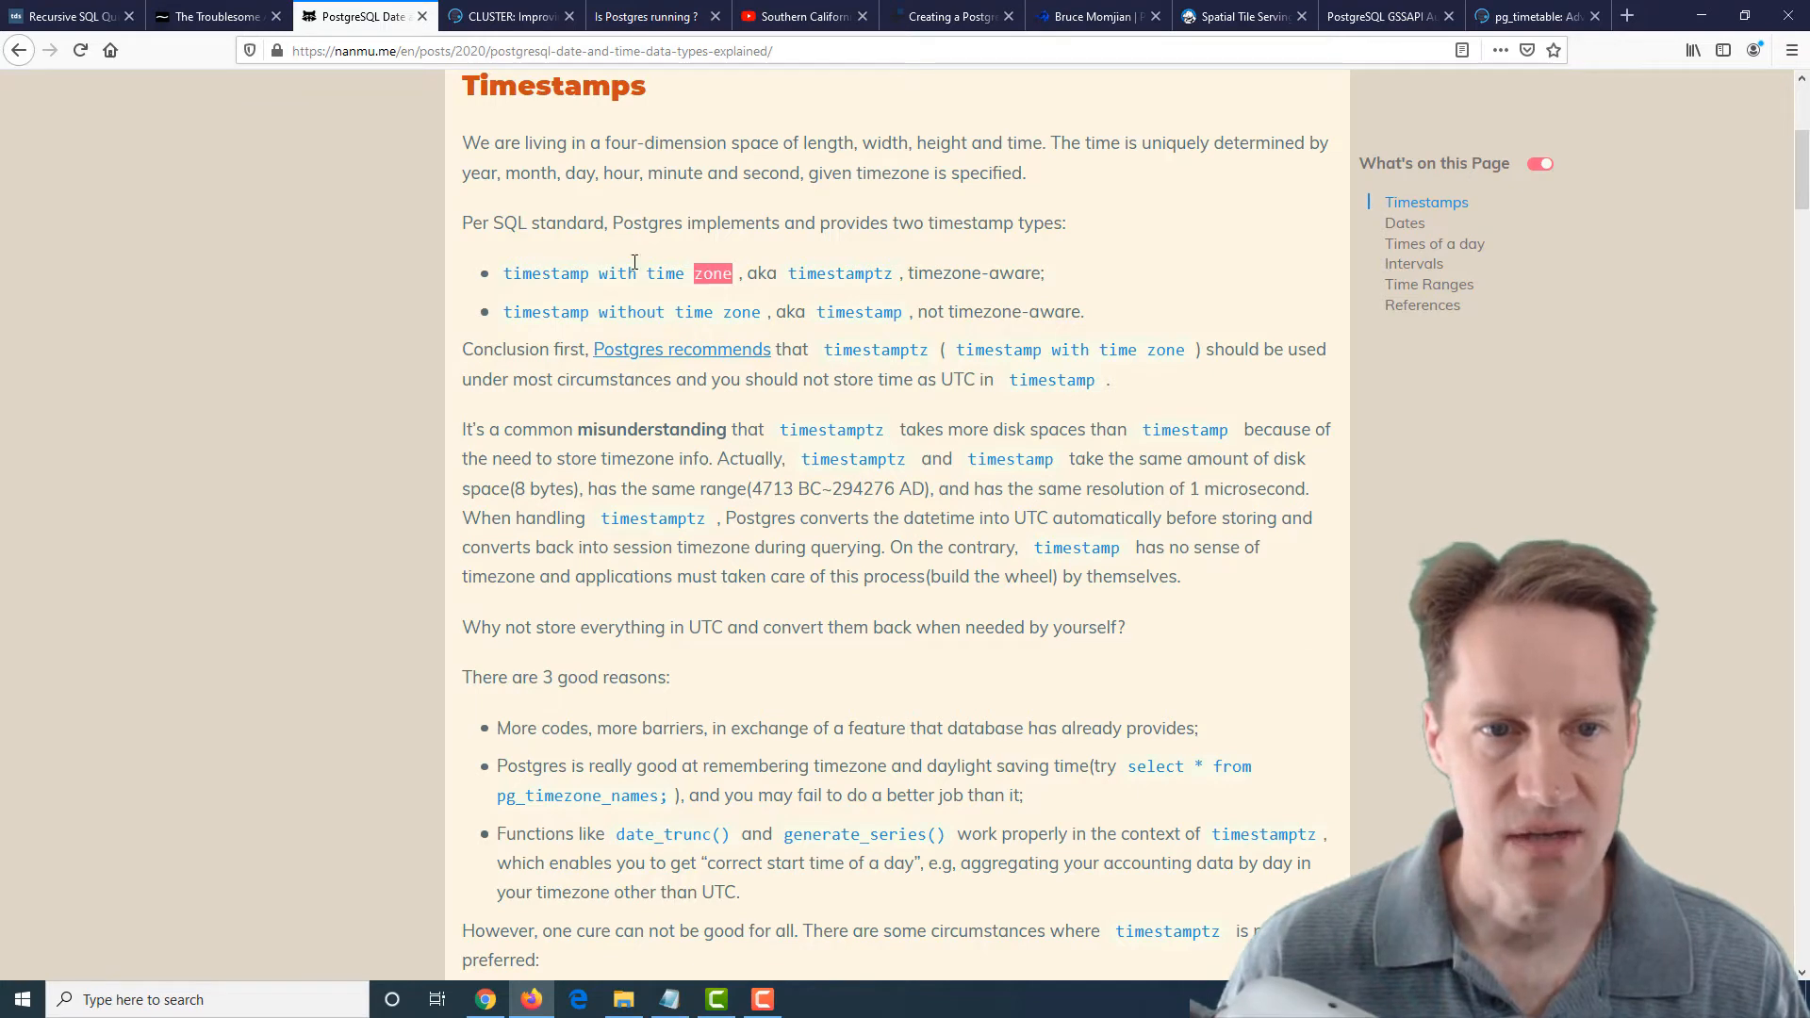
Read through the timestamptz examples and column conversion code down to the Dates section
scroll(down, 3)
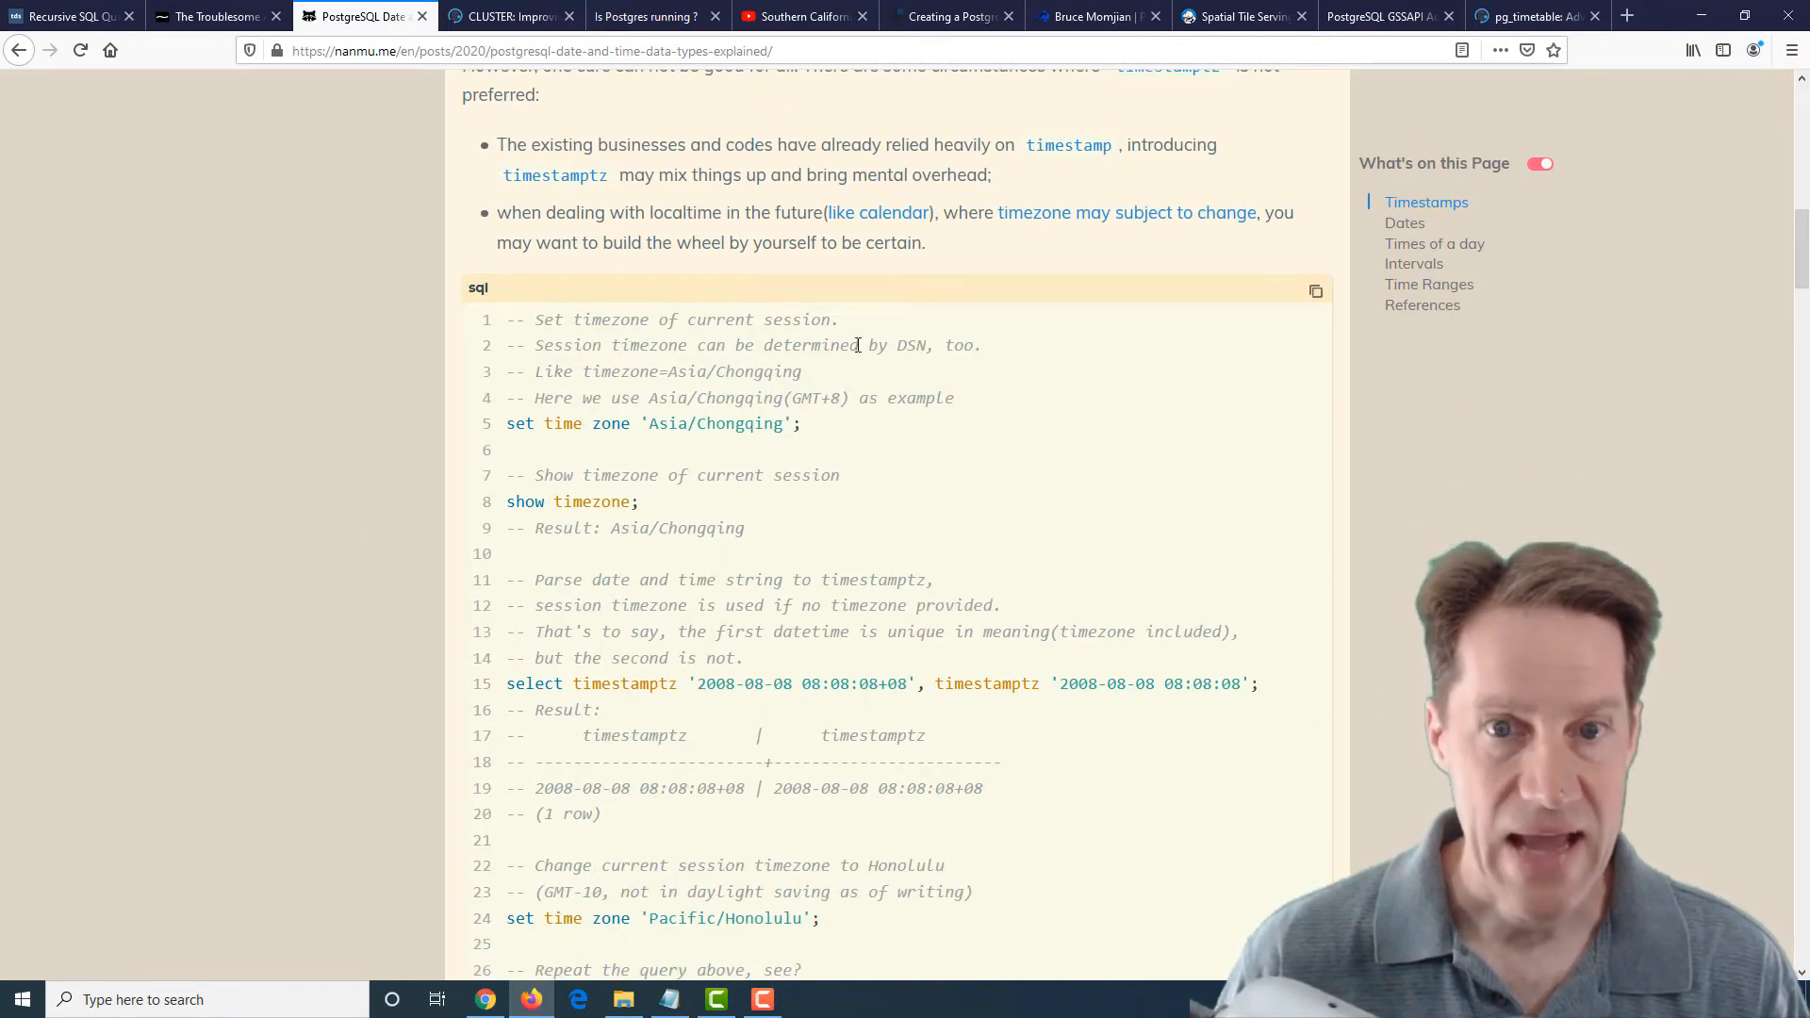
scroll(down, 3)
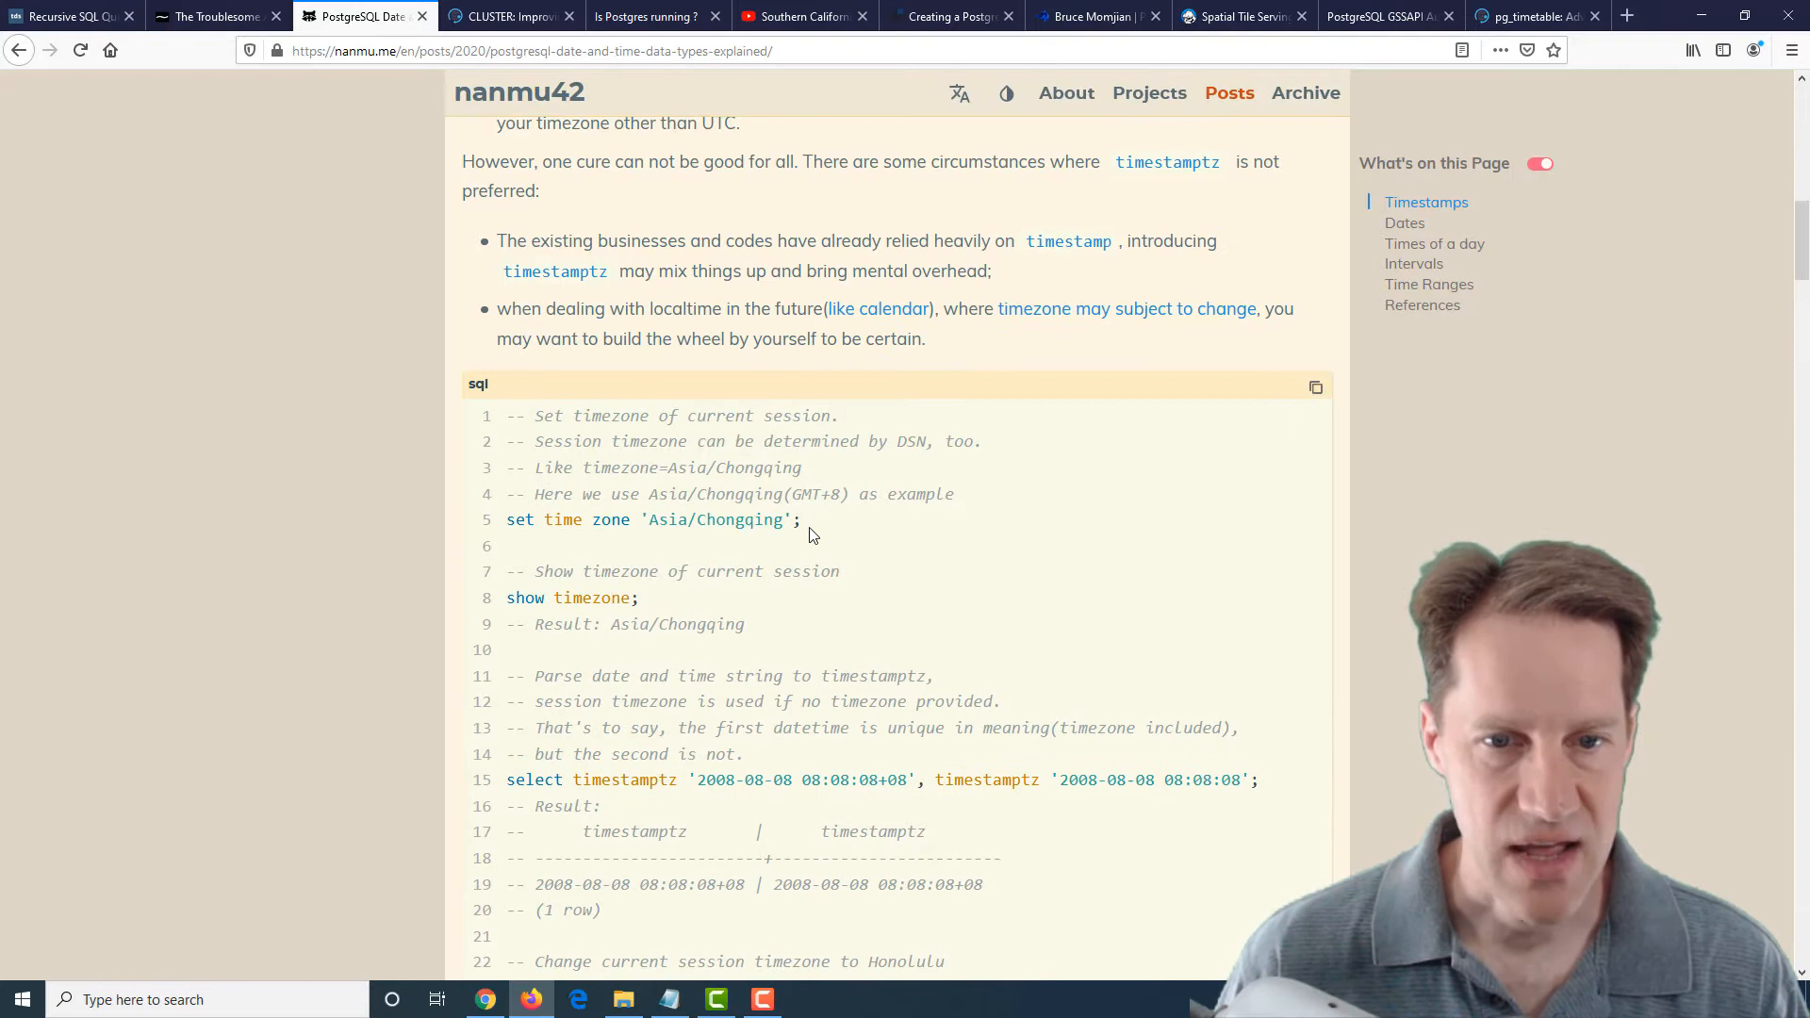
scroll(down, 3)
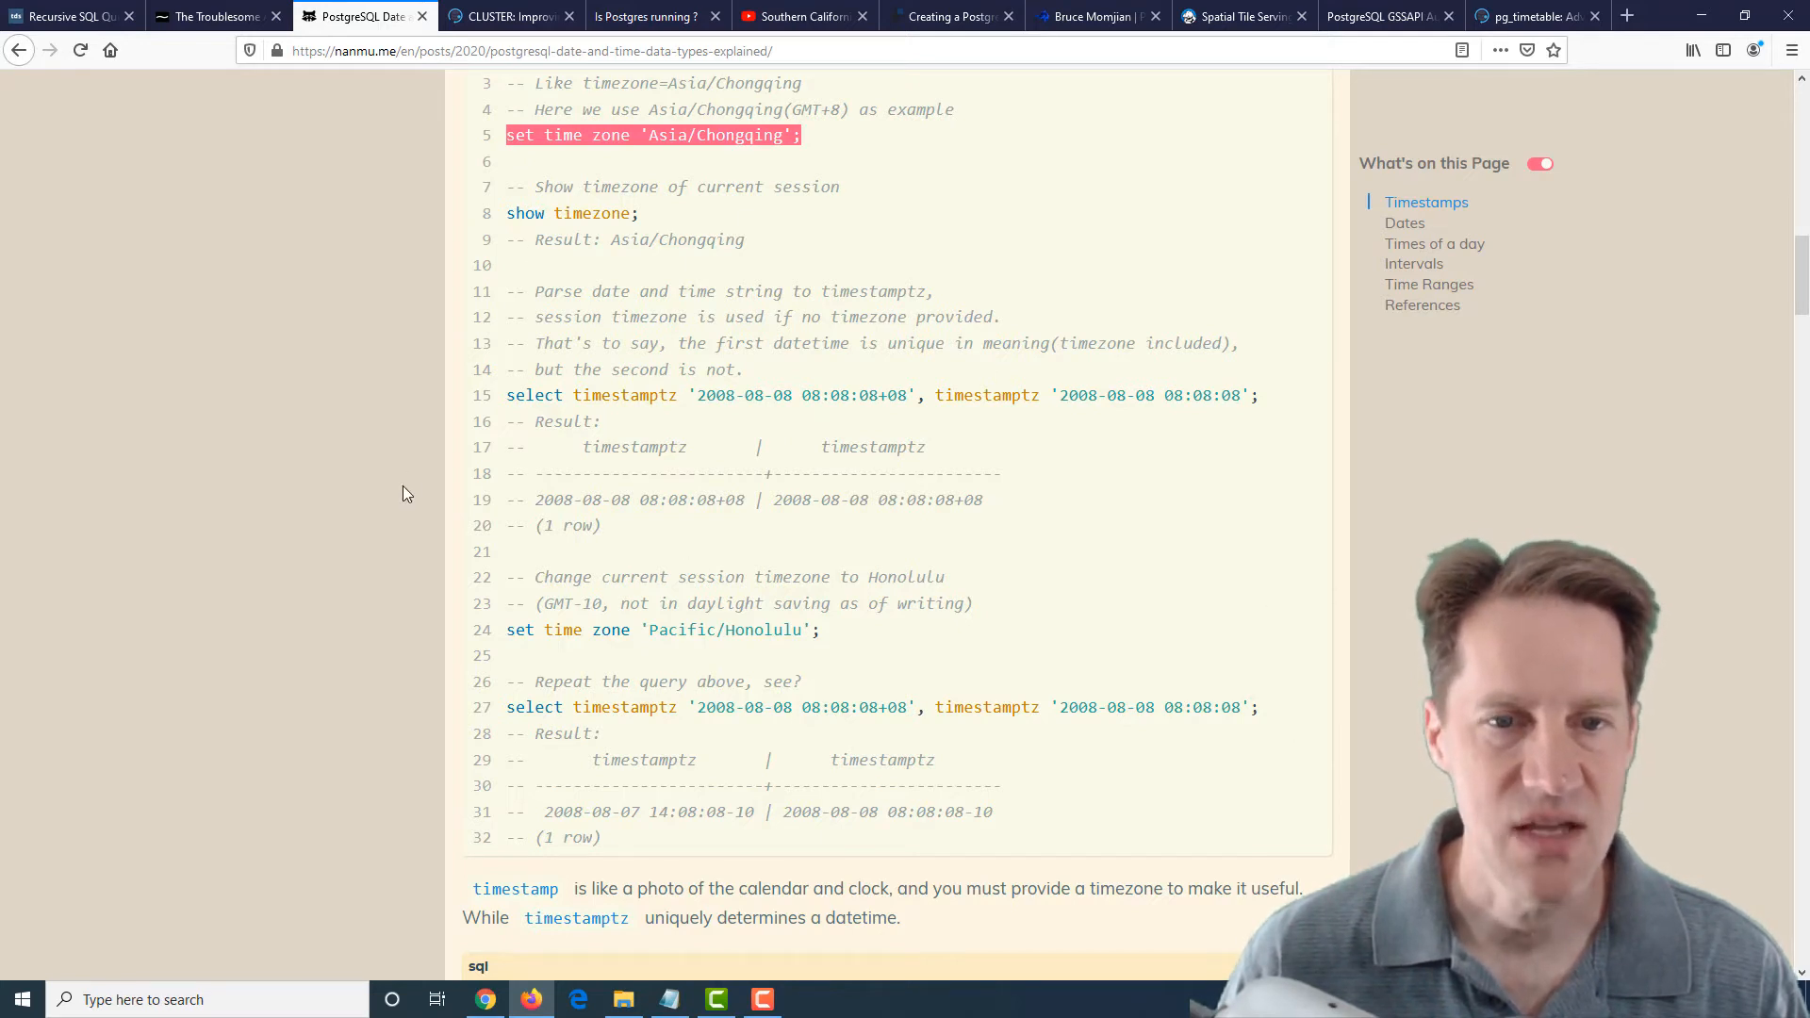
scroll(down, 3)
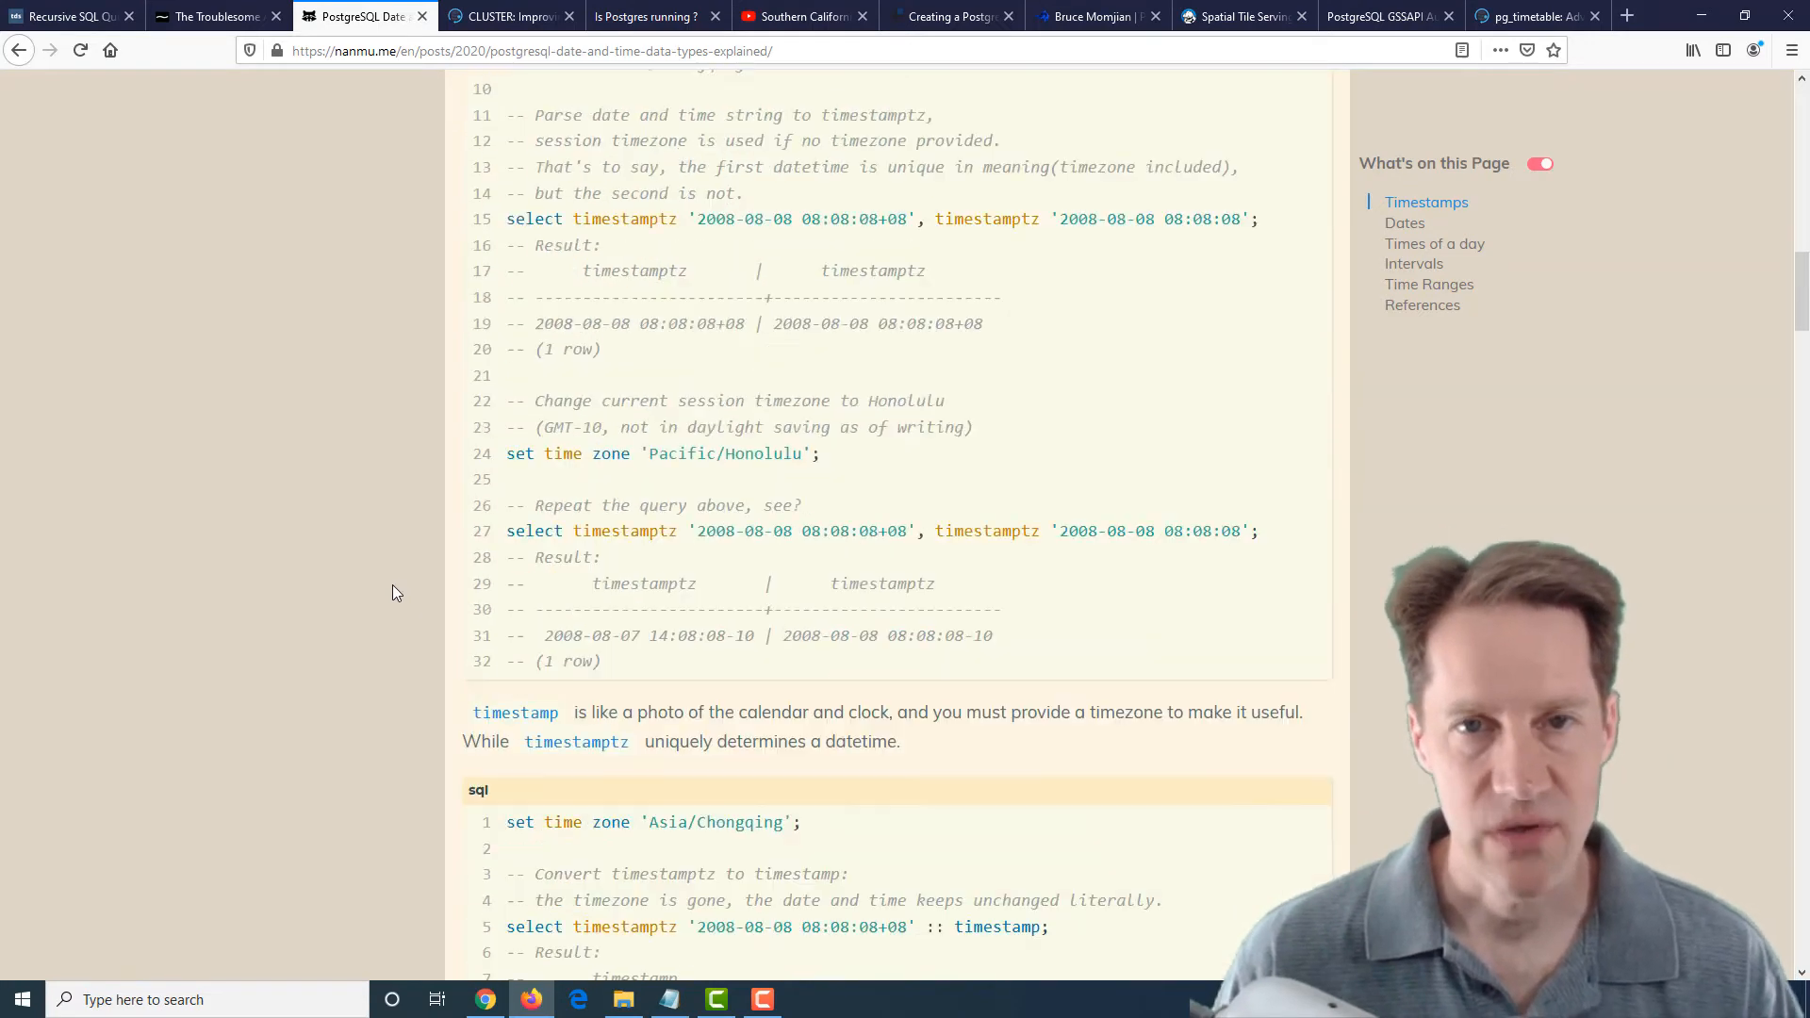
scroll(down, 3)
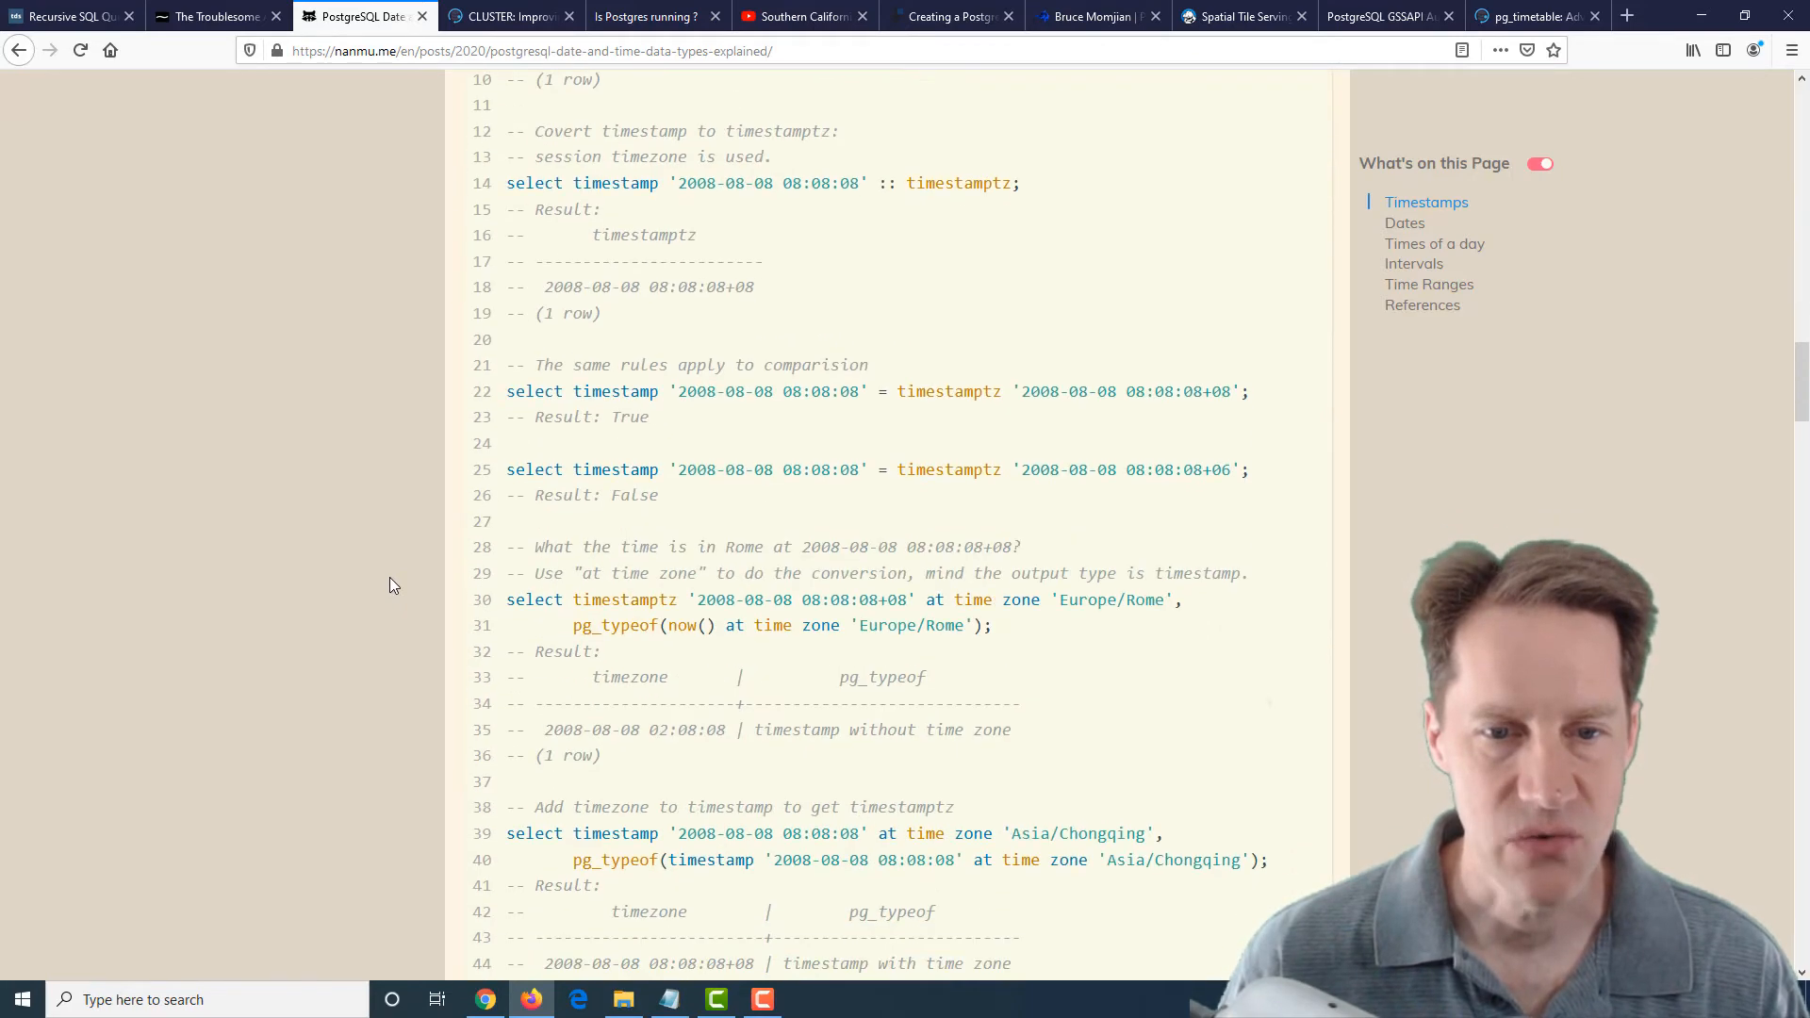
scroll(down, 3)
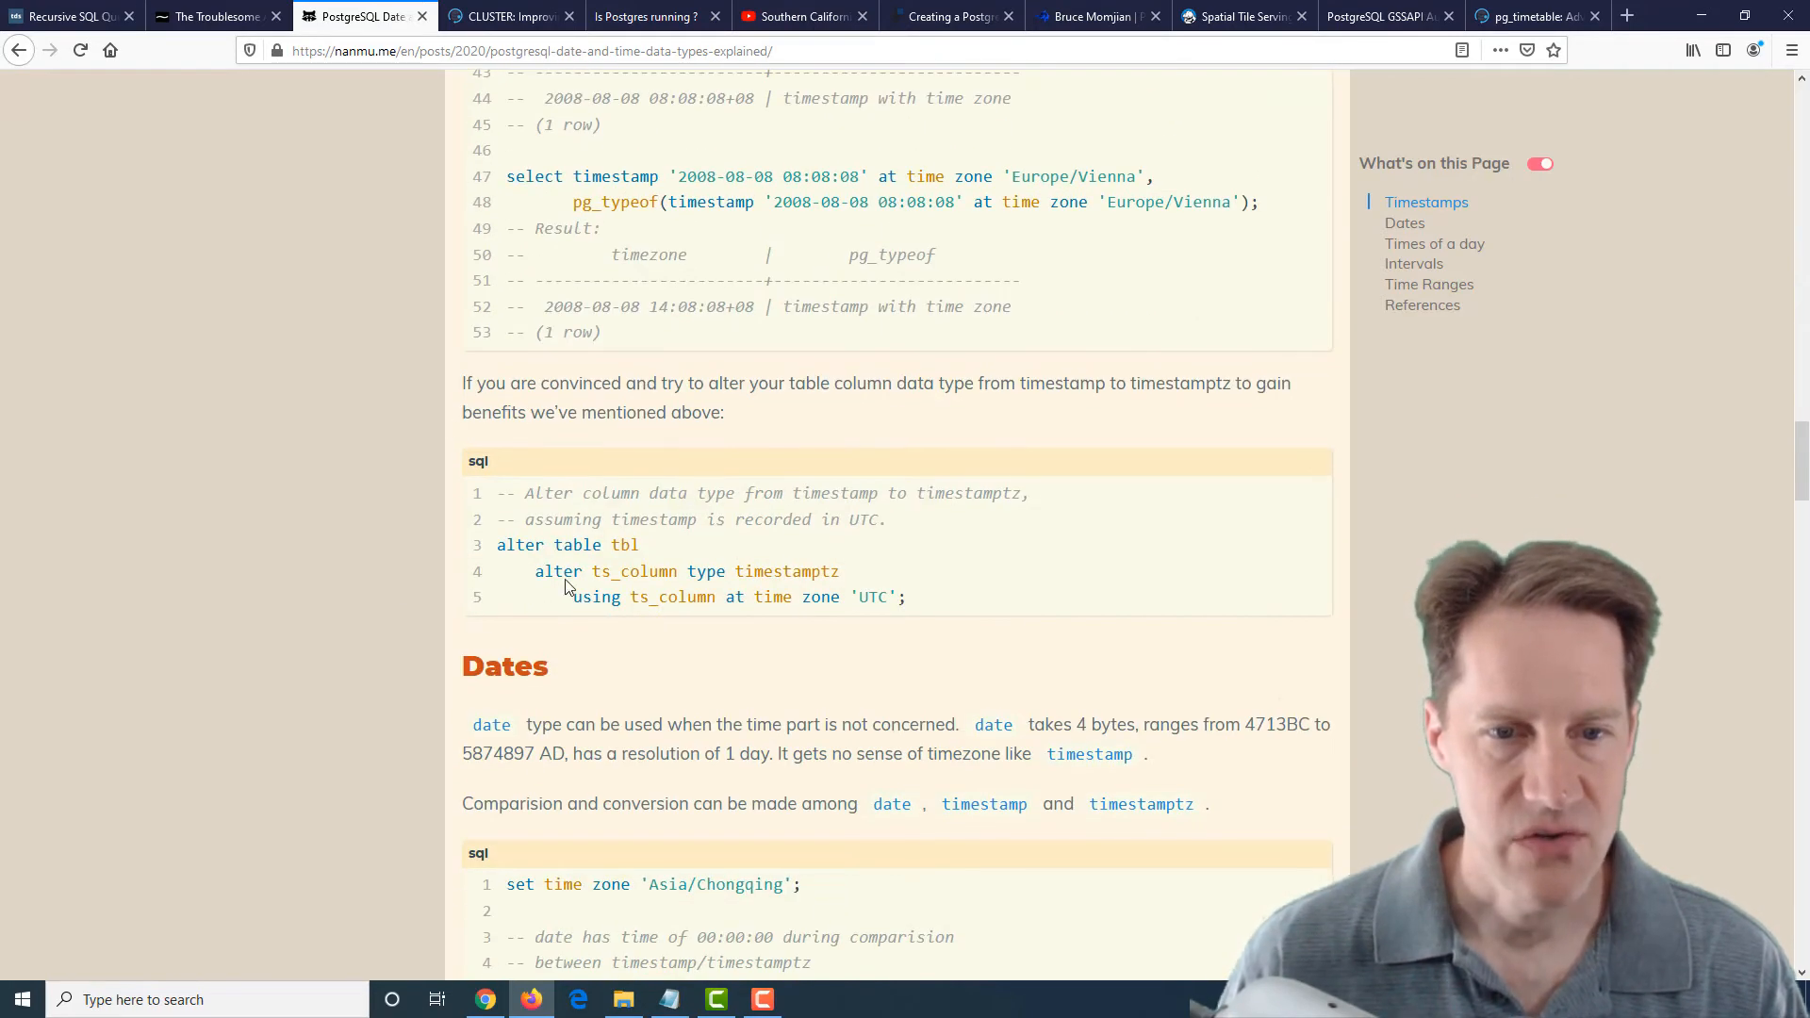
Read Dates, Intervals and Time Ranges to References, return to the title, and switch to the CYBERTEC CLUSTER article
scroll(down, 3)
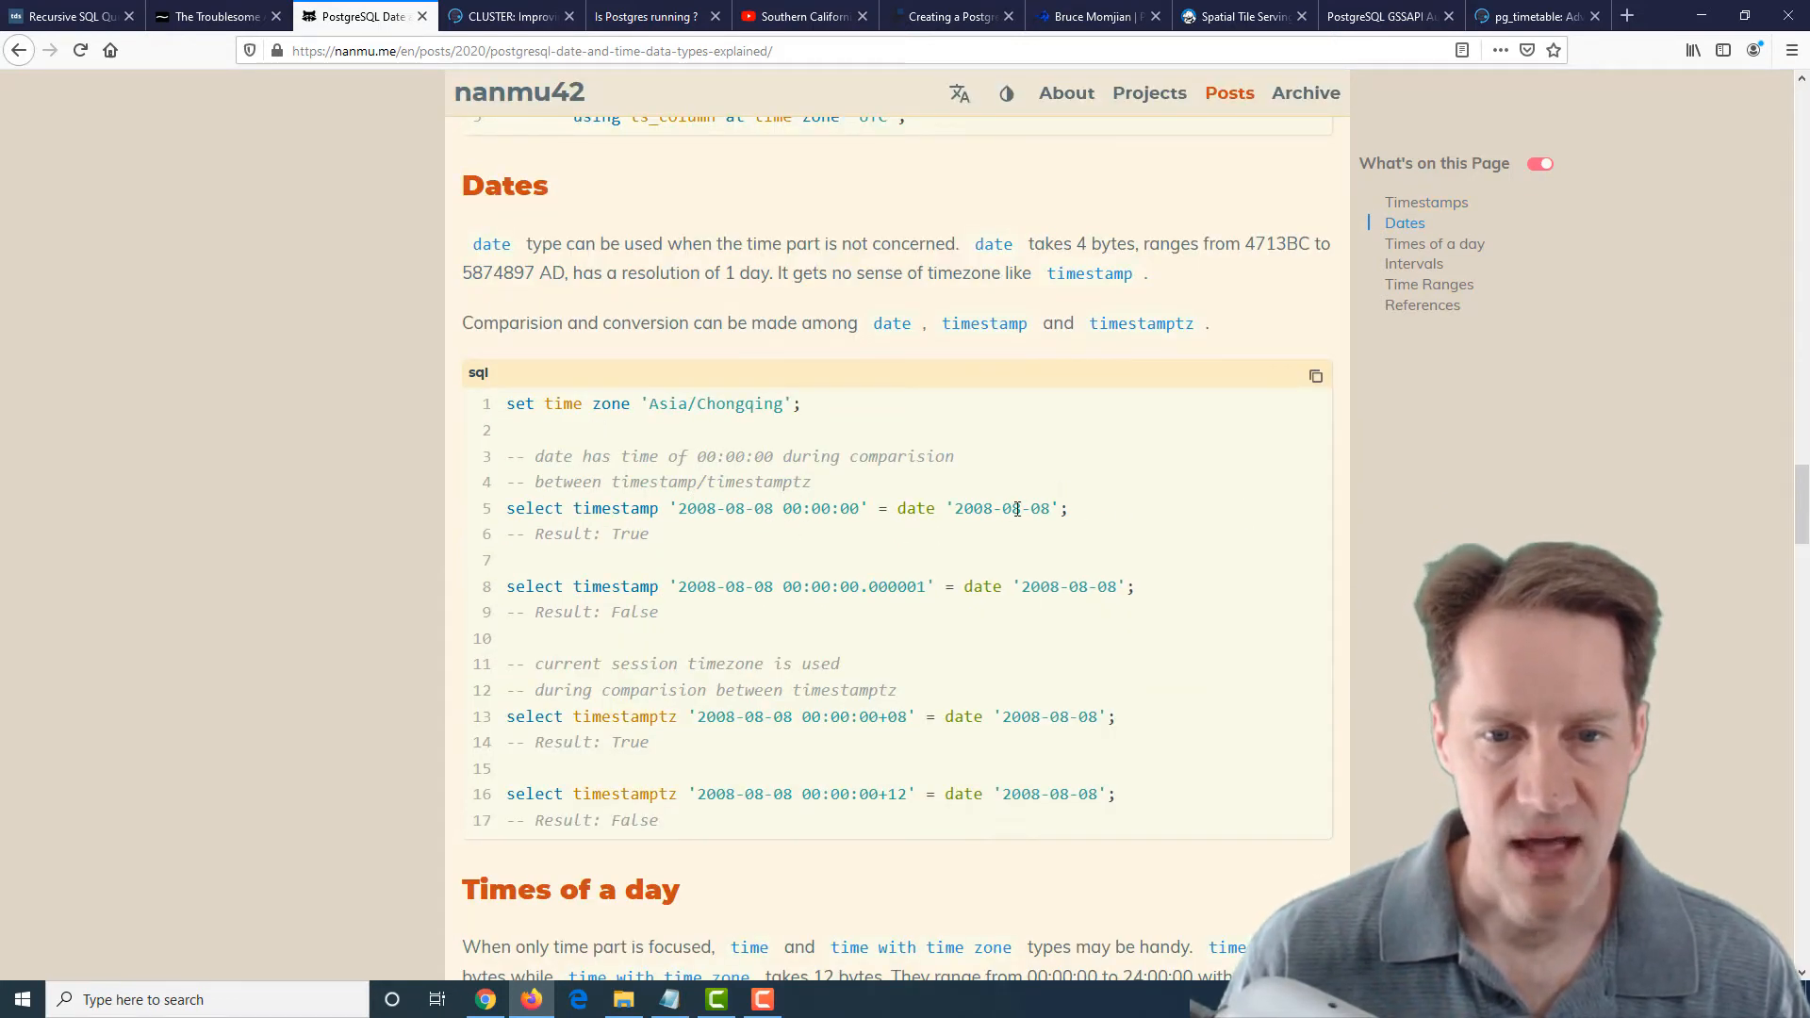
mouse_move(1015, 543)
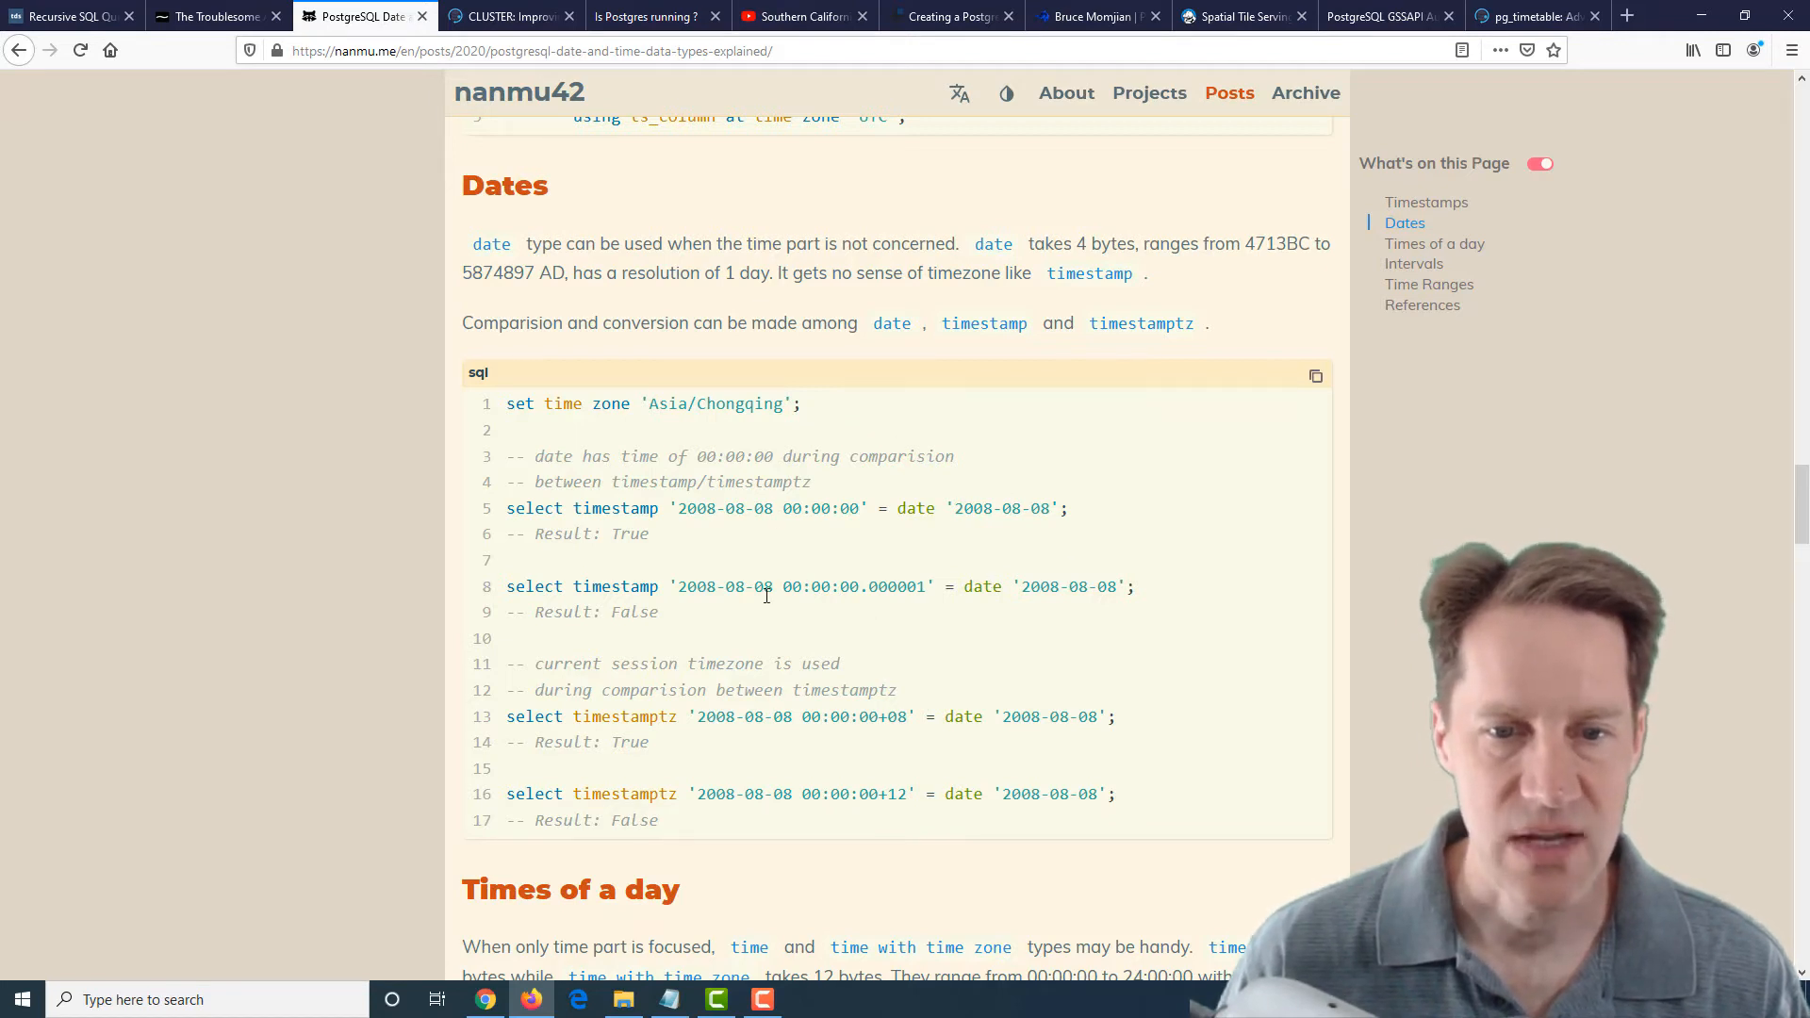
mouse_move(815, 705)
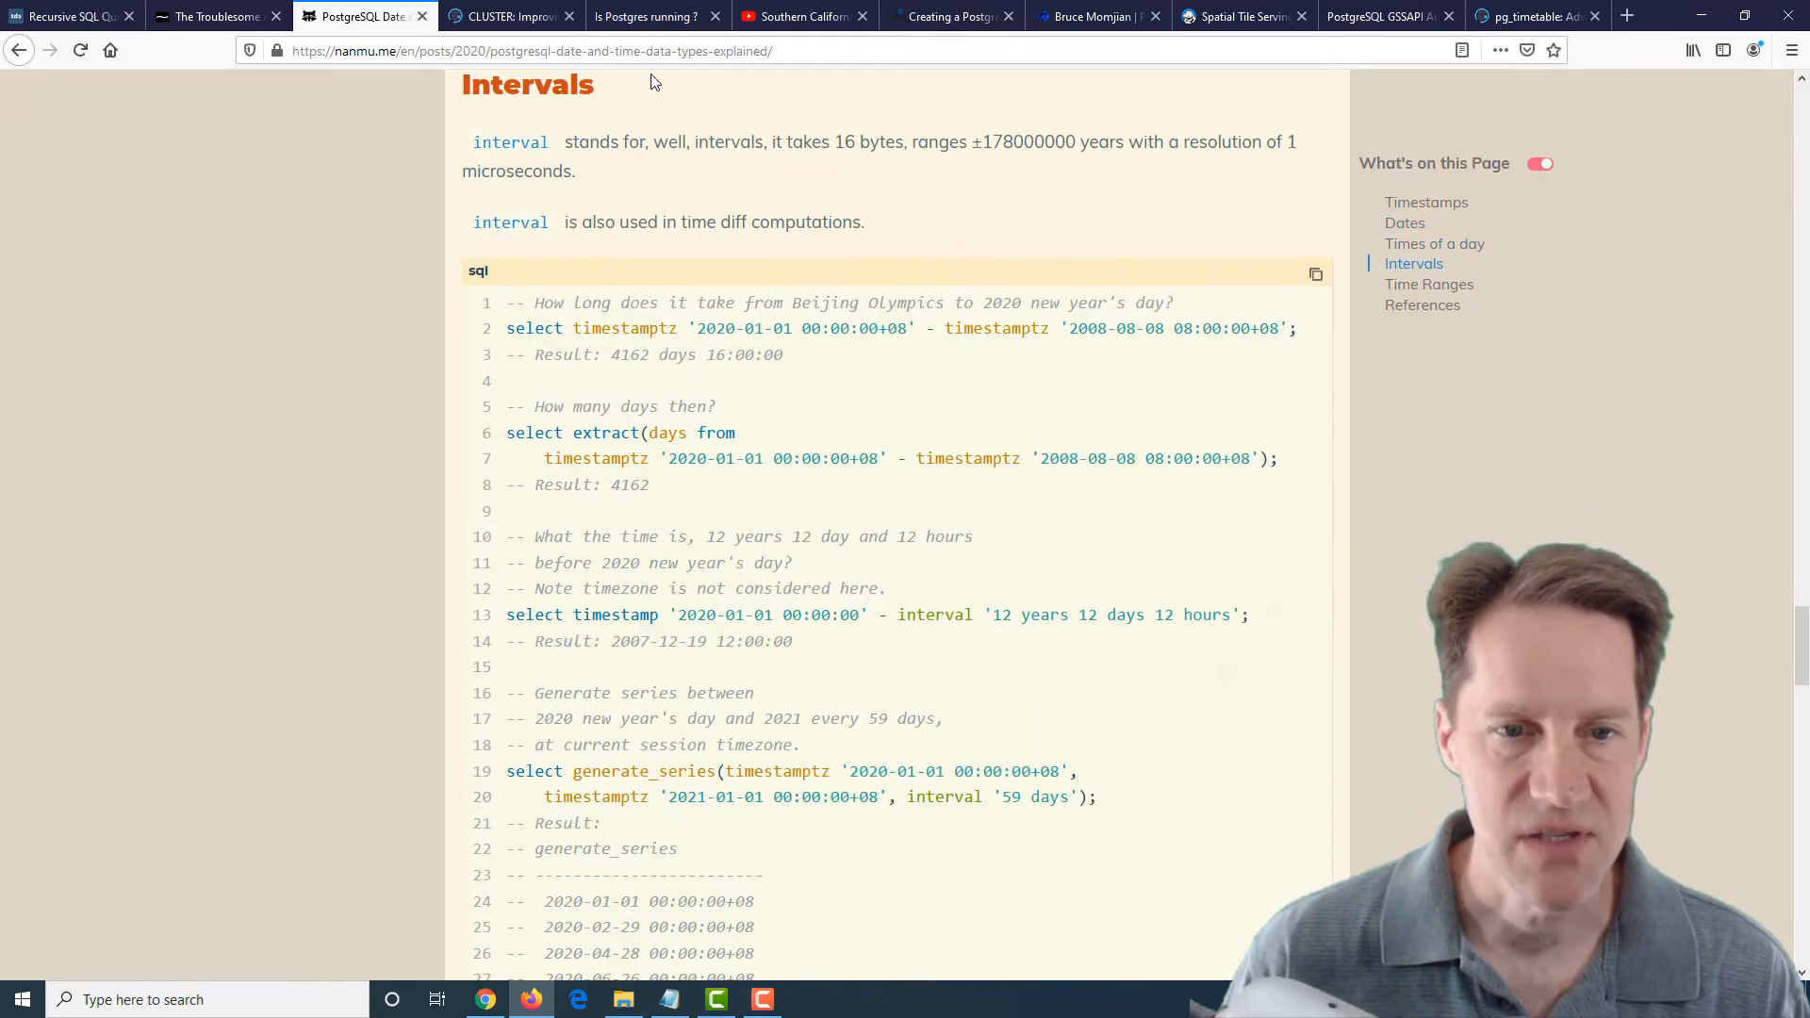
scroll(down, 3)
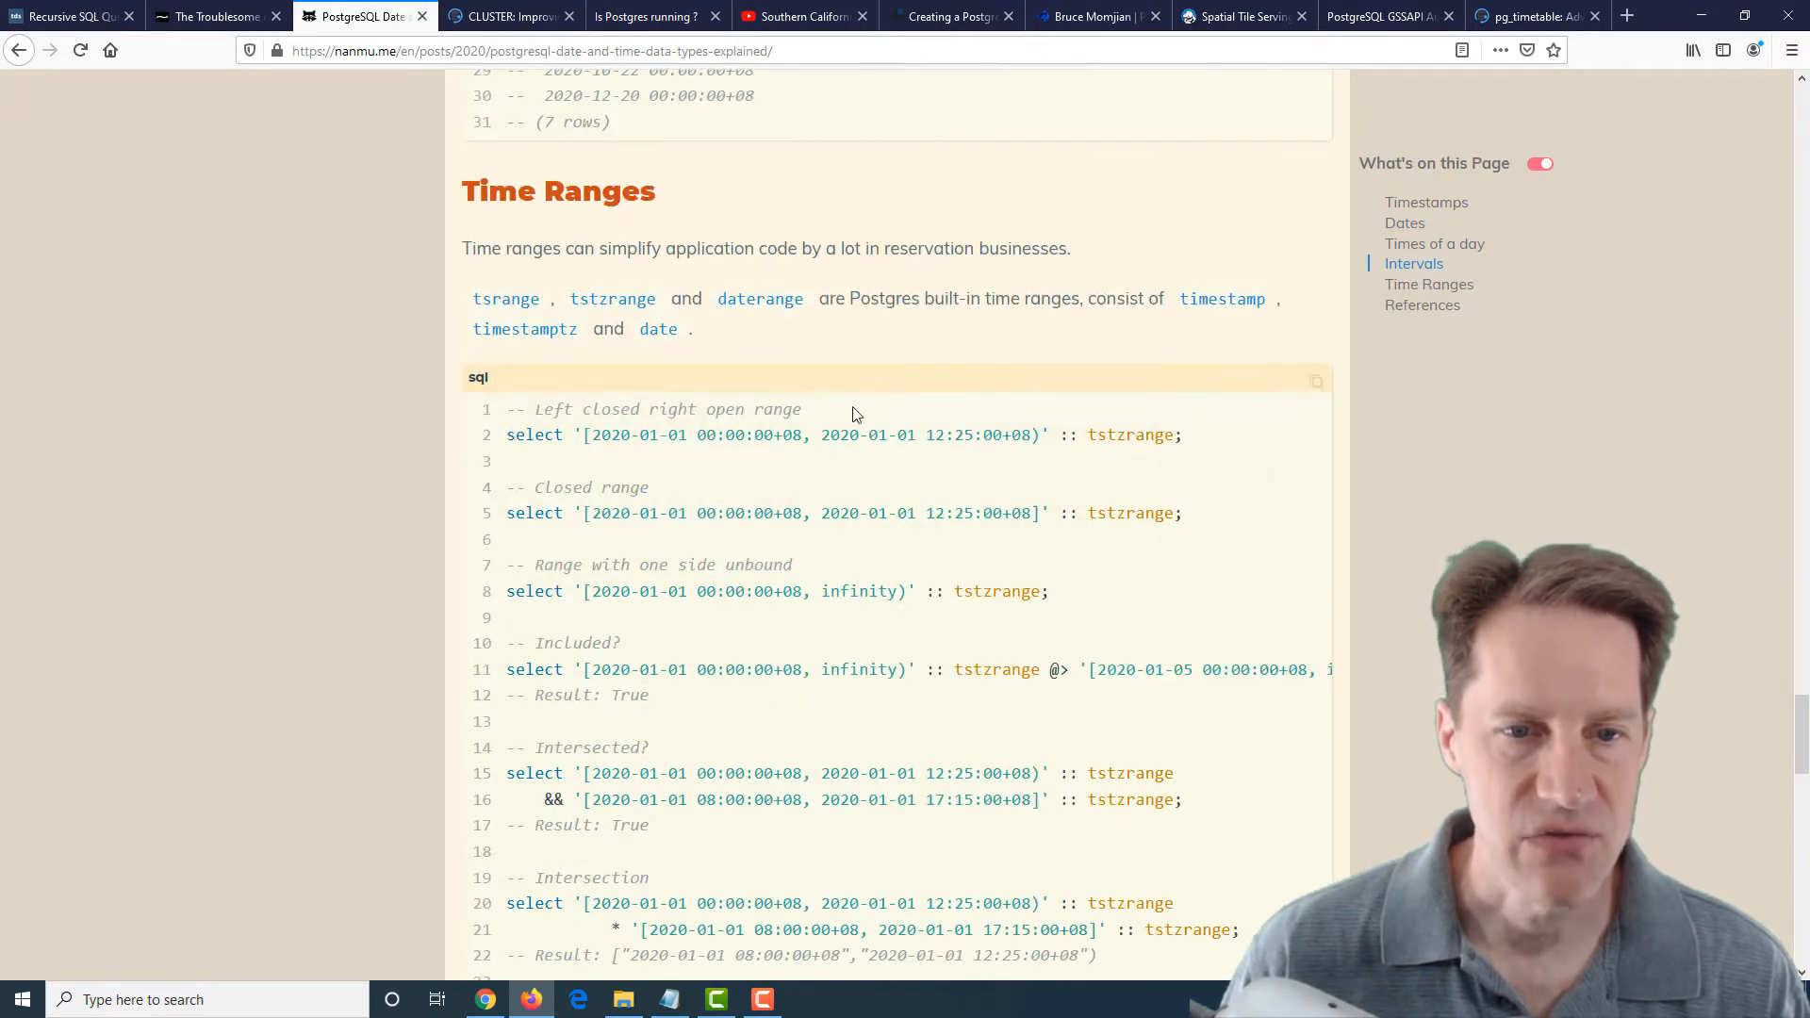
scroll(down, 3)
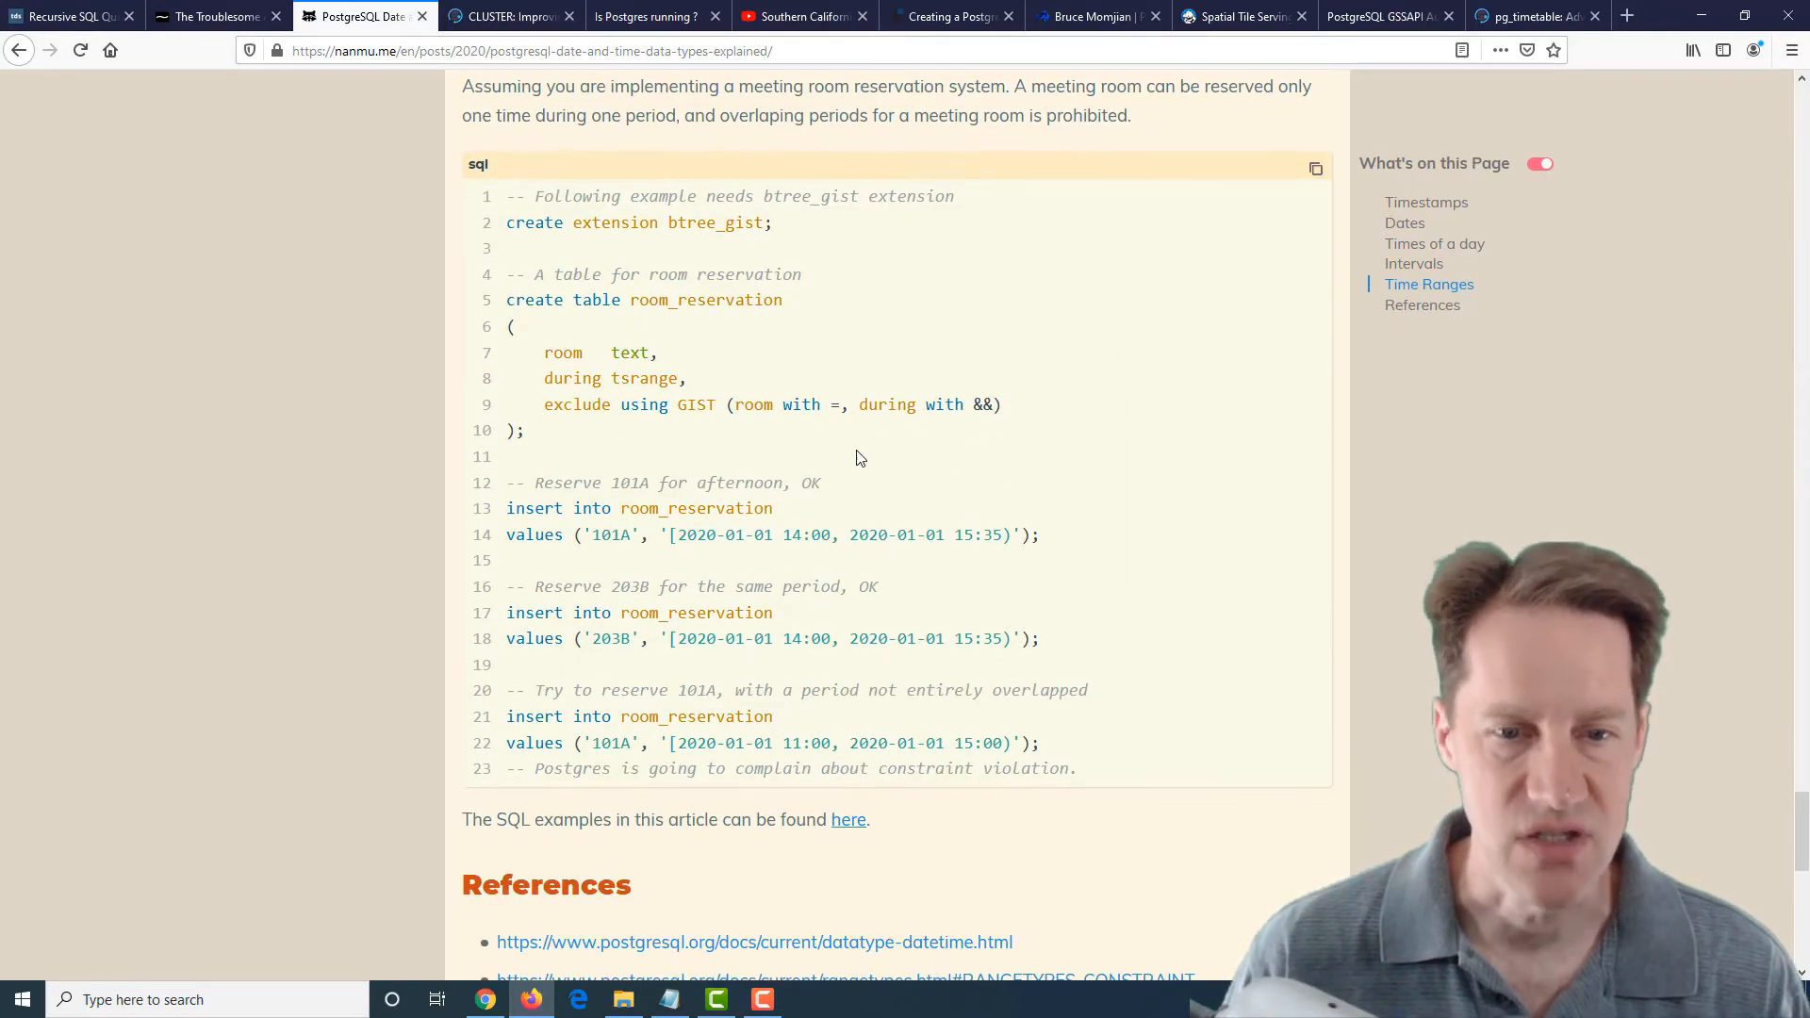
scroll(up, 3)
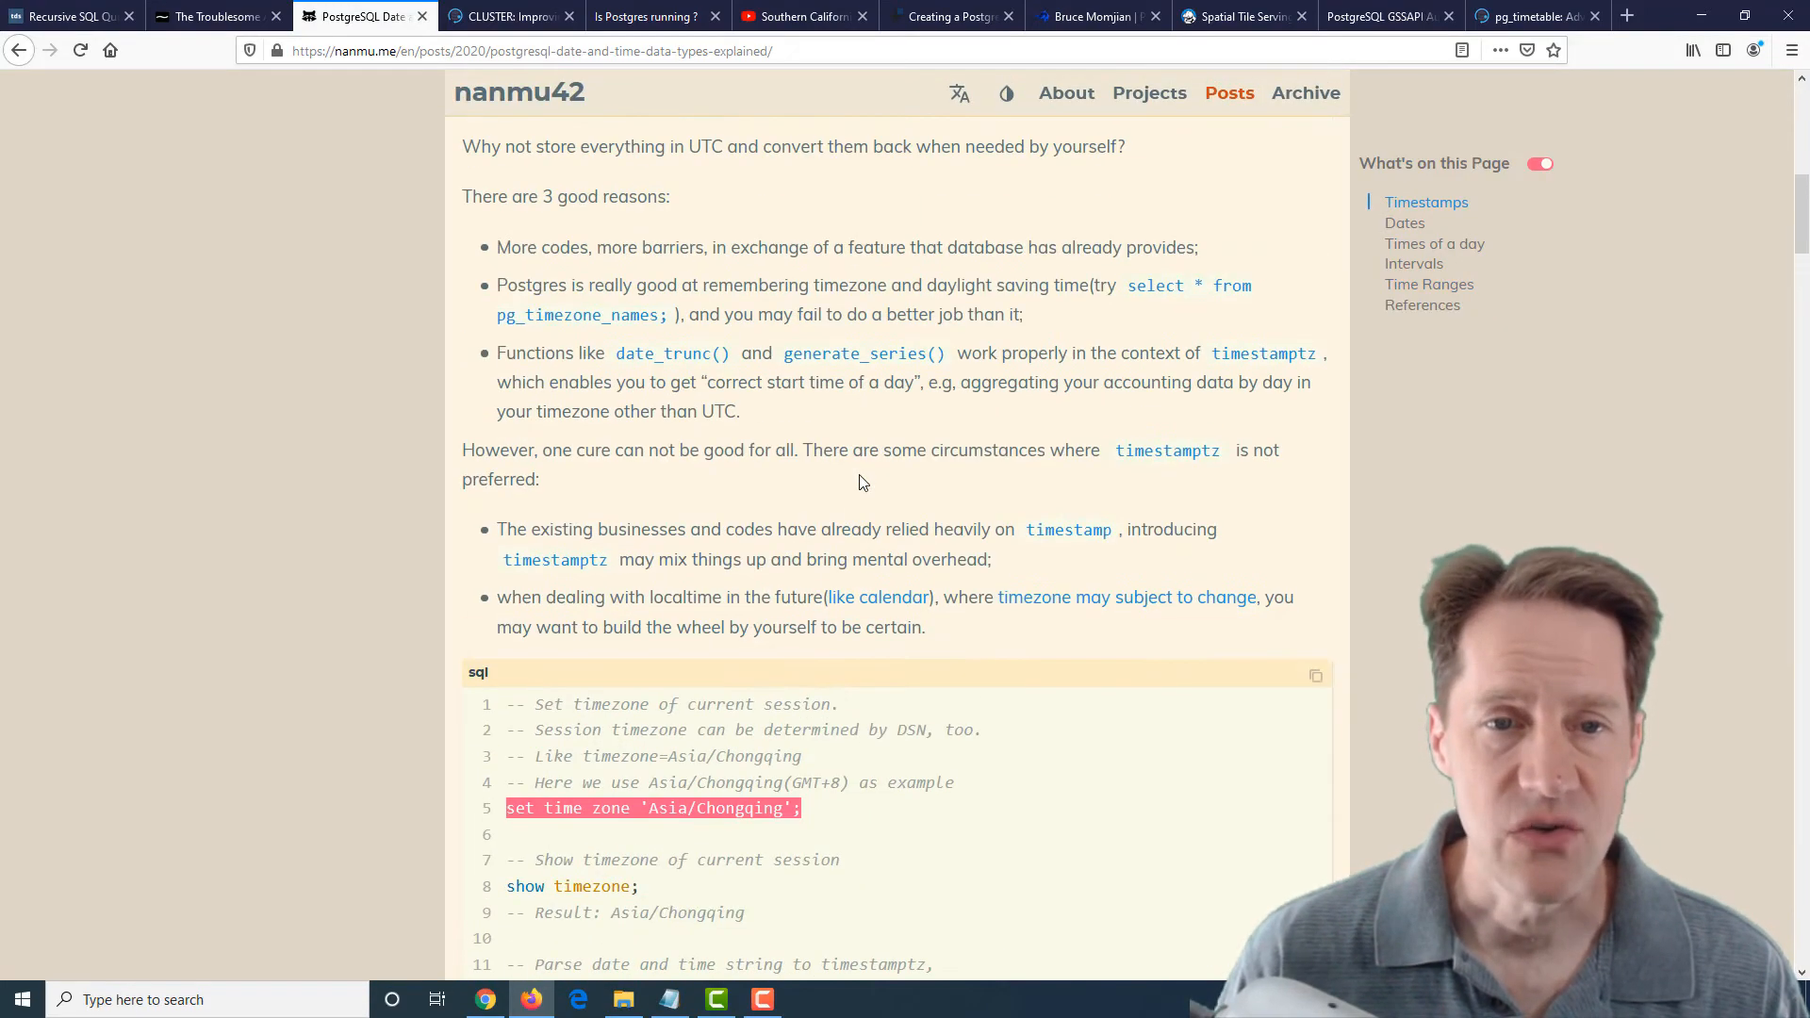
scroll(up, 3)
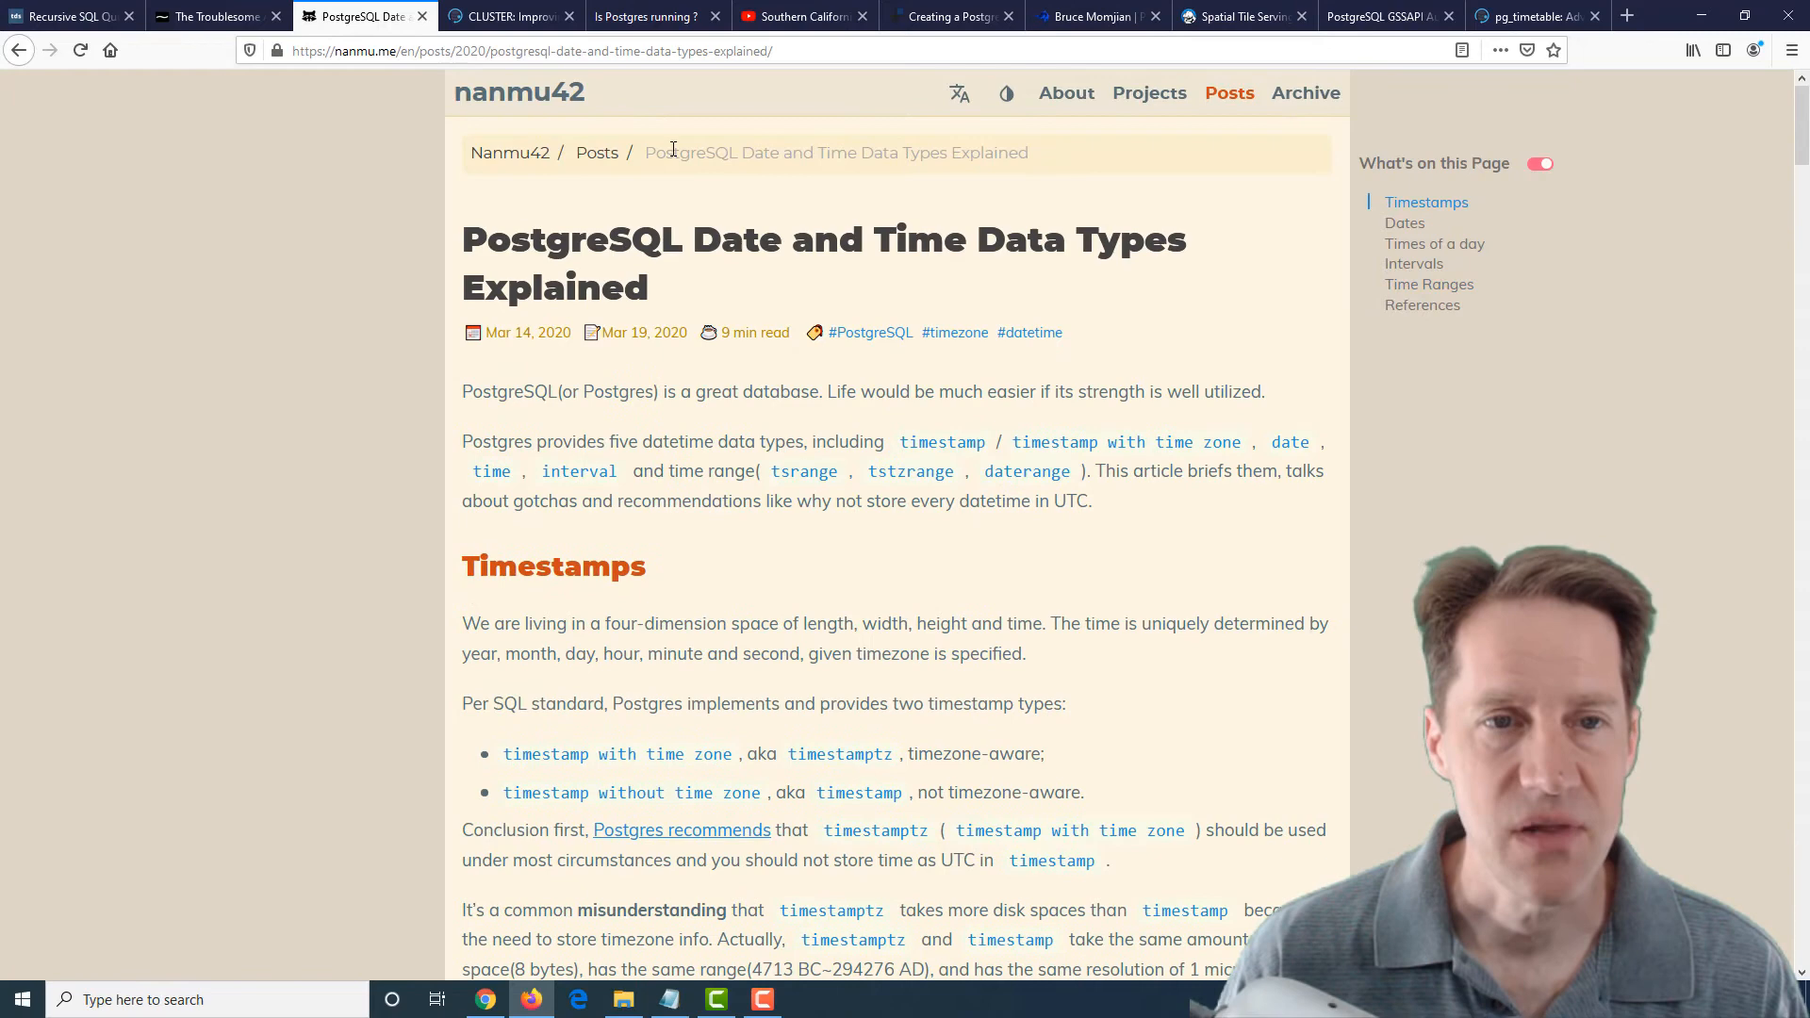
click(507, 15)
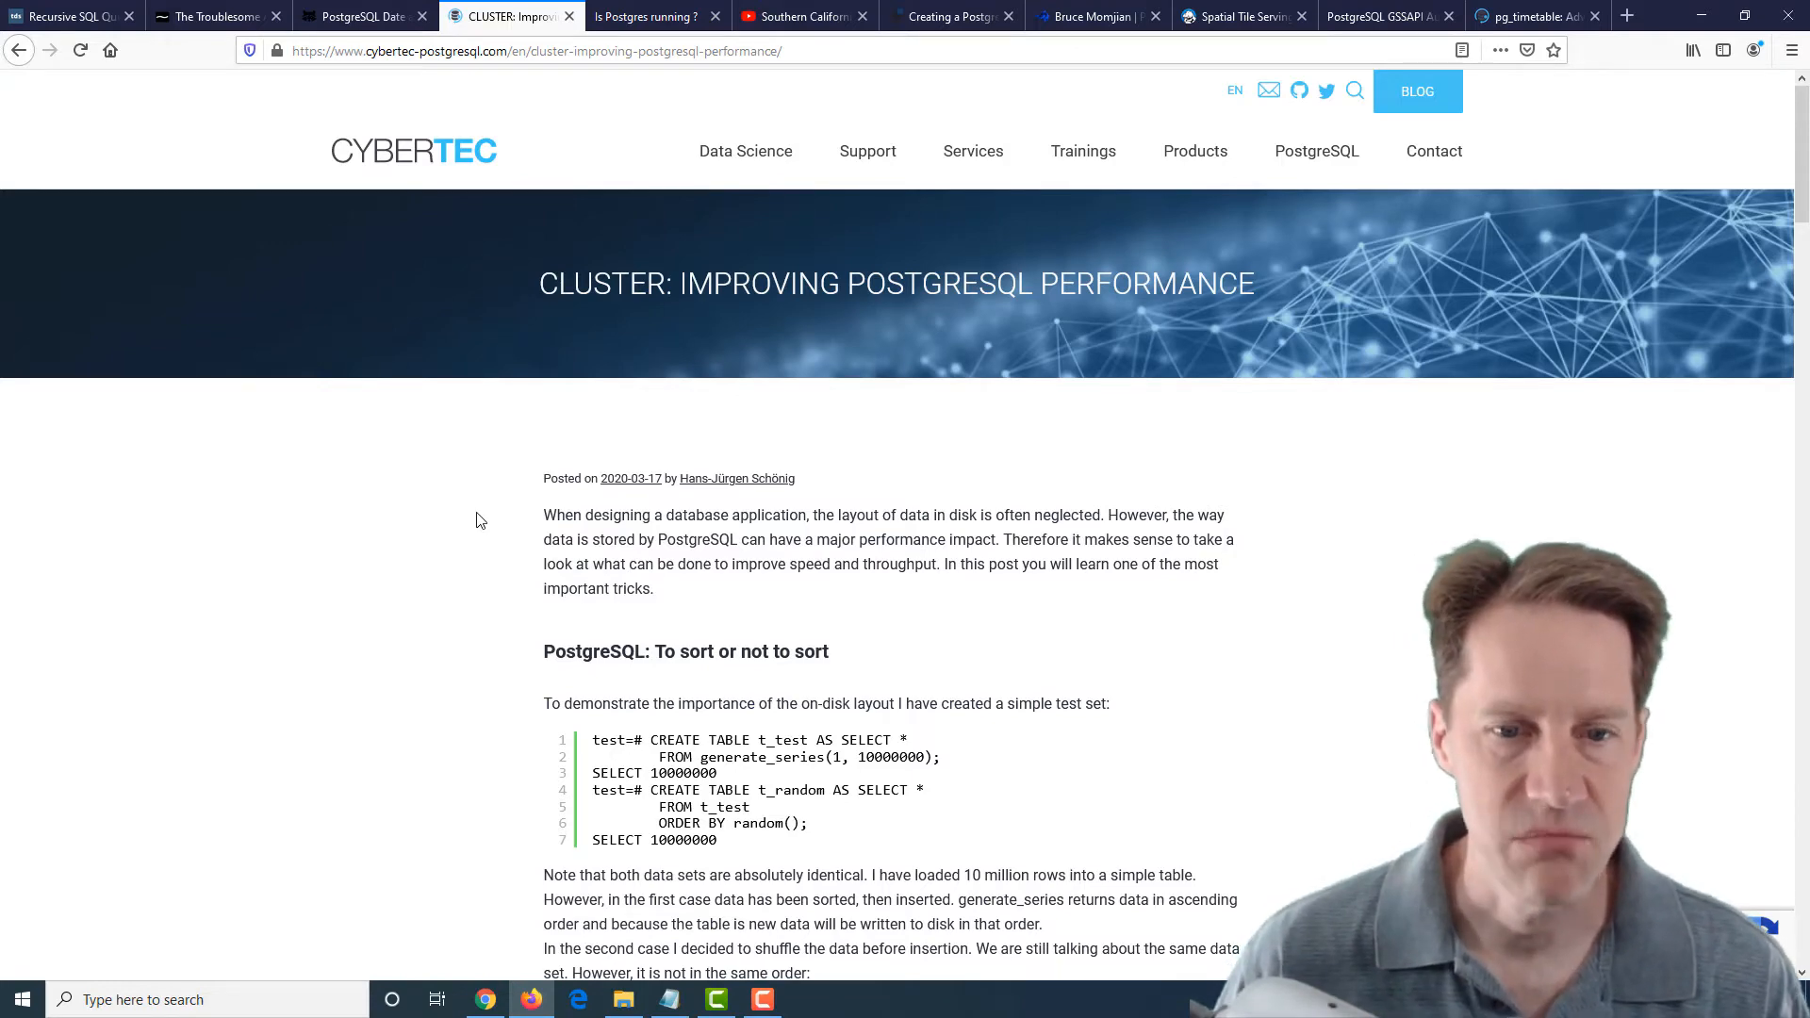
Read the CLUSTER article's t_sorted/t_random example down to the index-creation timings, highlighting t_random
scroll(down, 3)
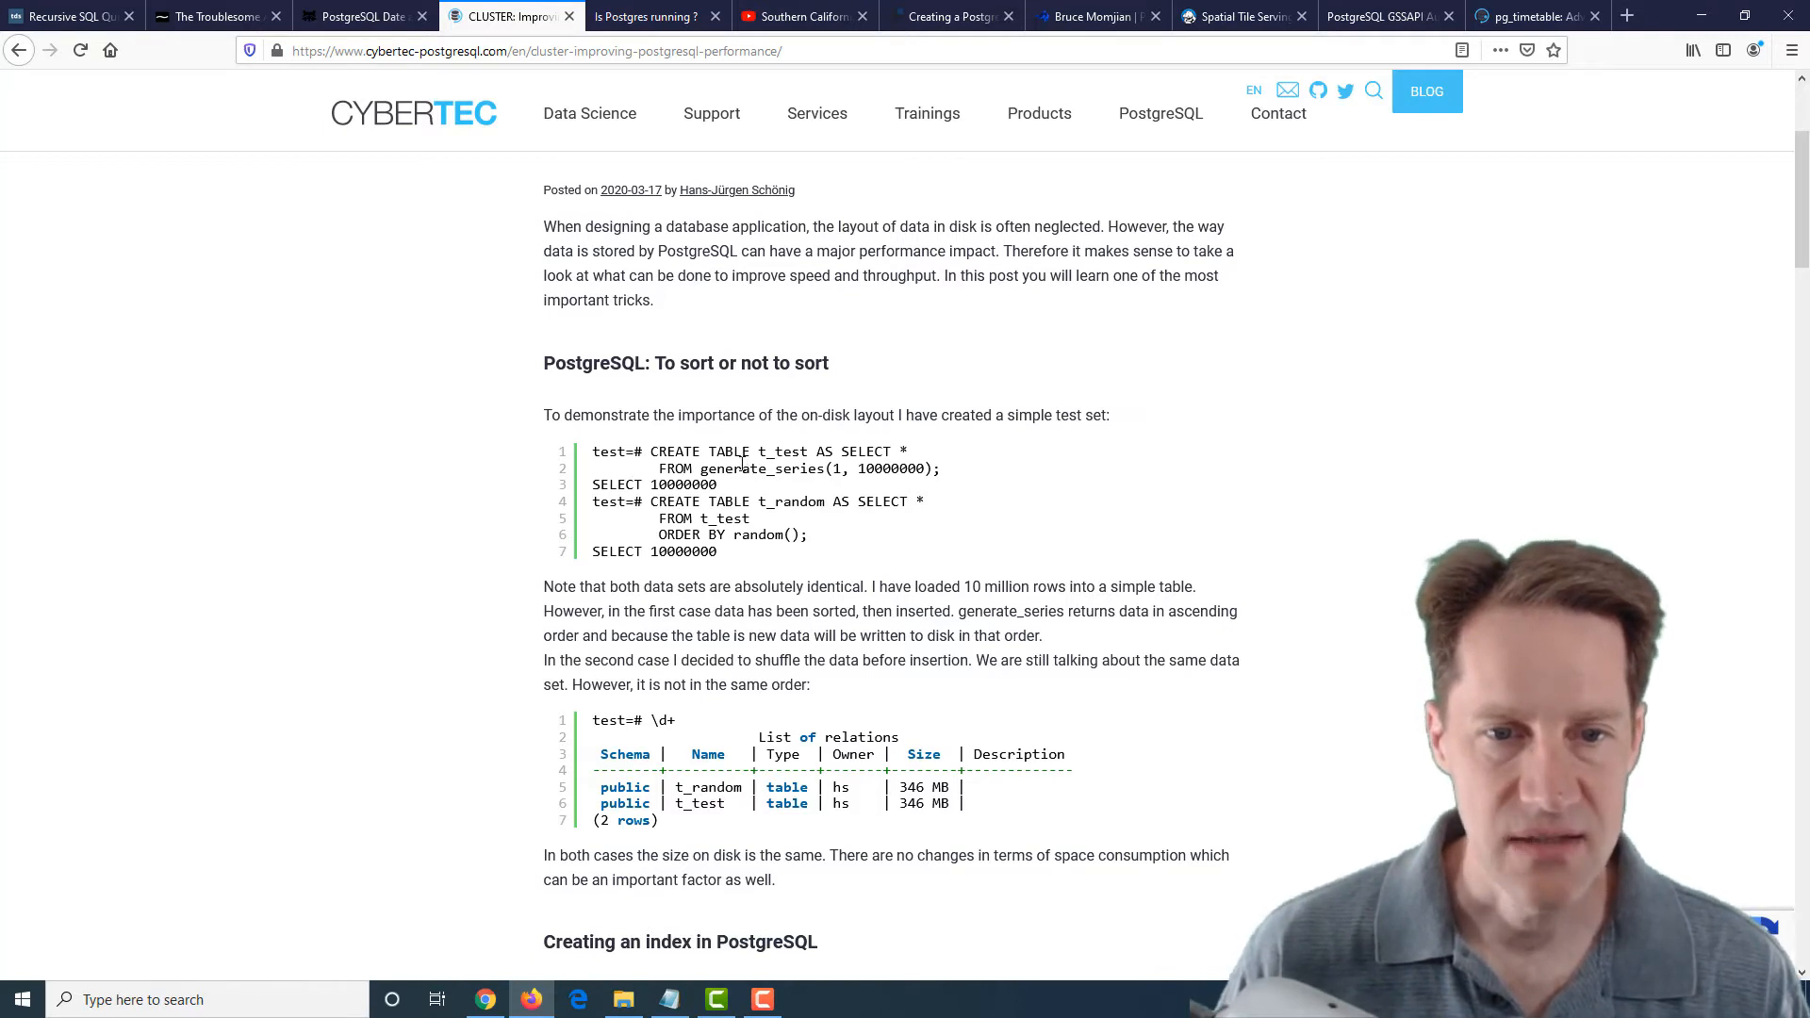
double_click(784, 451)
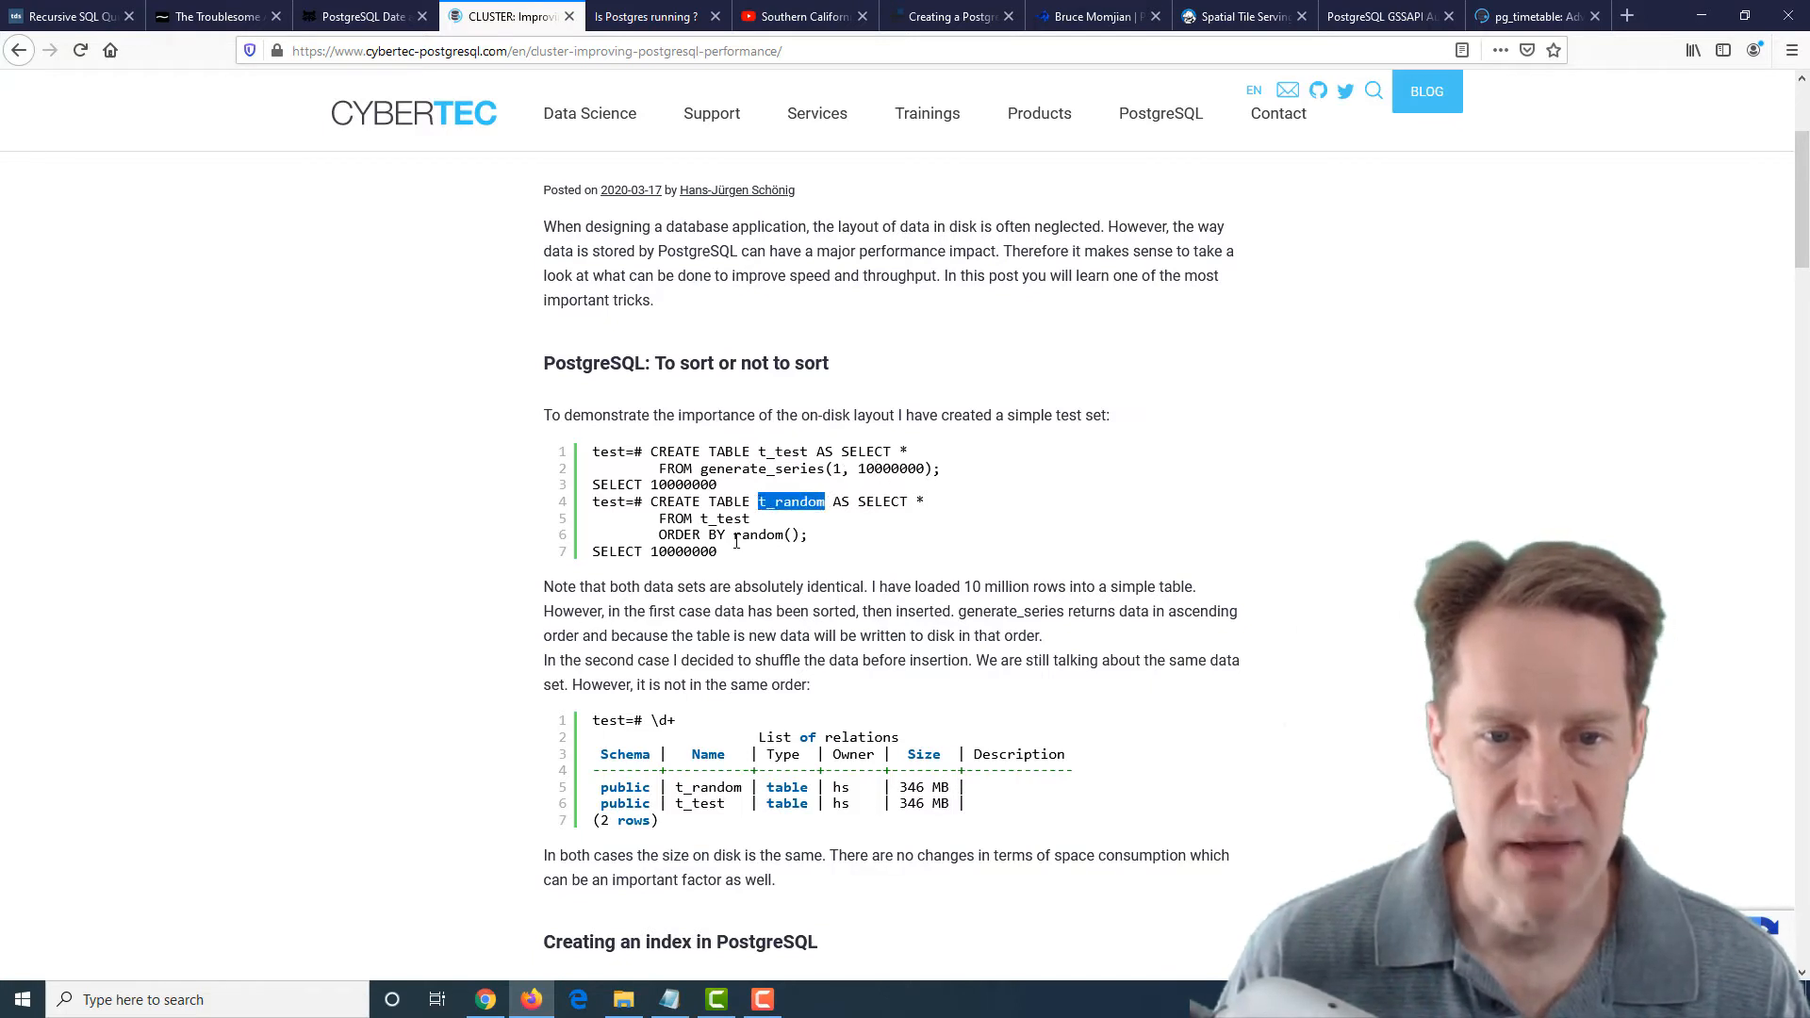
scroll(down, 3)
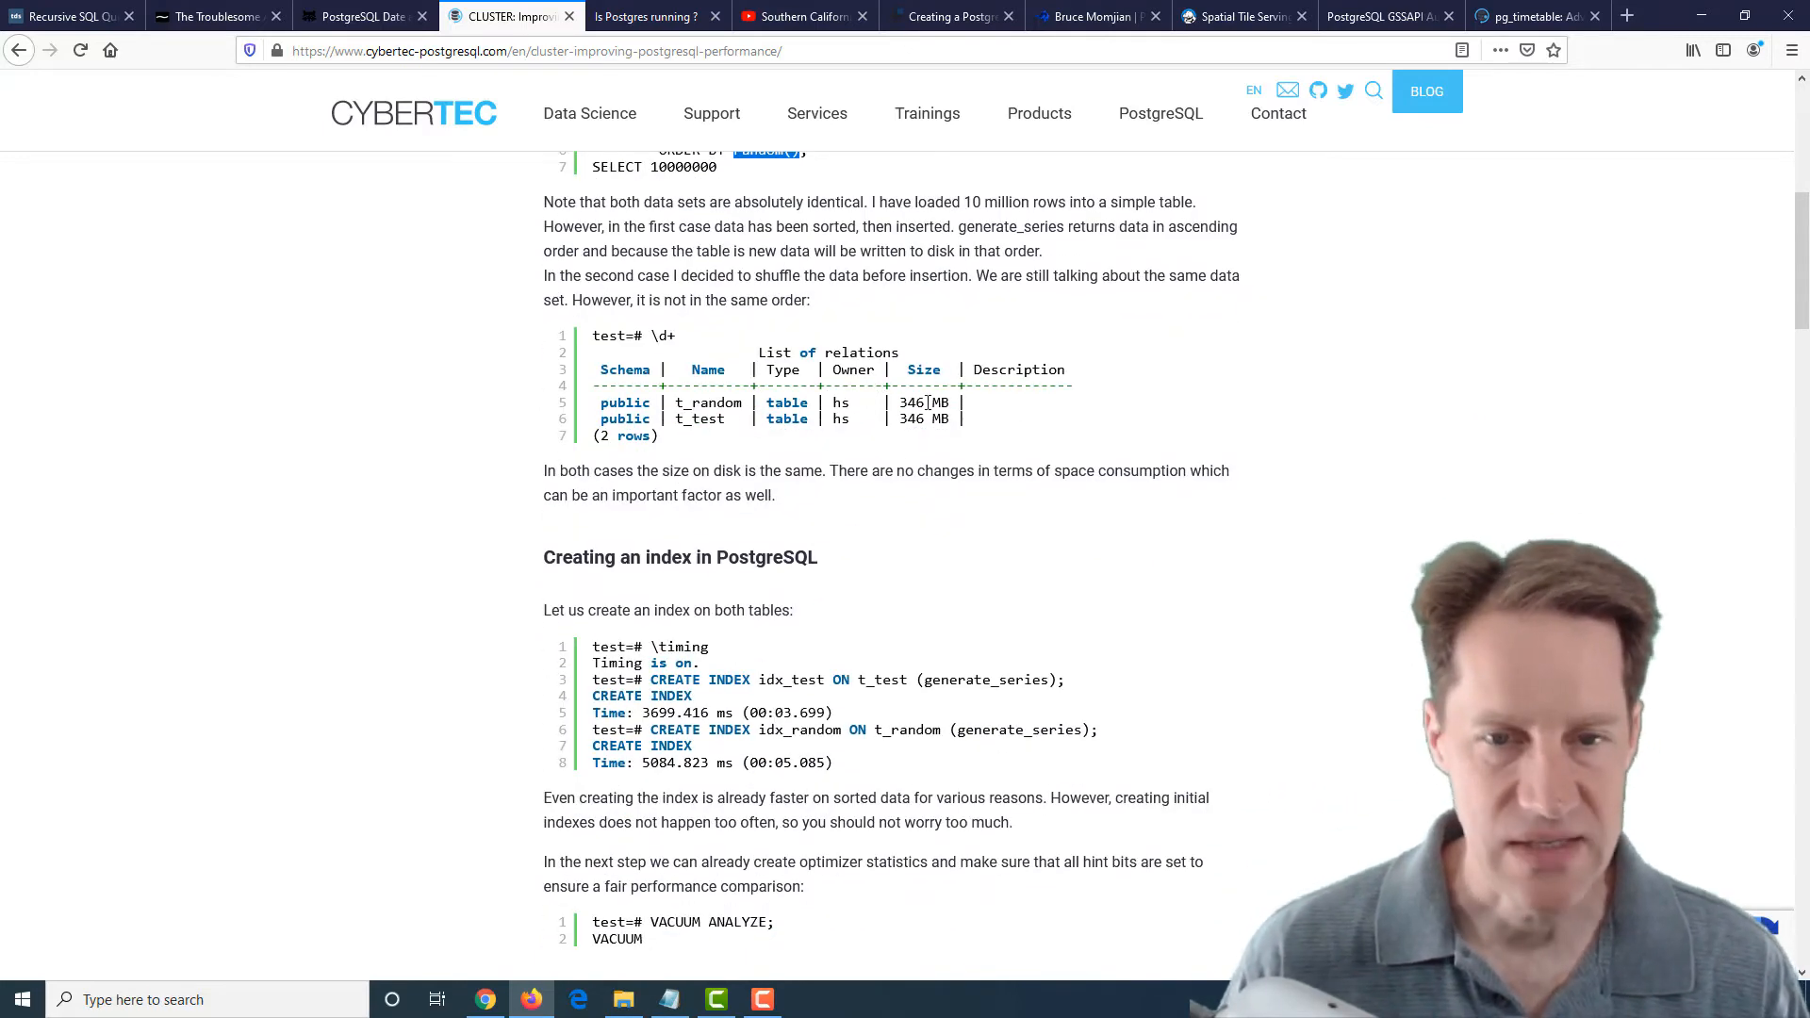
scroll(down, 3)
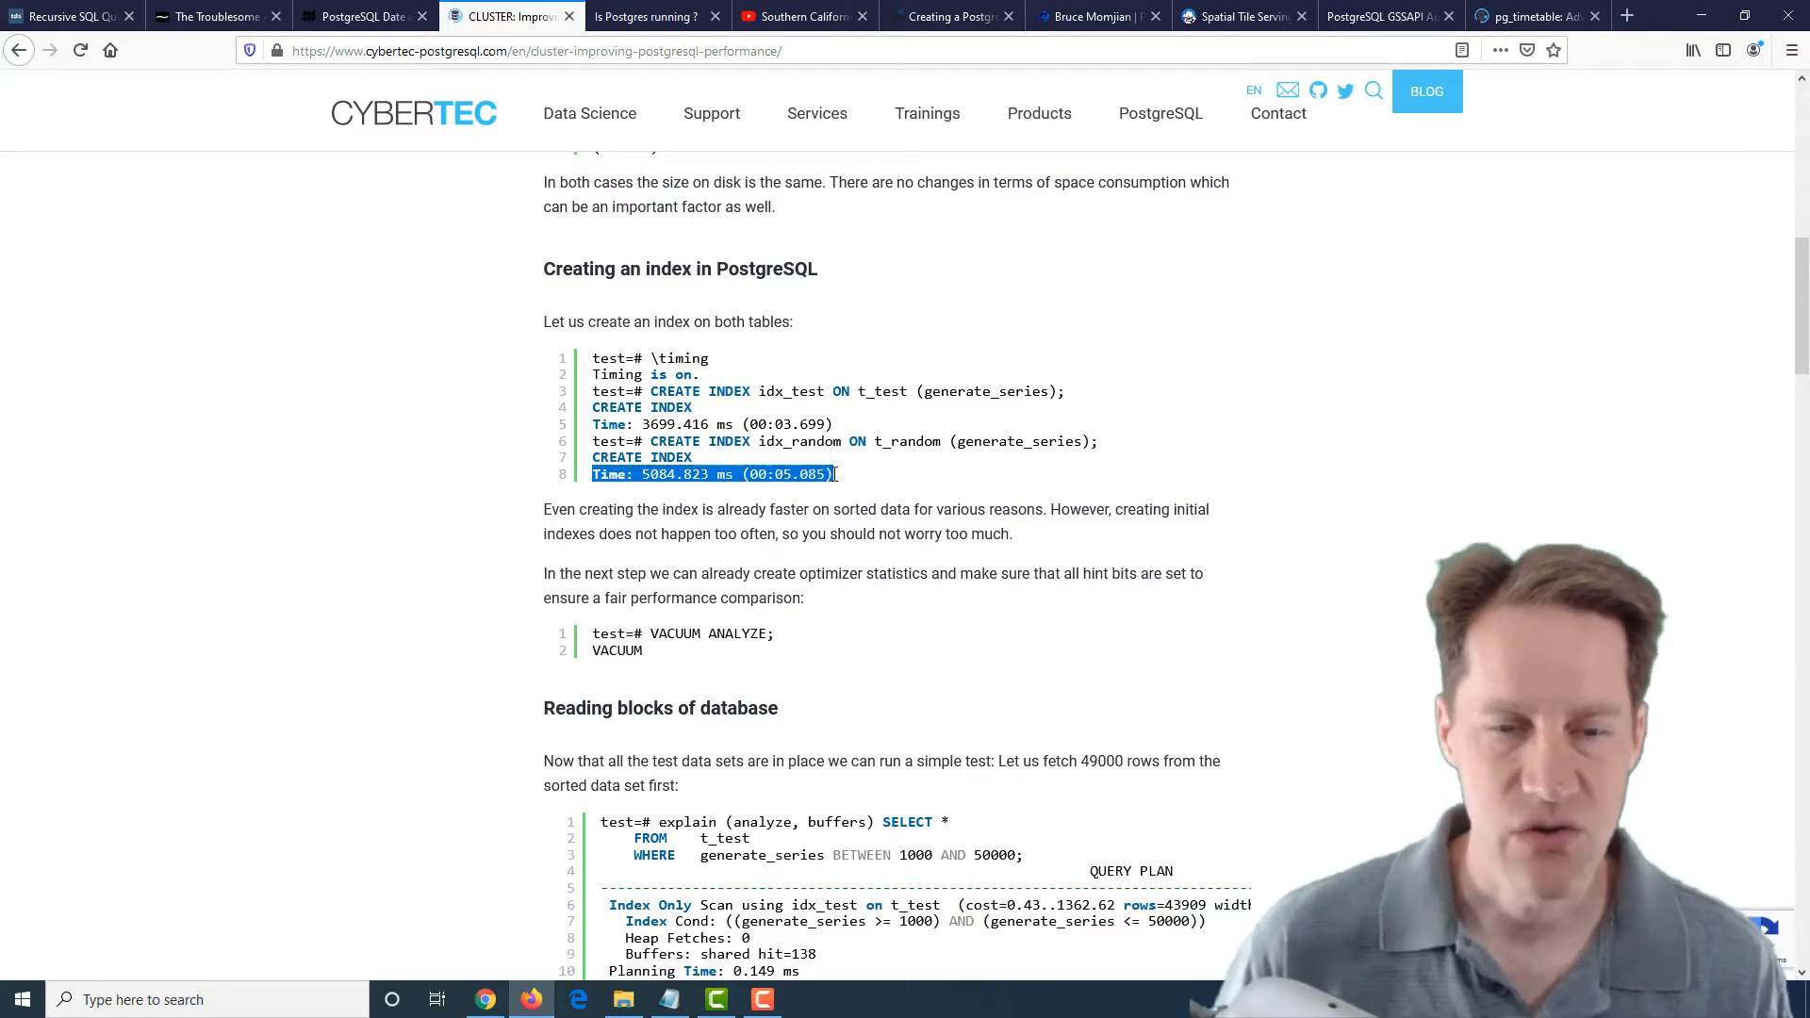
Compare the reading-blocks buffer hits, highlighting the 138 and 18799 shared hit counts
scroll(down, 3)
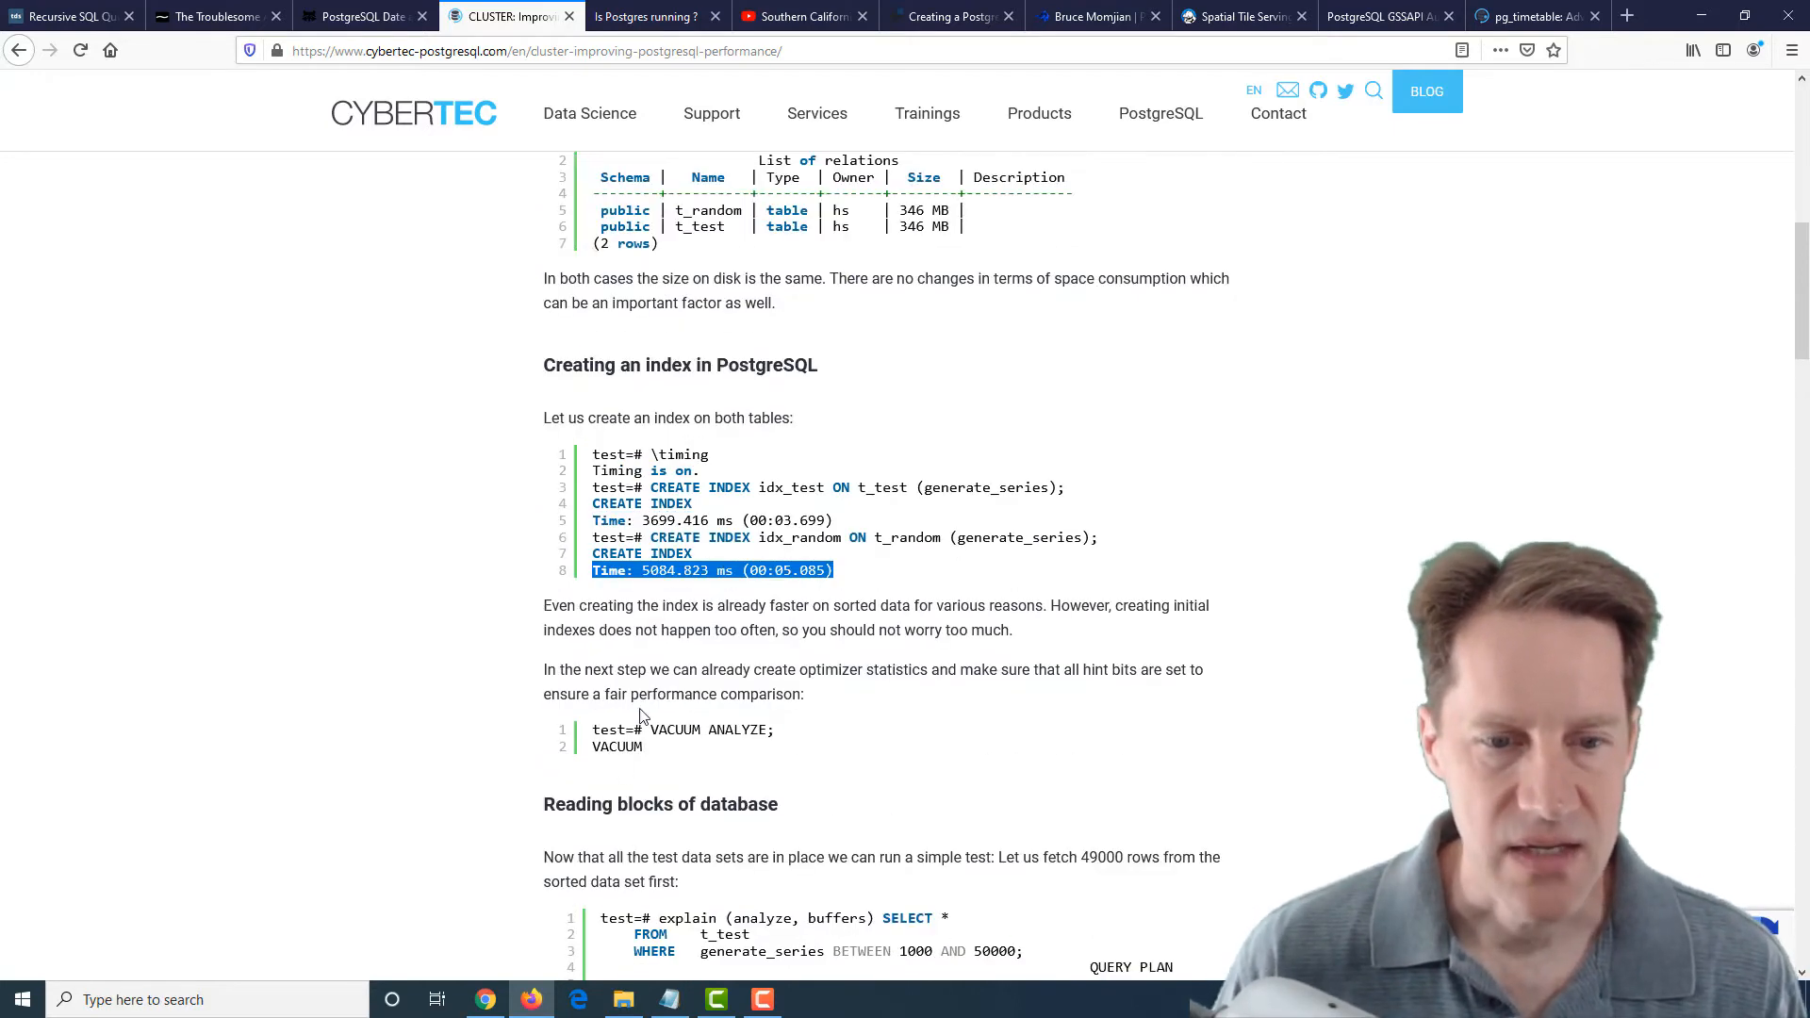
scroll(down, 3)
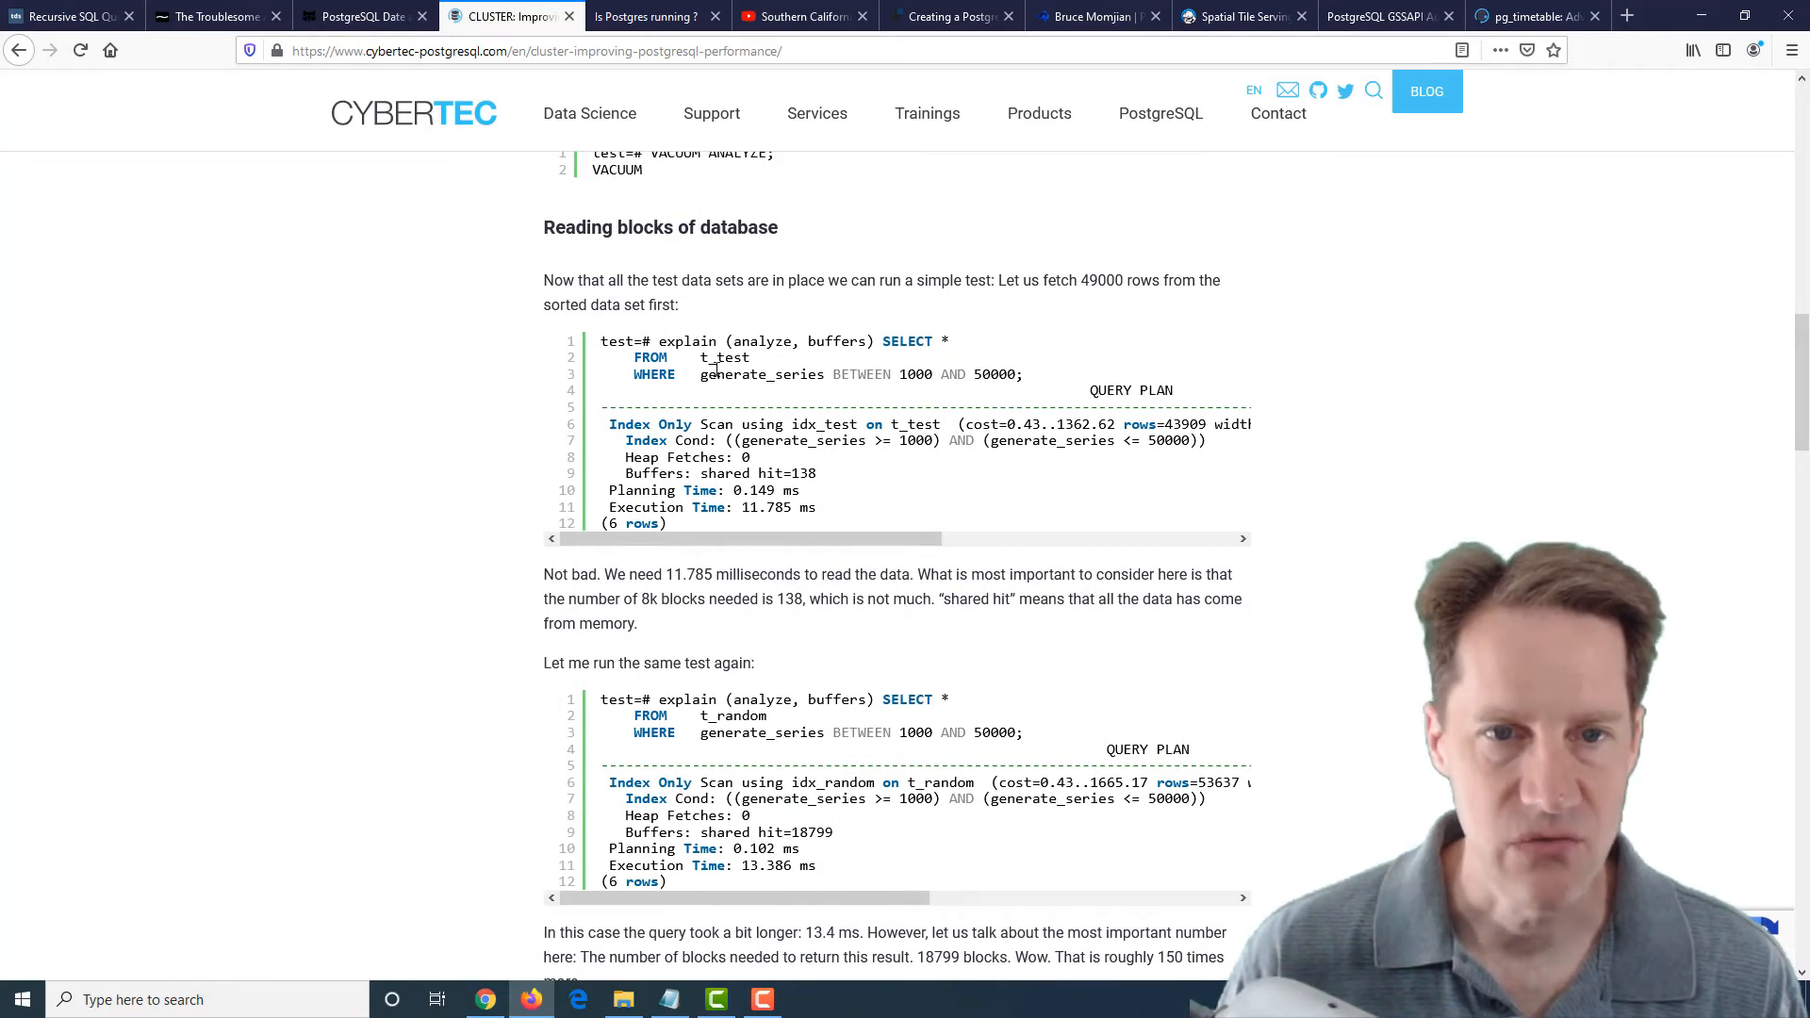
mouse_move(770, 462)
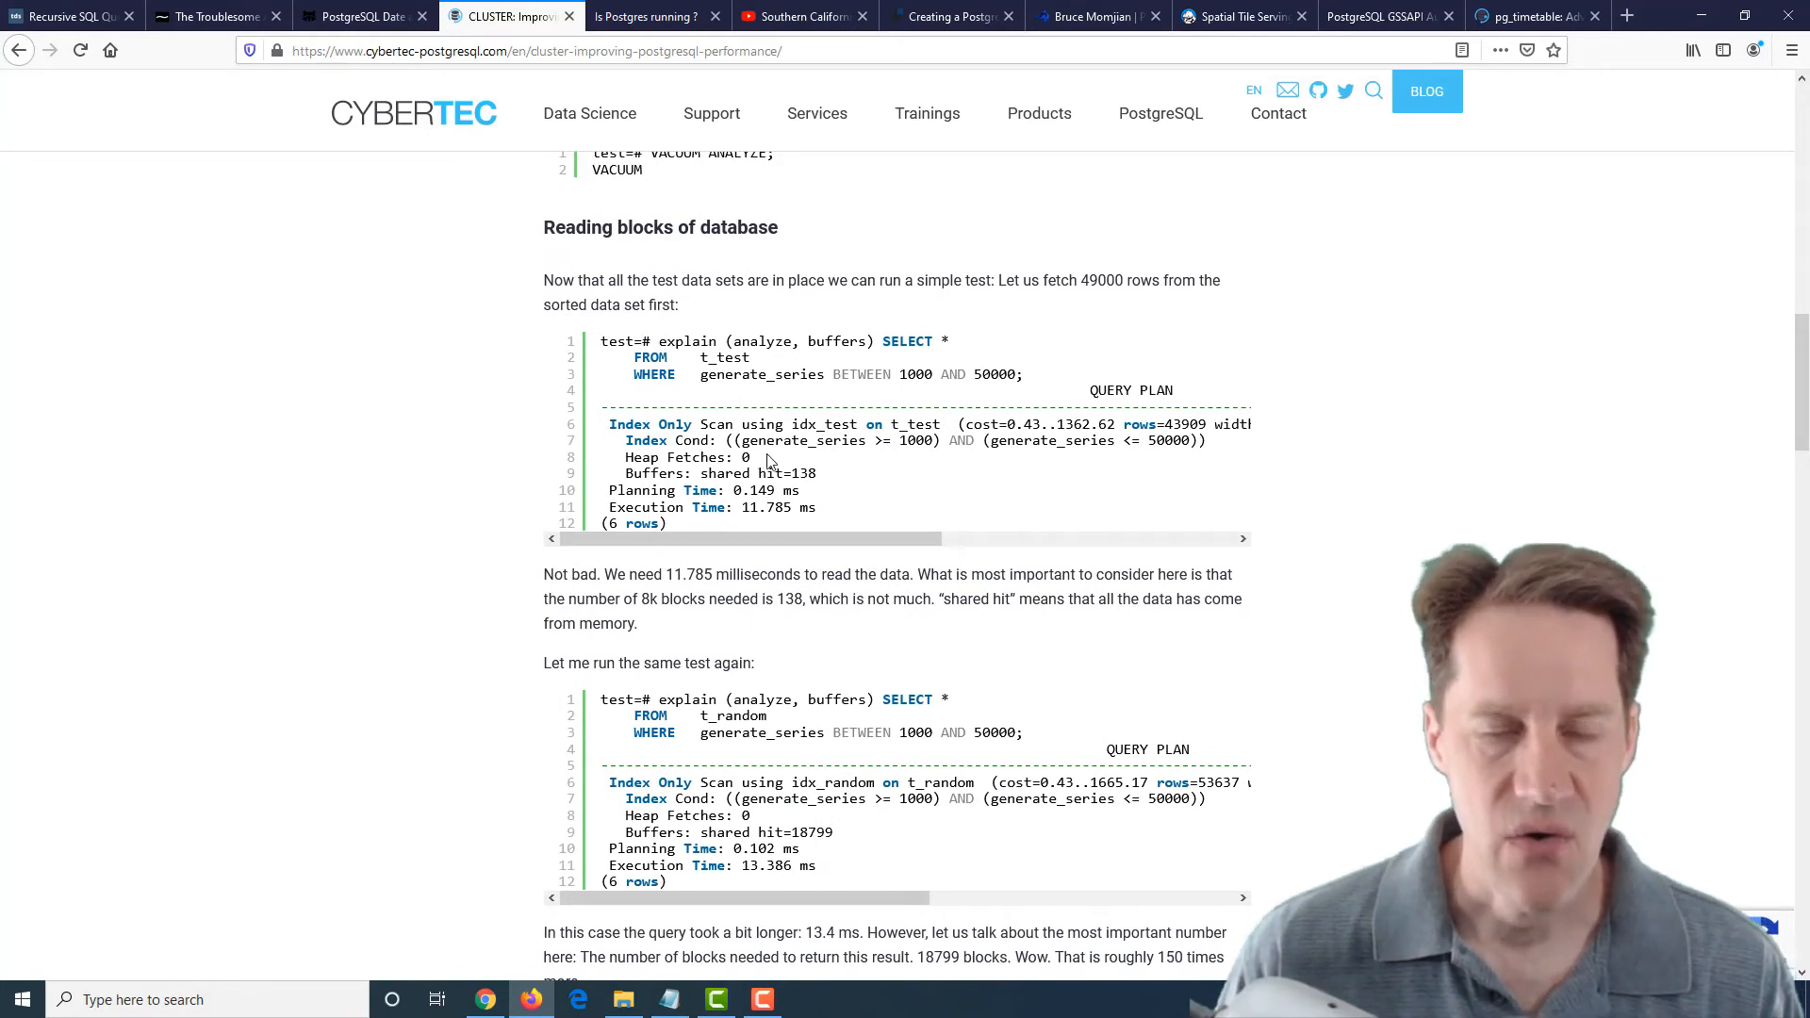
mouse_move(790, 462)
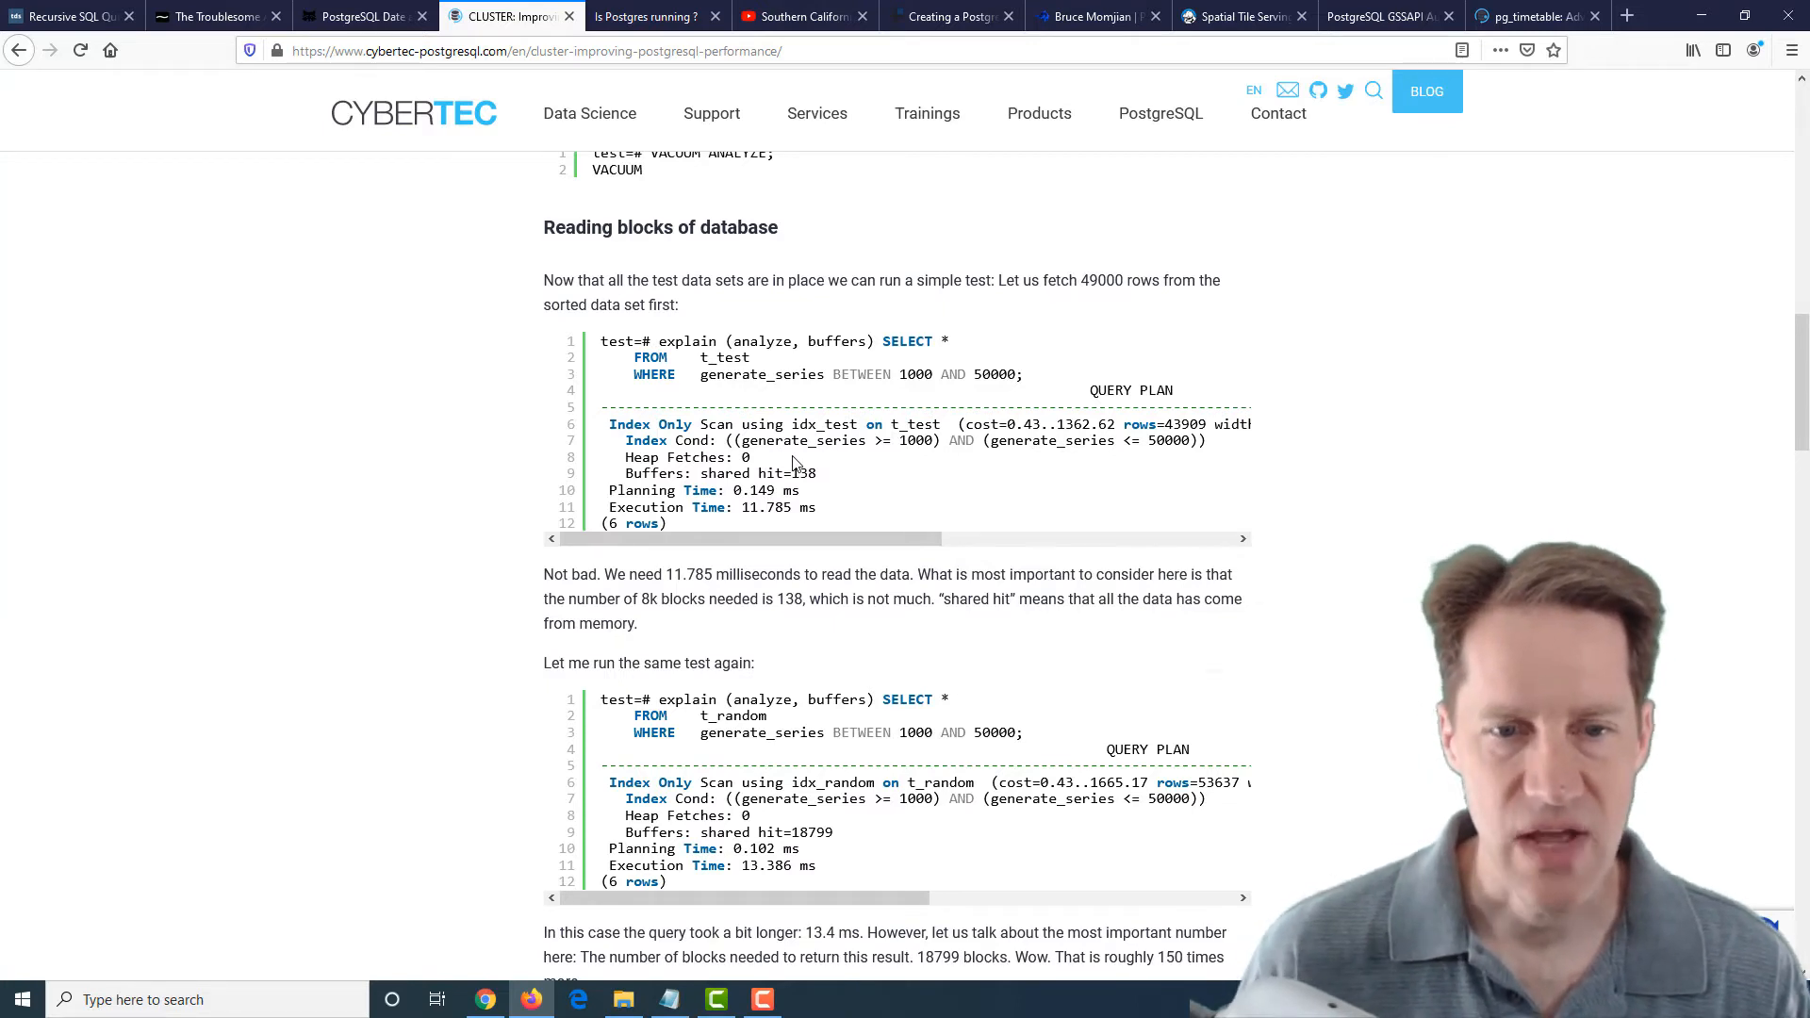
mouse_move(825, 415)
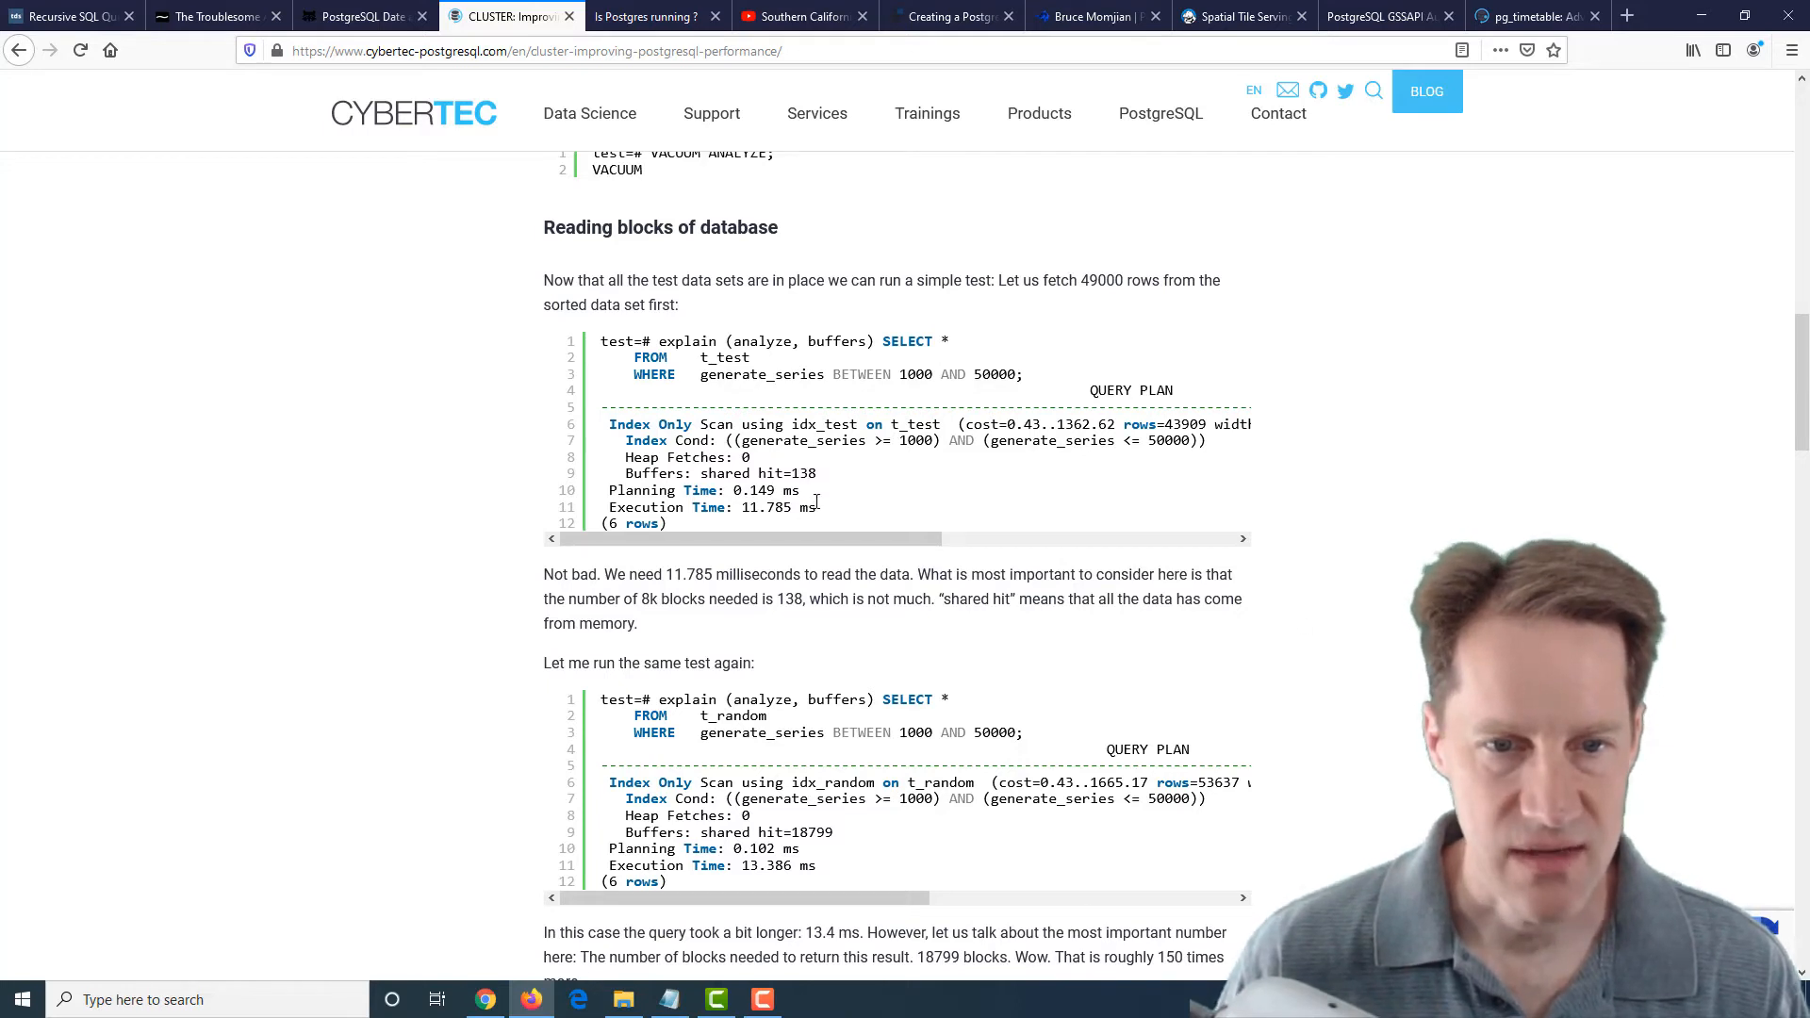
drag(641, 508, 815, 507)
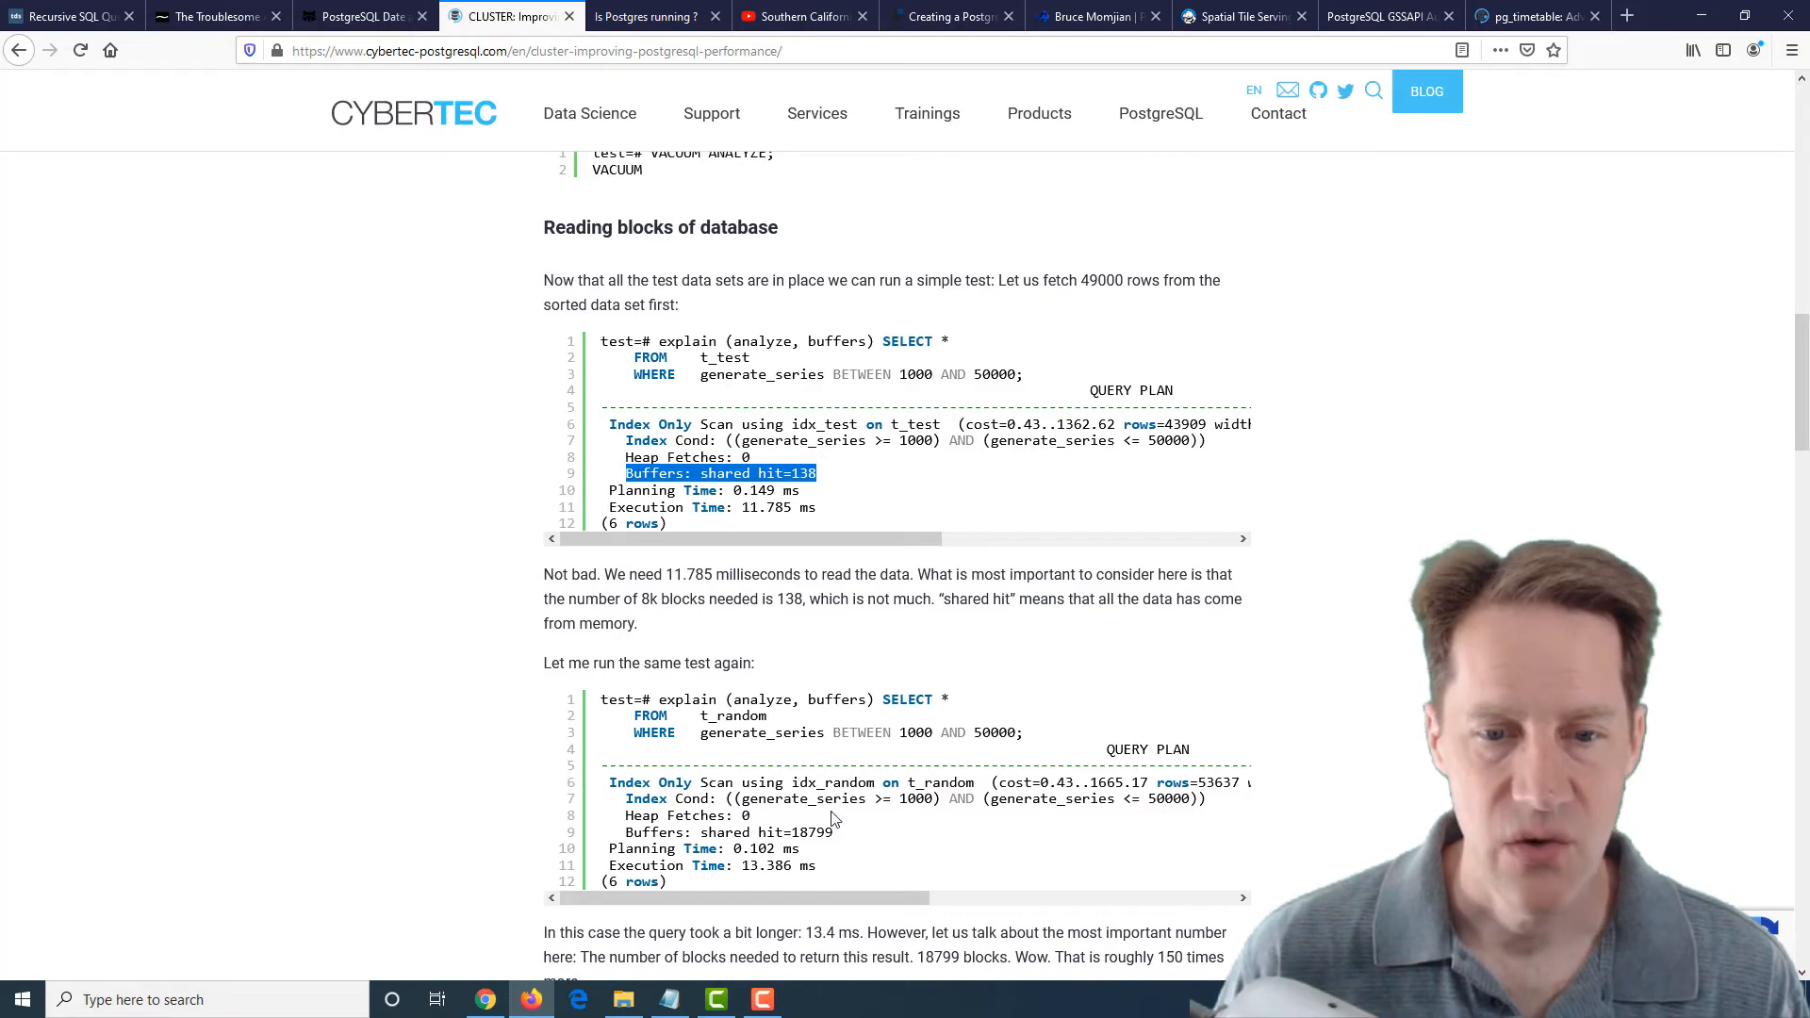
double_click(814, 831)
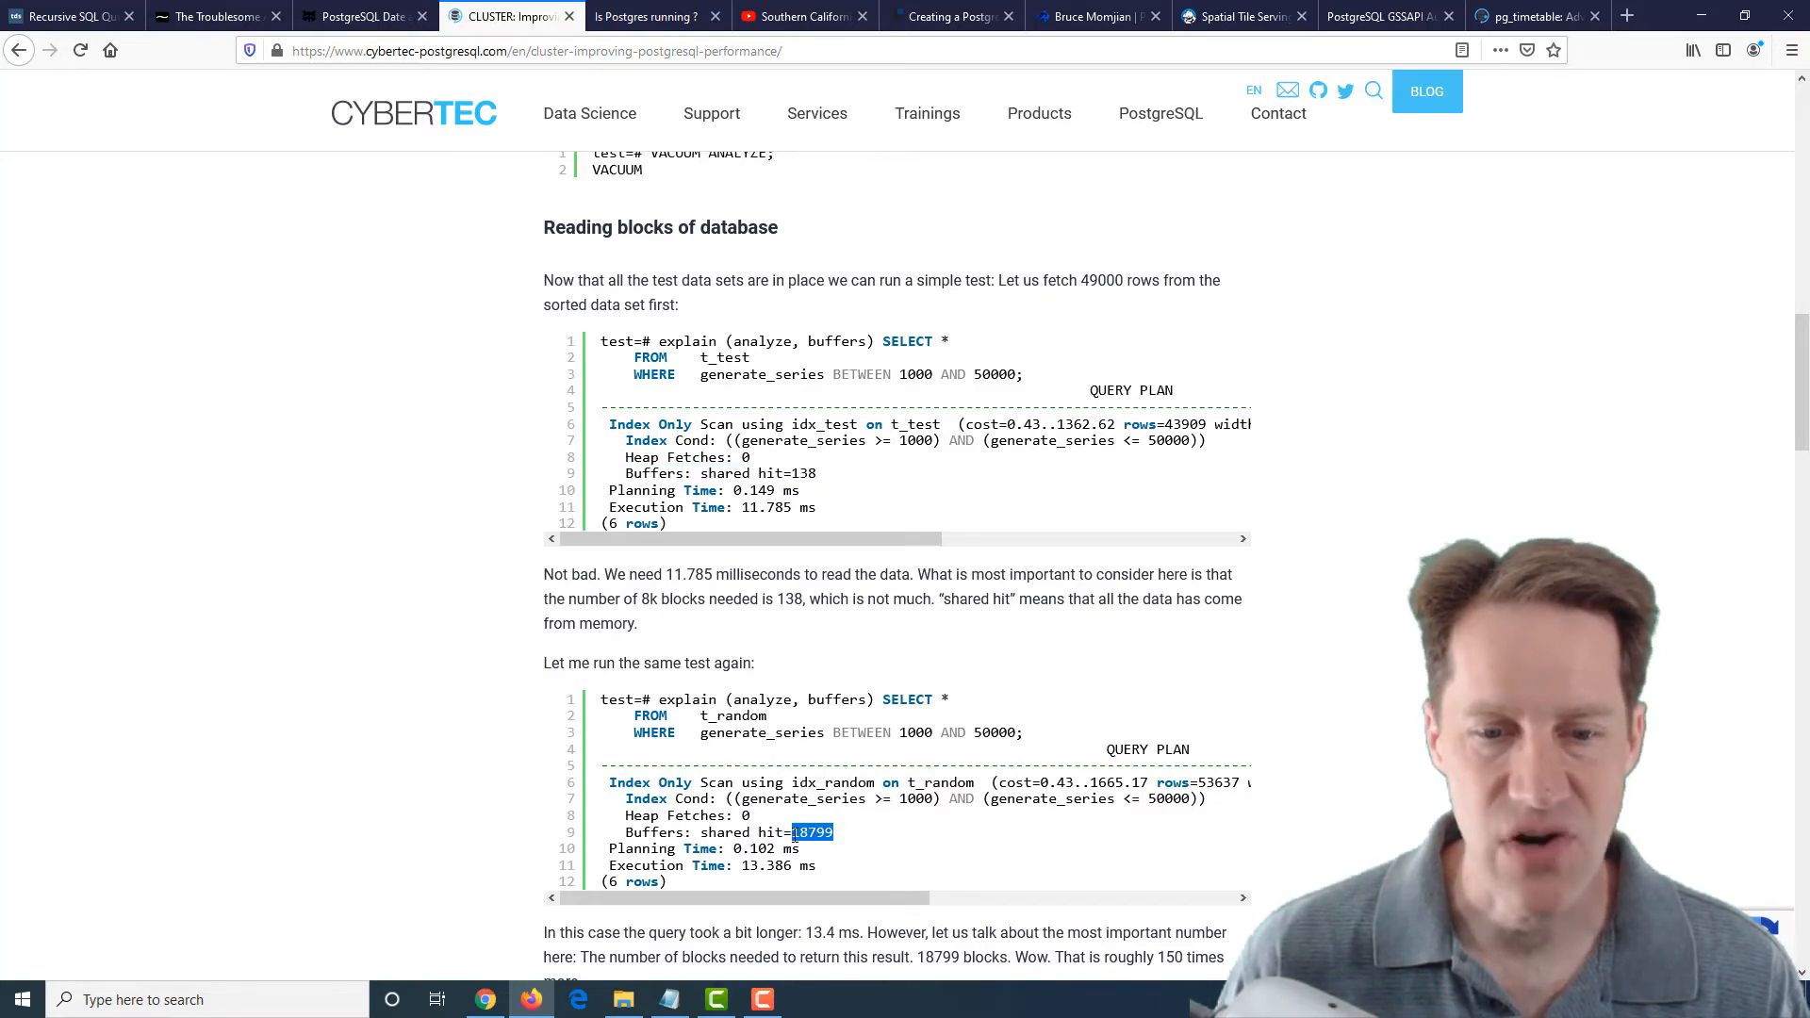
scroll(down, 3)
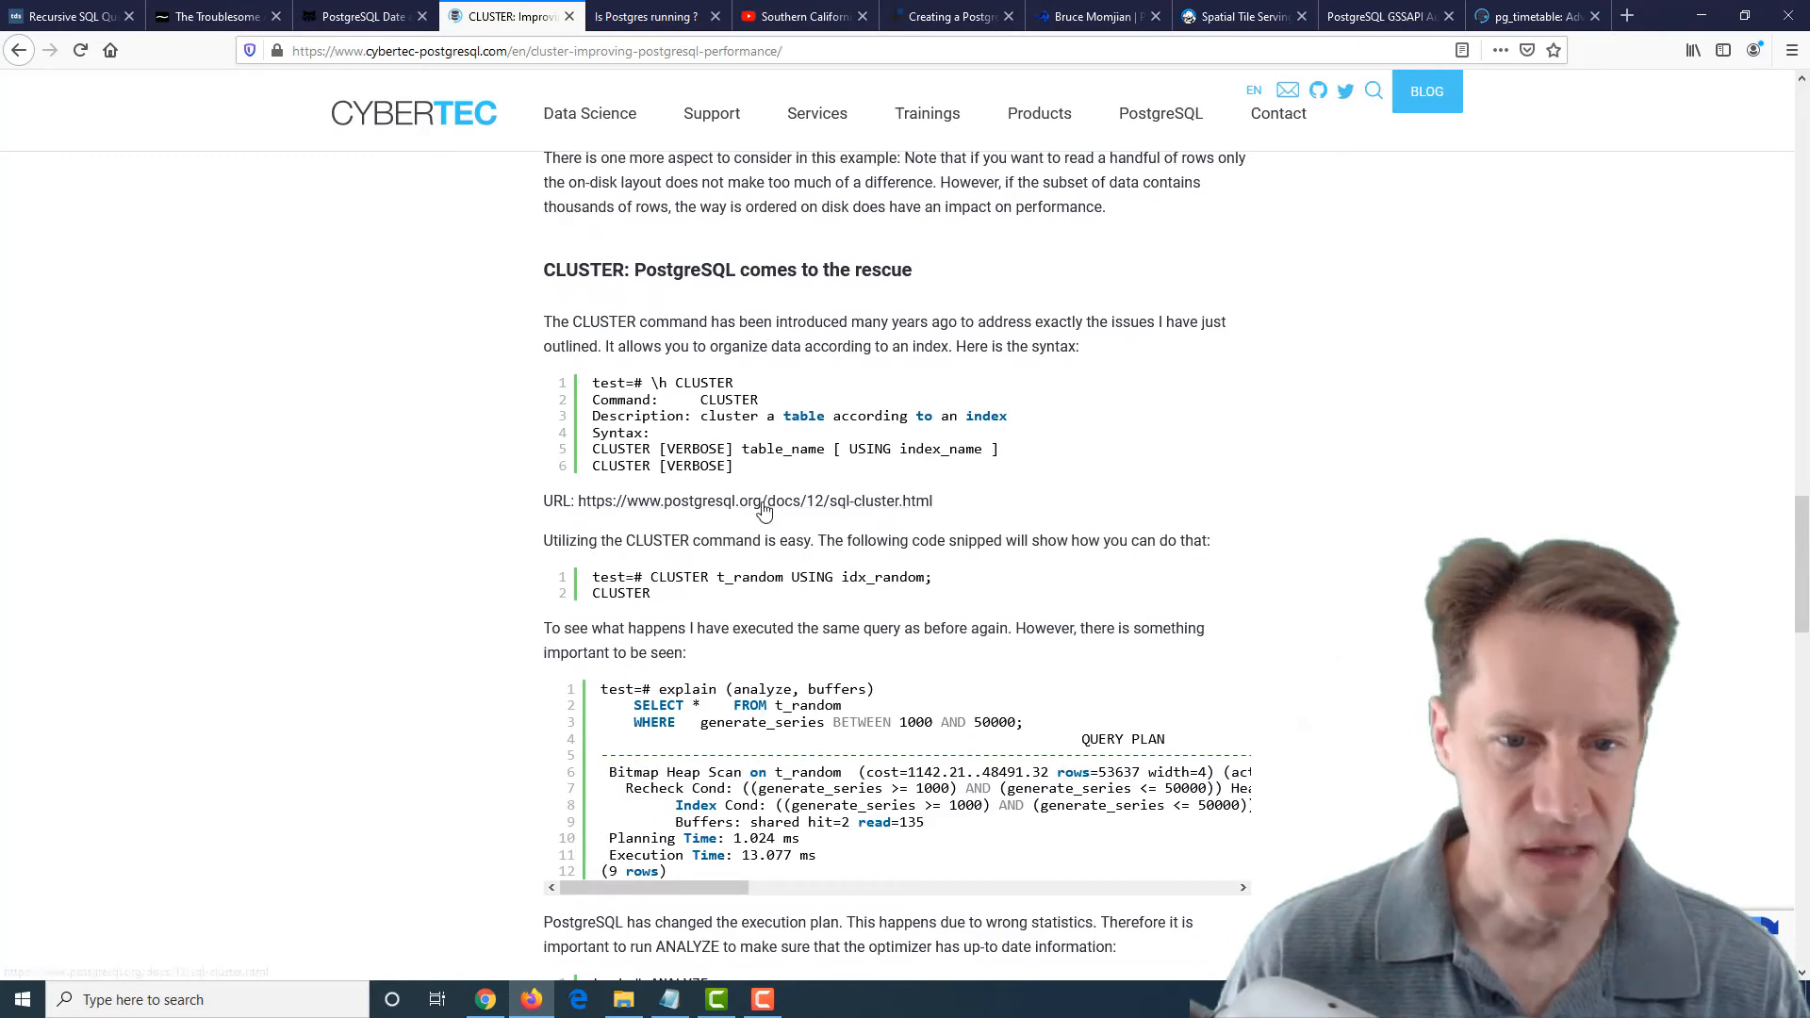
Read the CLUSTER rescue results, highlighting the 13.077 ms time and shared hit=2 read=135 figures, through the Finally section
scroll(down, 3)
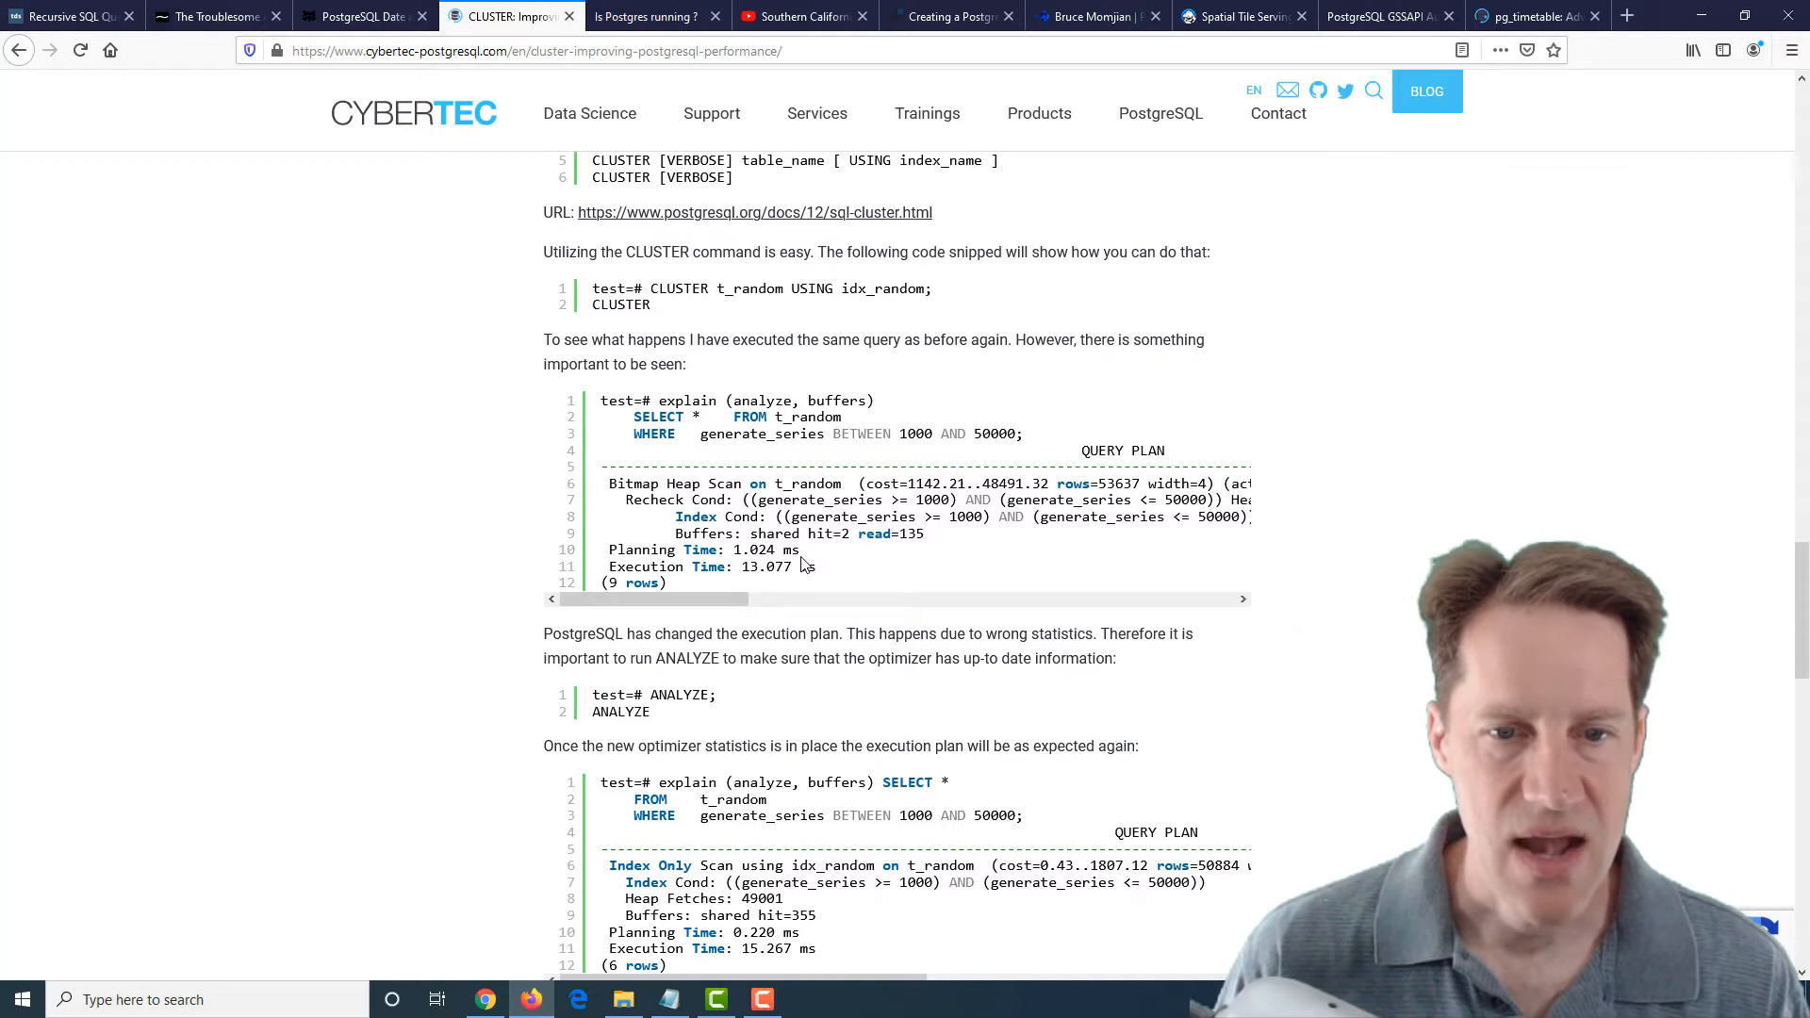
double_click(709, 566)
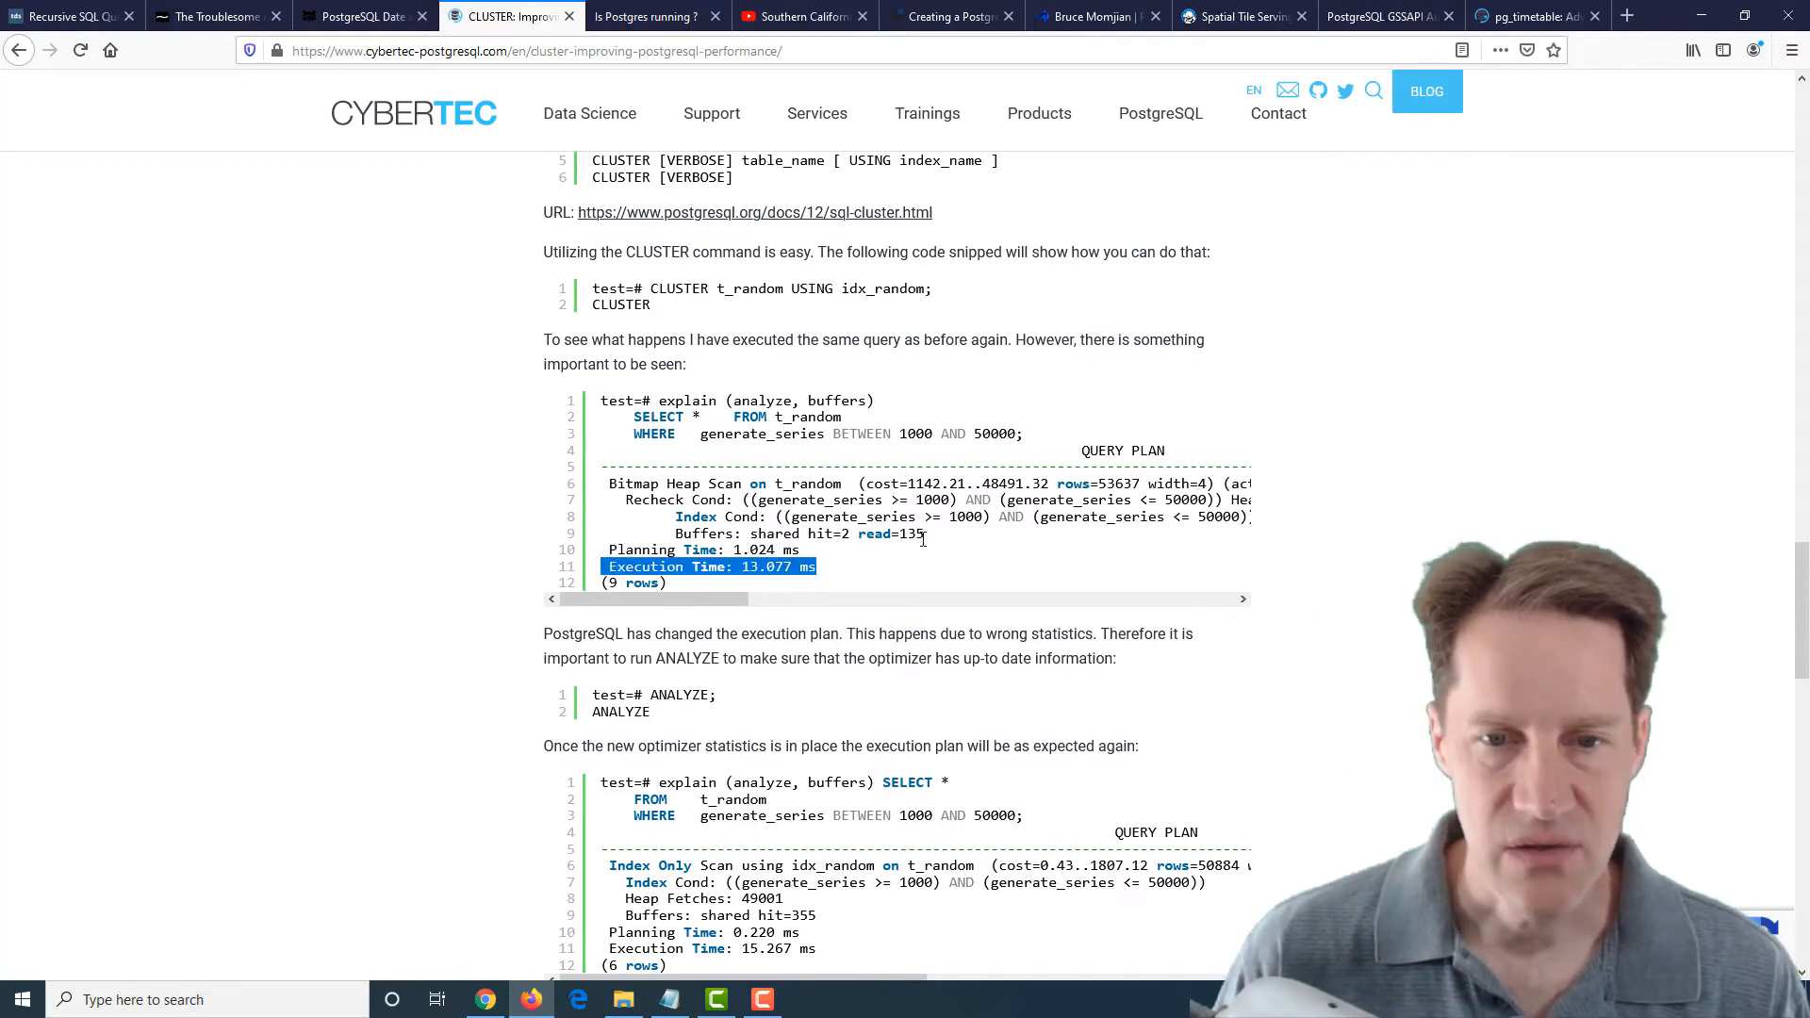
drag(832, 567, 924, 533)
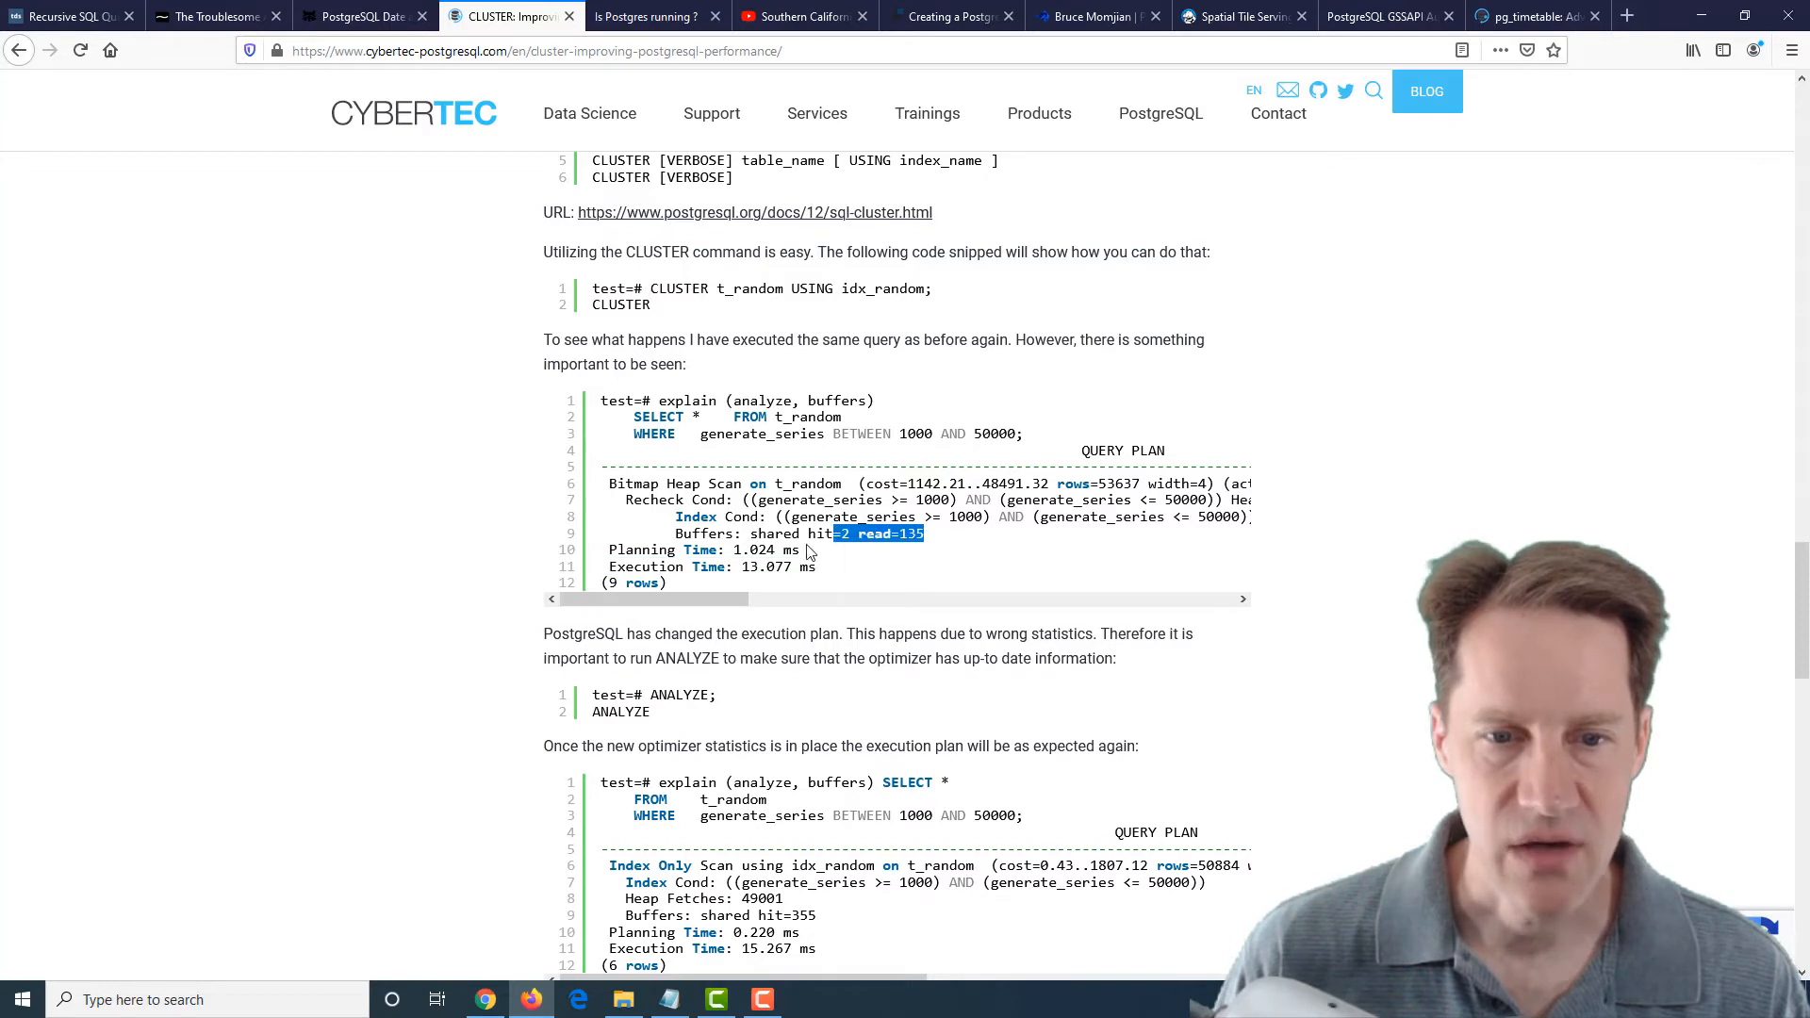
scroll(down, 3)
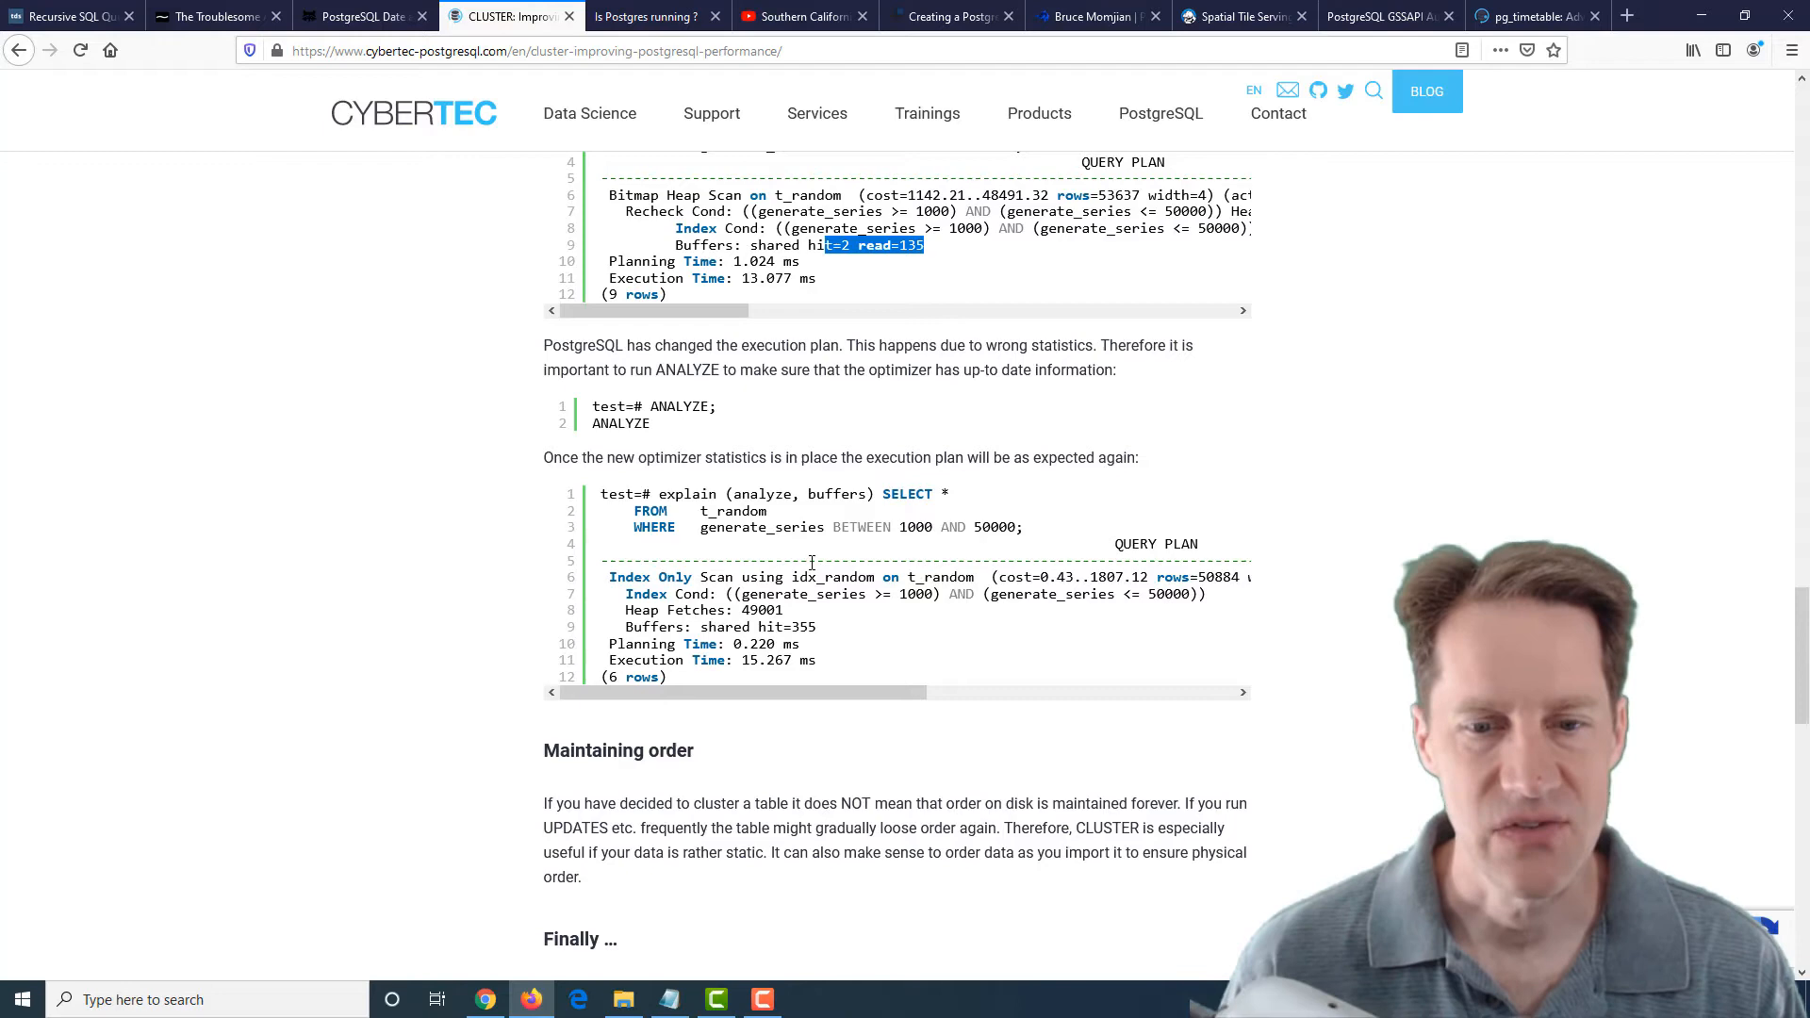
scroll(down, 3)
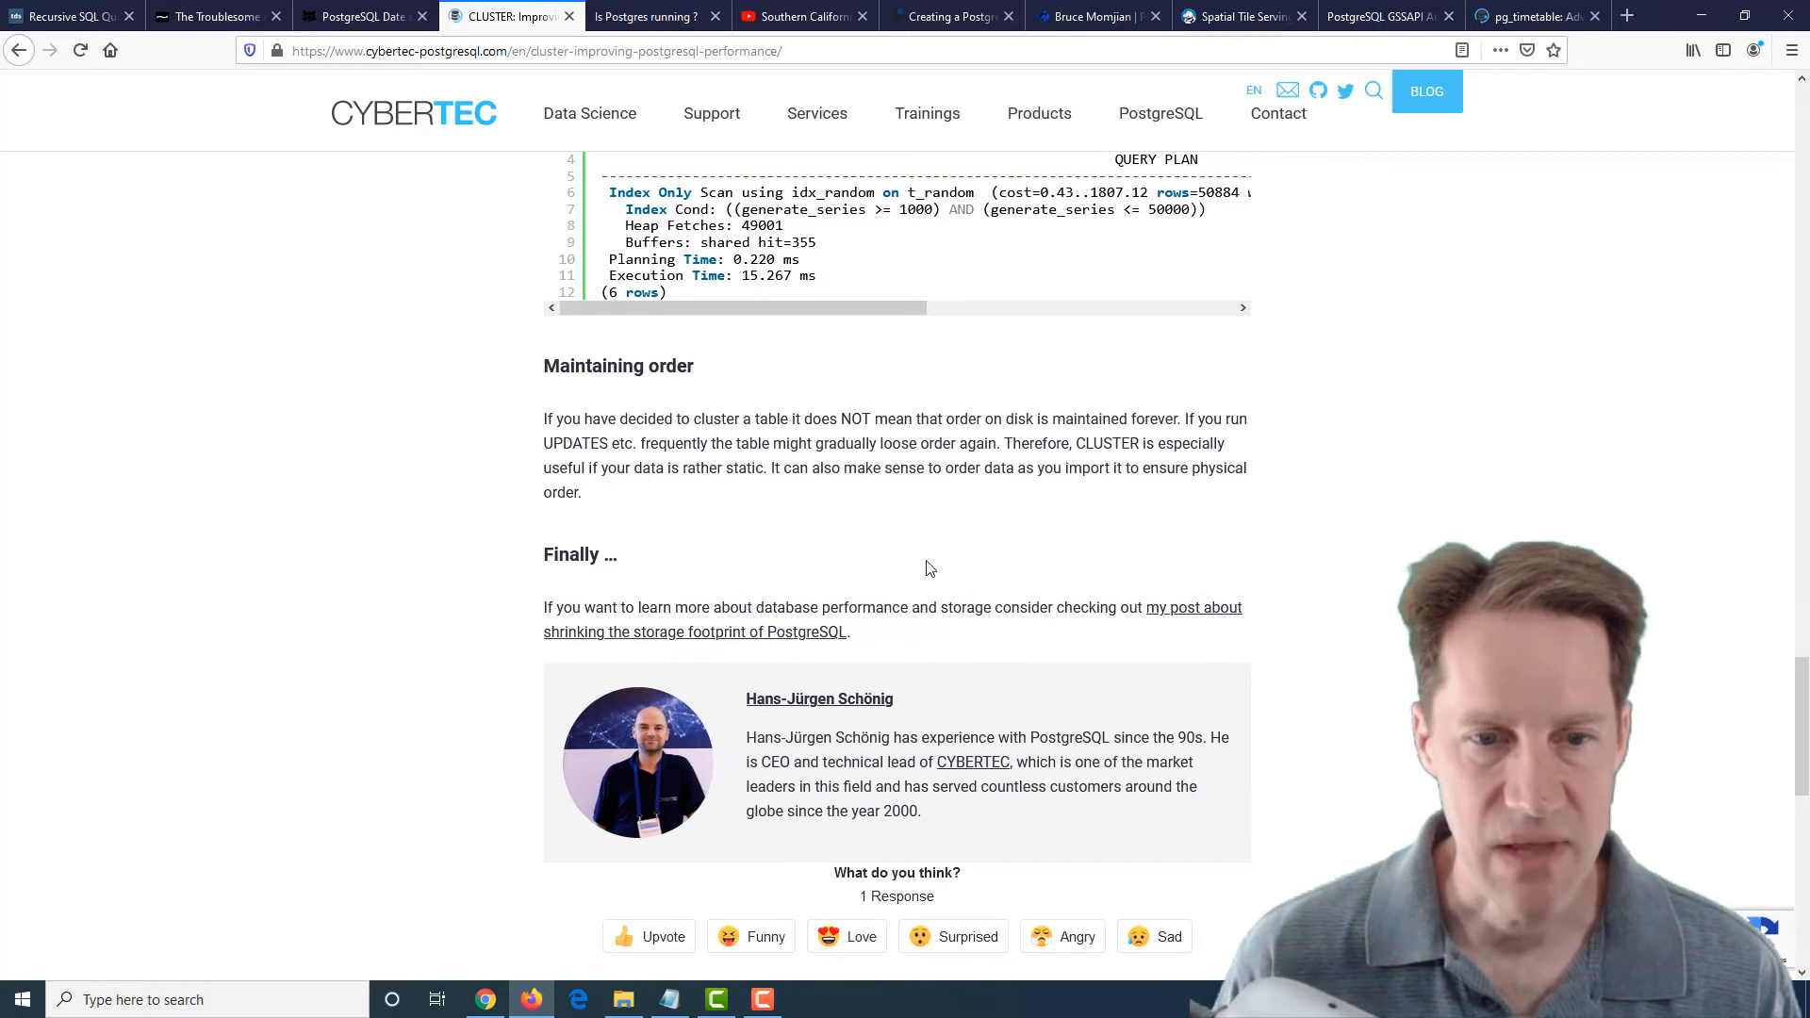
mouse_move(761, 485)
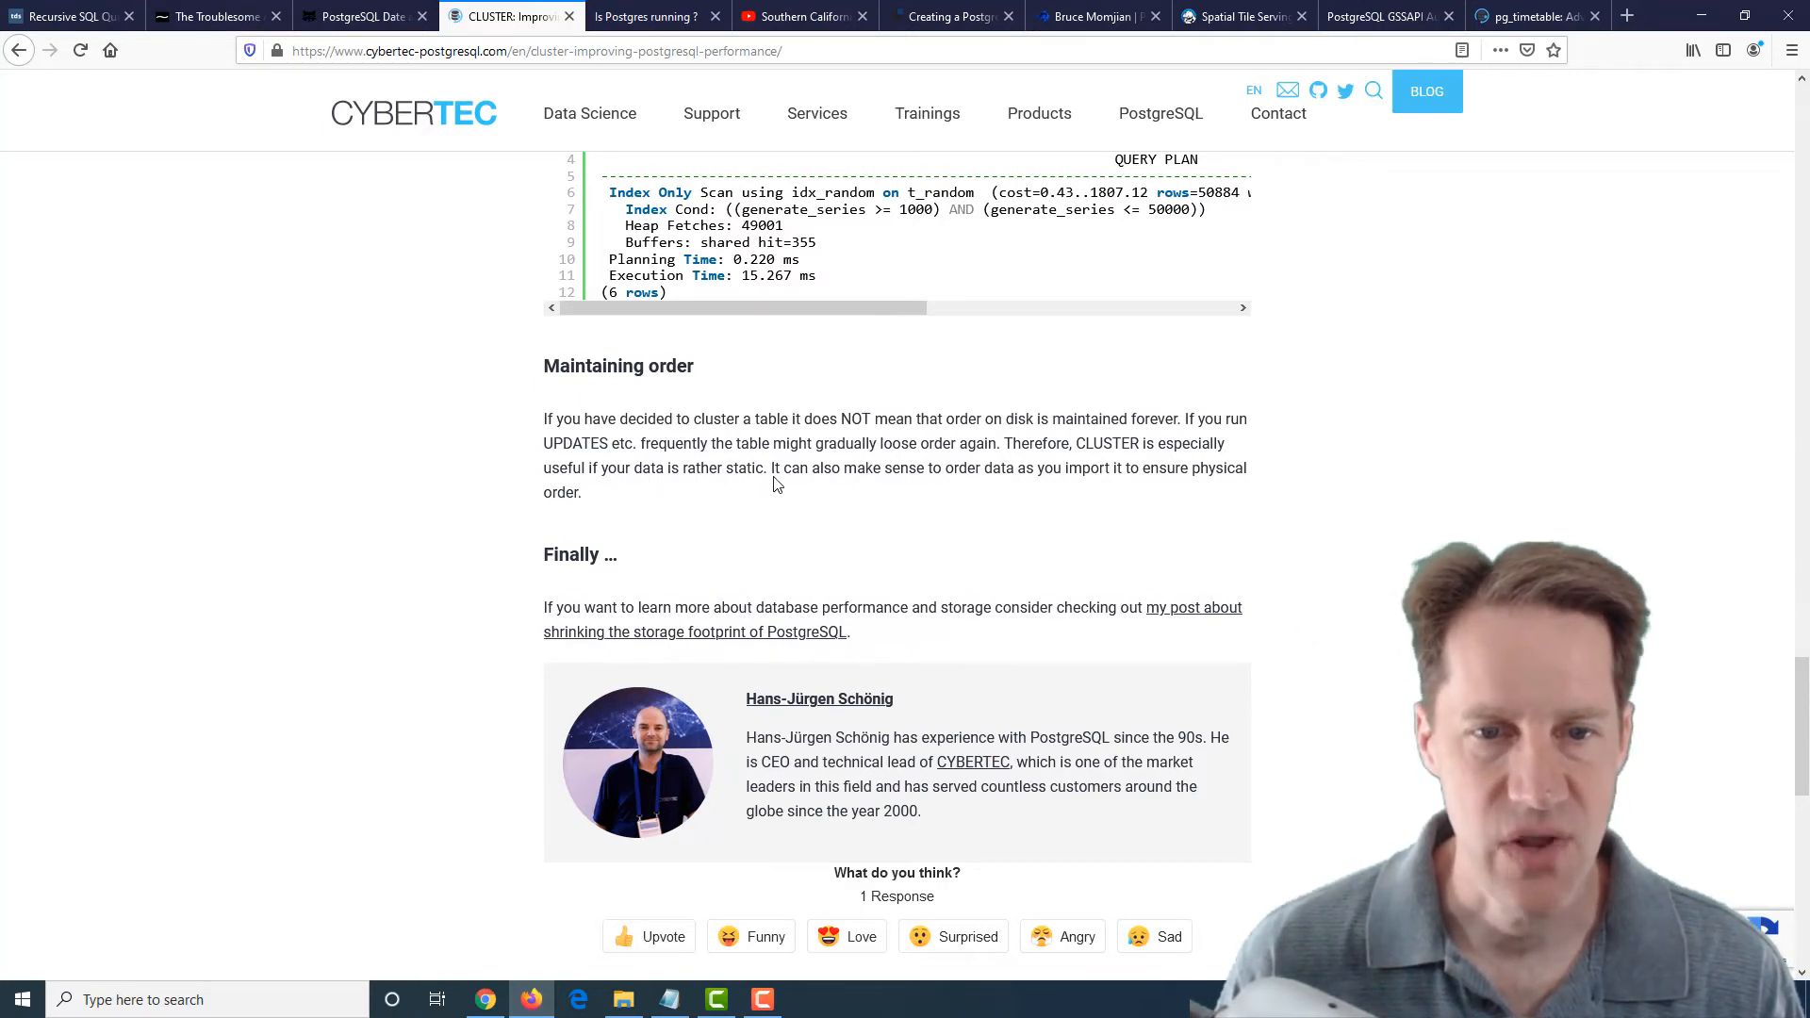
double_click(744, 468)
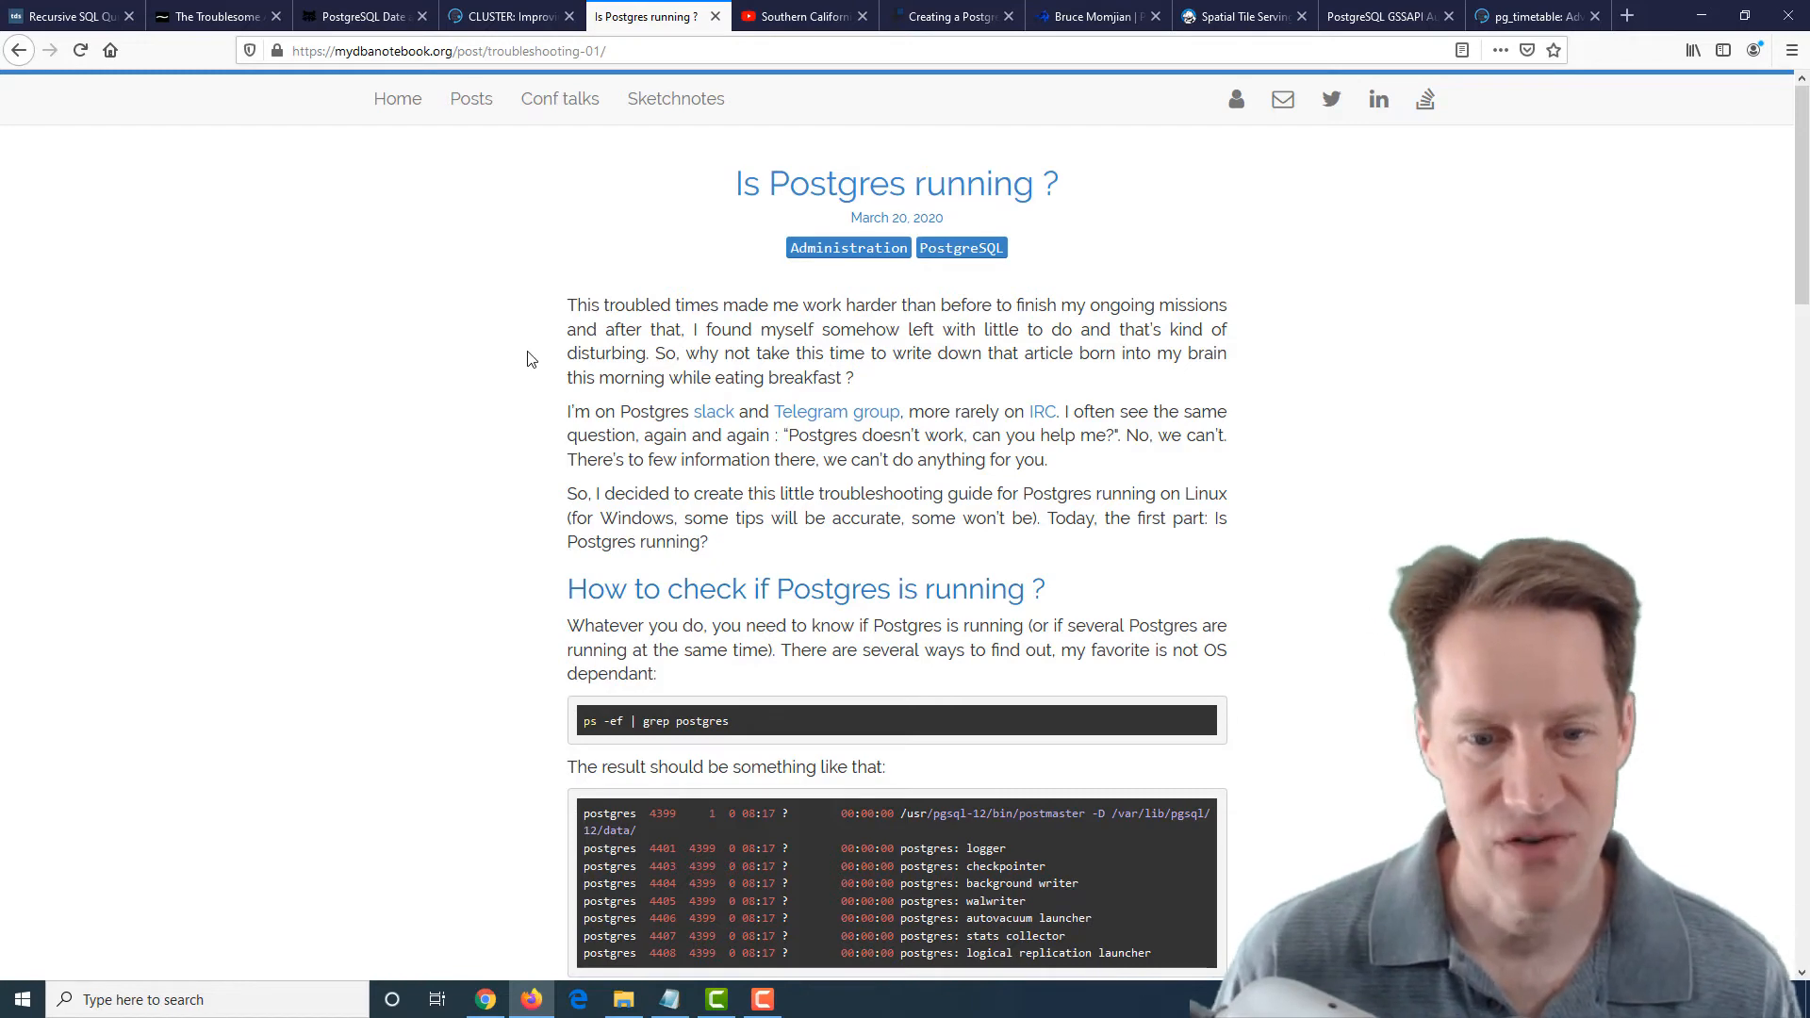
Read the 'Is Postgres running?' post's config sections, highlighting the Debian postgres process command line
scroll(down, 3)
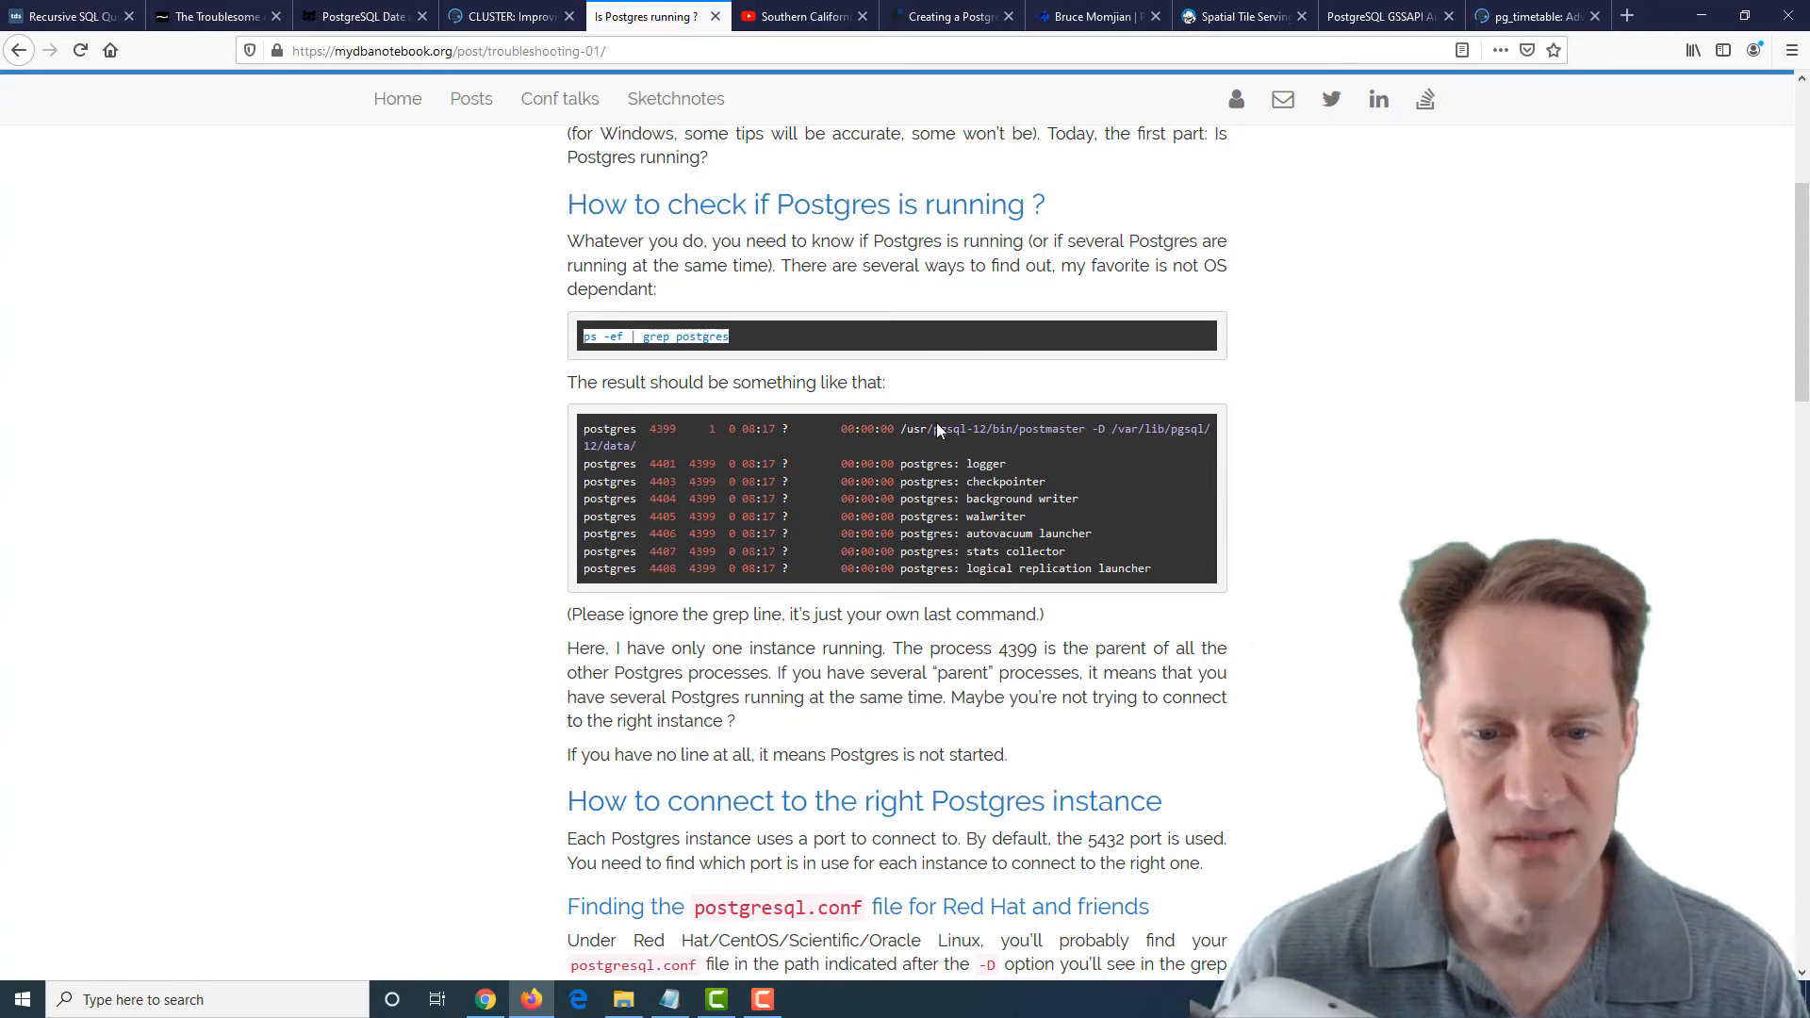
scroll(down, 3)
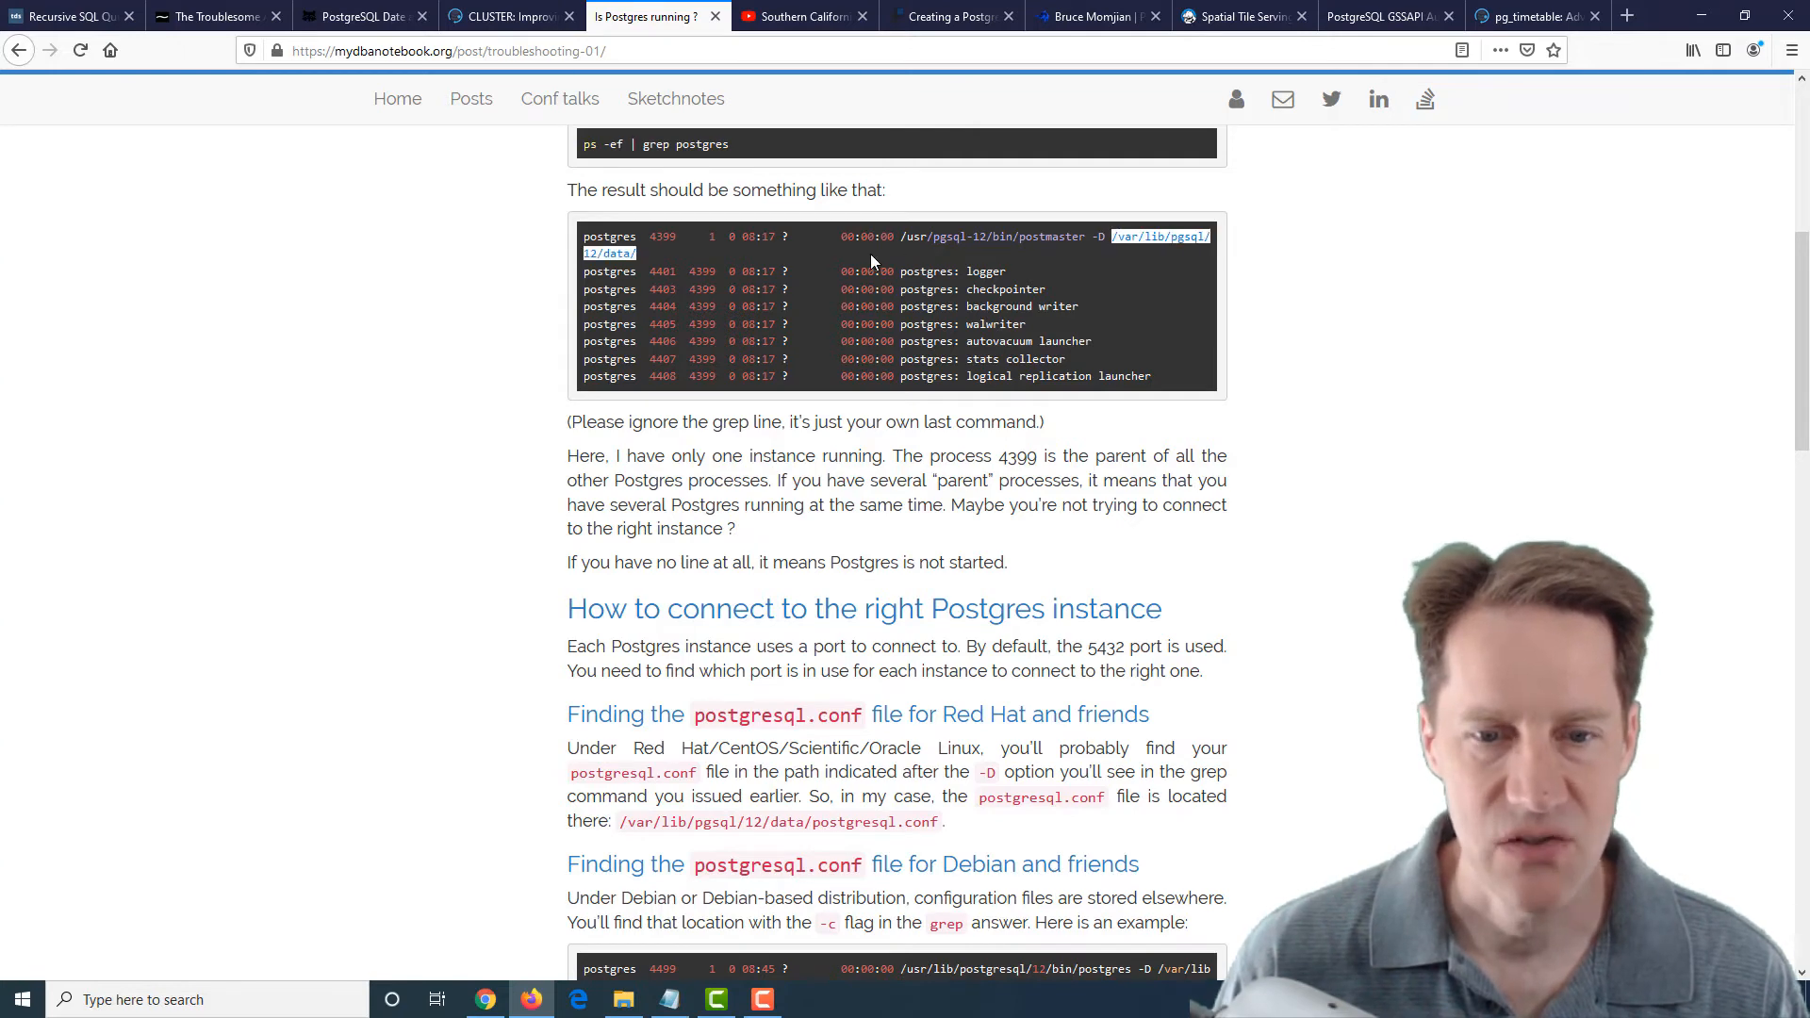
mouse_move(796, 741)
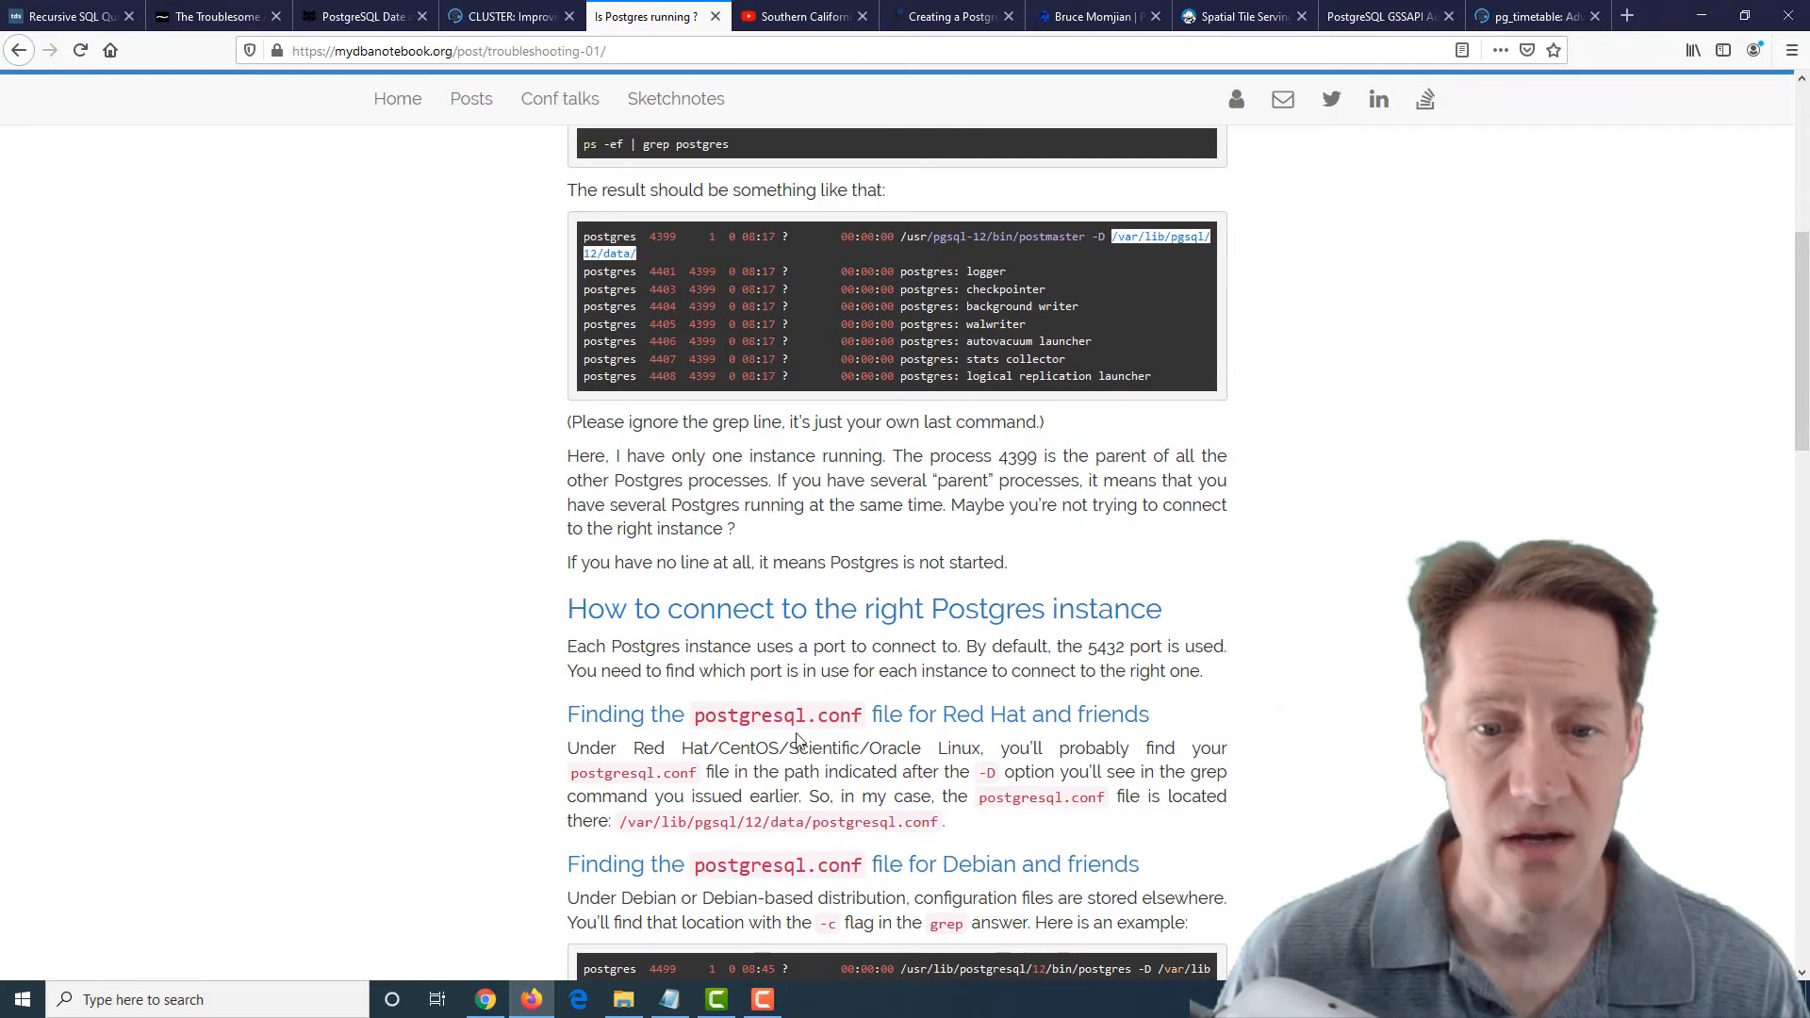
scroll(down, 3)
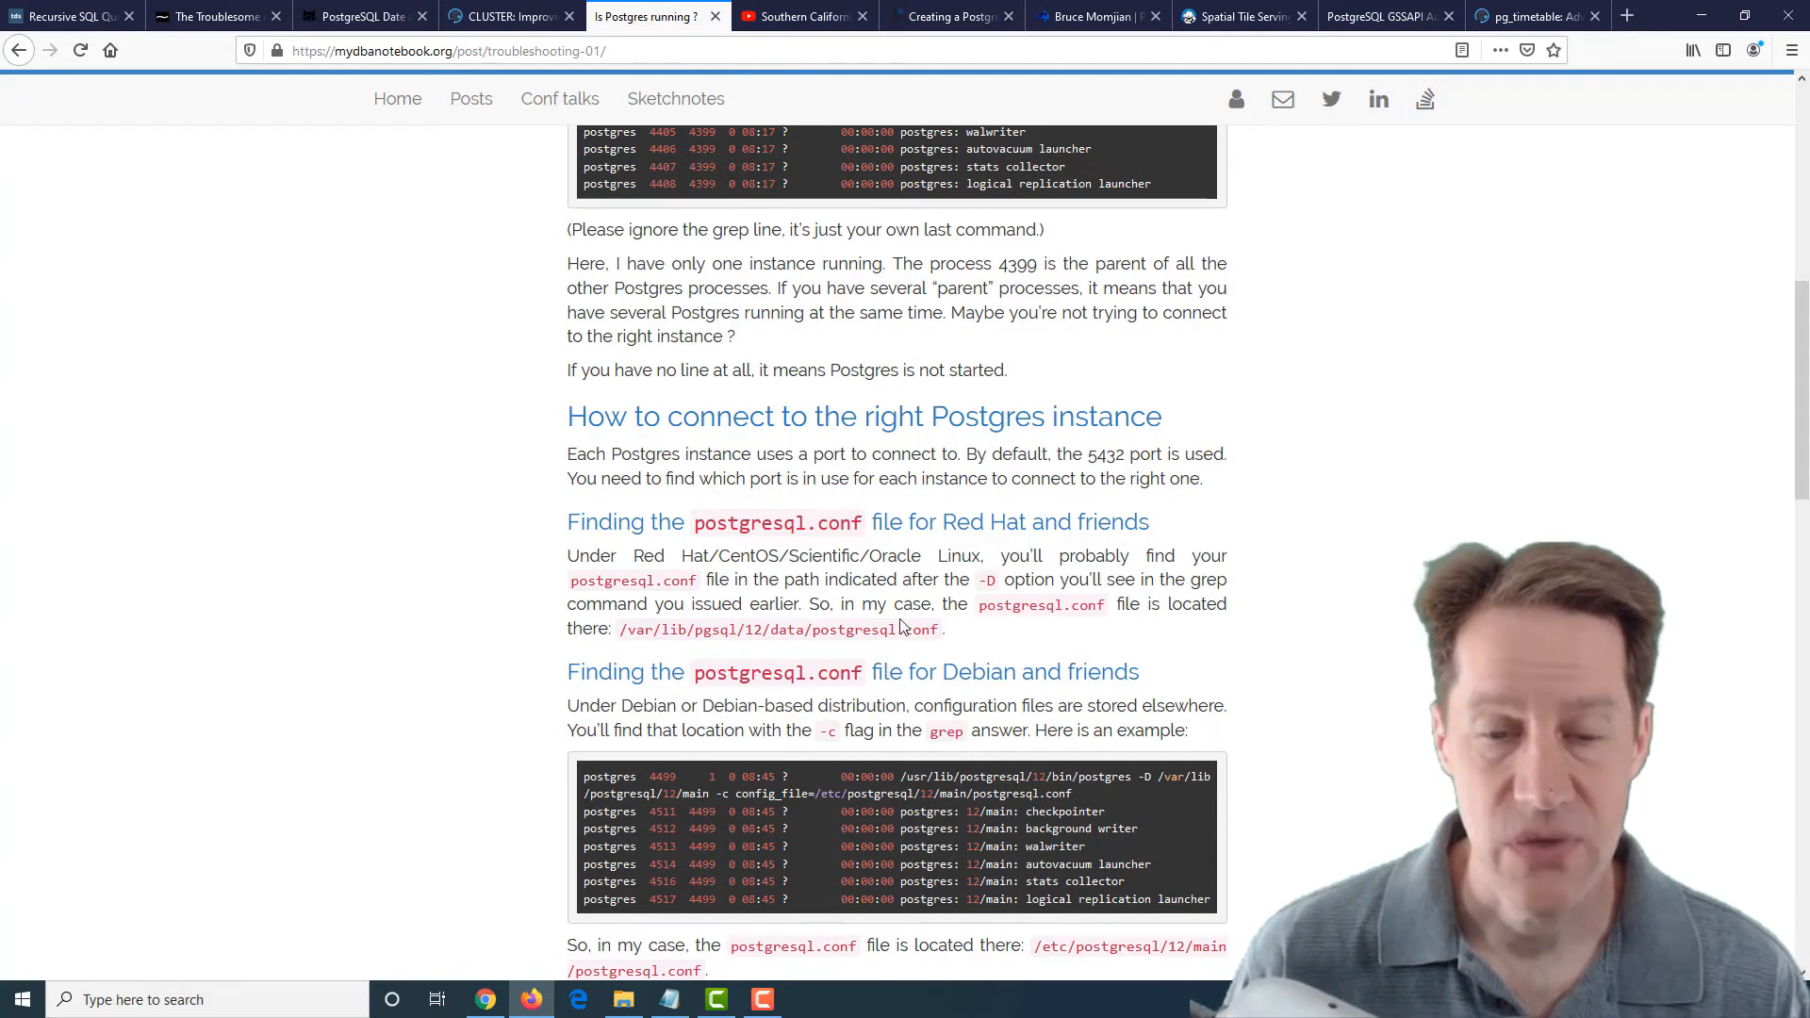
scroll(down, 3)
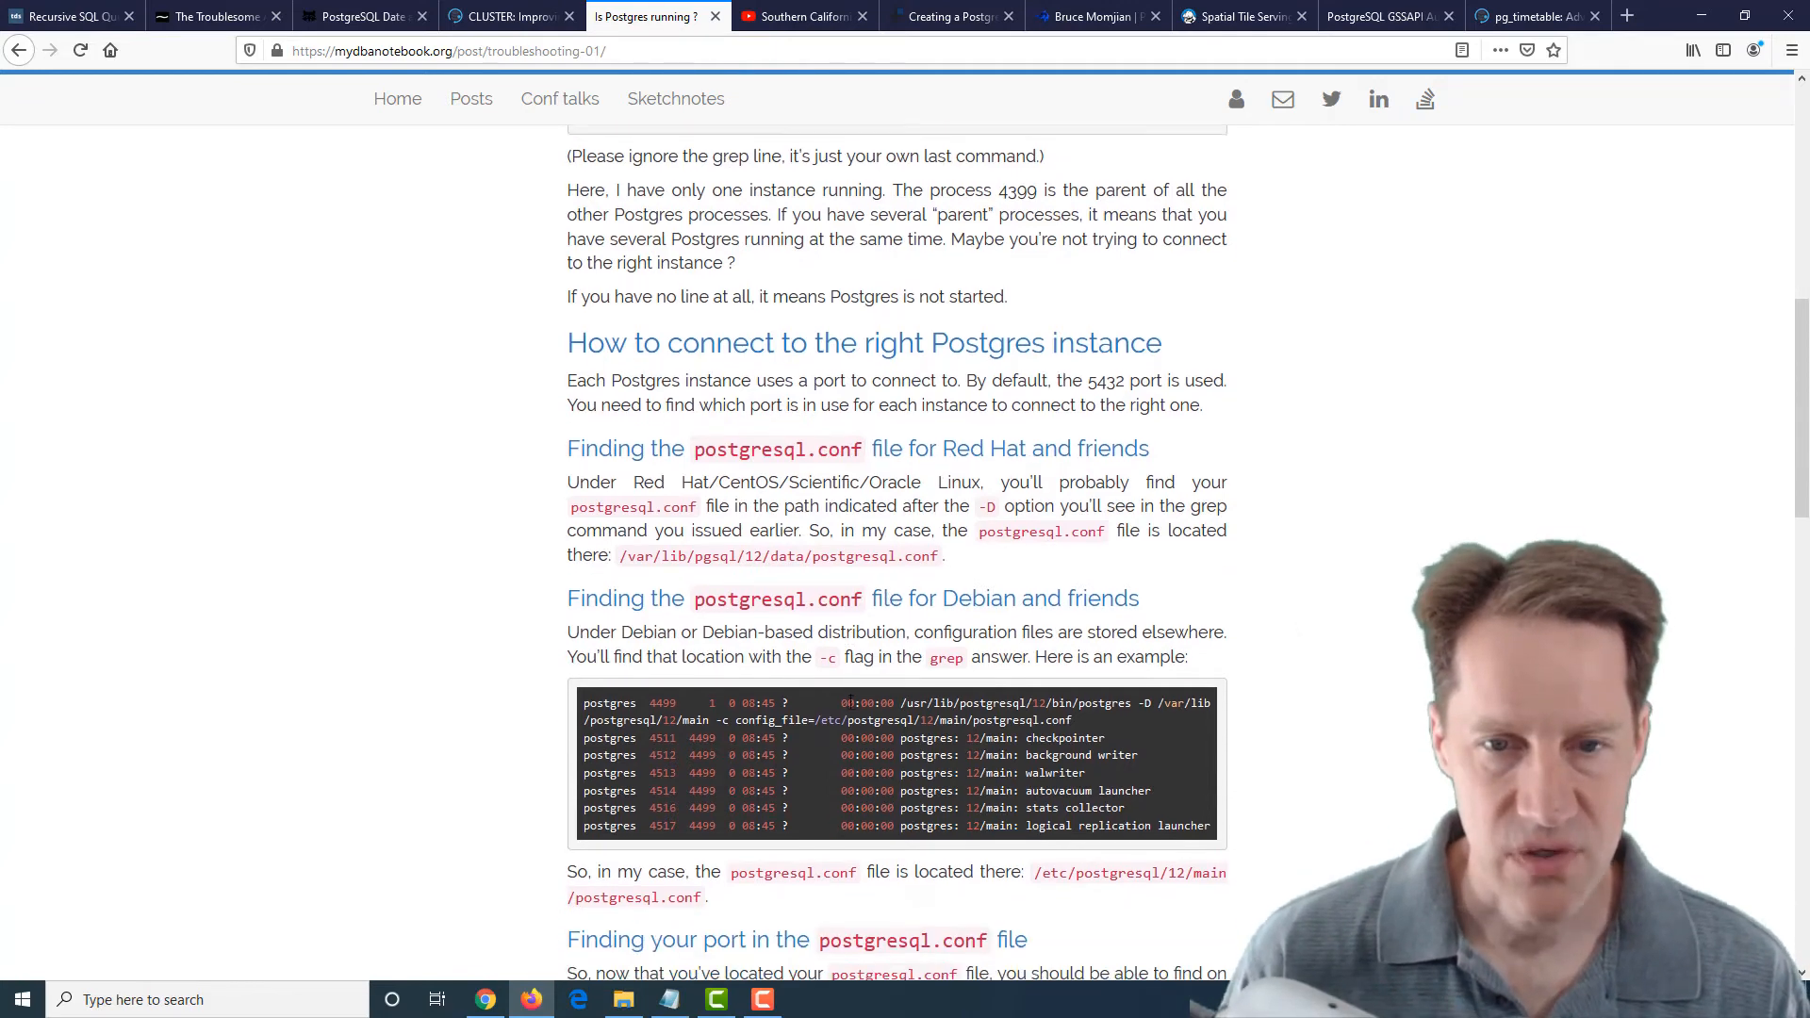
scroll(down, 3)
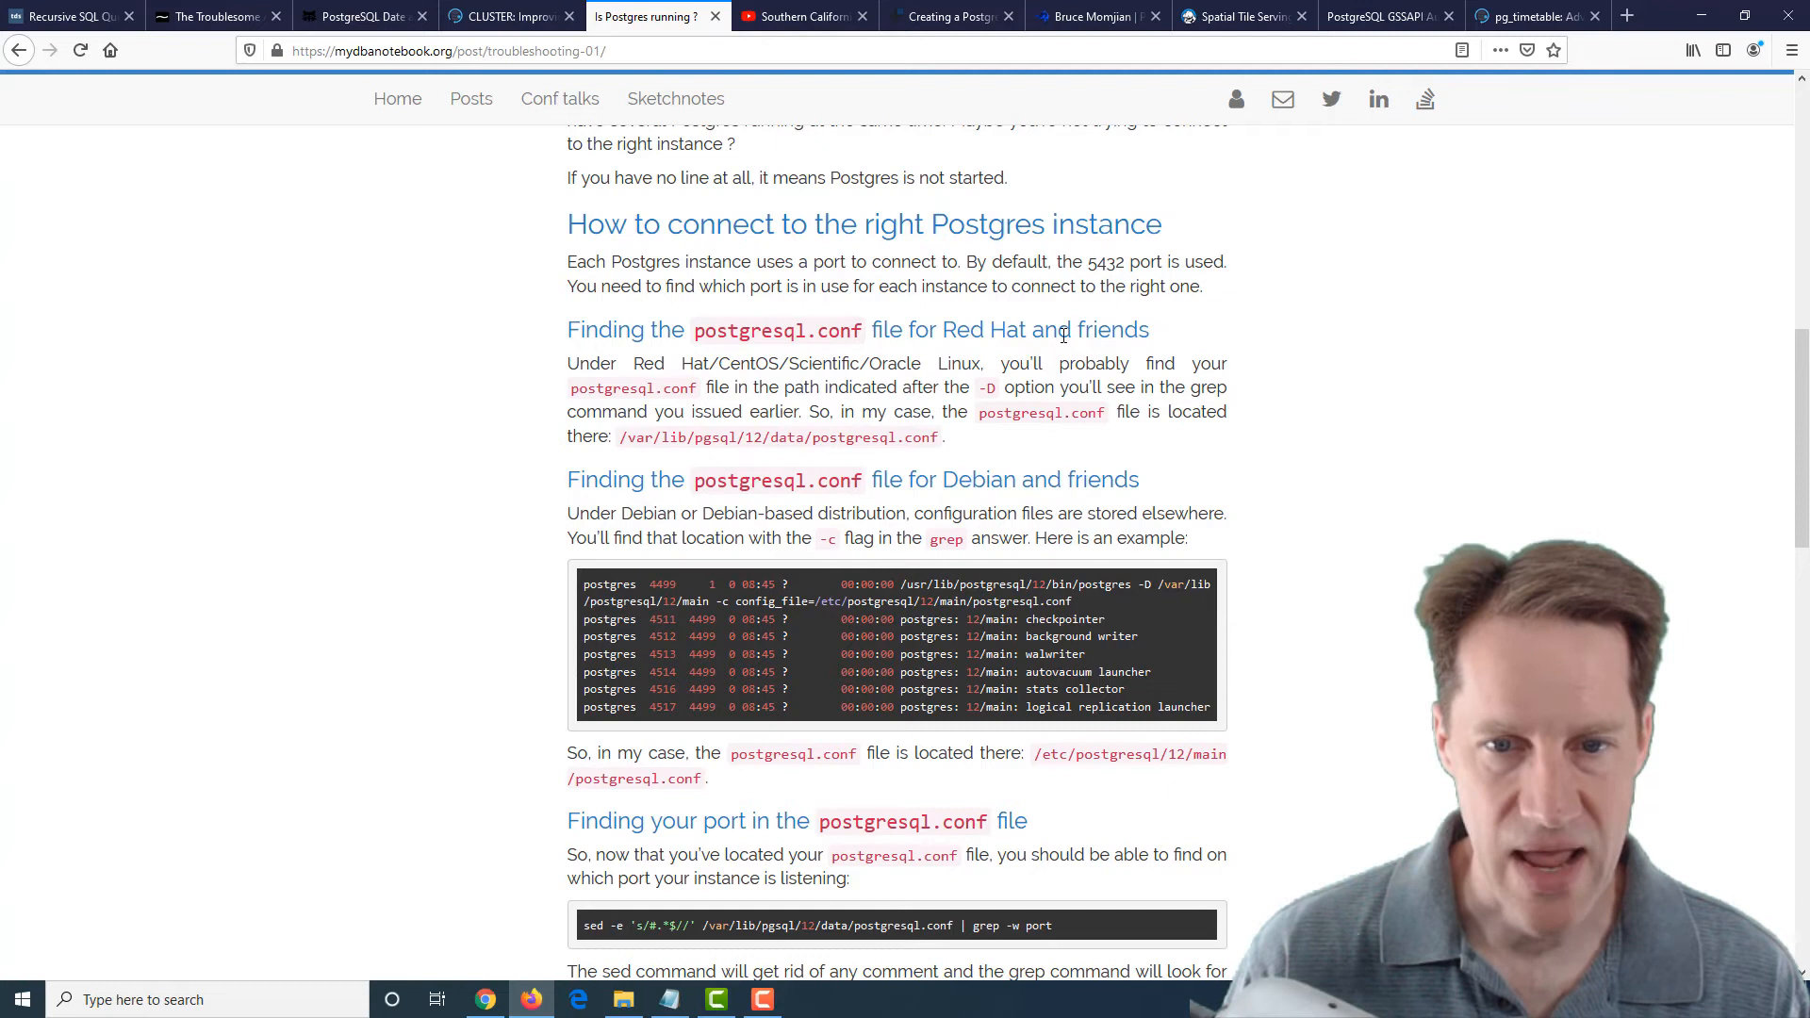
mouse_move(967, 470)
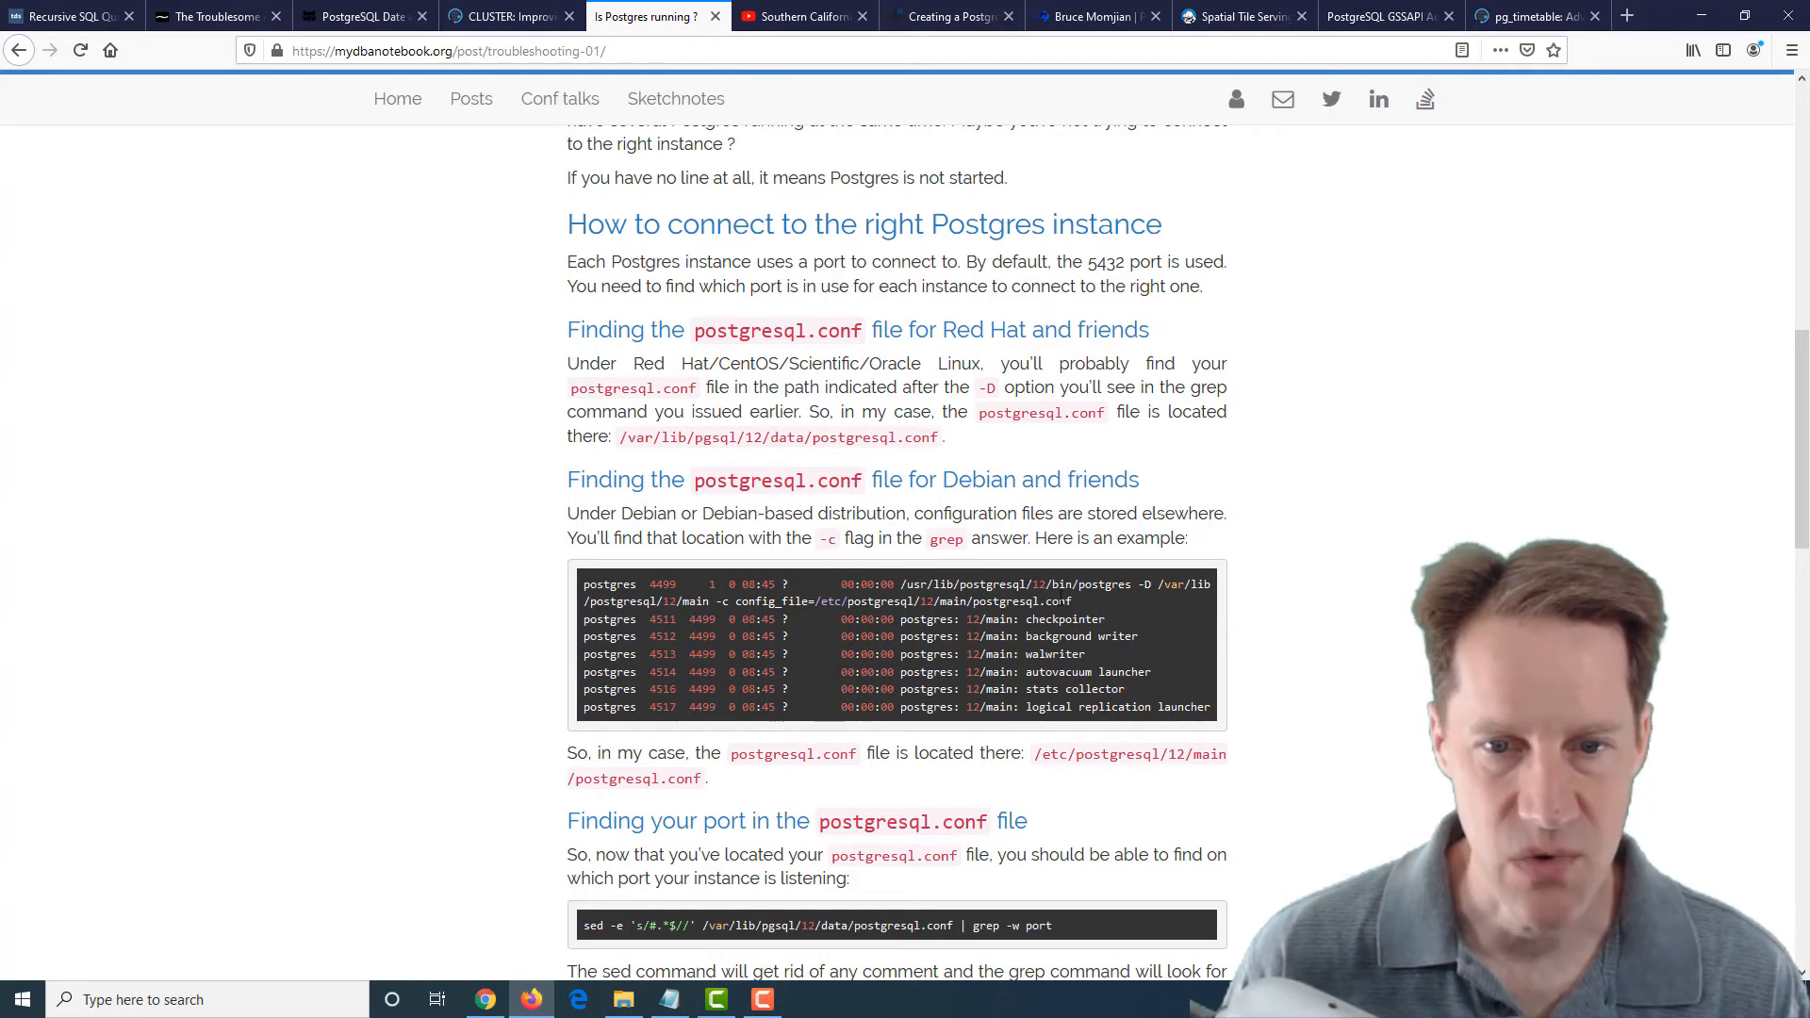
drag(888, 585, 1071, 602)
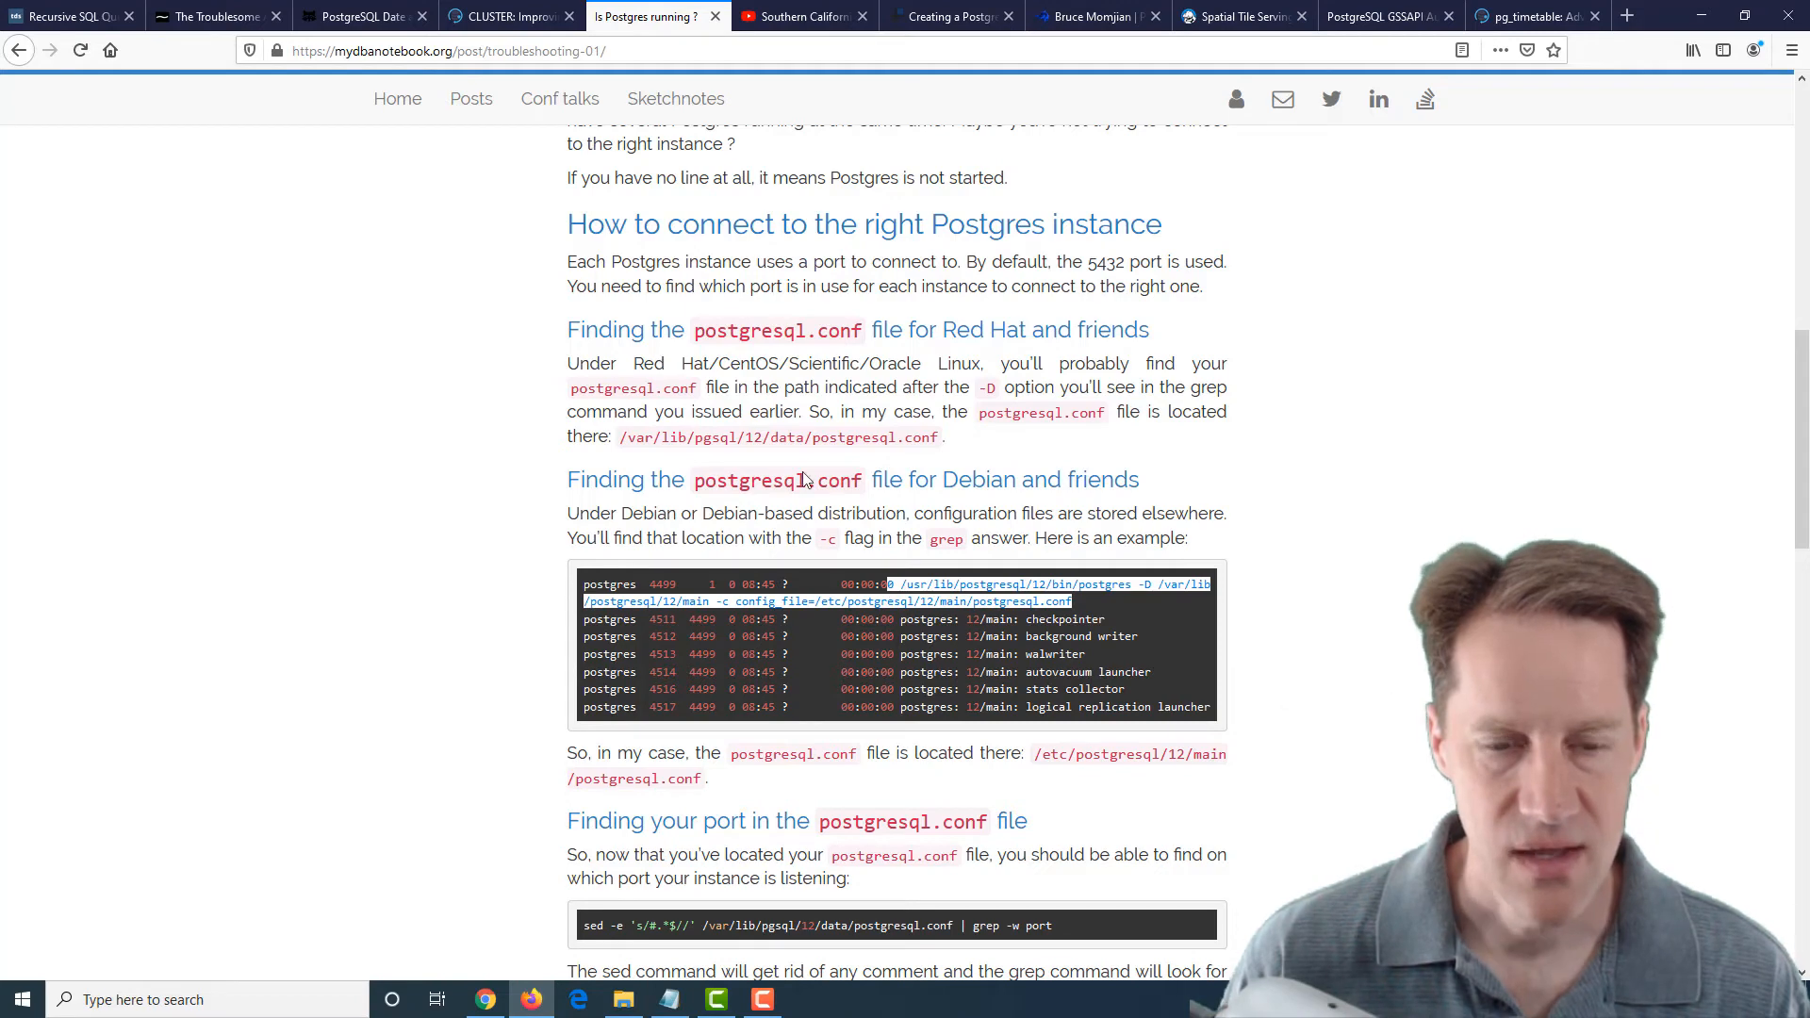
Read the How to start Postgres section, highlighting the pg_ctlcluster start command, then move on to the SCaLE videos
scroll(down, 3)
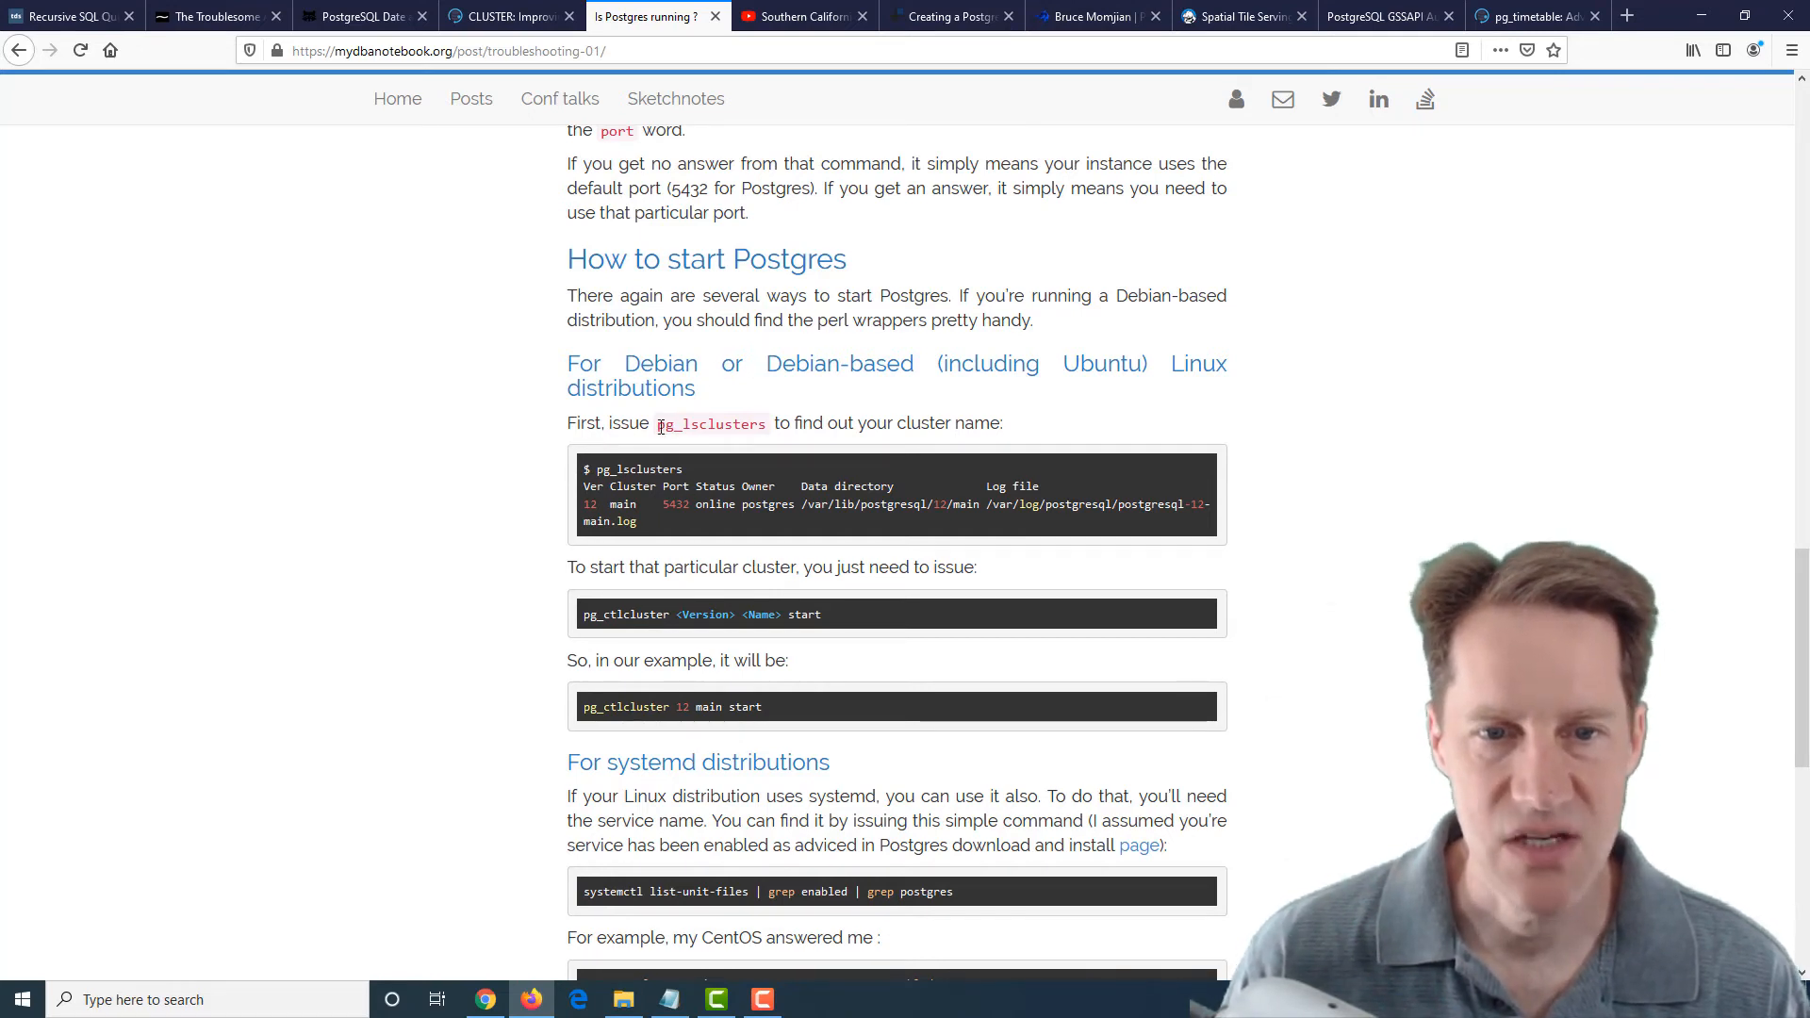
double_click(710, 424)
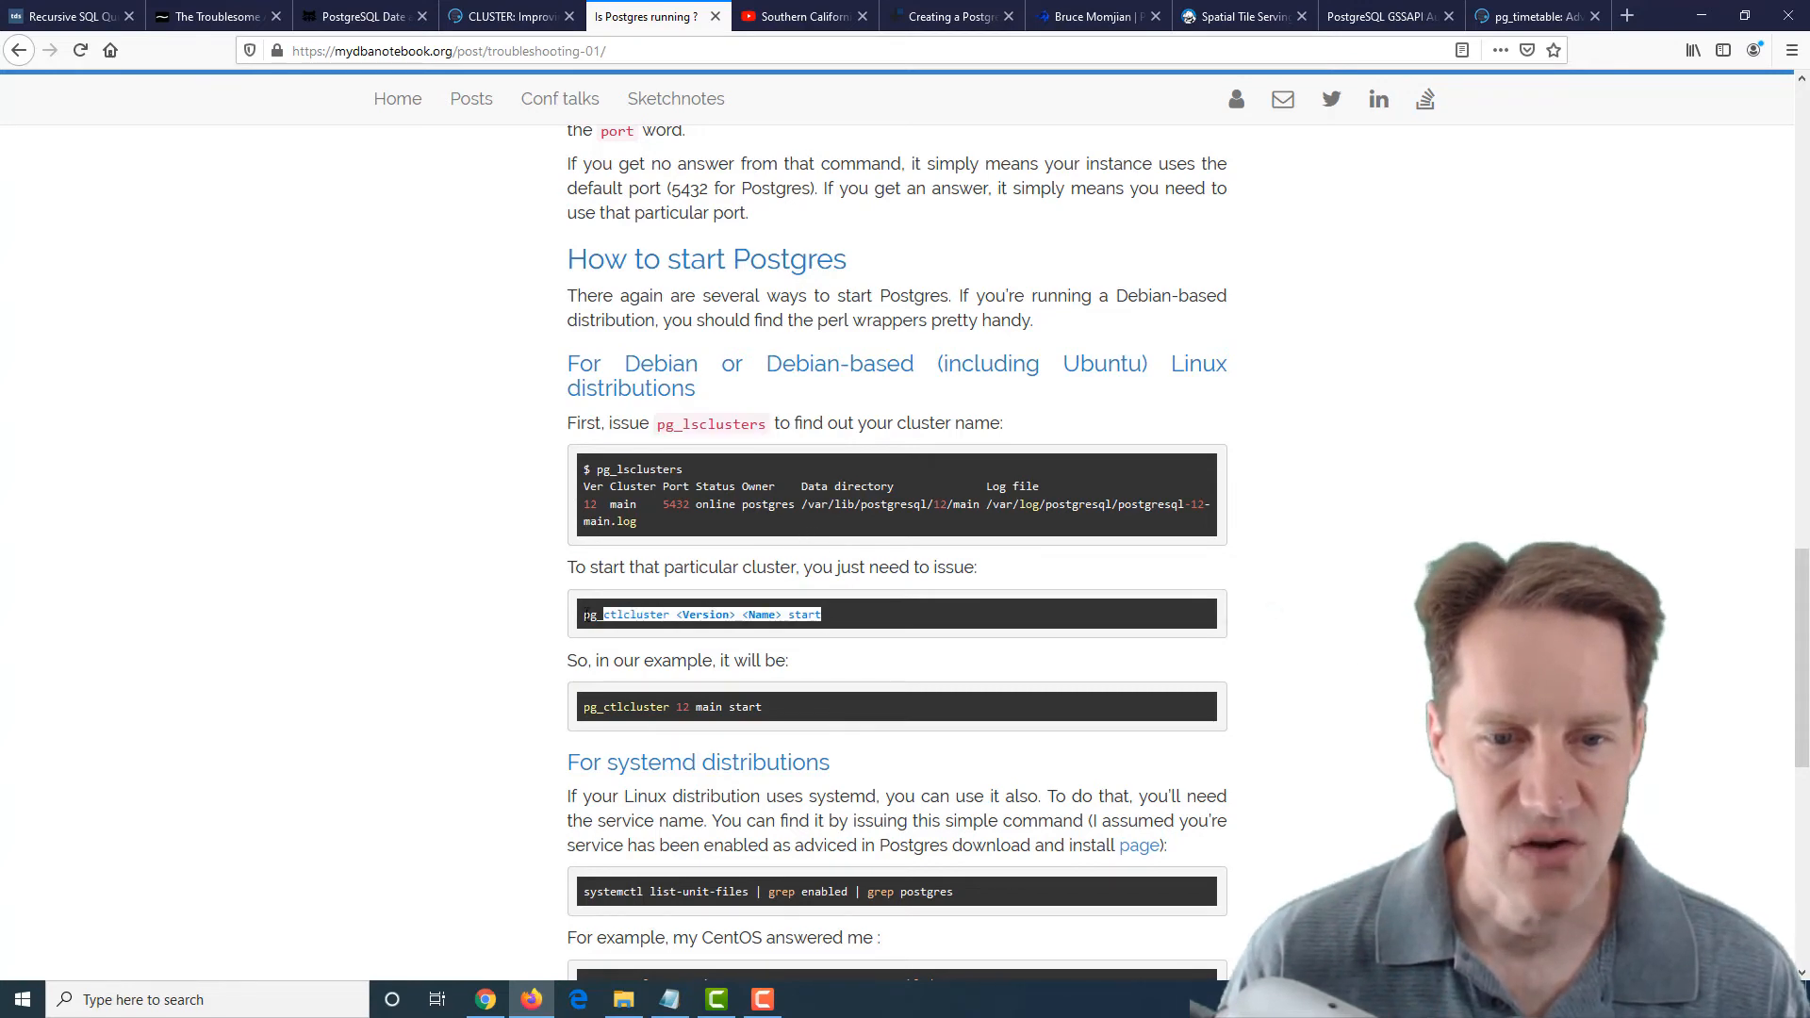
scroll(down, 3)
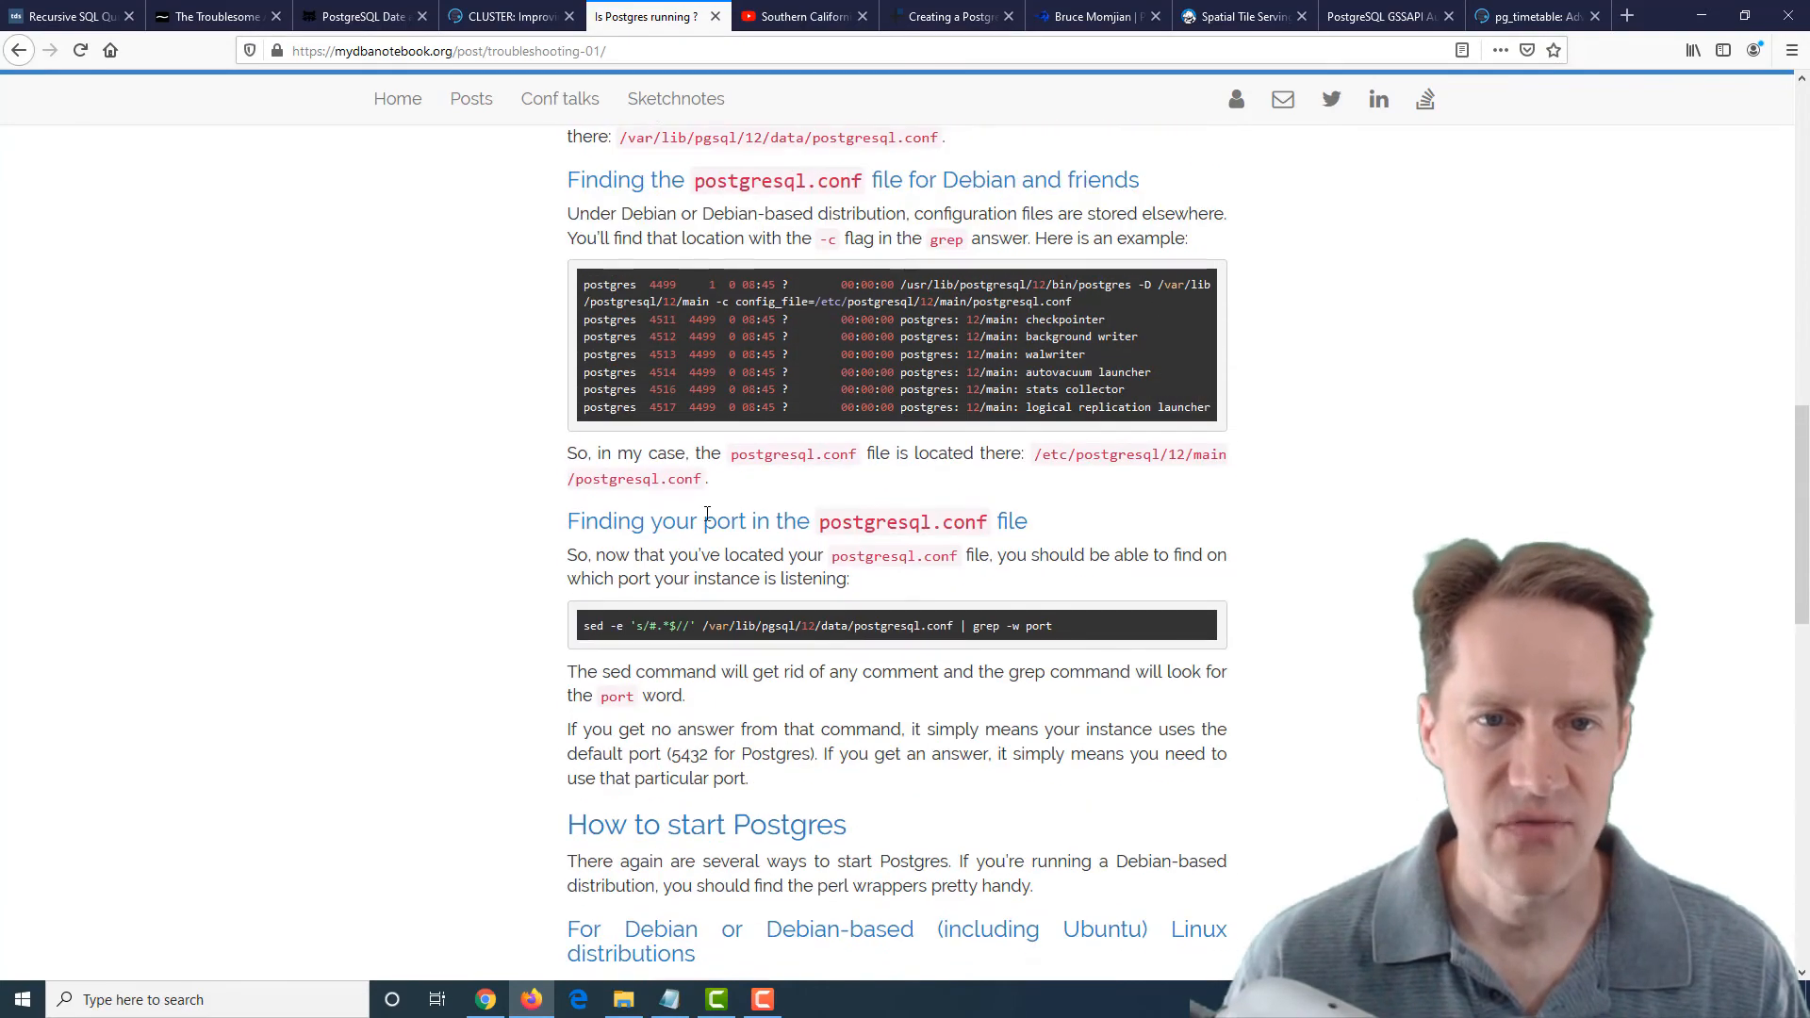
scroll(up, 3)
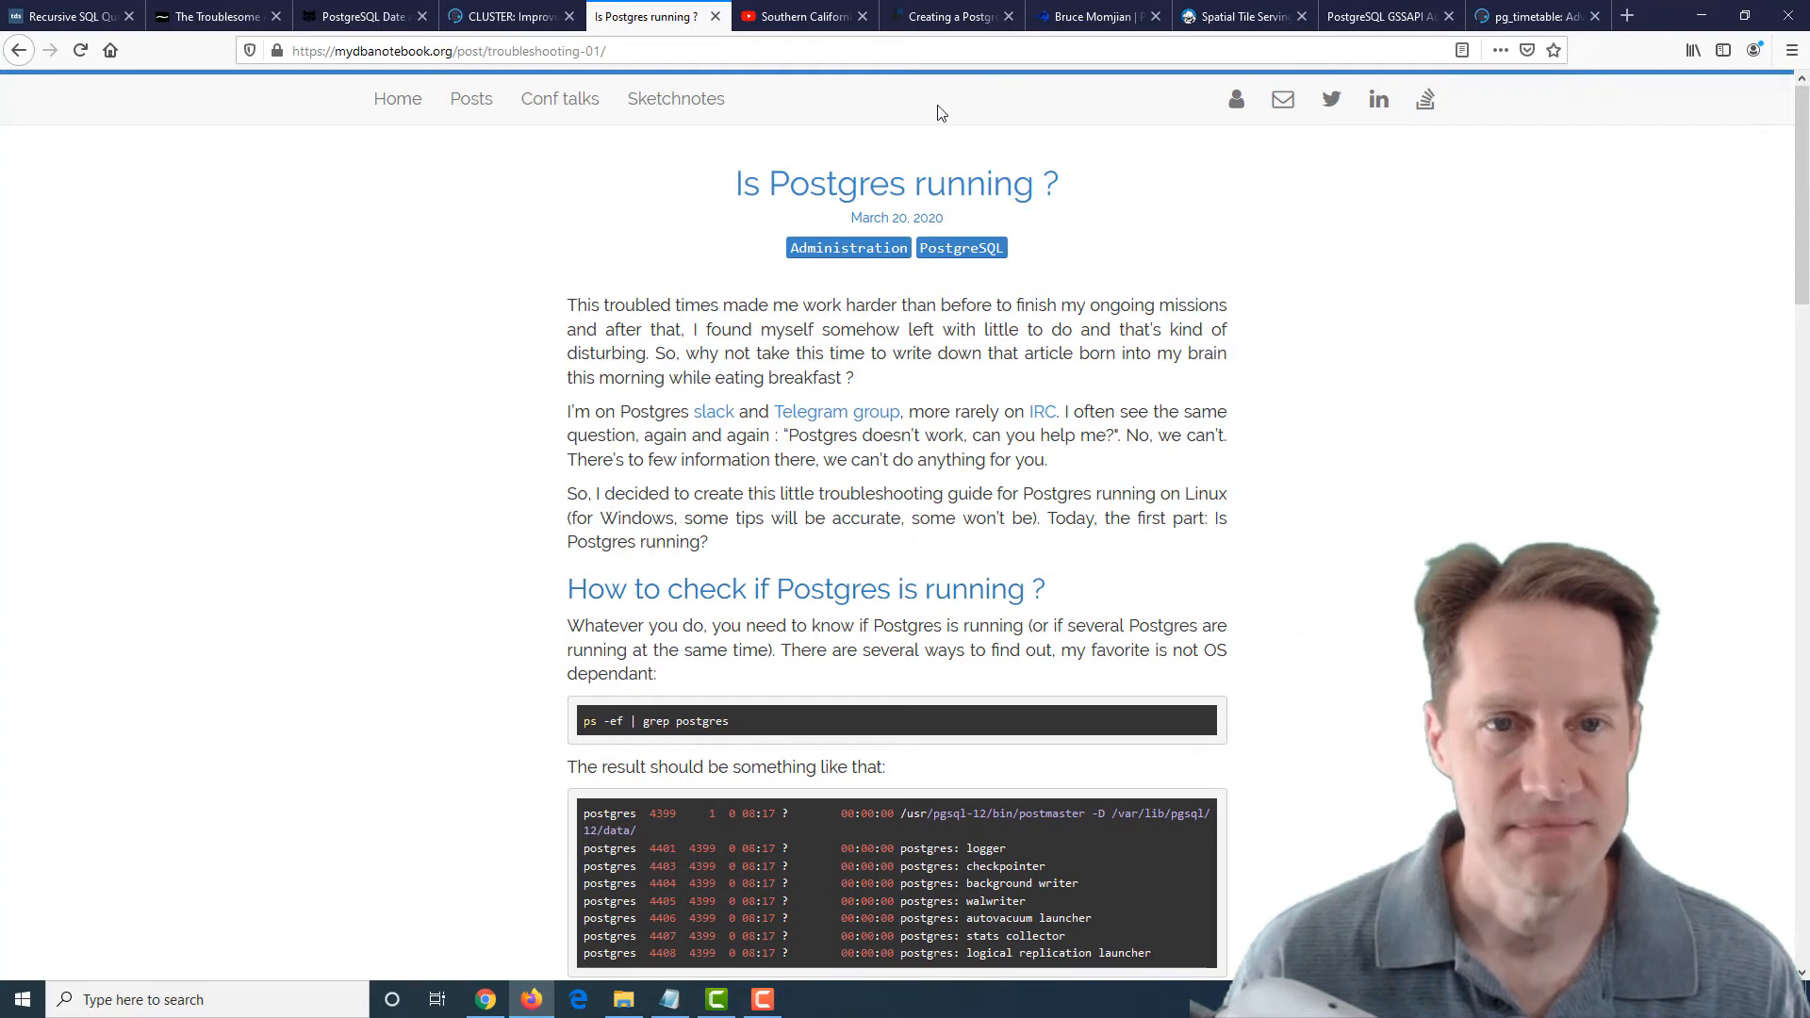
click(796, 15)
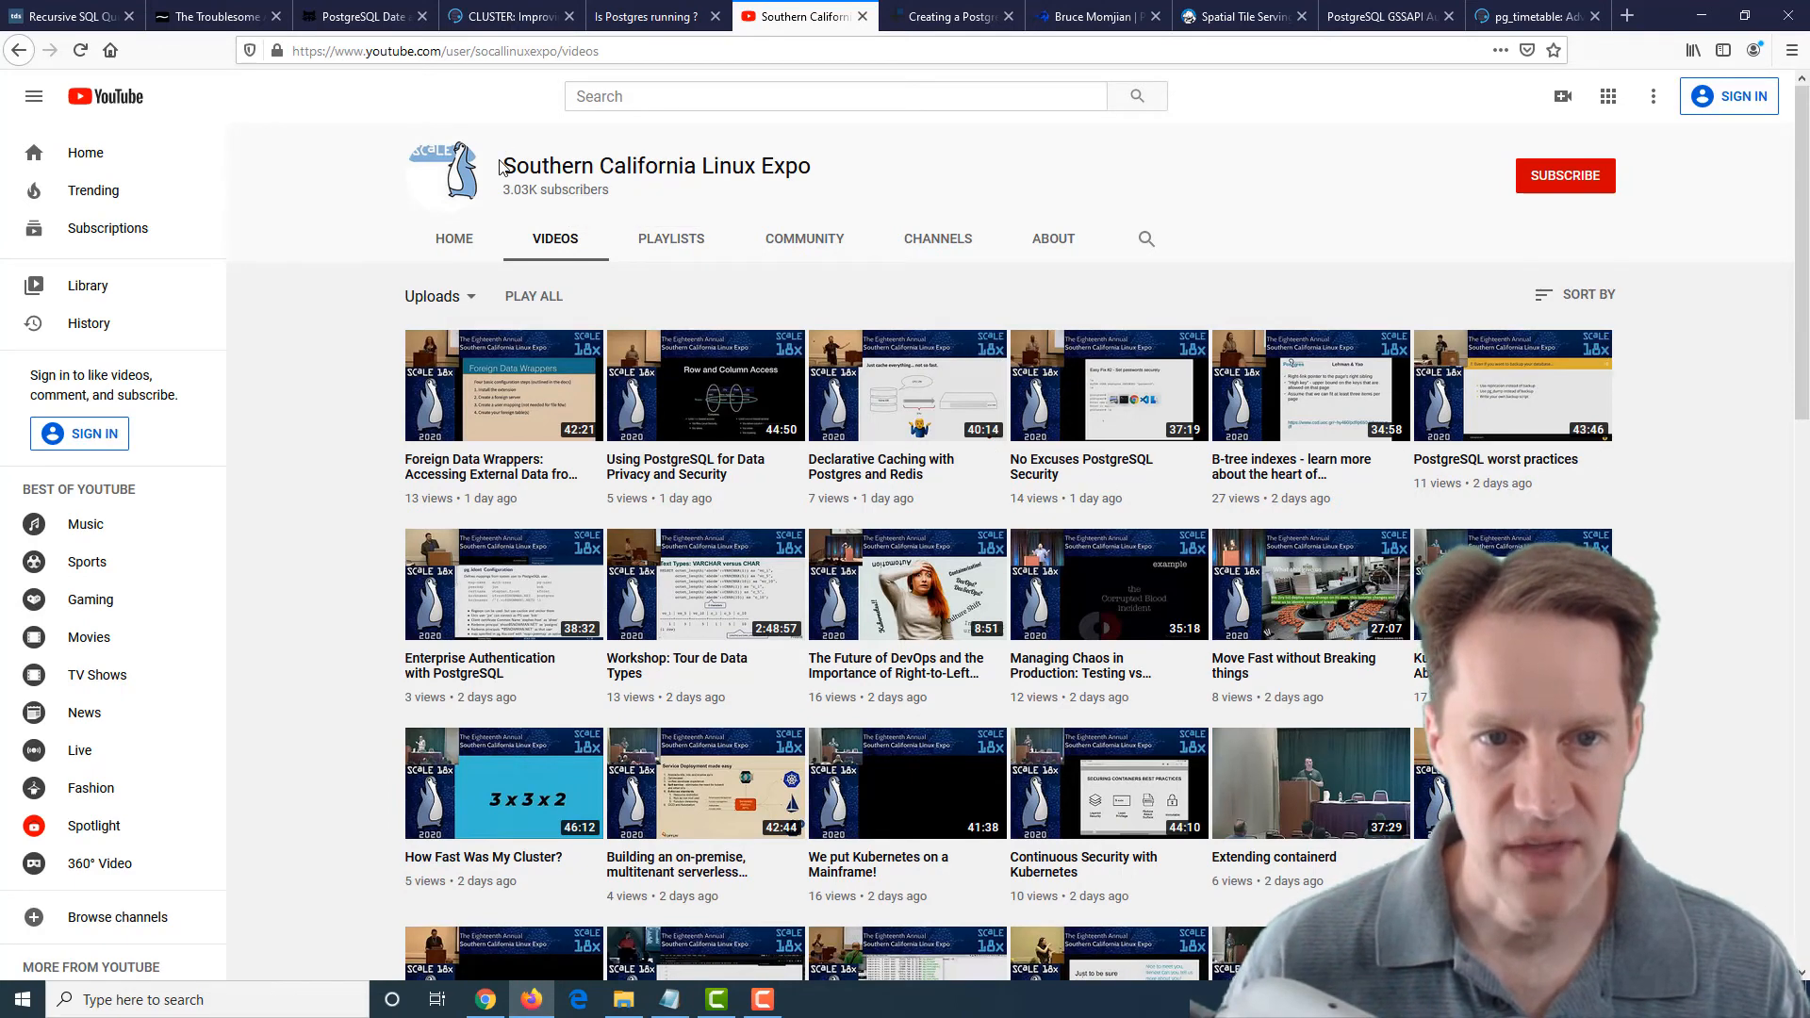
mouse_move(794, 166)
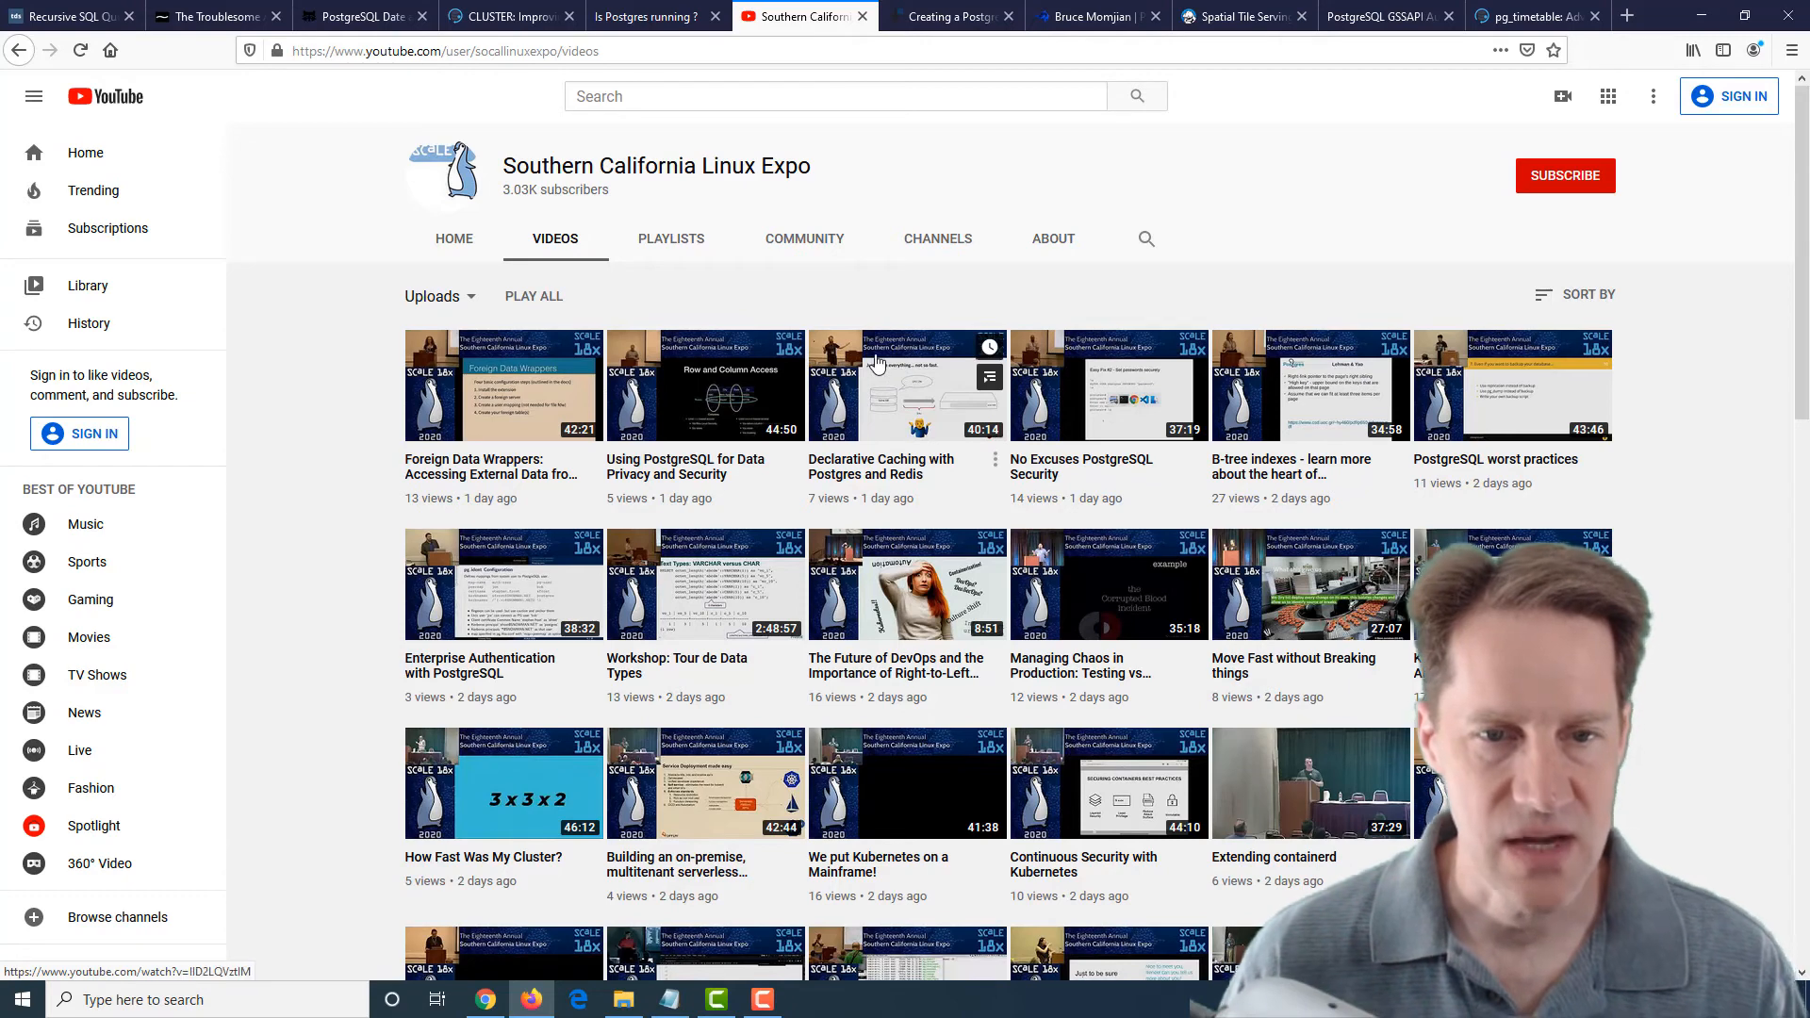
Search the SCaLE channel's videos page for 'postgres' and step through its matches
text(postgres)
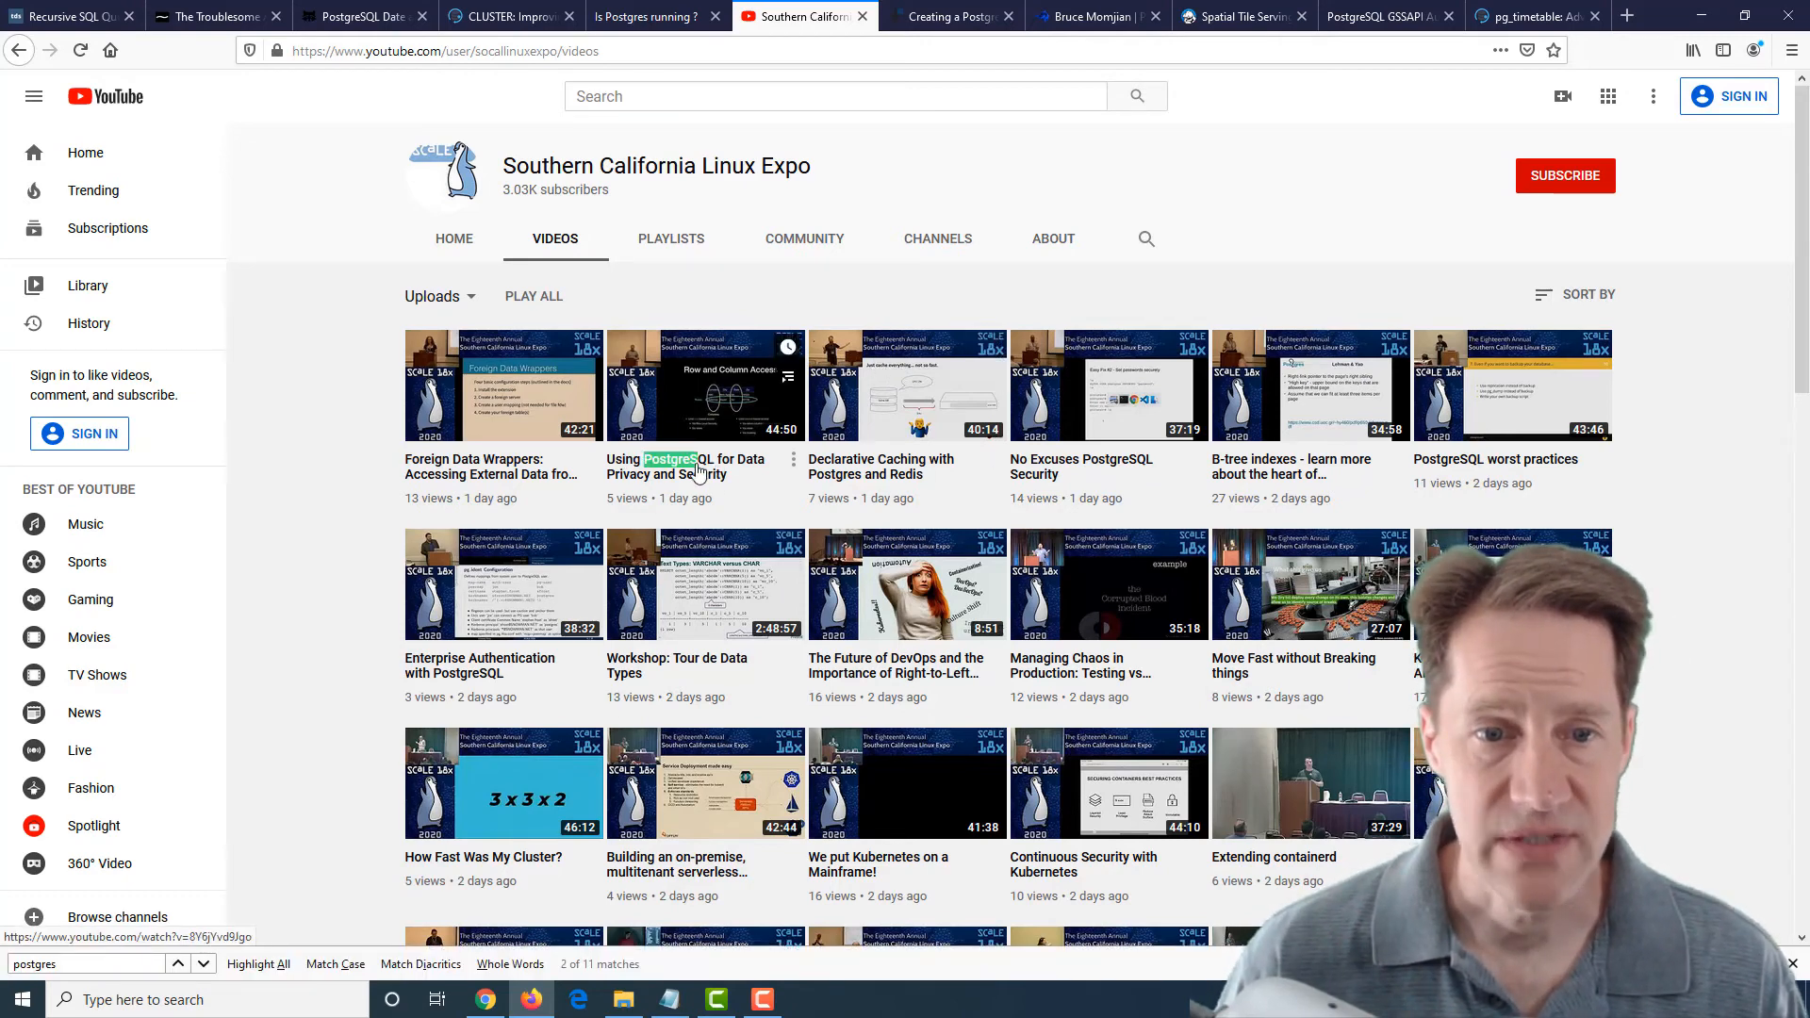
click(203, 964)
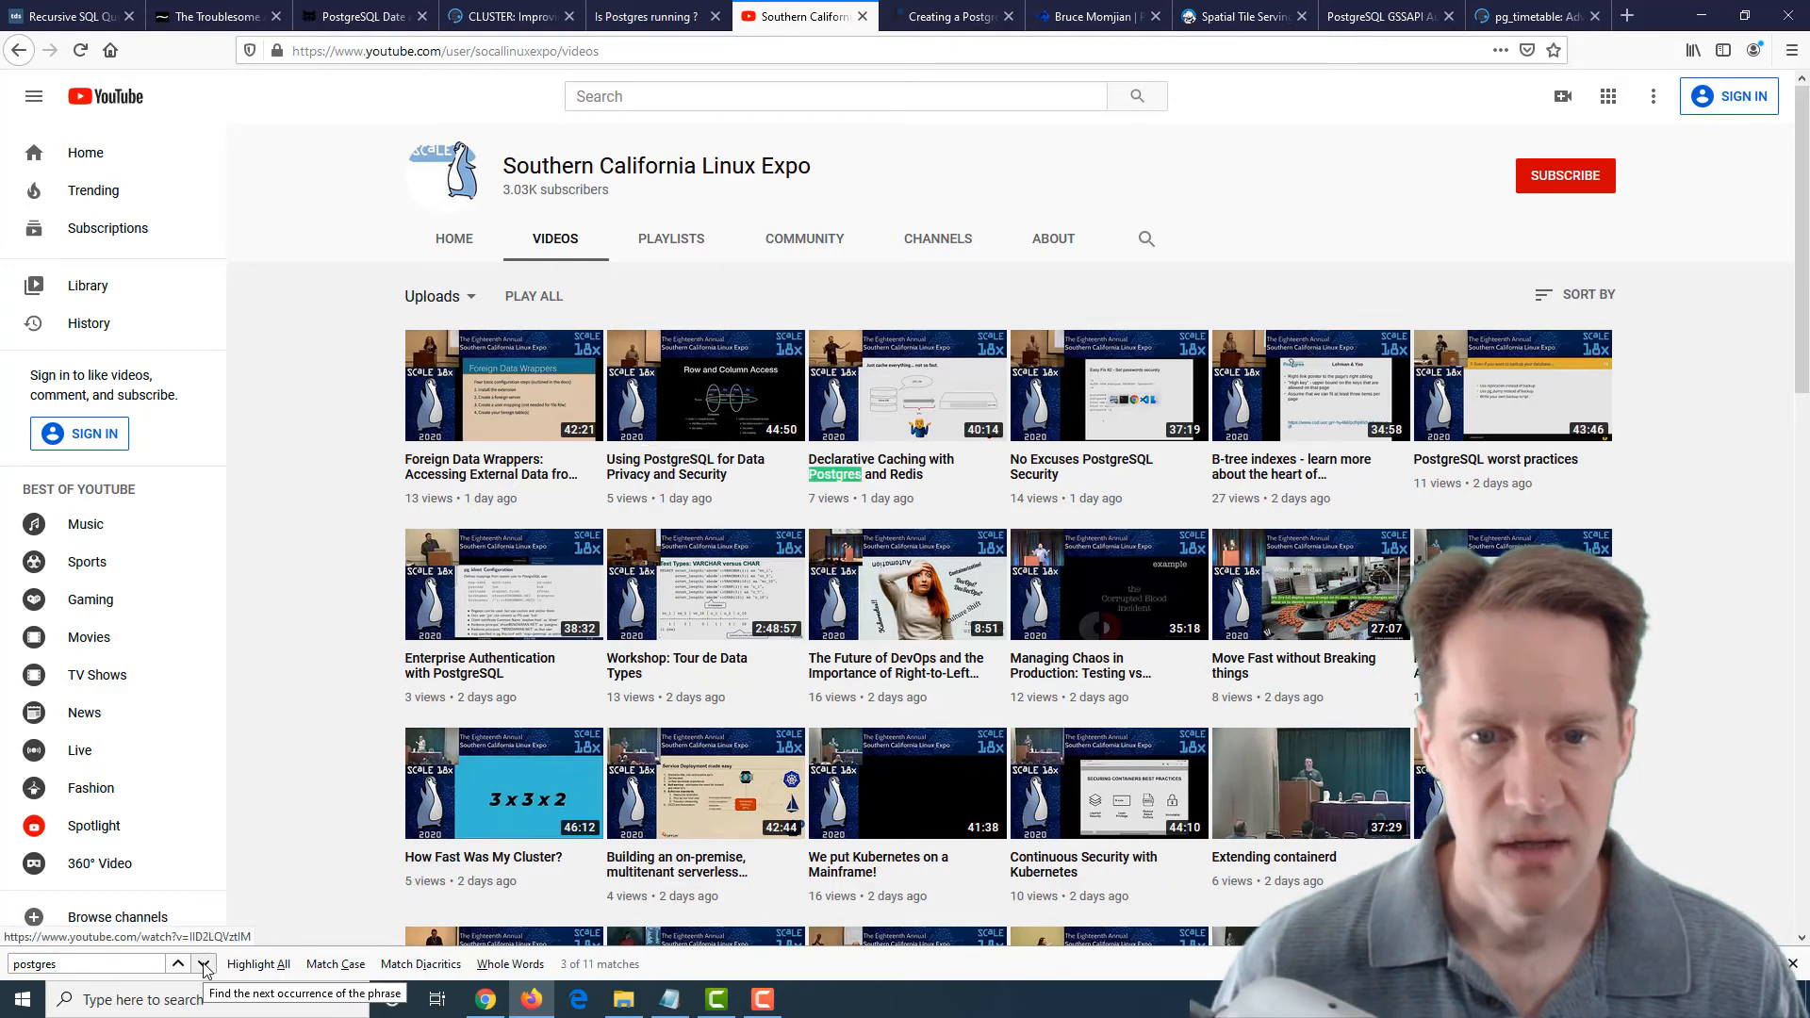
click(203, 964)
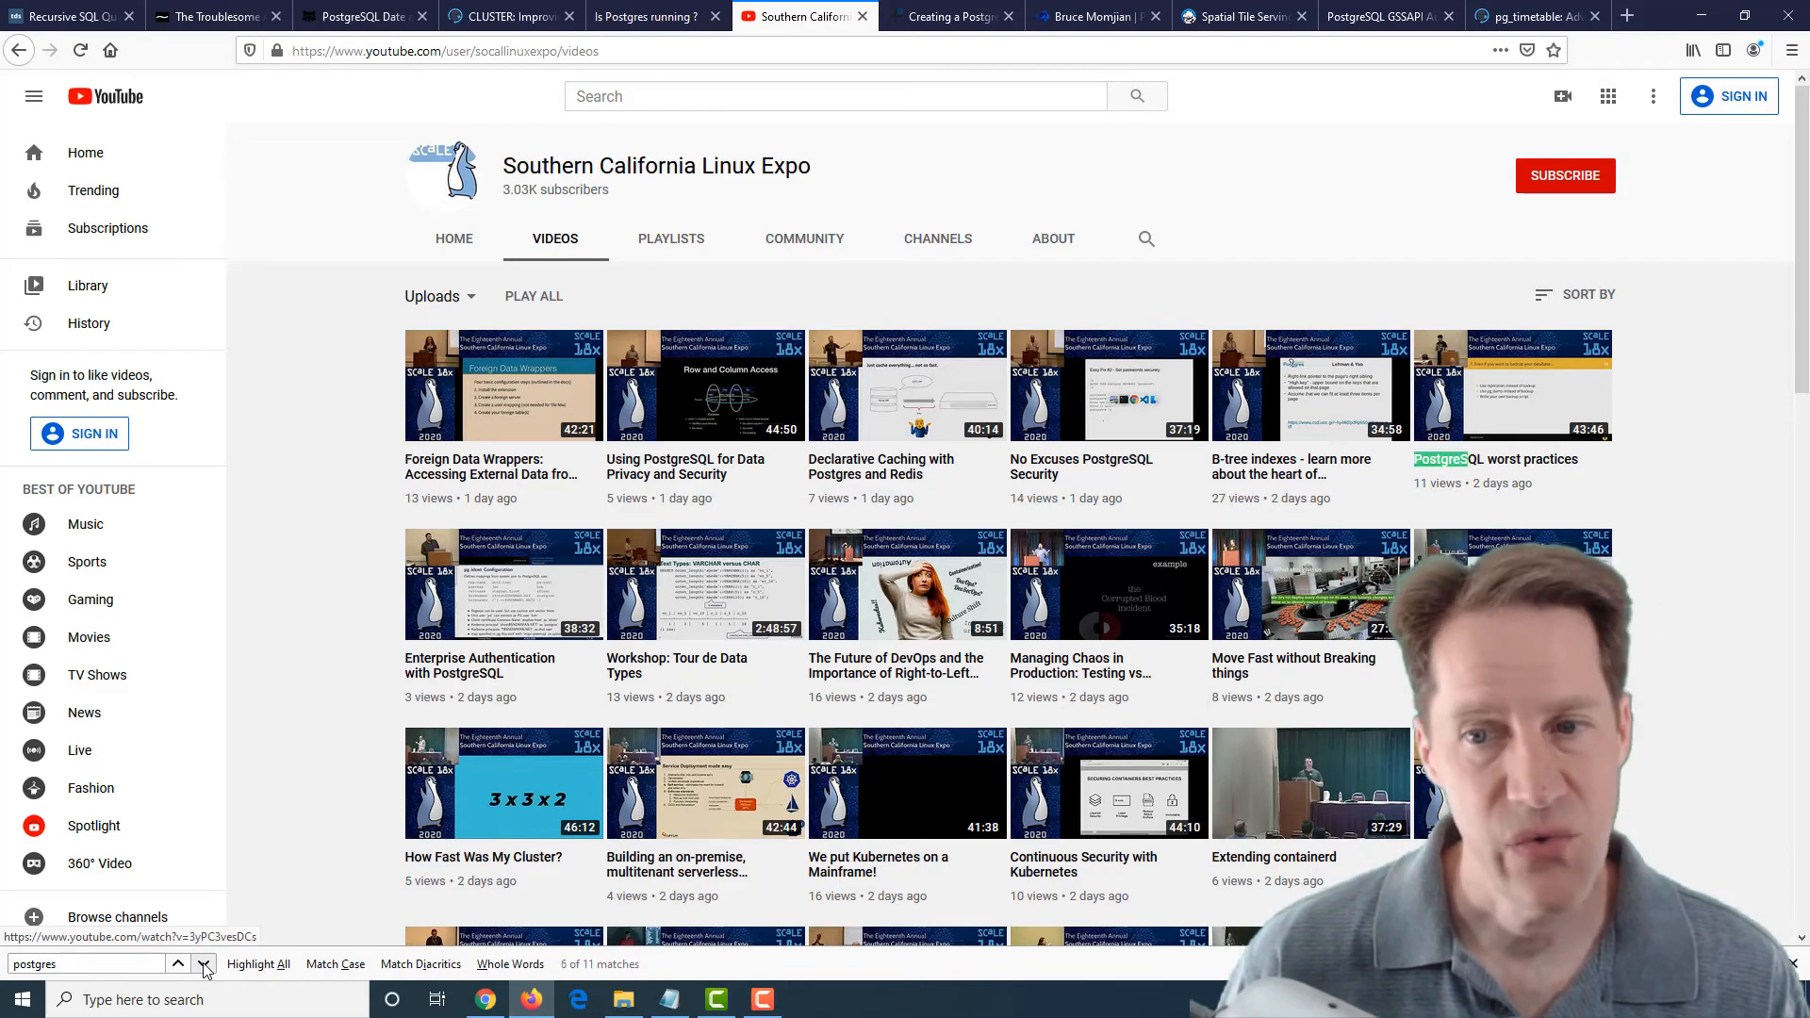
click(203, 964)
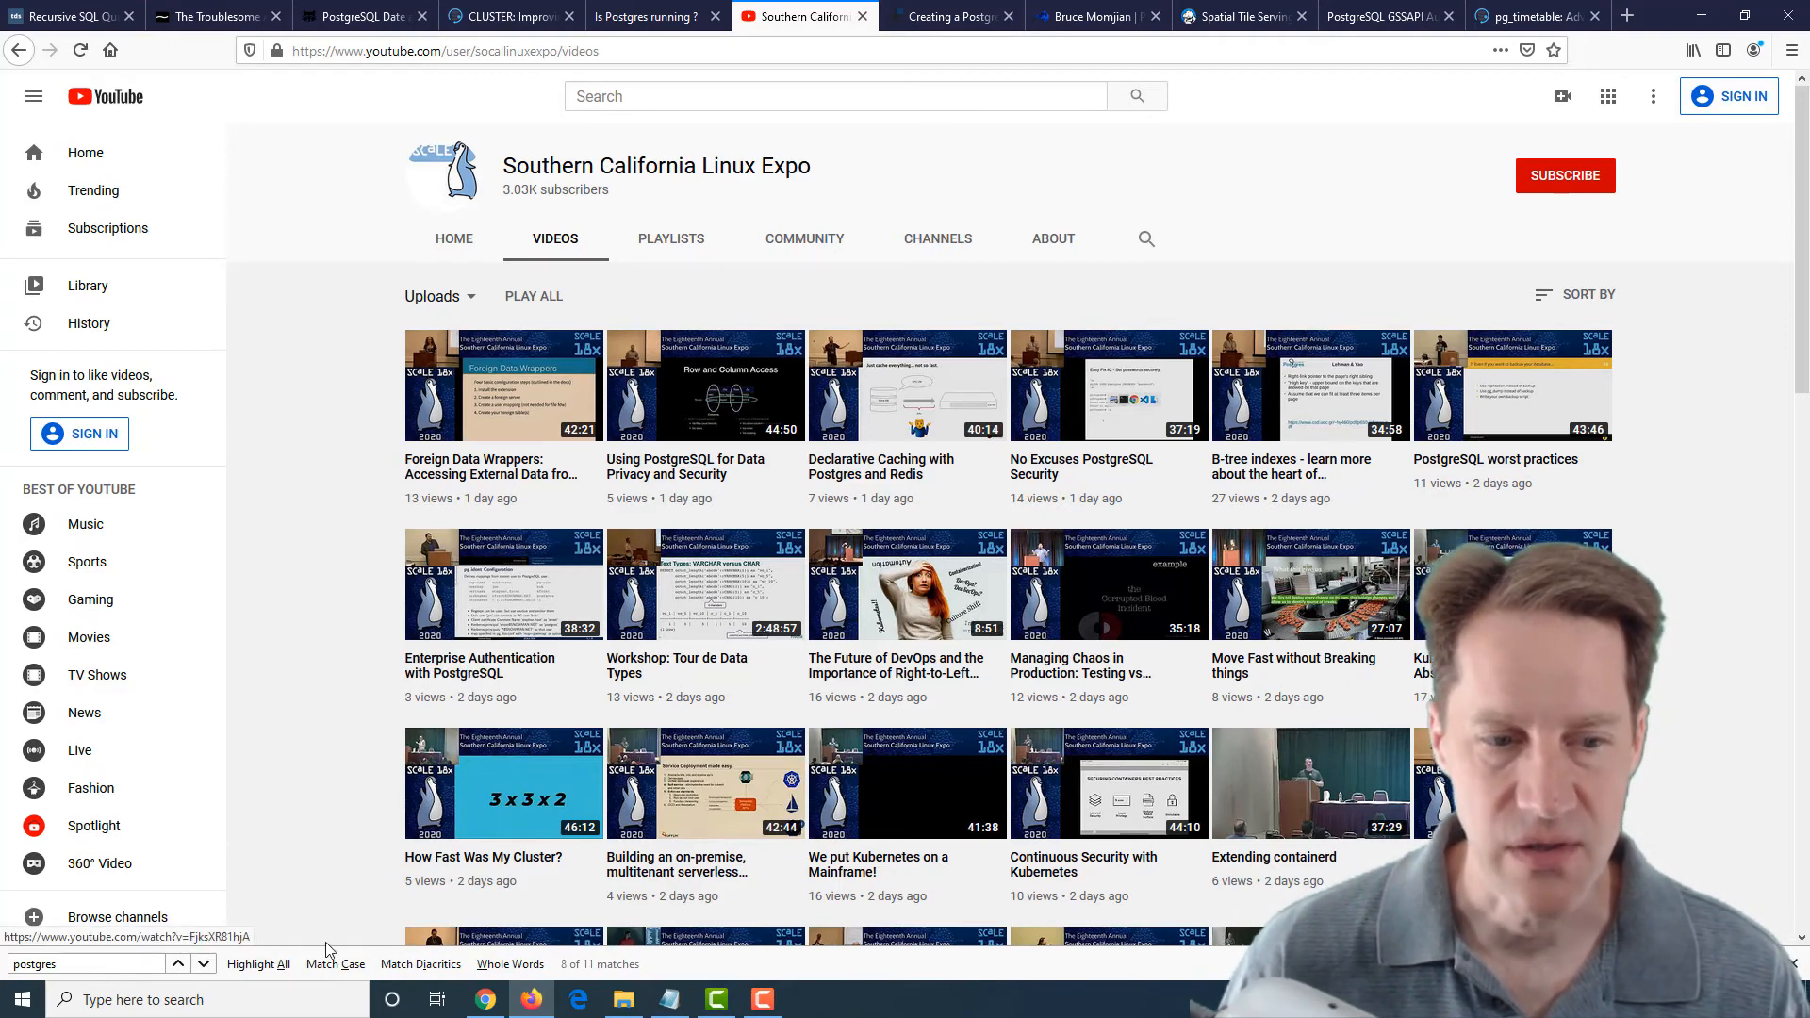
scroll(down, 3)
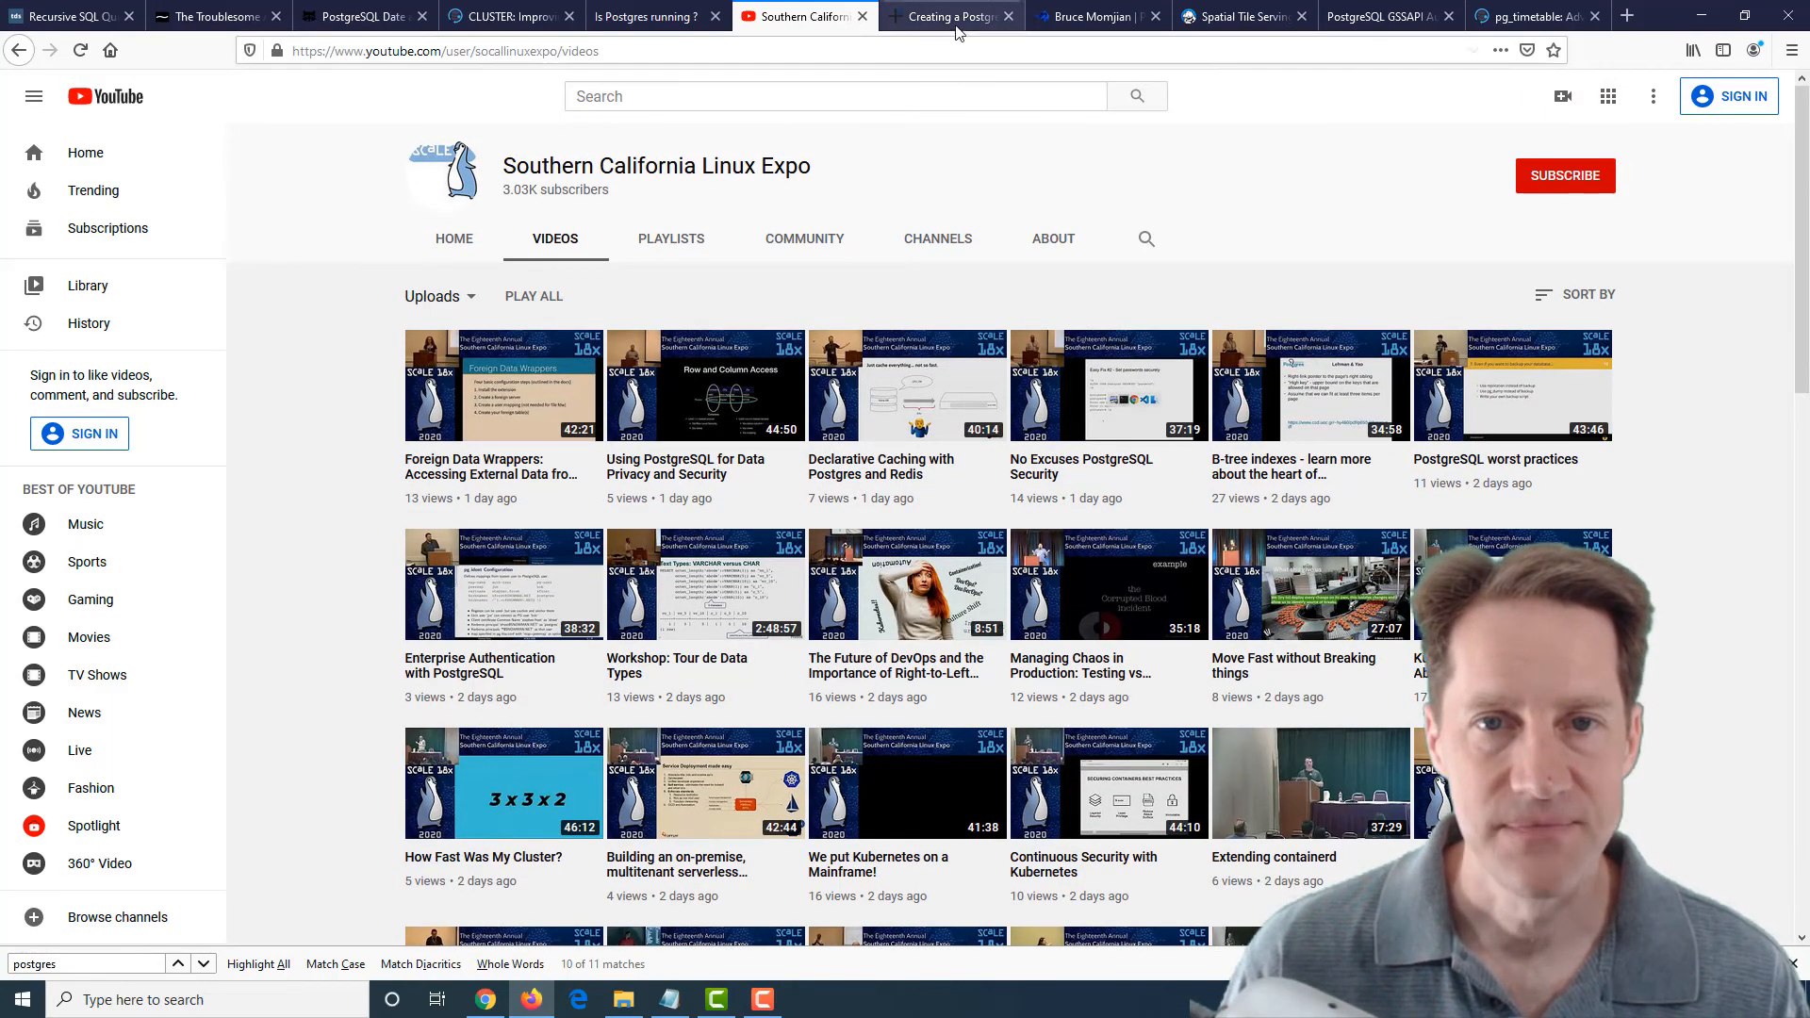
Review the procedural language Part 5 post, highlighting Julia in its introduction, and return to the top
click(947, 16)
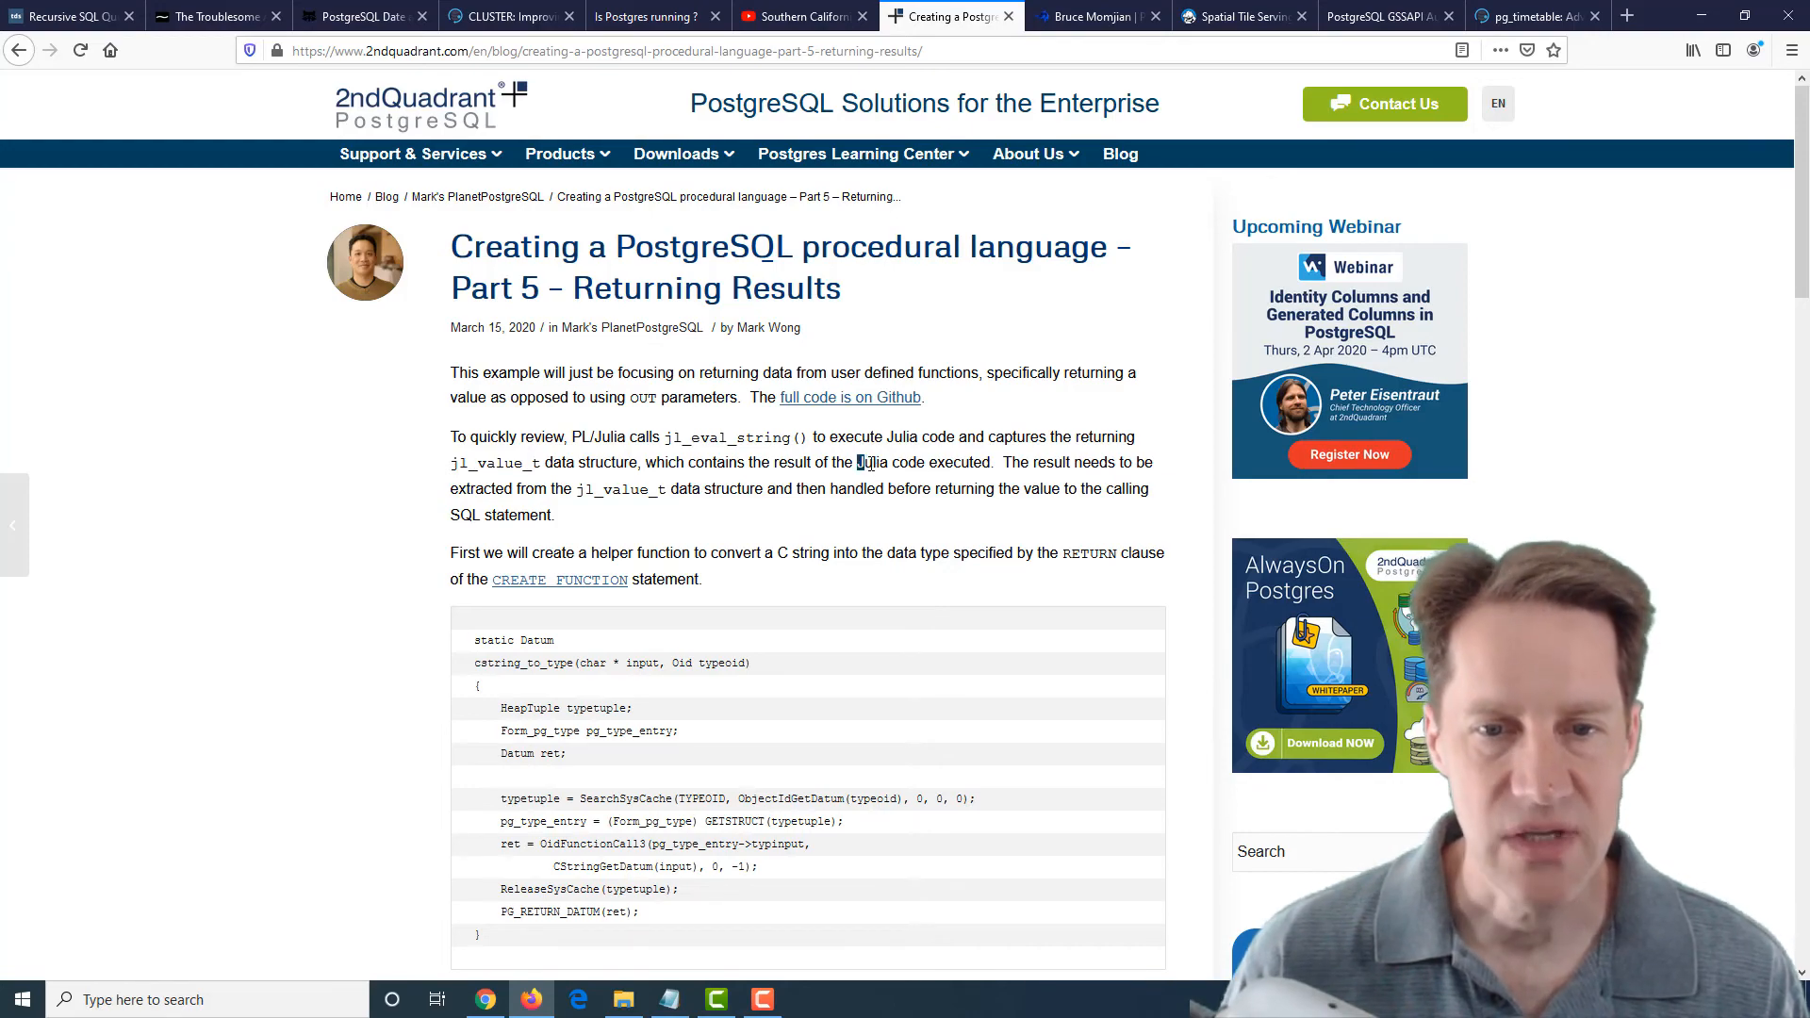
double_click(868, 462)
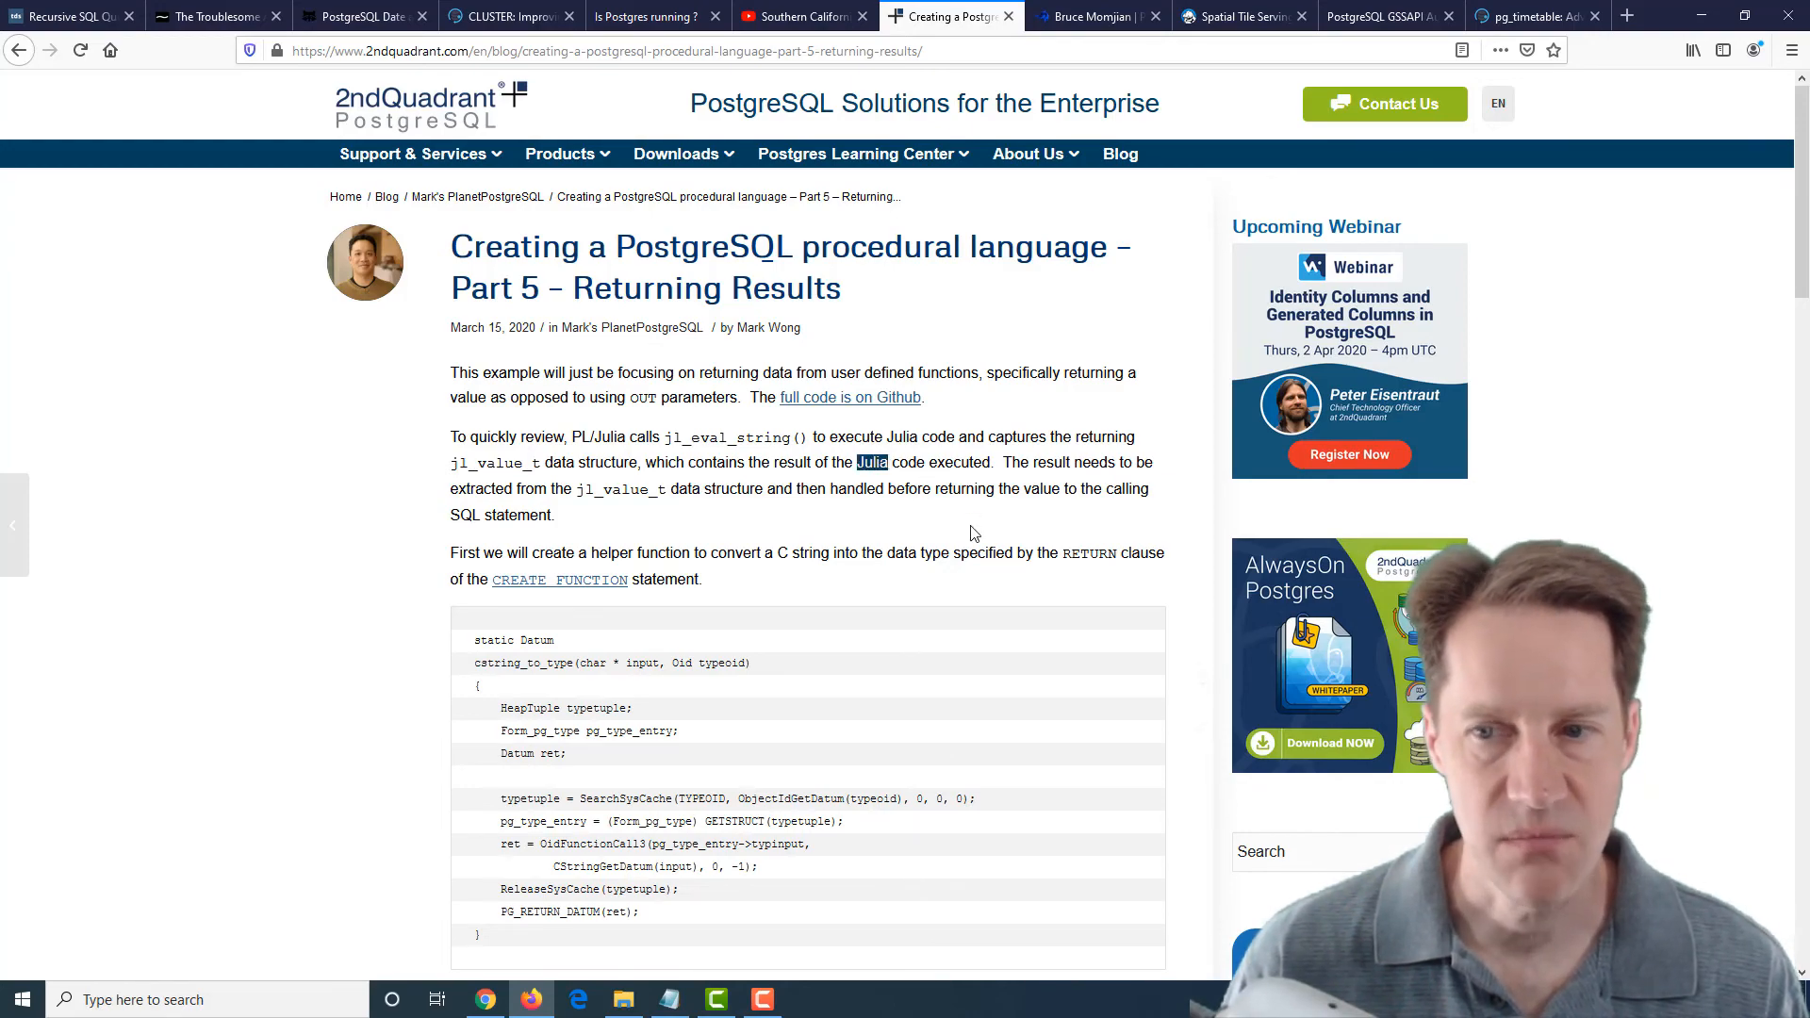
scroll(down, 3)
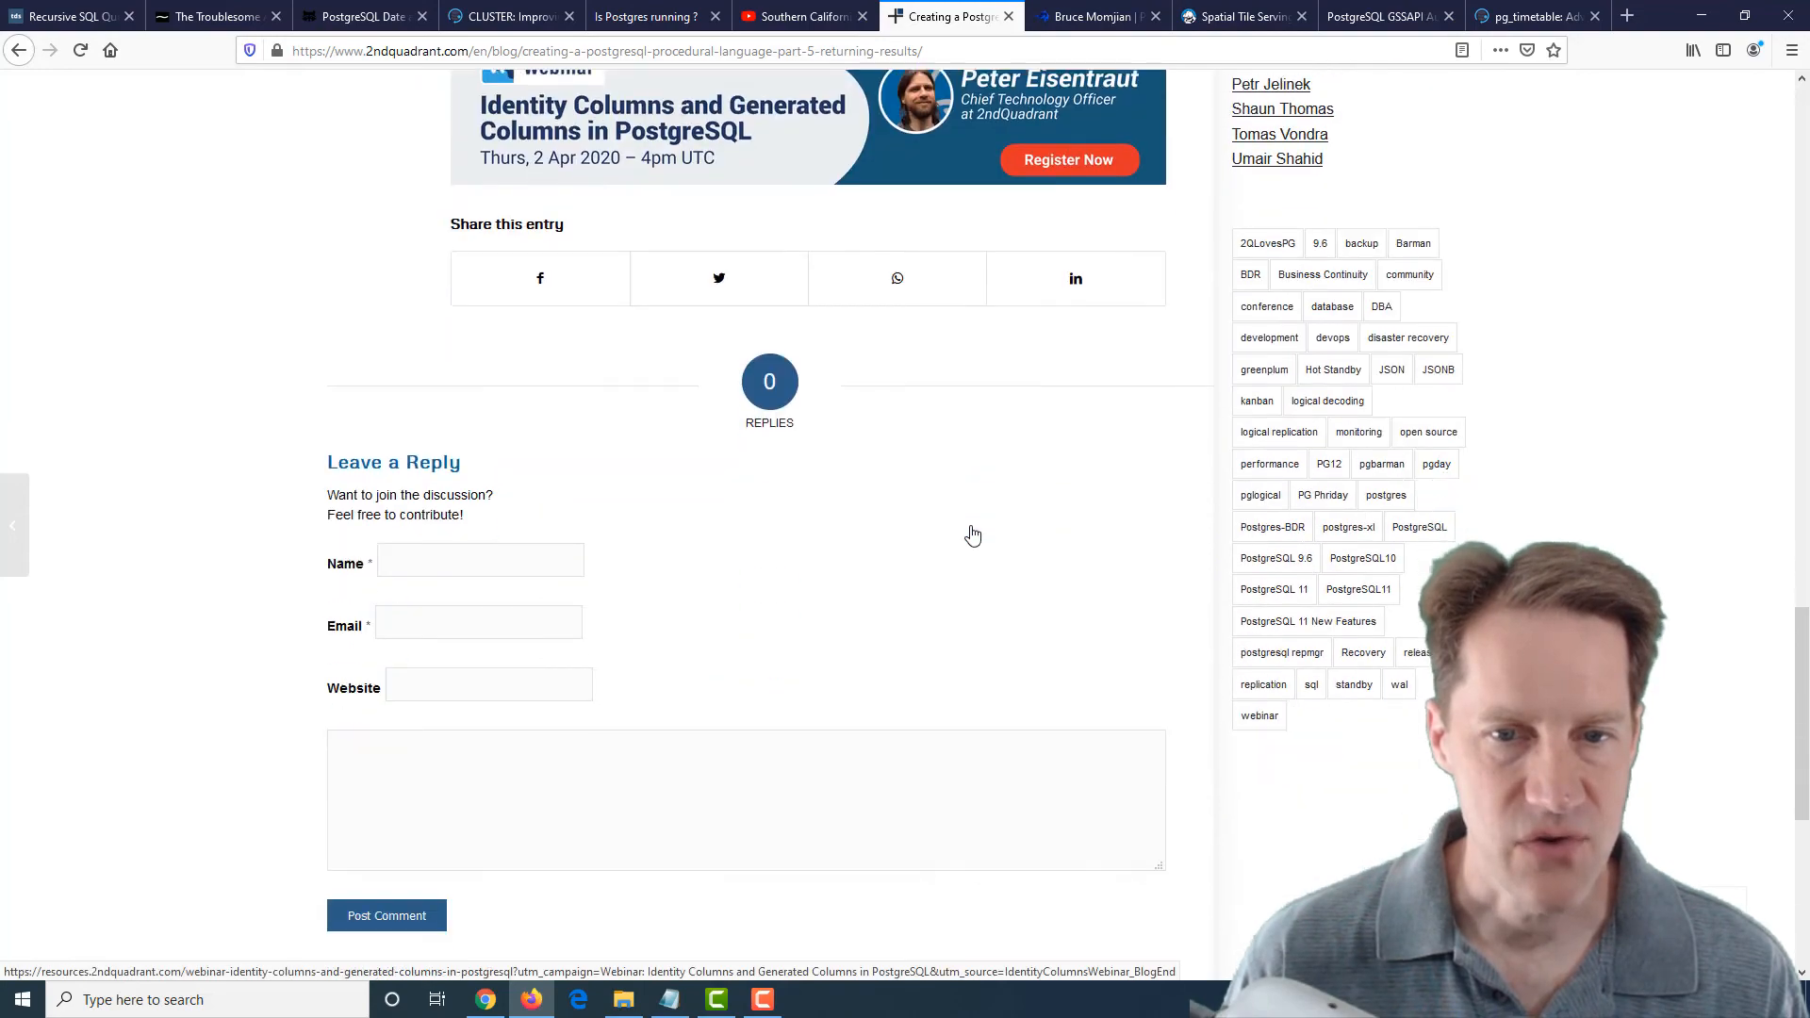
scroll(up, 3)
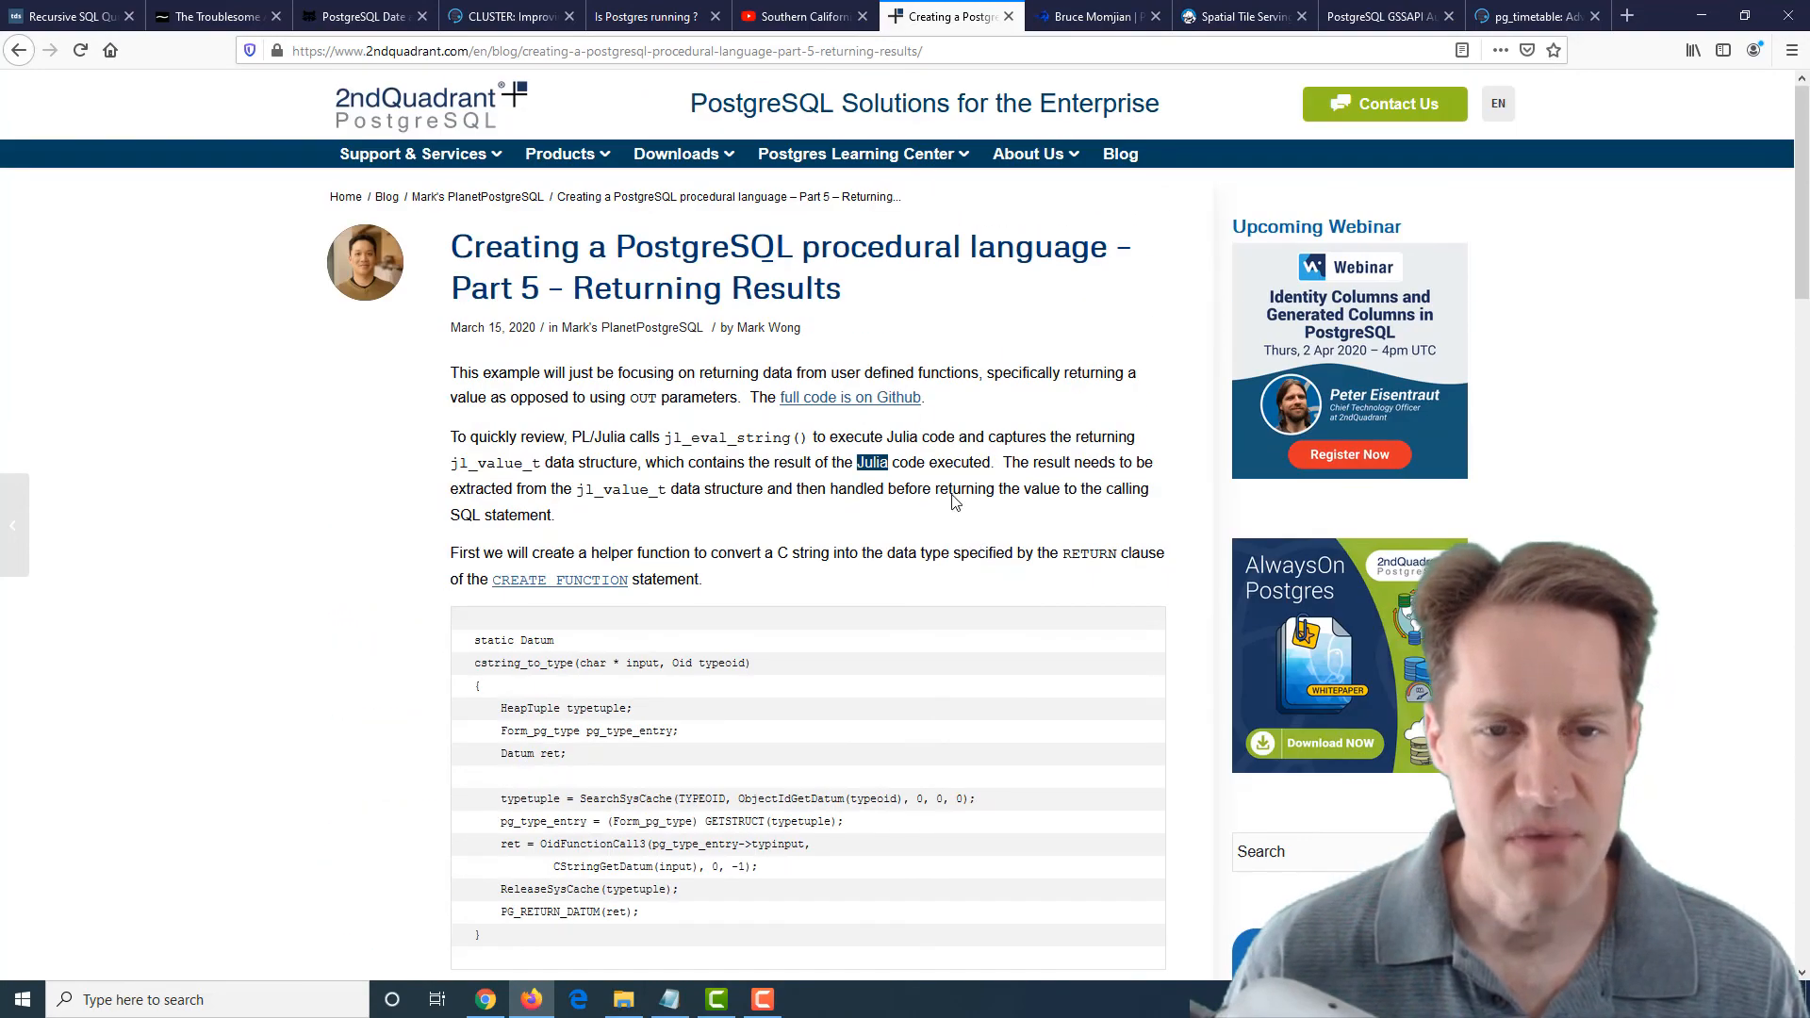
Review the PostgreSQL Person of the Week interview with Bruce Momjian past his photo and back to the top
click(1094, 15)
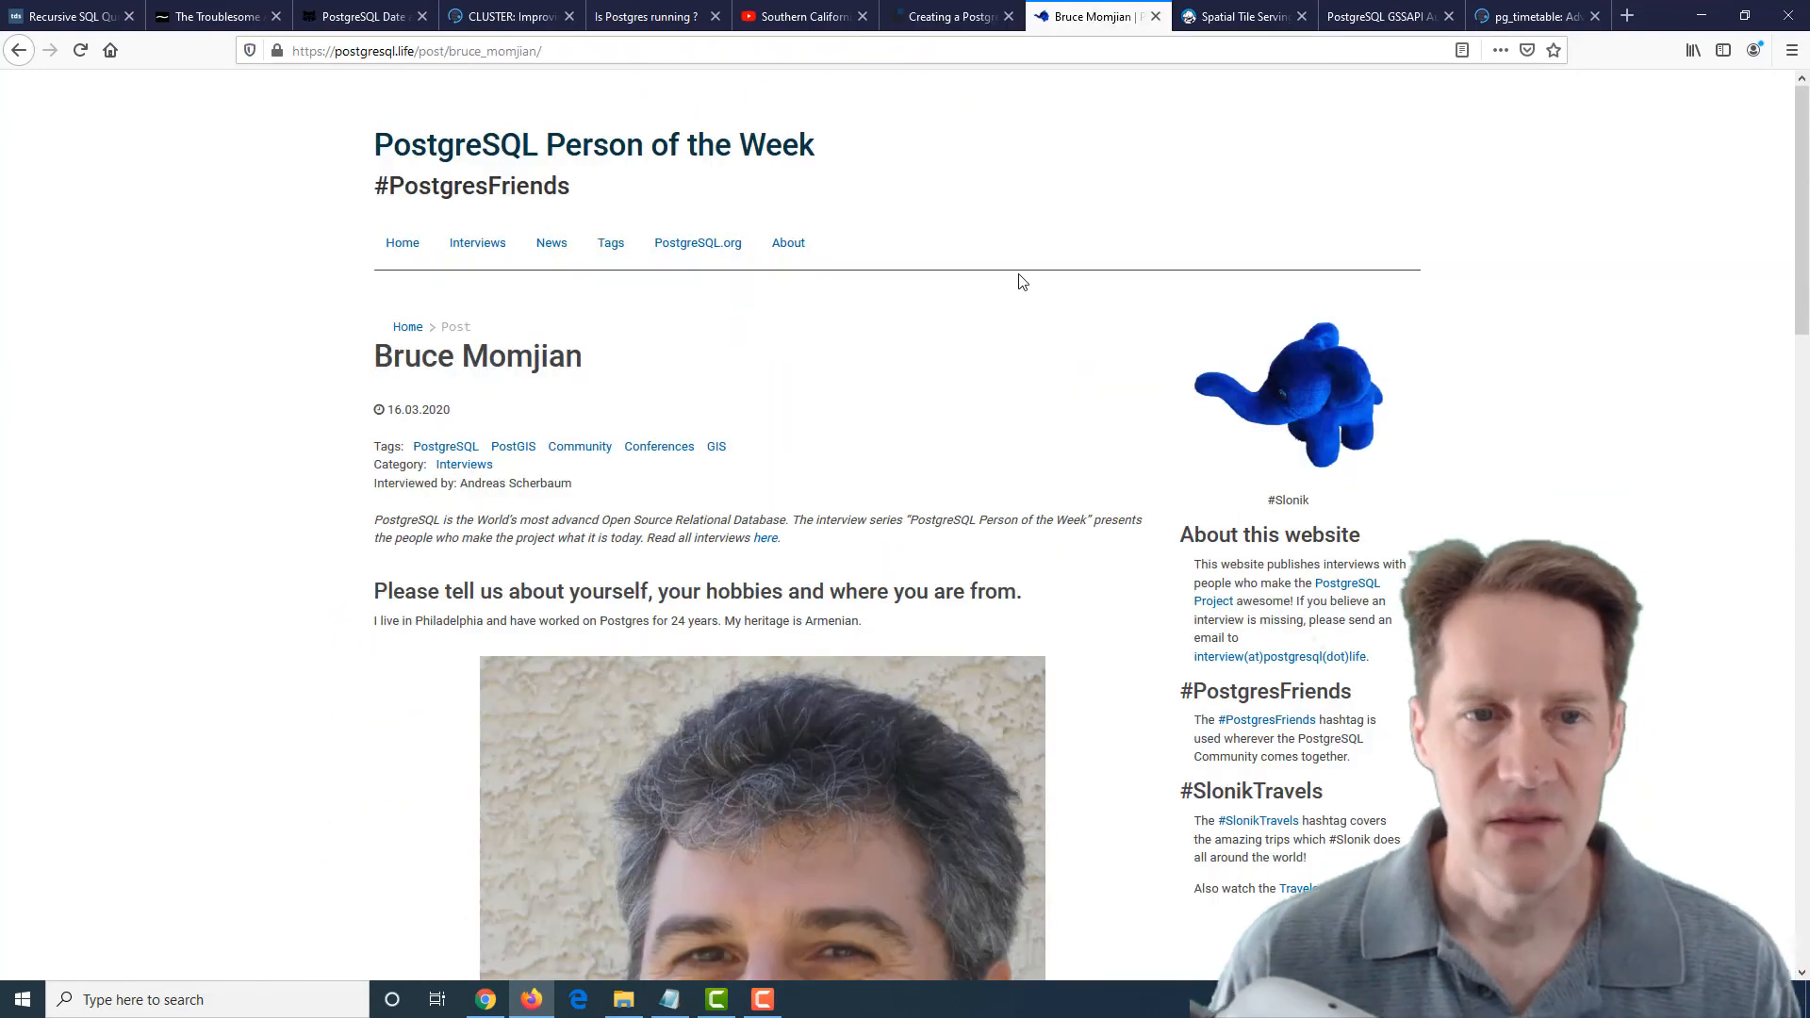
mouse_move(996, 332)
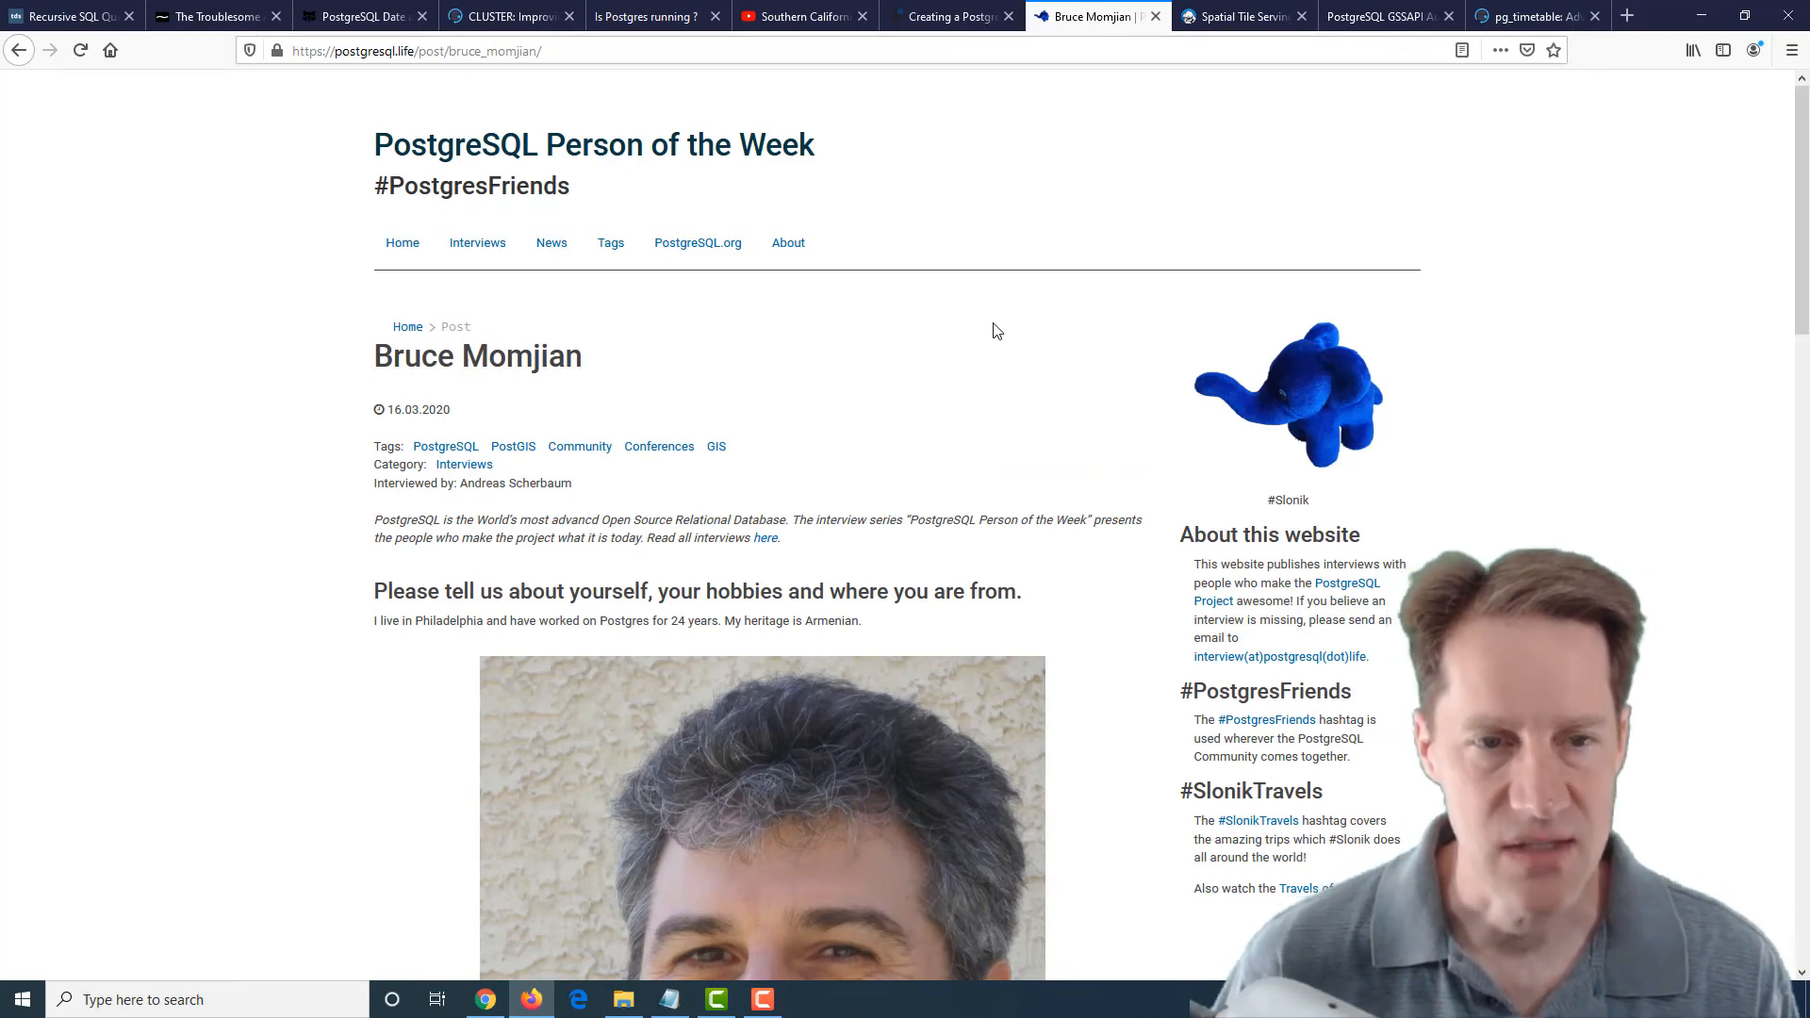
scroll(down, 3)
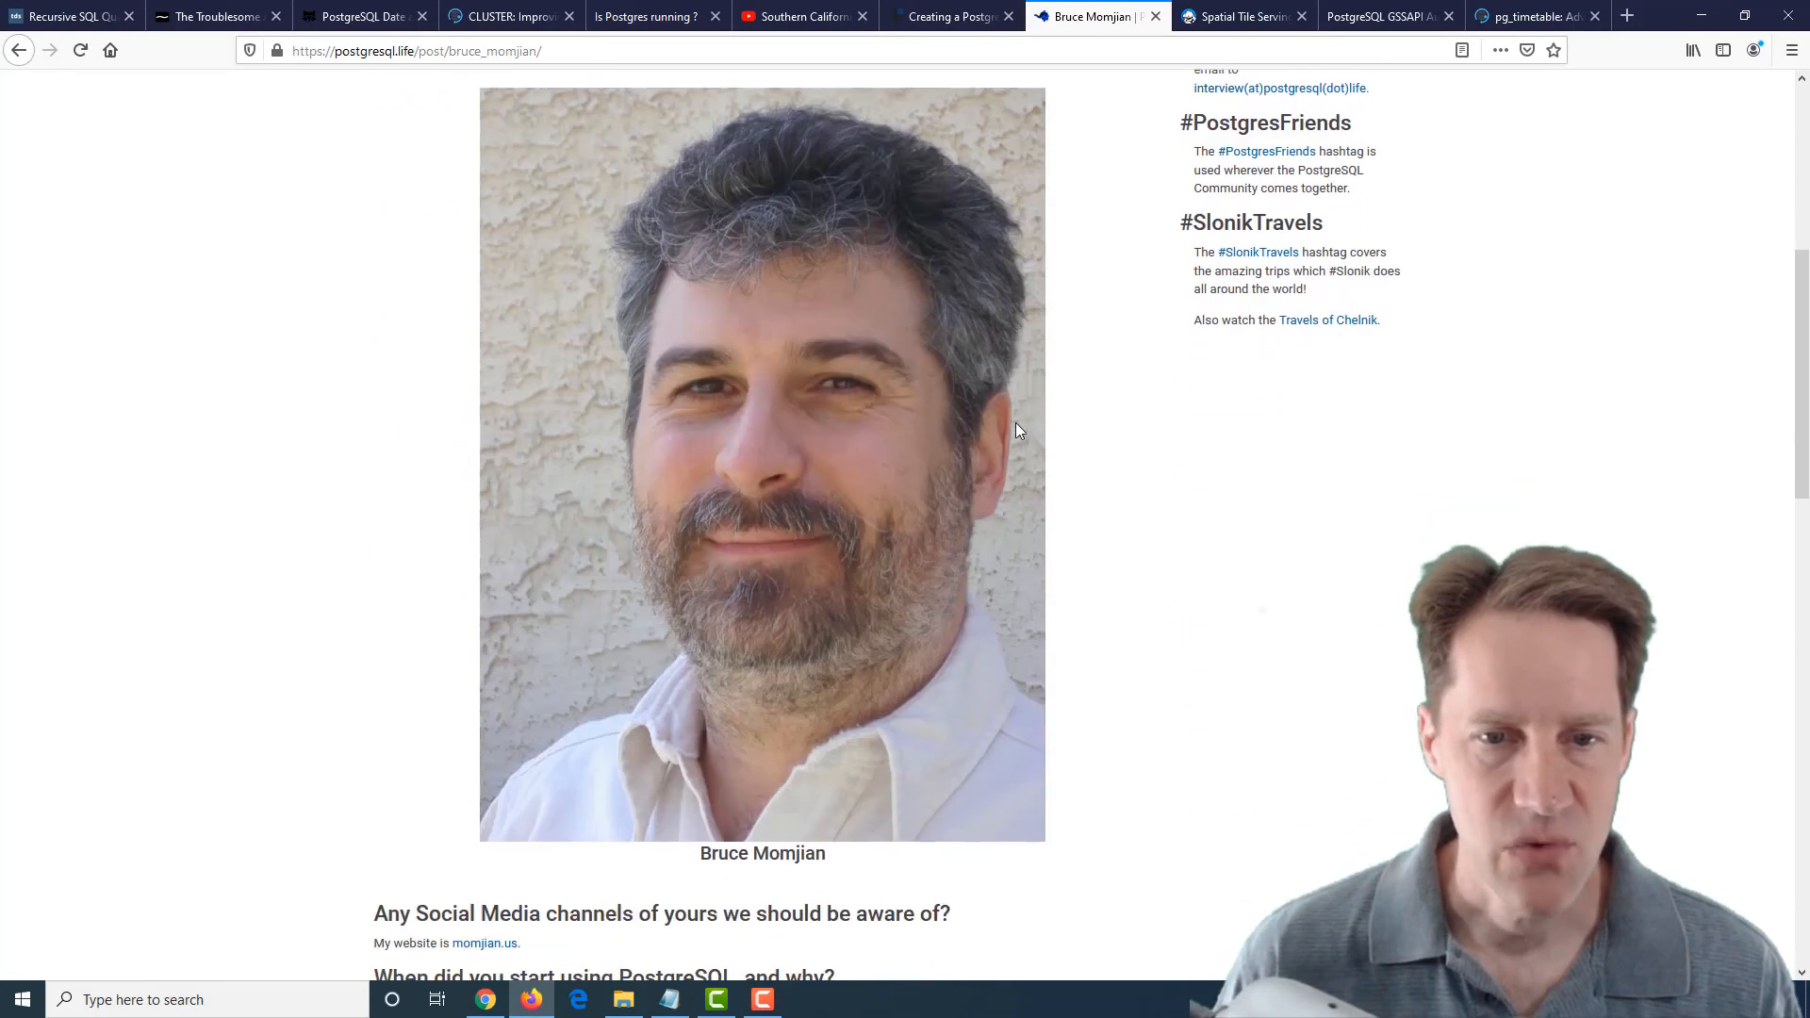
scroll(down, 3)
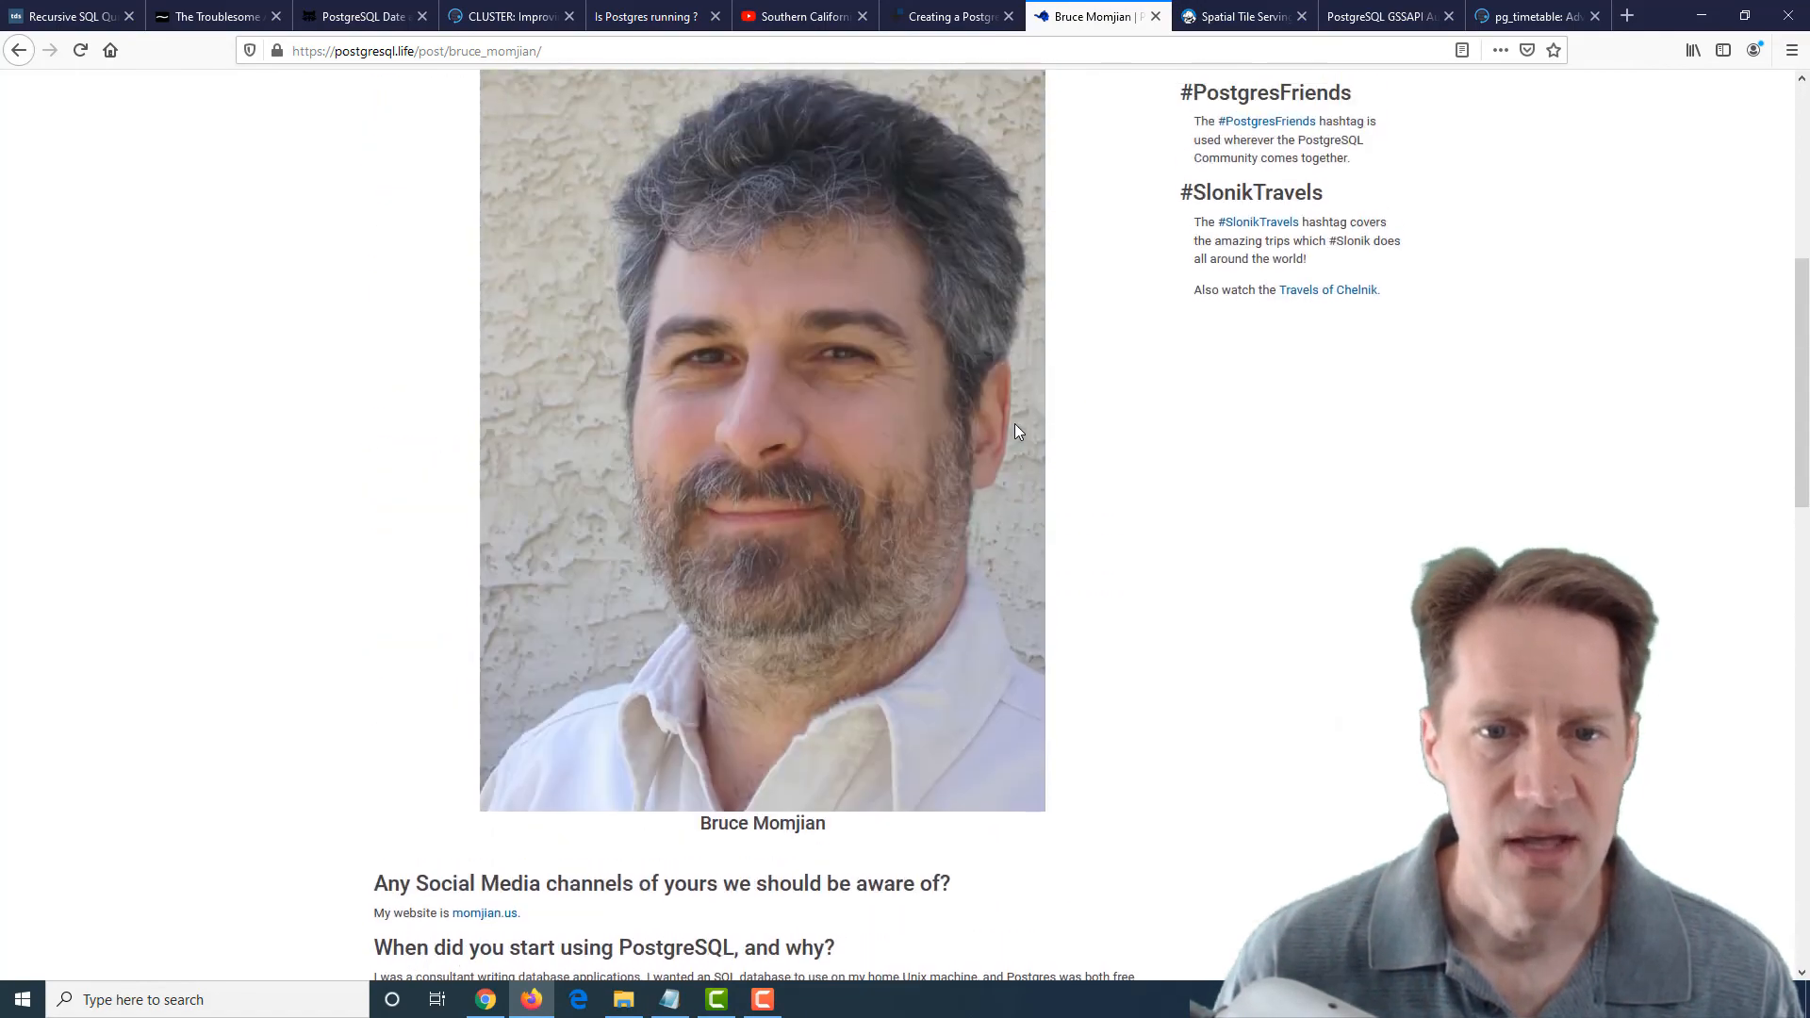
scroll(up, 3)
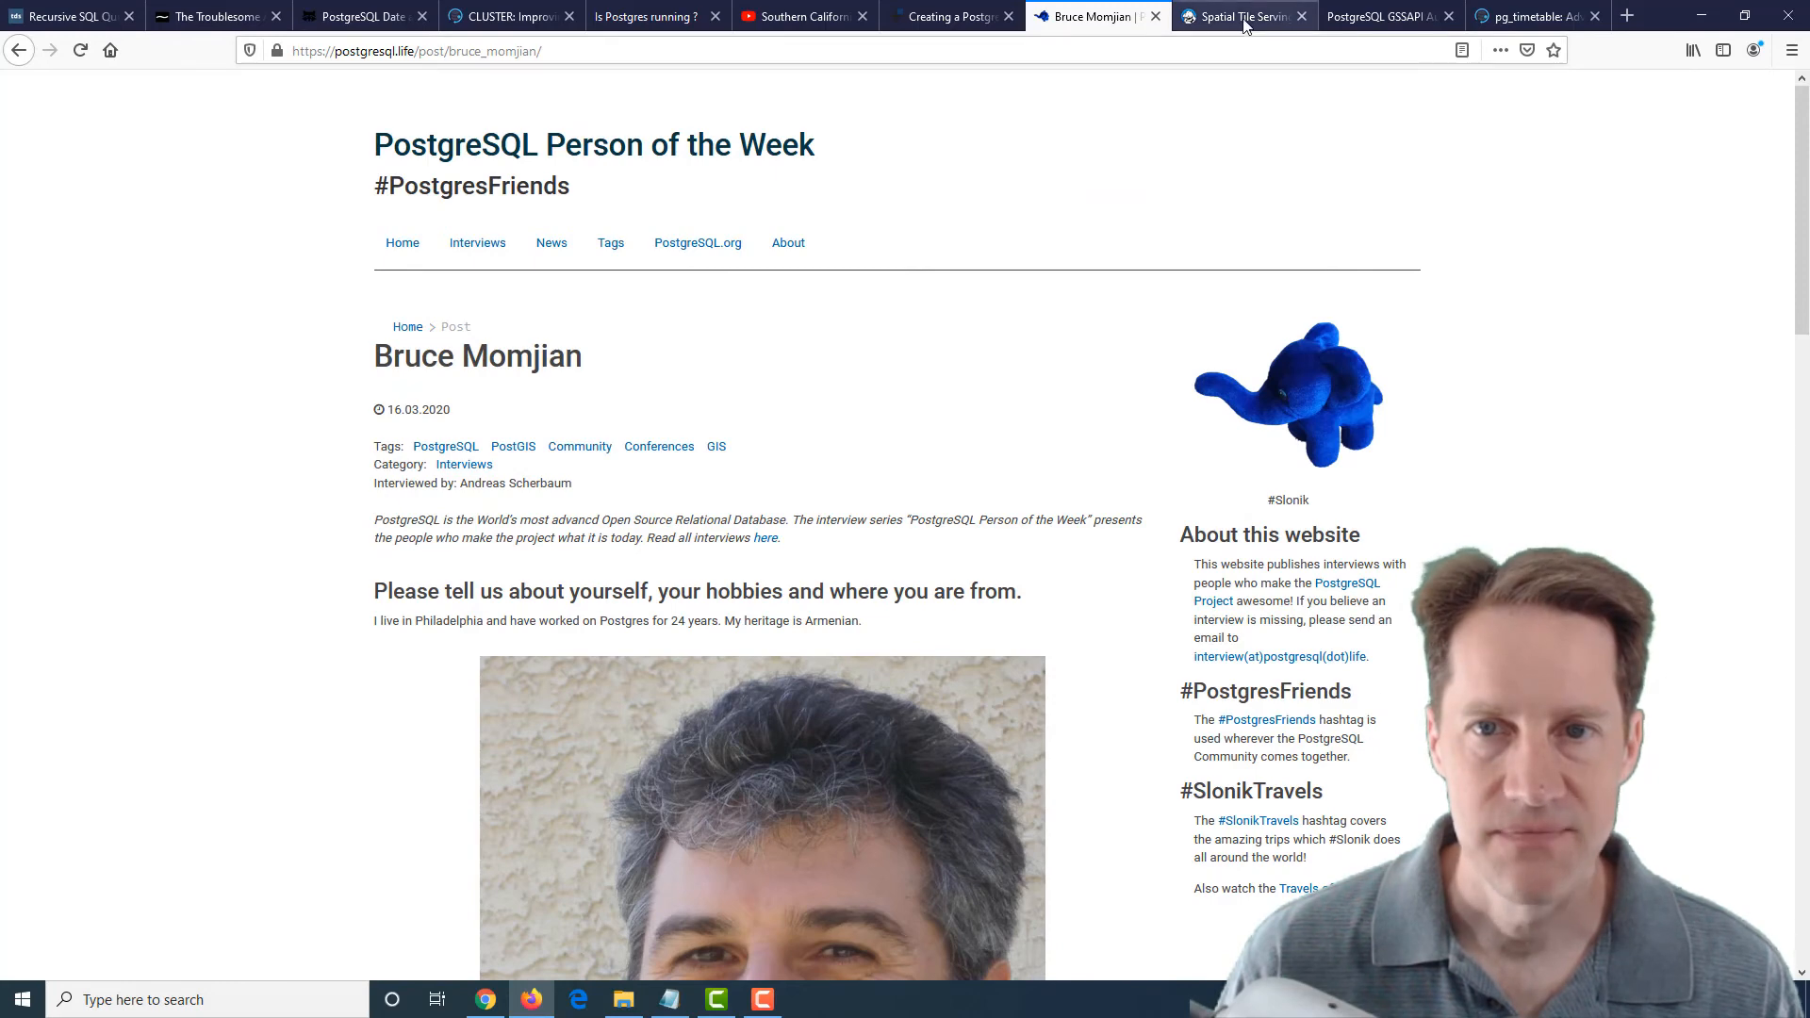
Review Crunchy Data's Spatial Tile Serving post down to its hydrant style code
click(1241, 17)
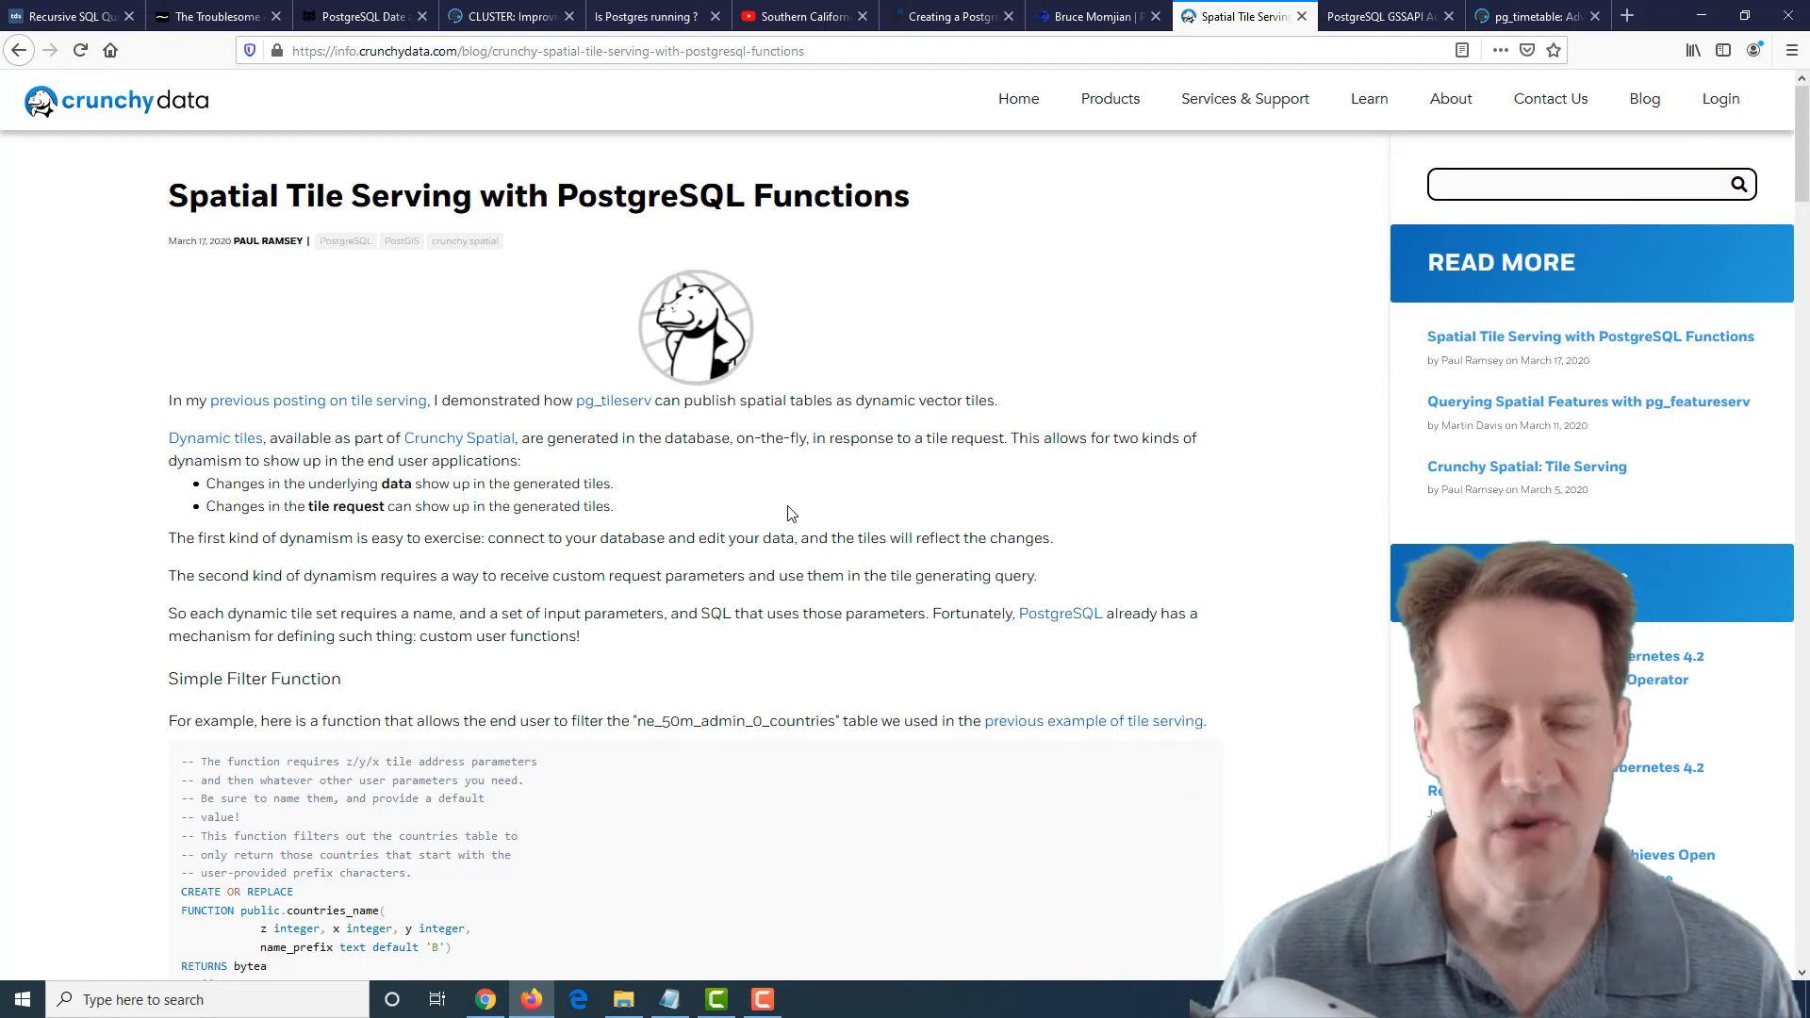
scroll(down, 3)
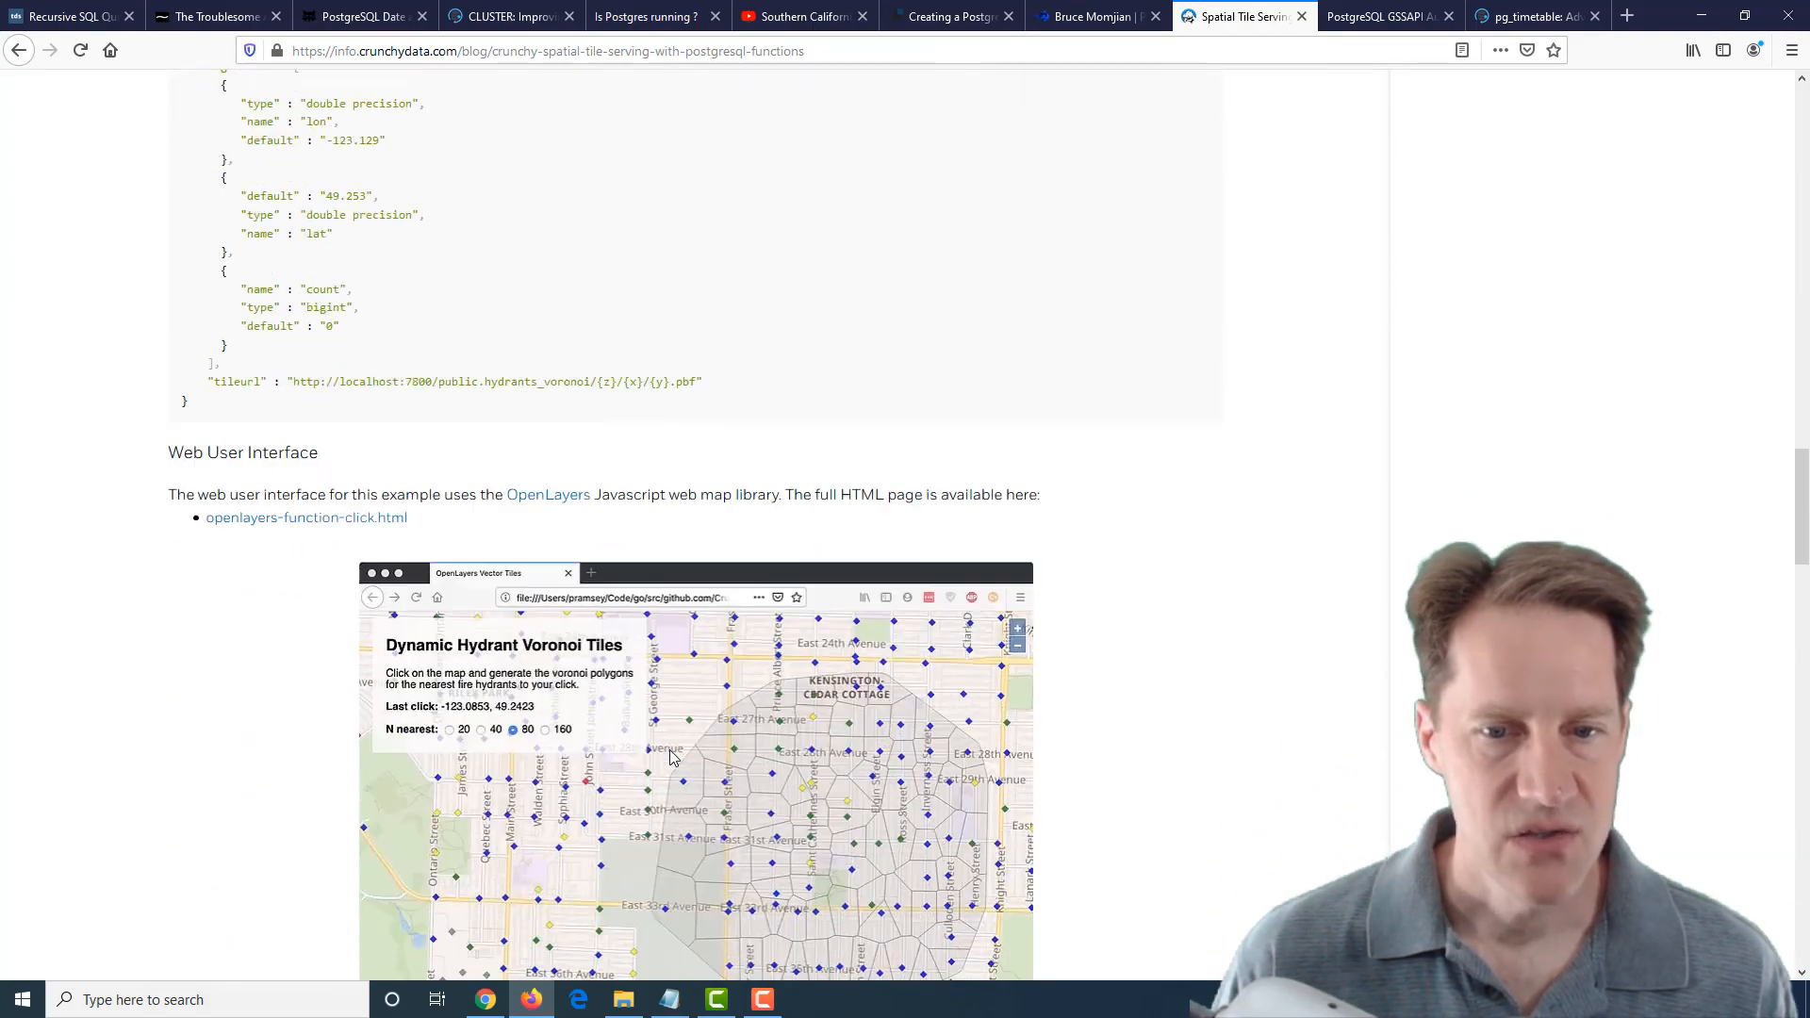
scroll(down, 3)
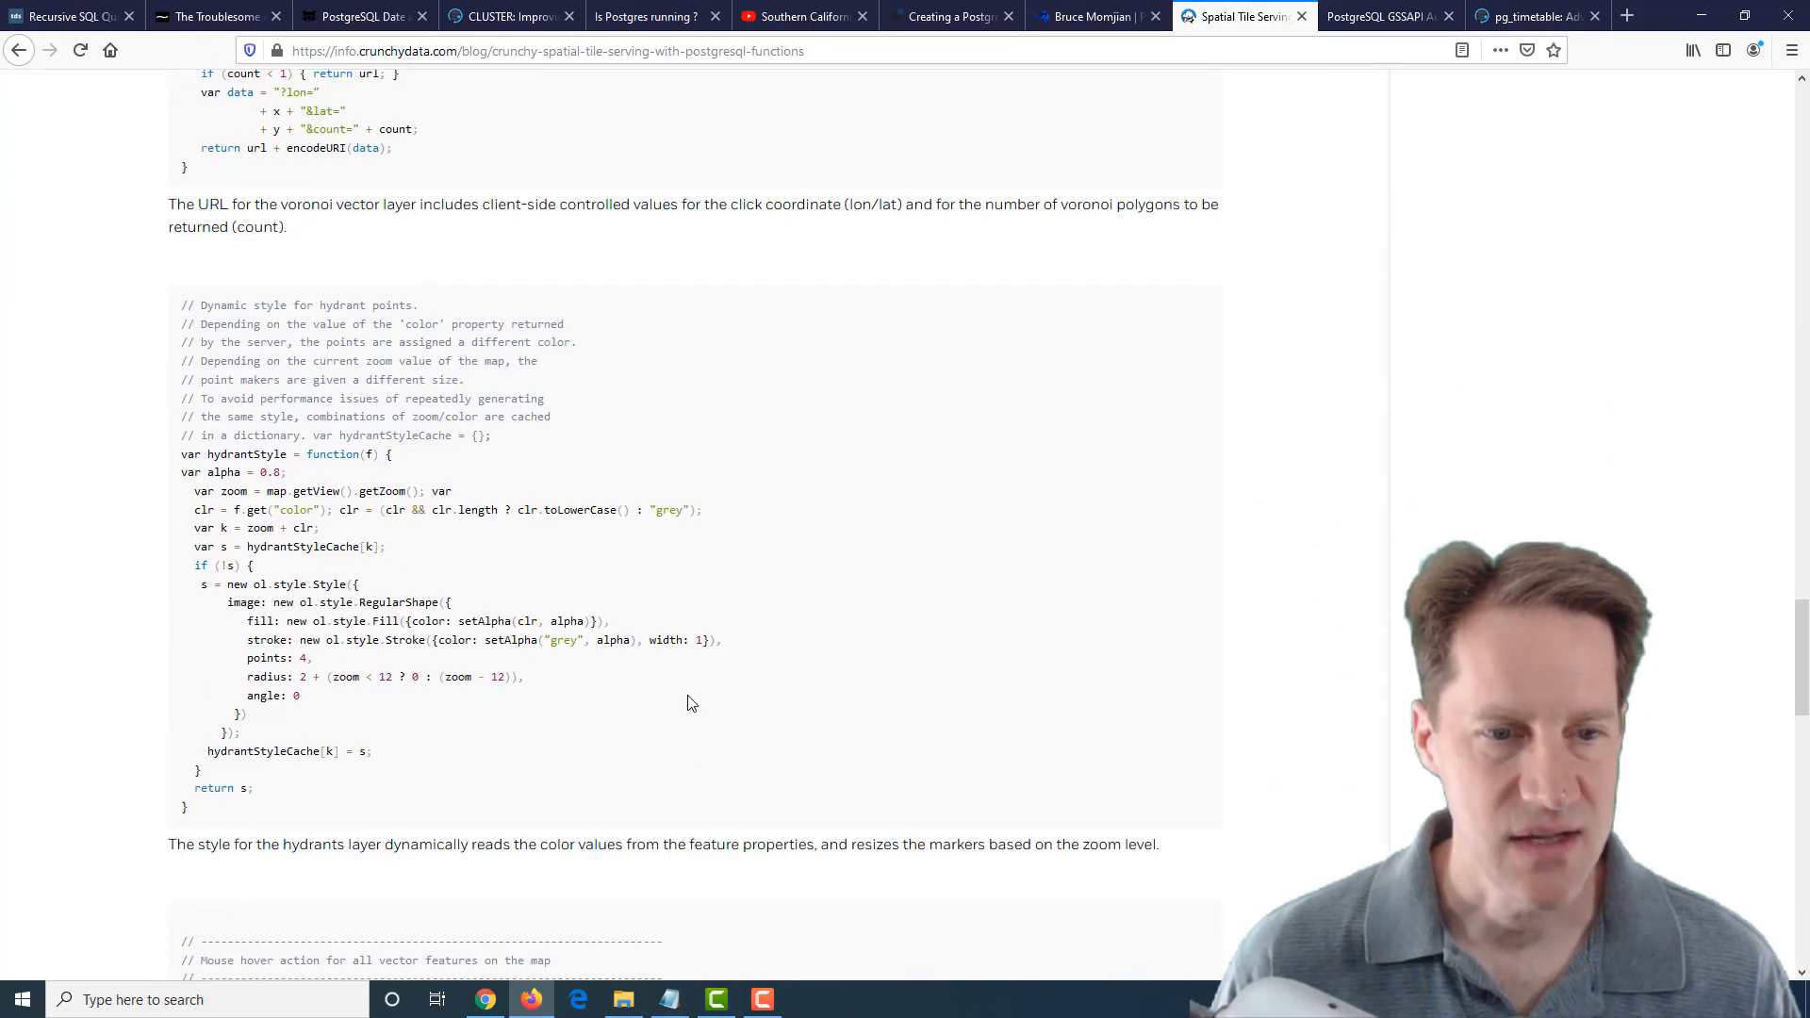
scroll(down, 3)
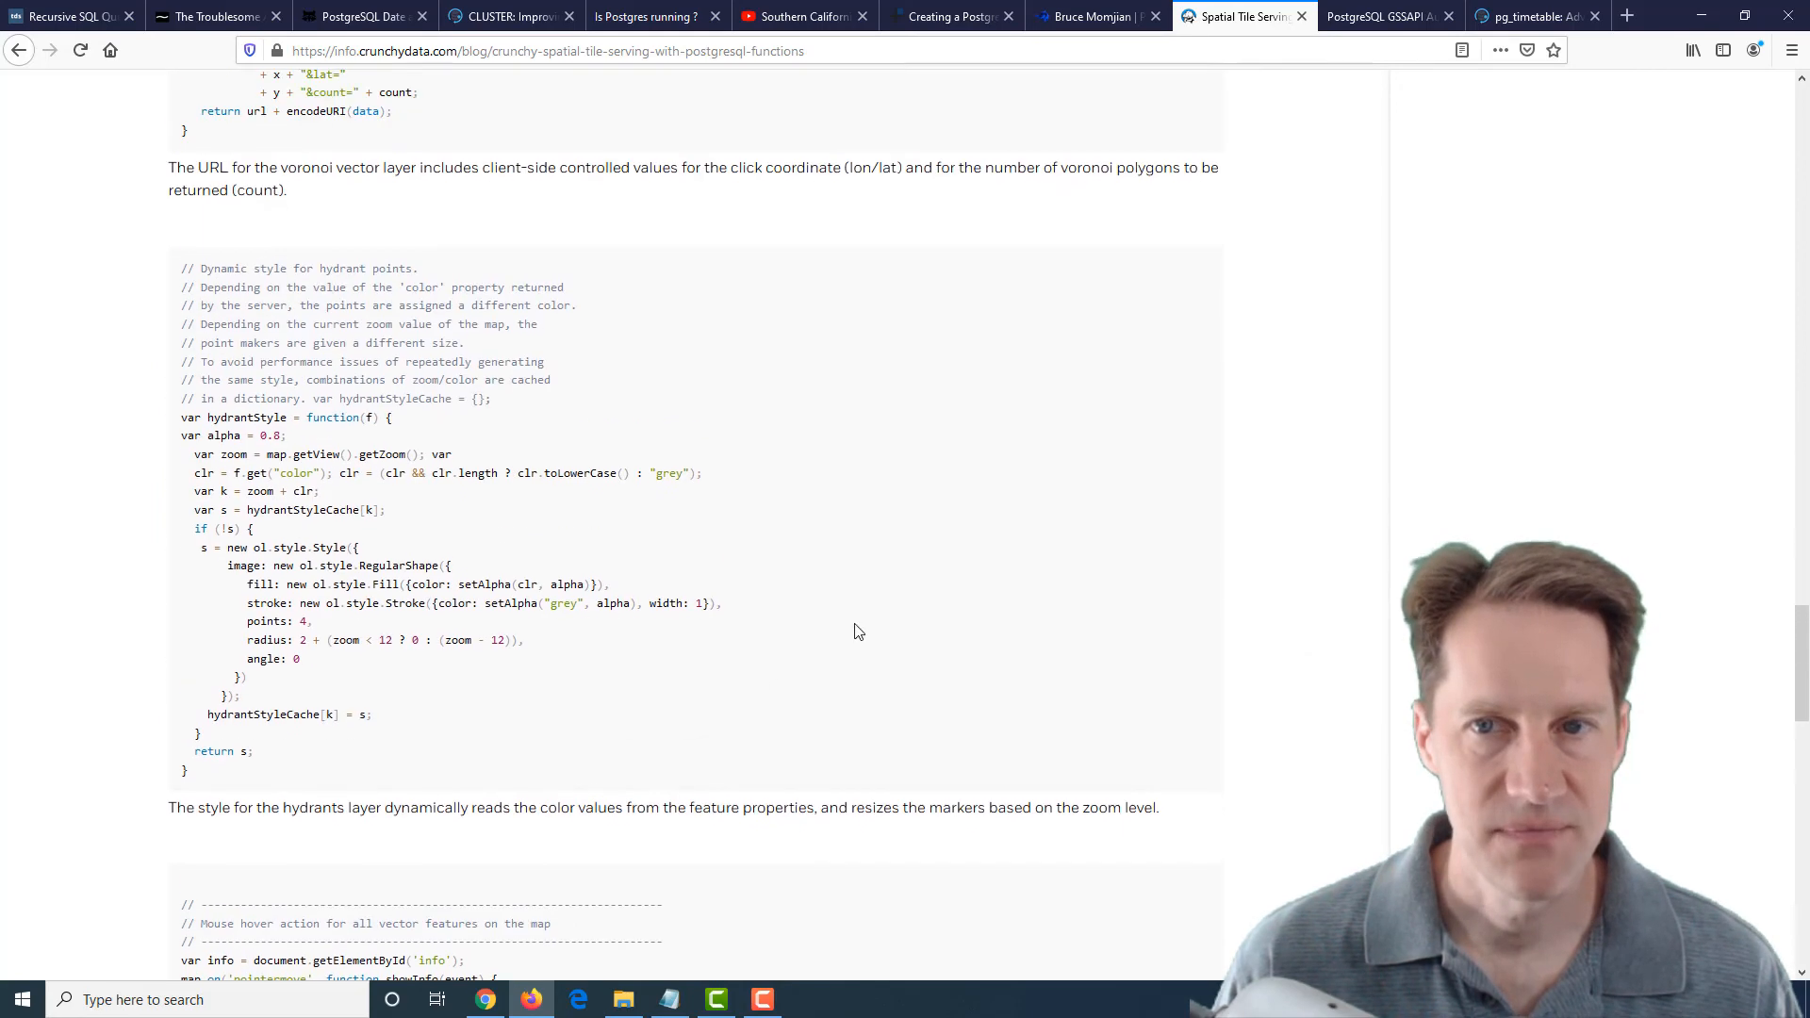
Review HighGo's GSSAPI Kerberos part-1 post through its overview and back to the title
click(1382, 17)
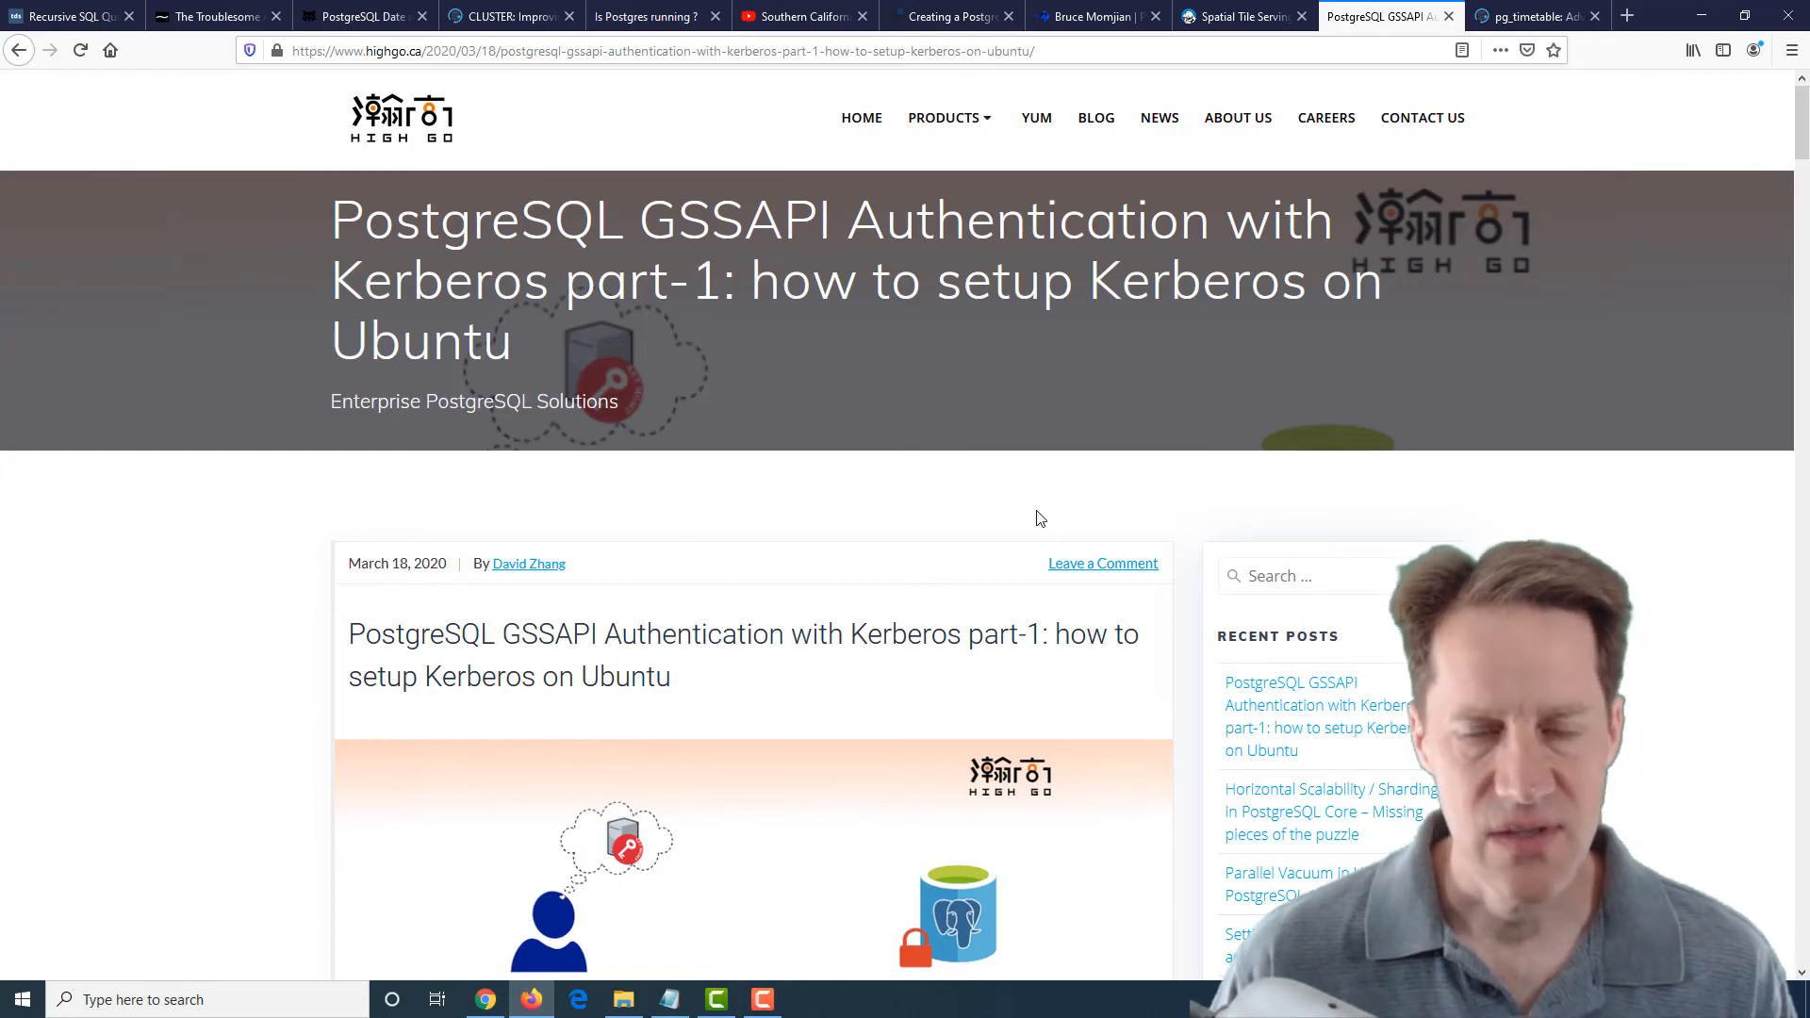
scroll(down, 3)
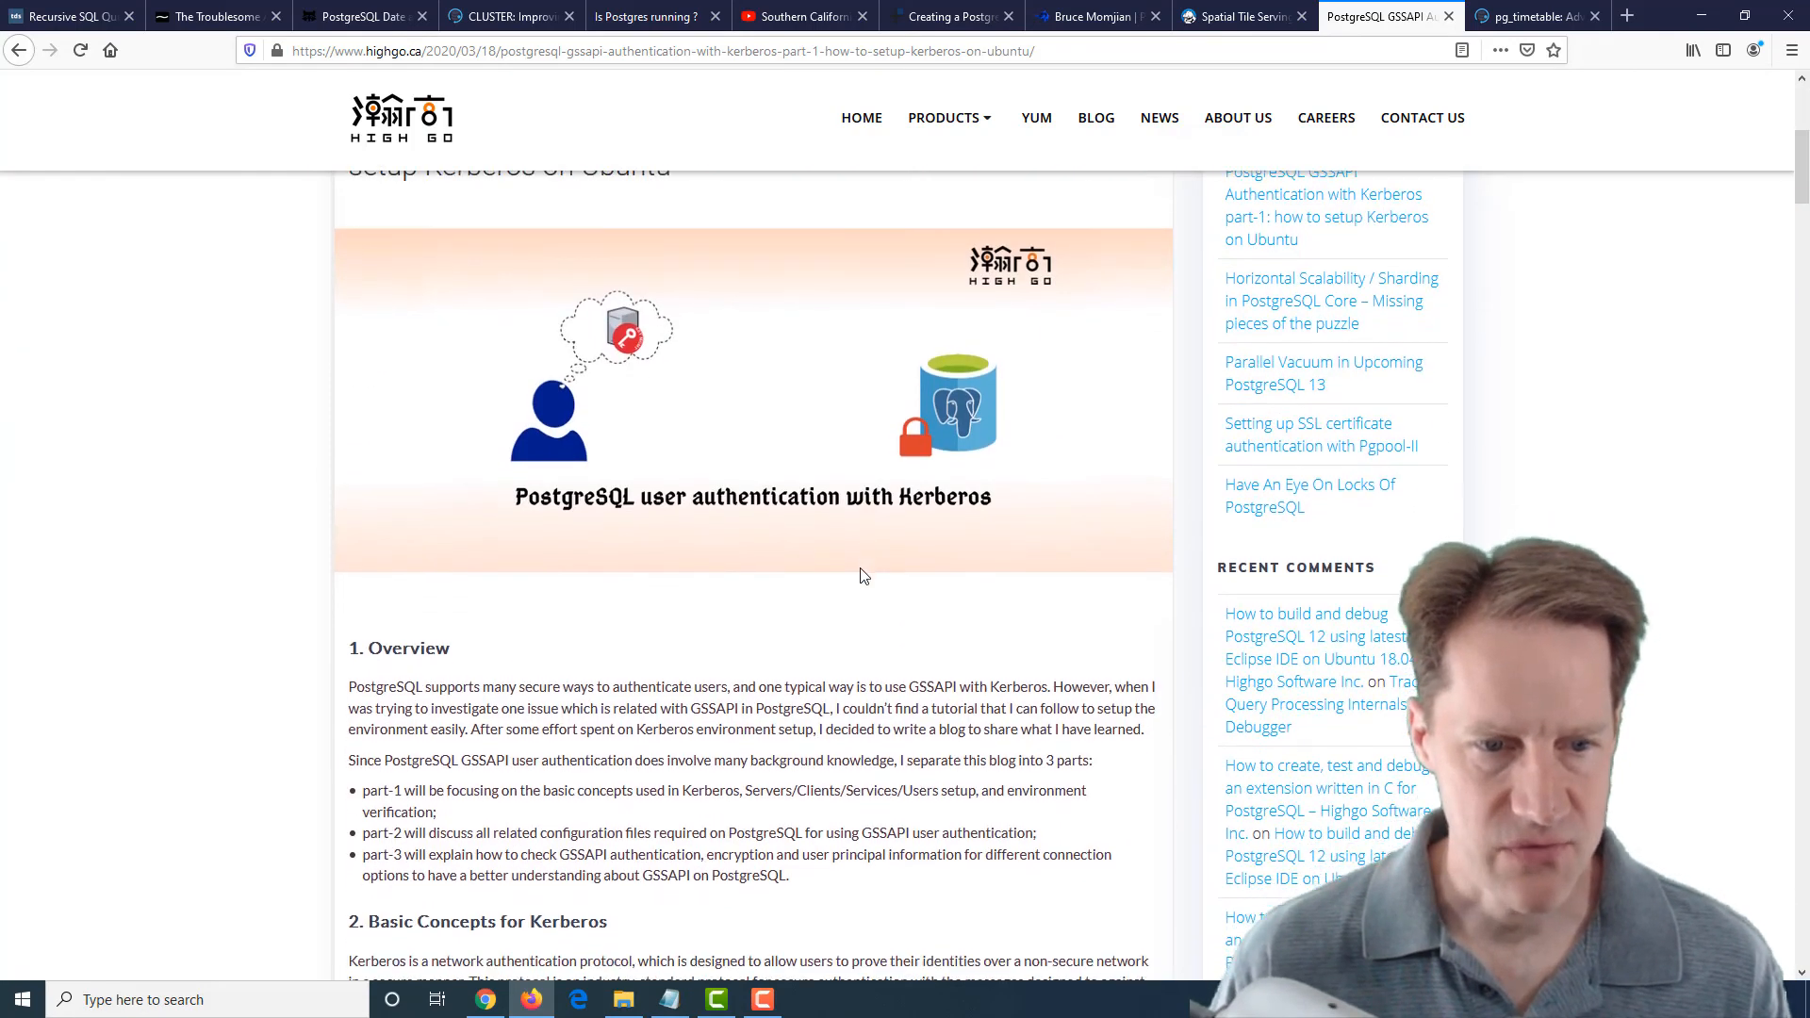
scroll(down, 3)
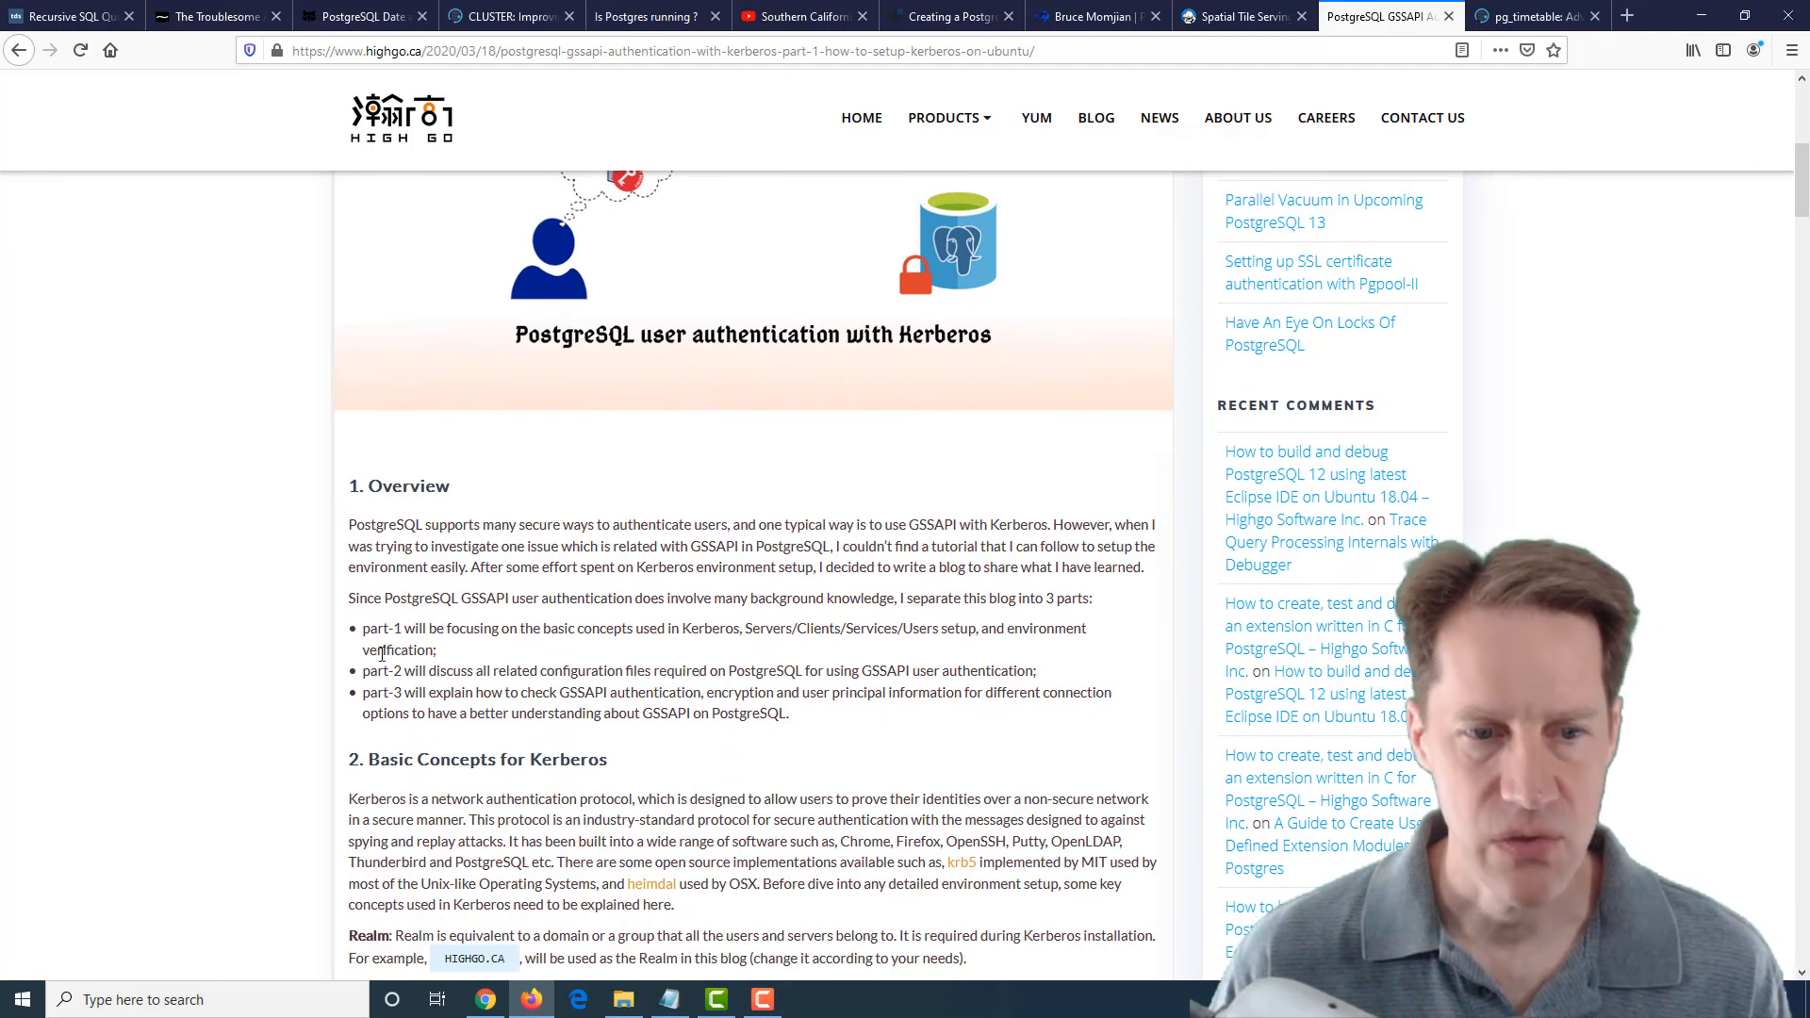
scroll(up, 3)
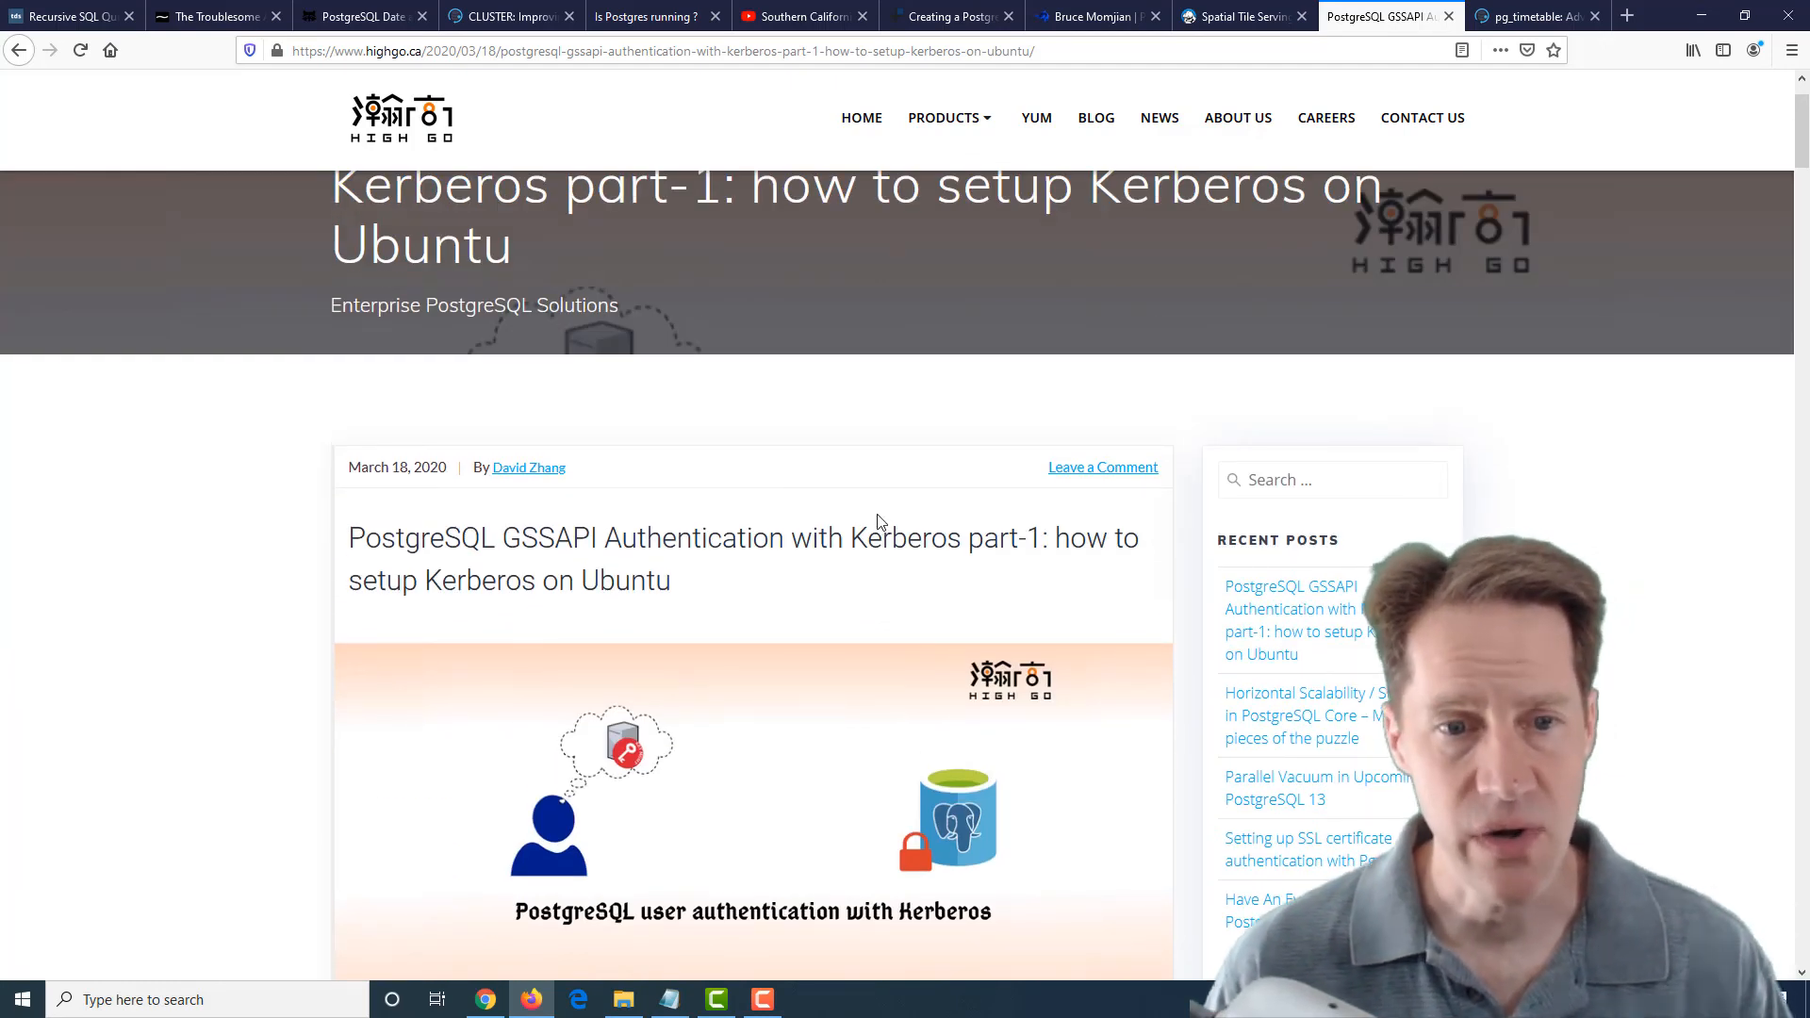
mouse_move(913, 609)
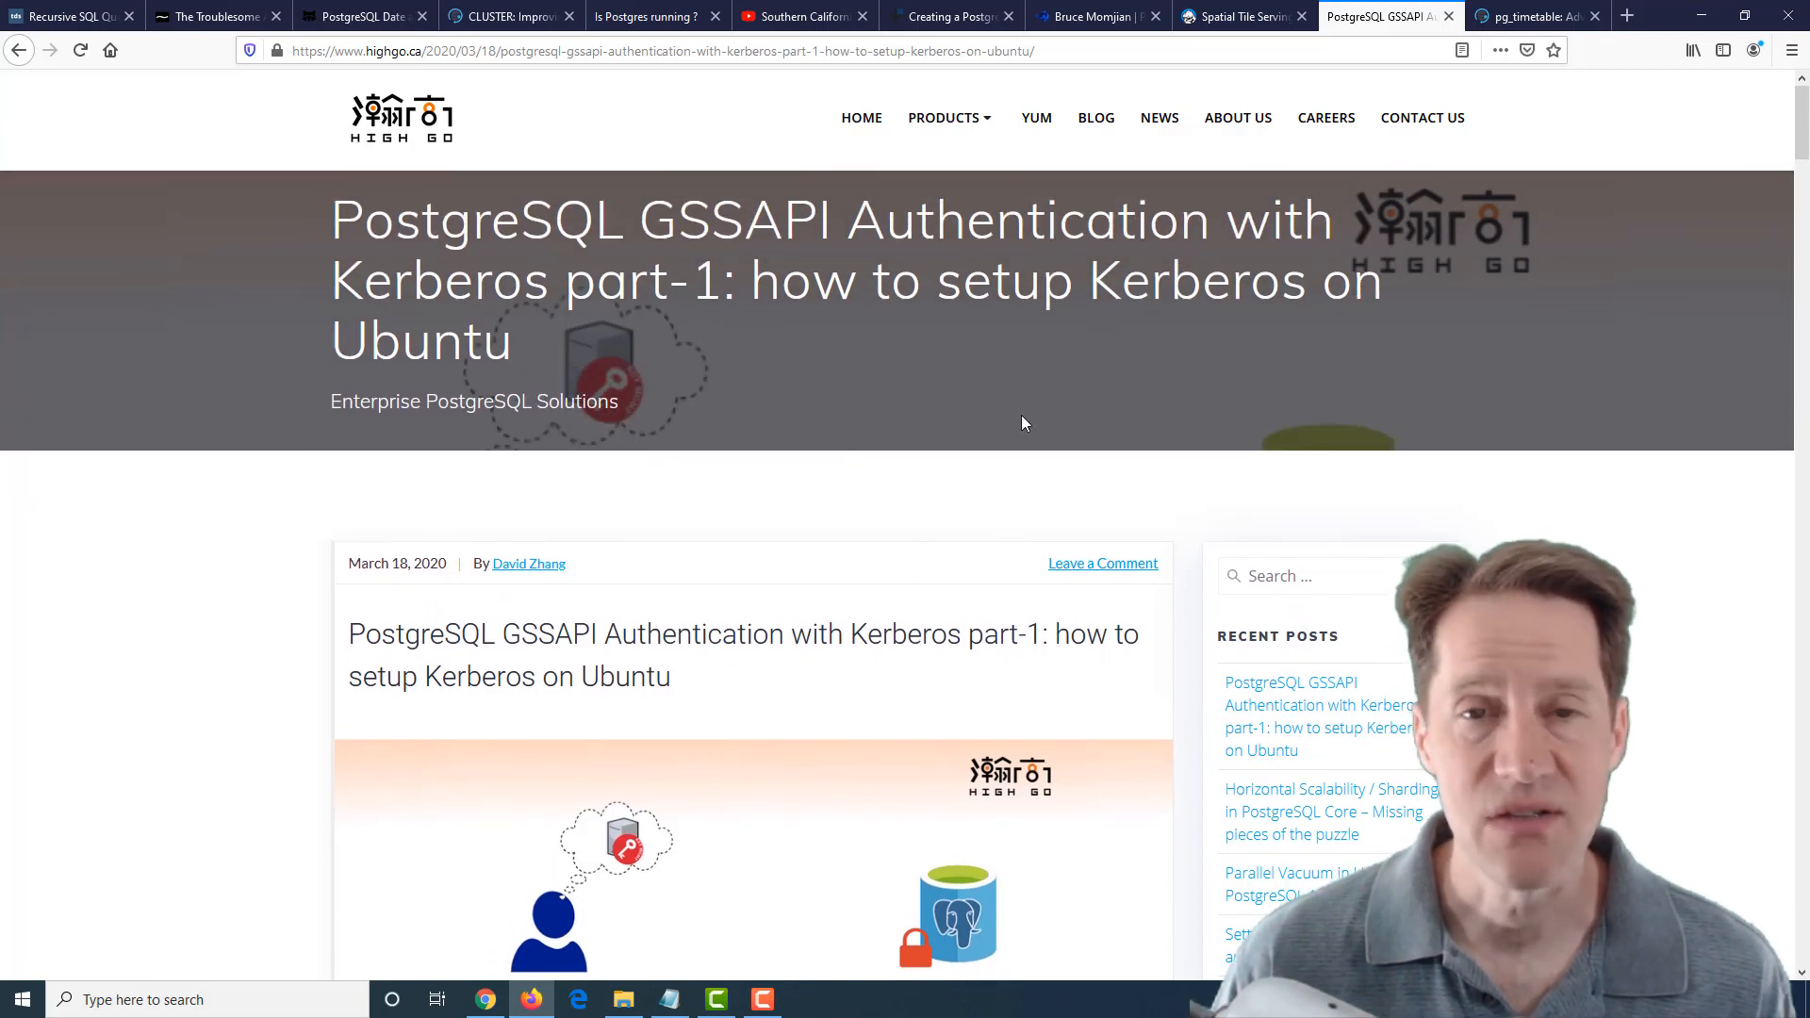
mouse_move(1016, 478)
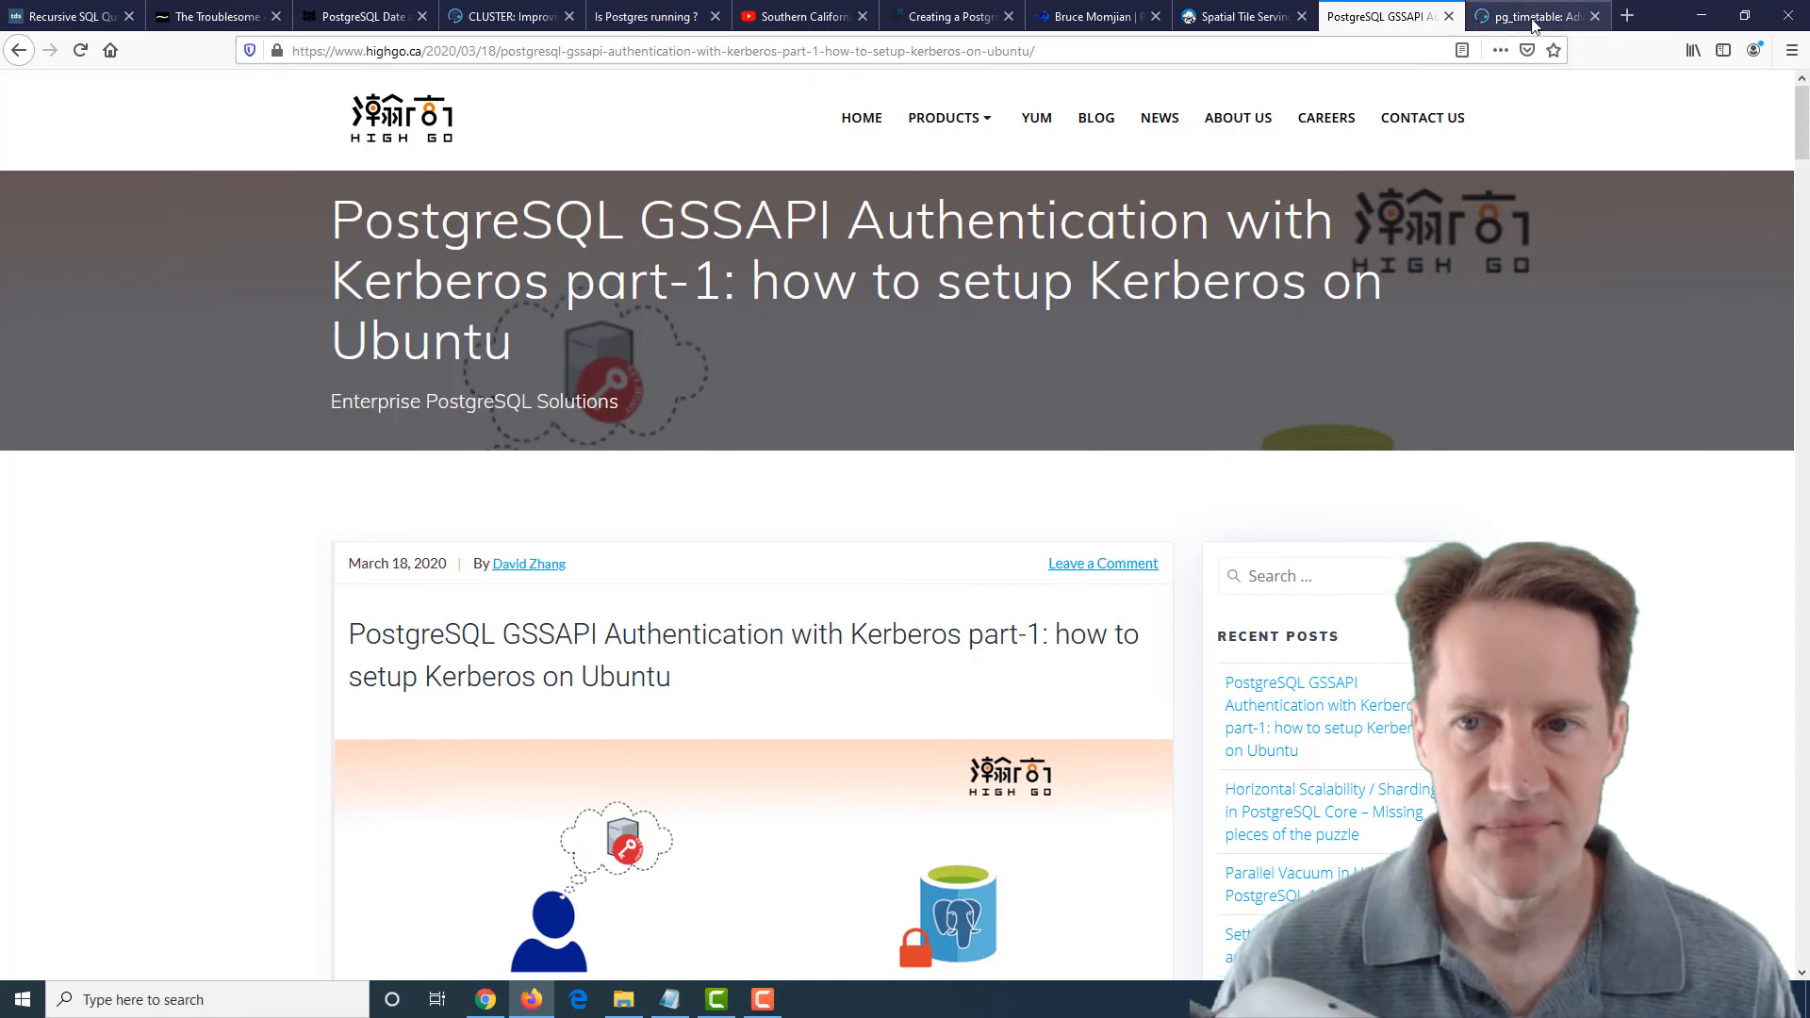
click(1536, 17)
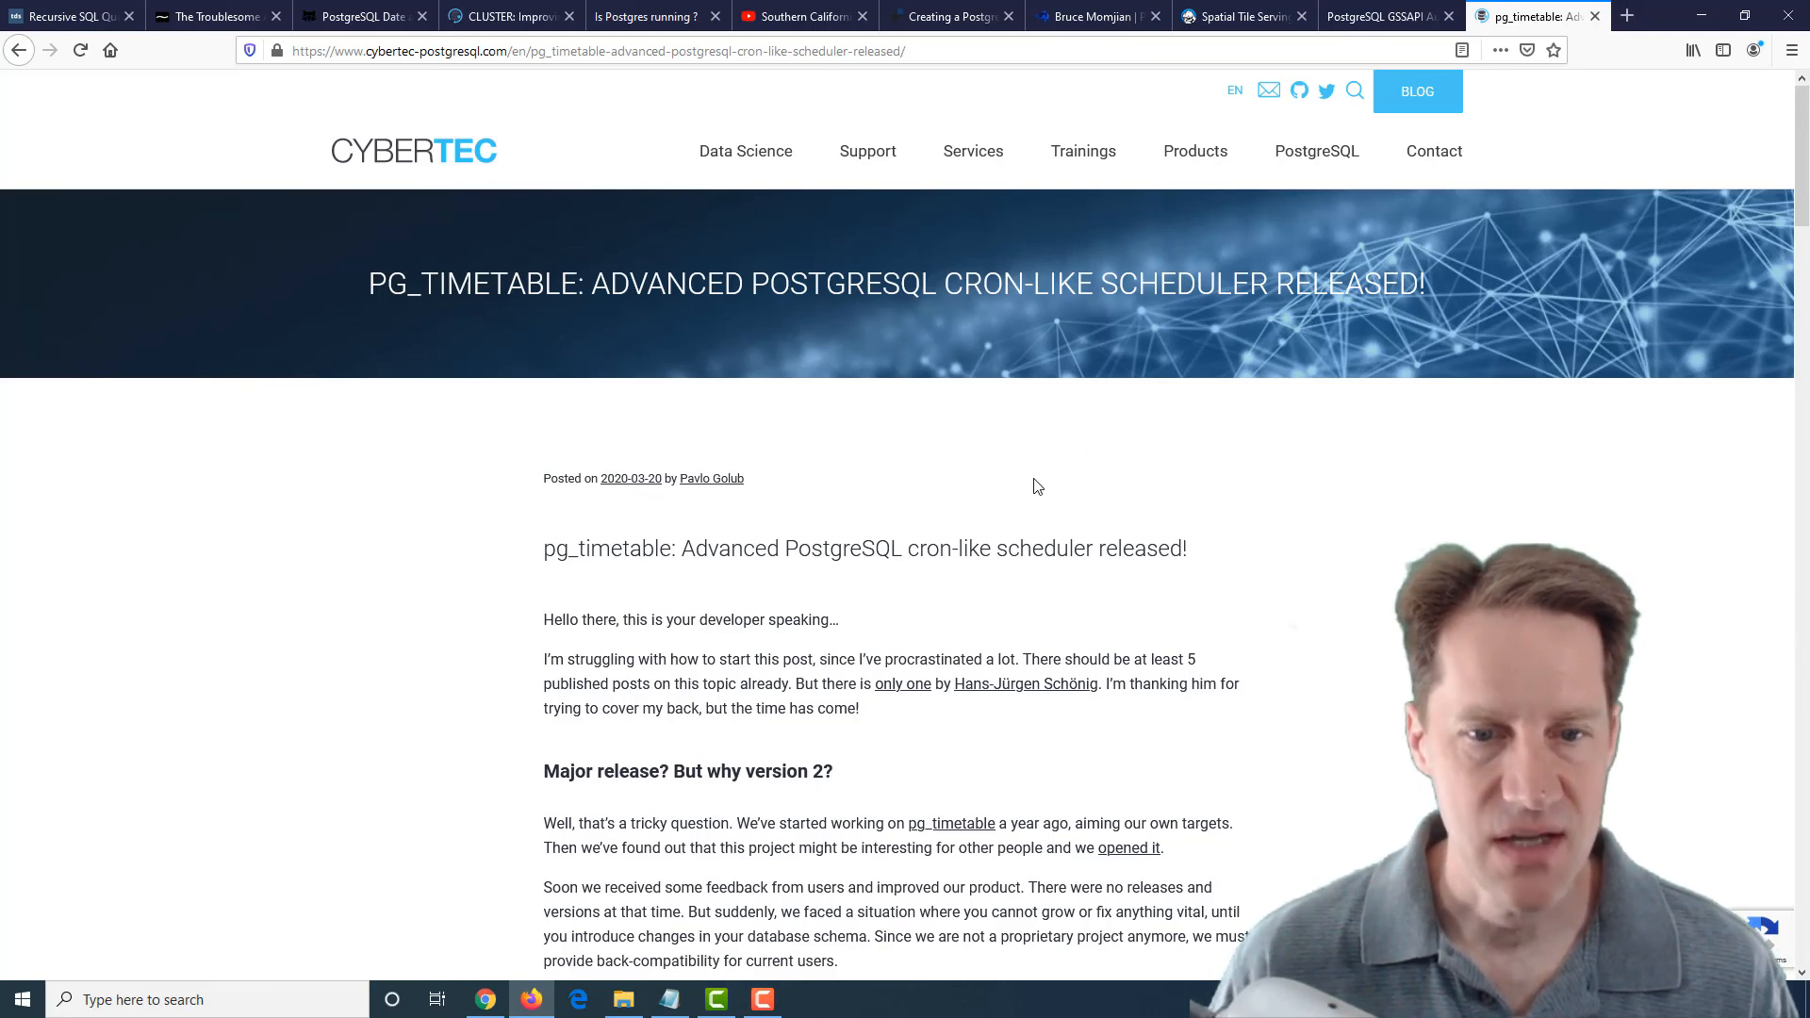
scroll(down, 3)
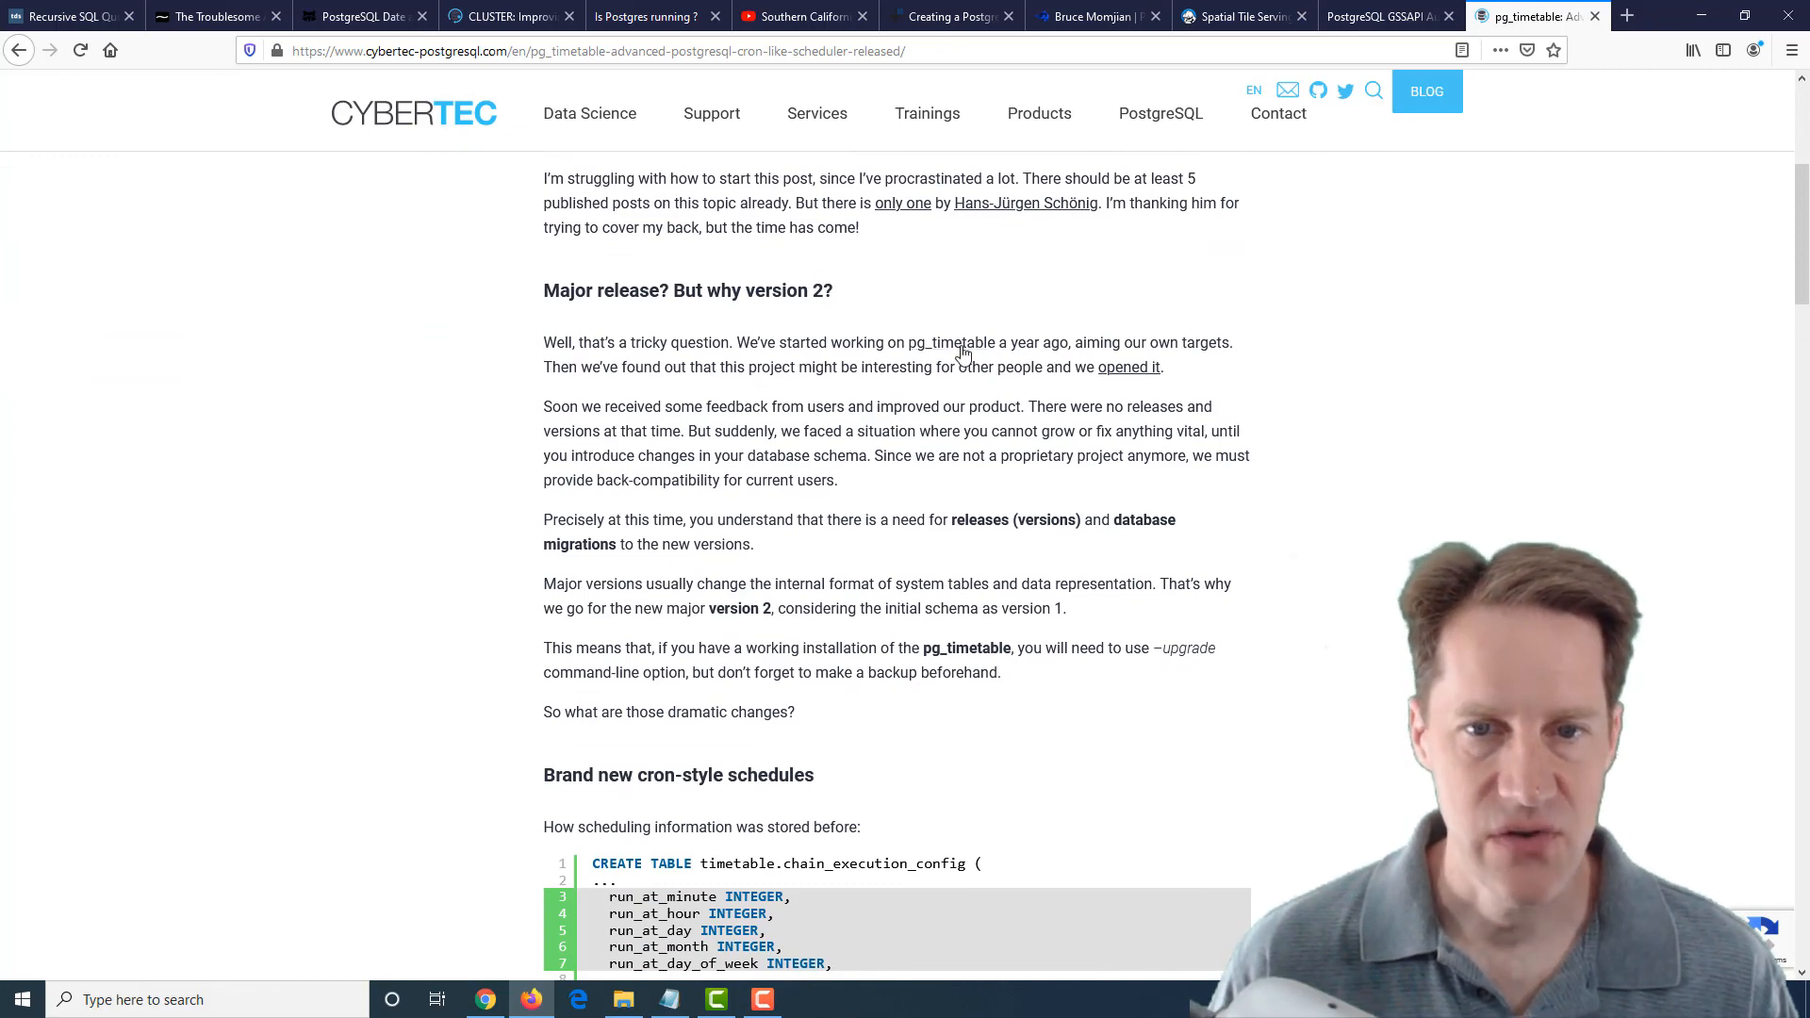
scroll(down, 3)
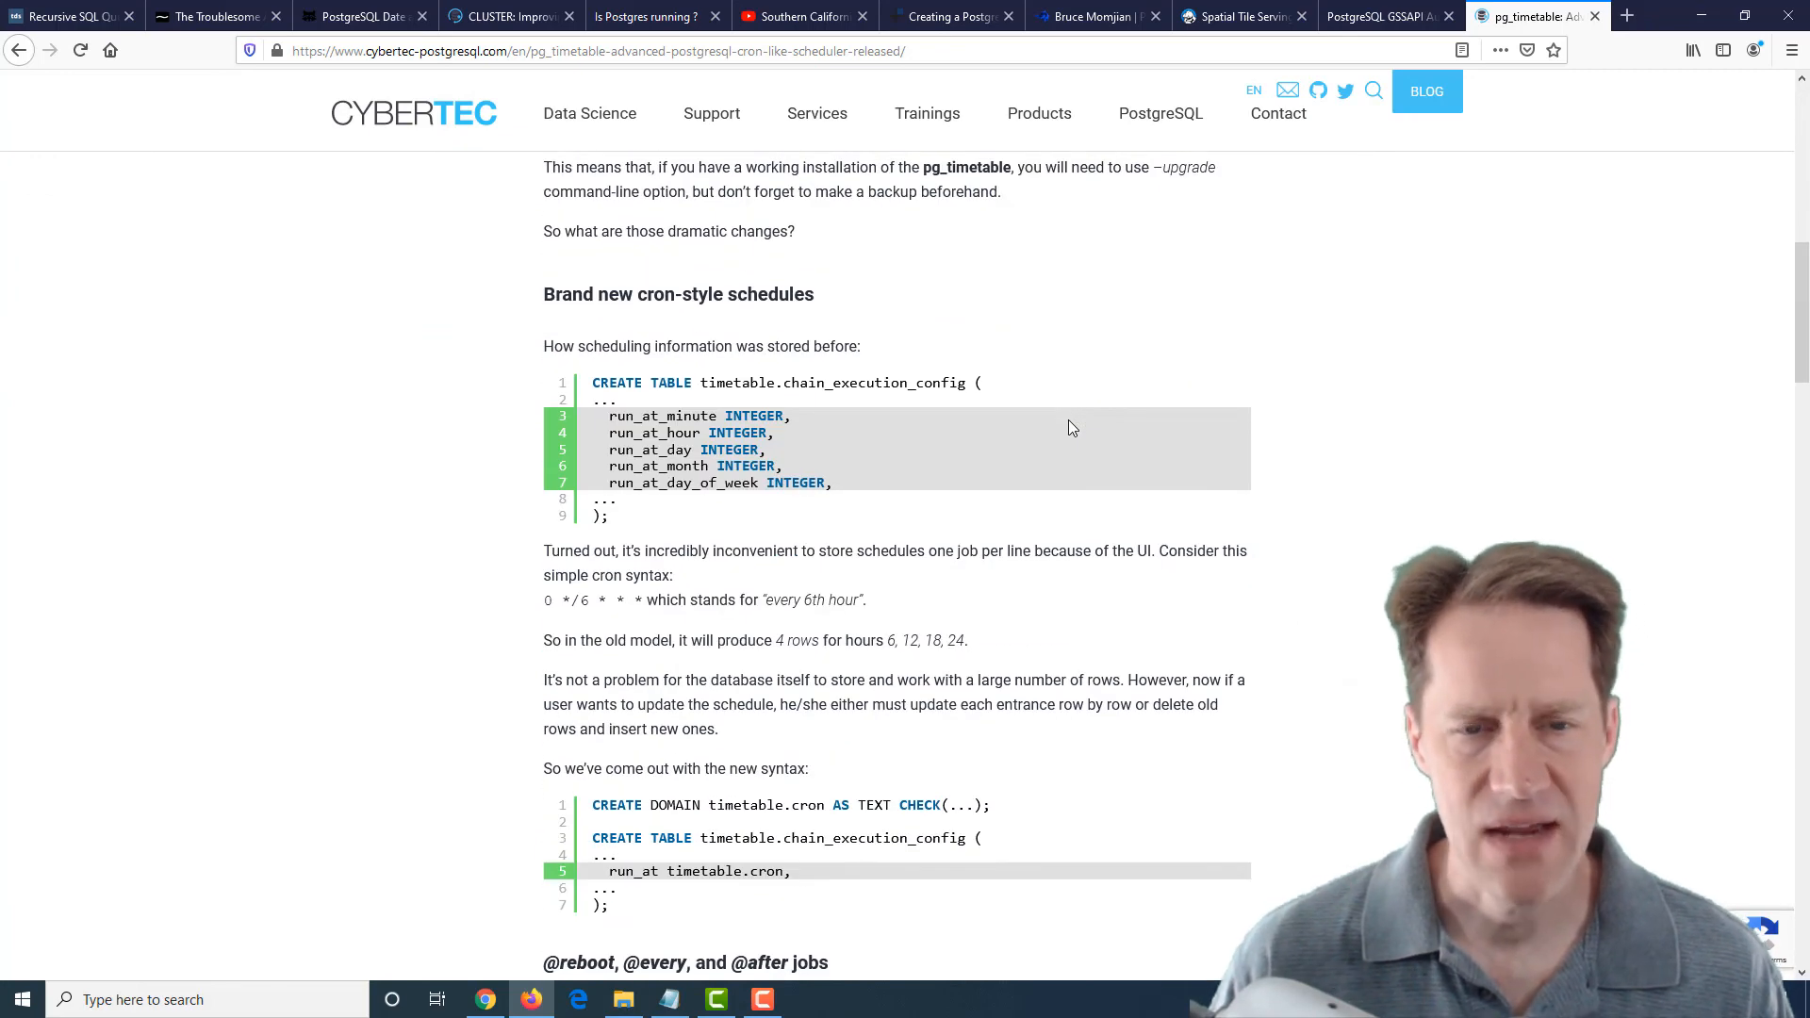
scroll(down, 3)
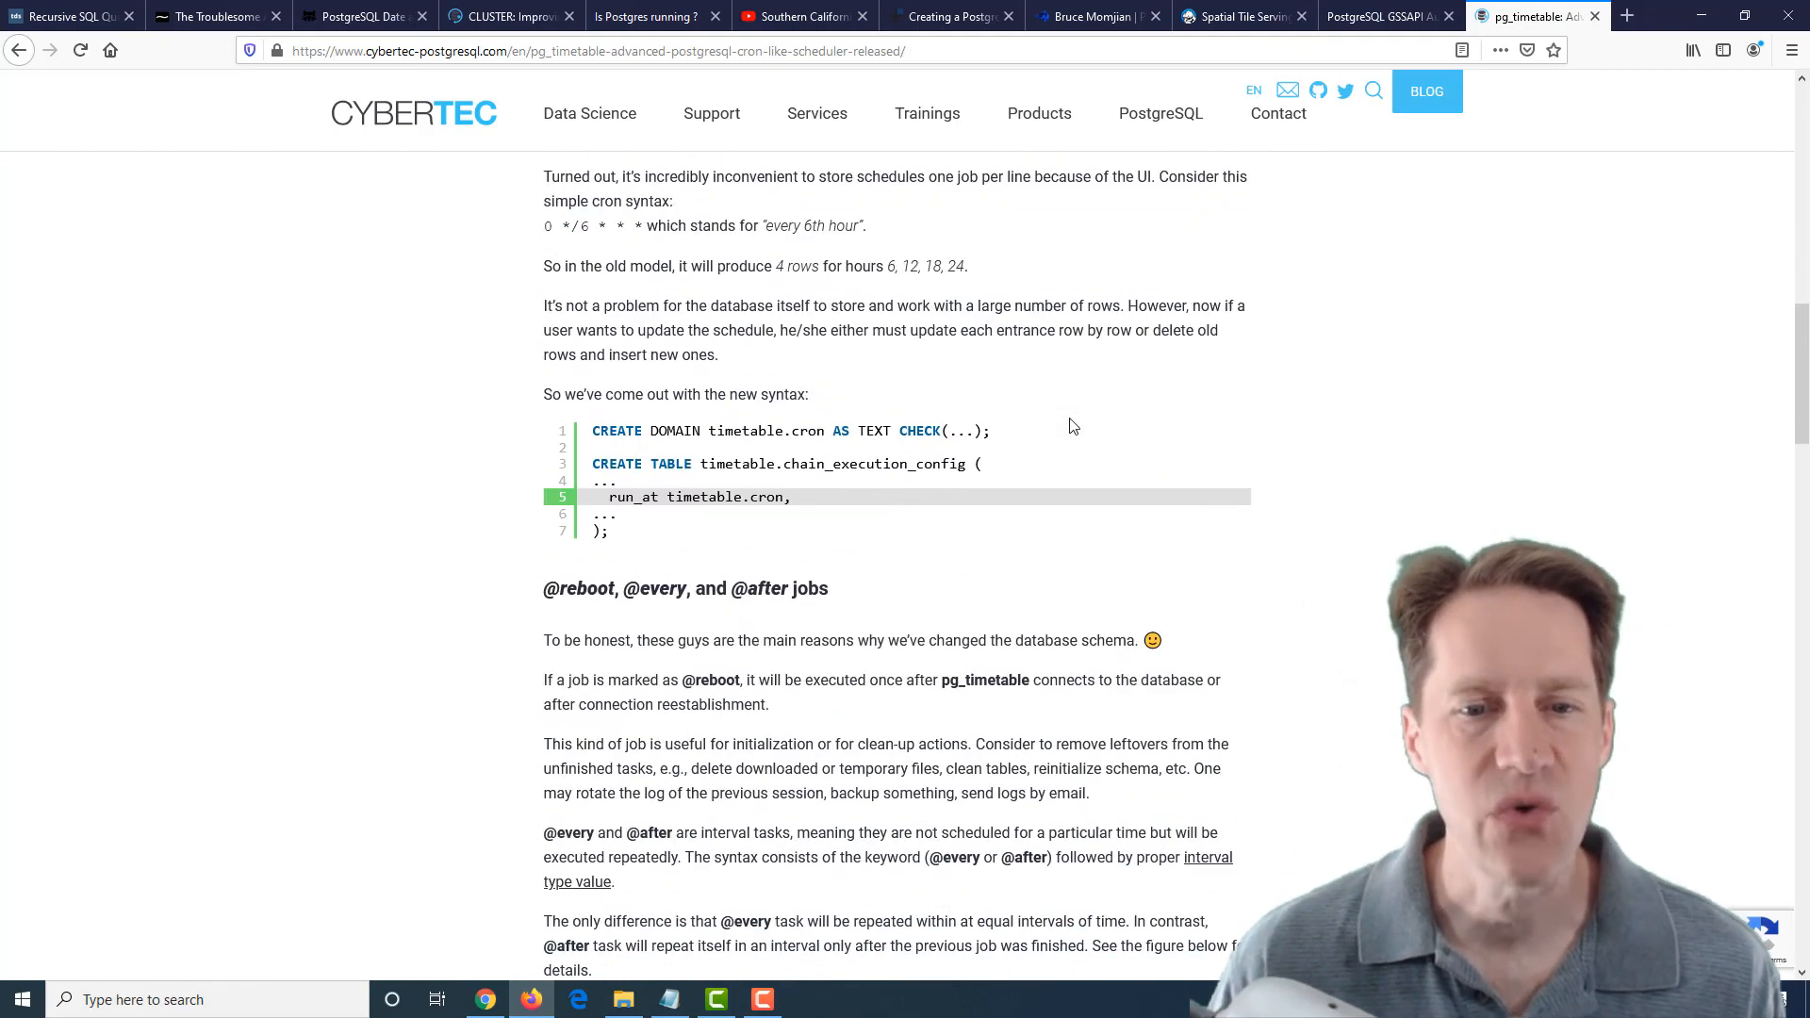
scroll(down, 3)
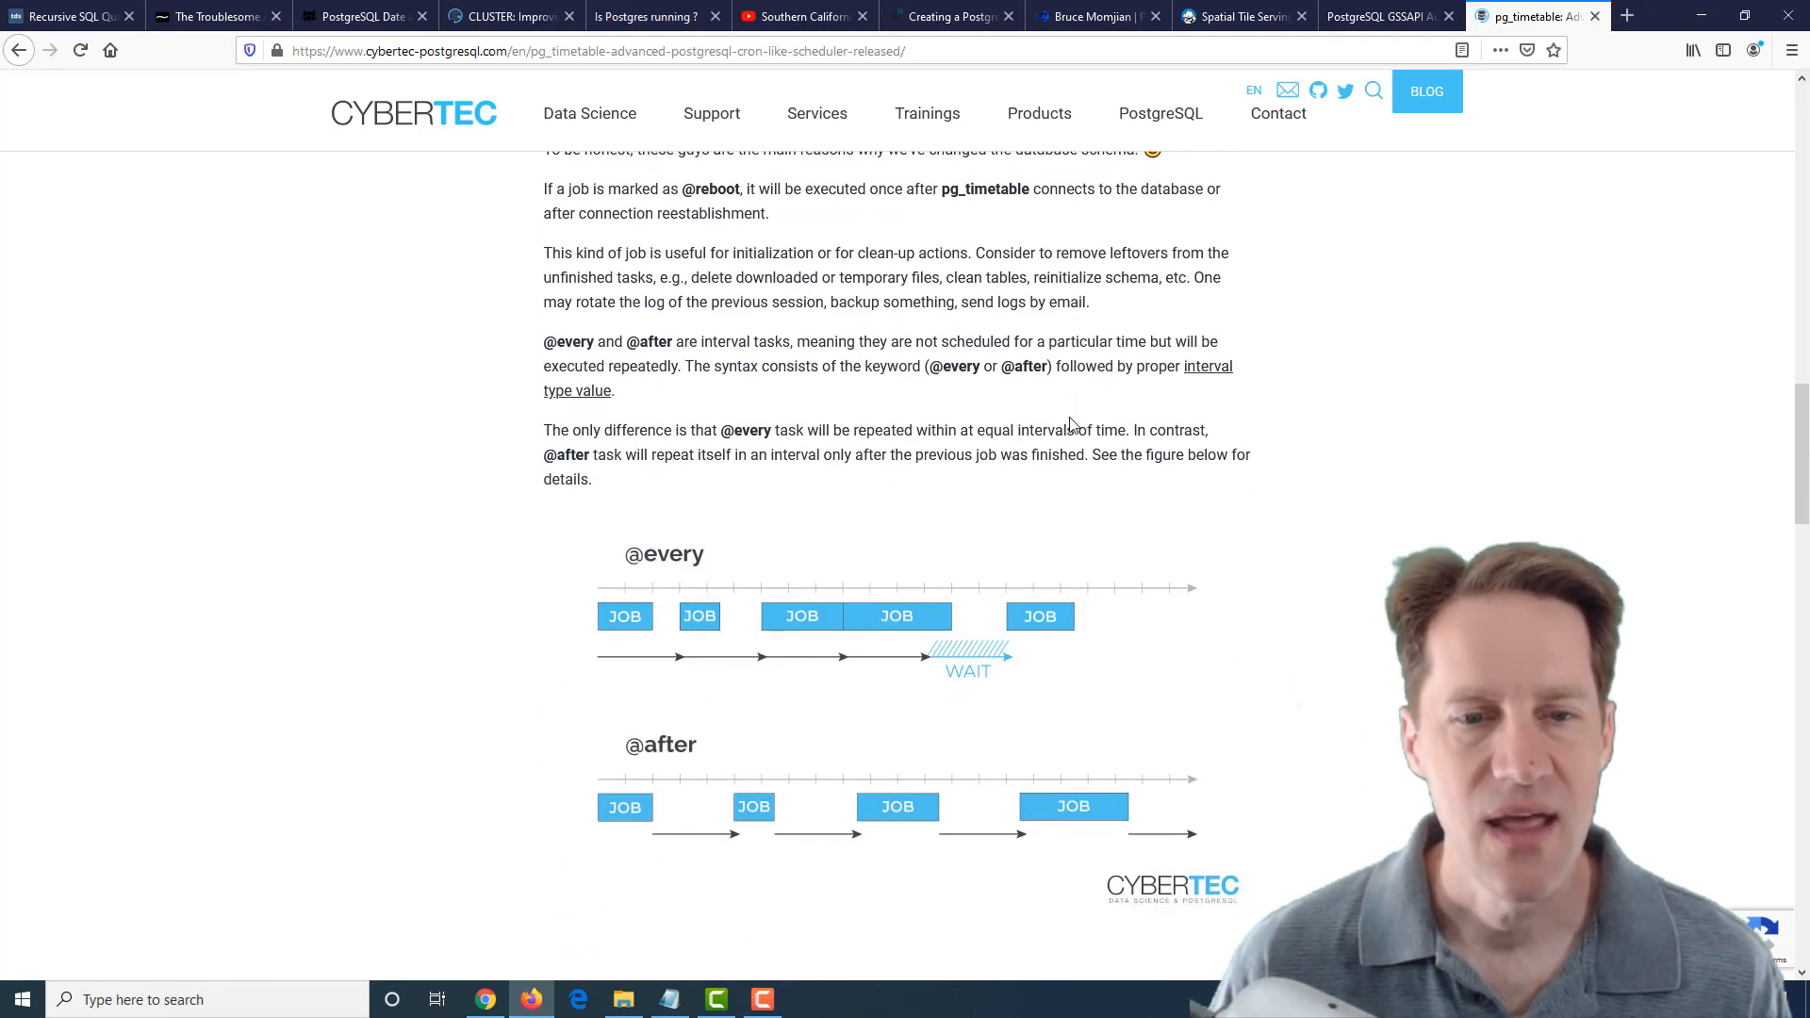
scroll(down, 3)
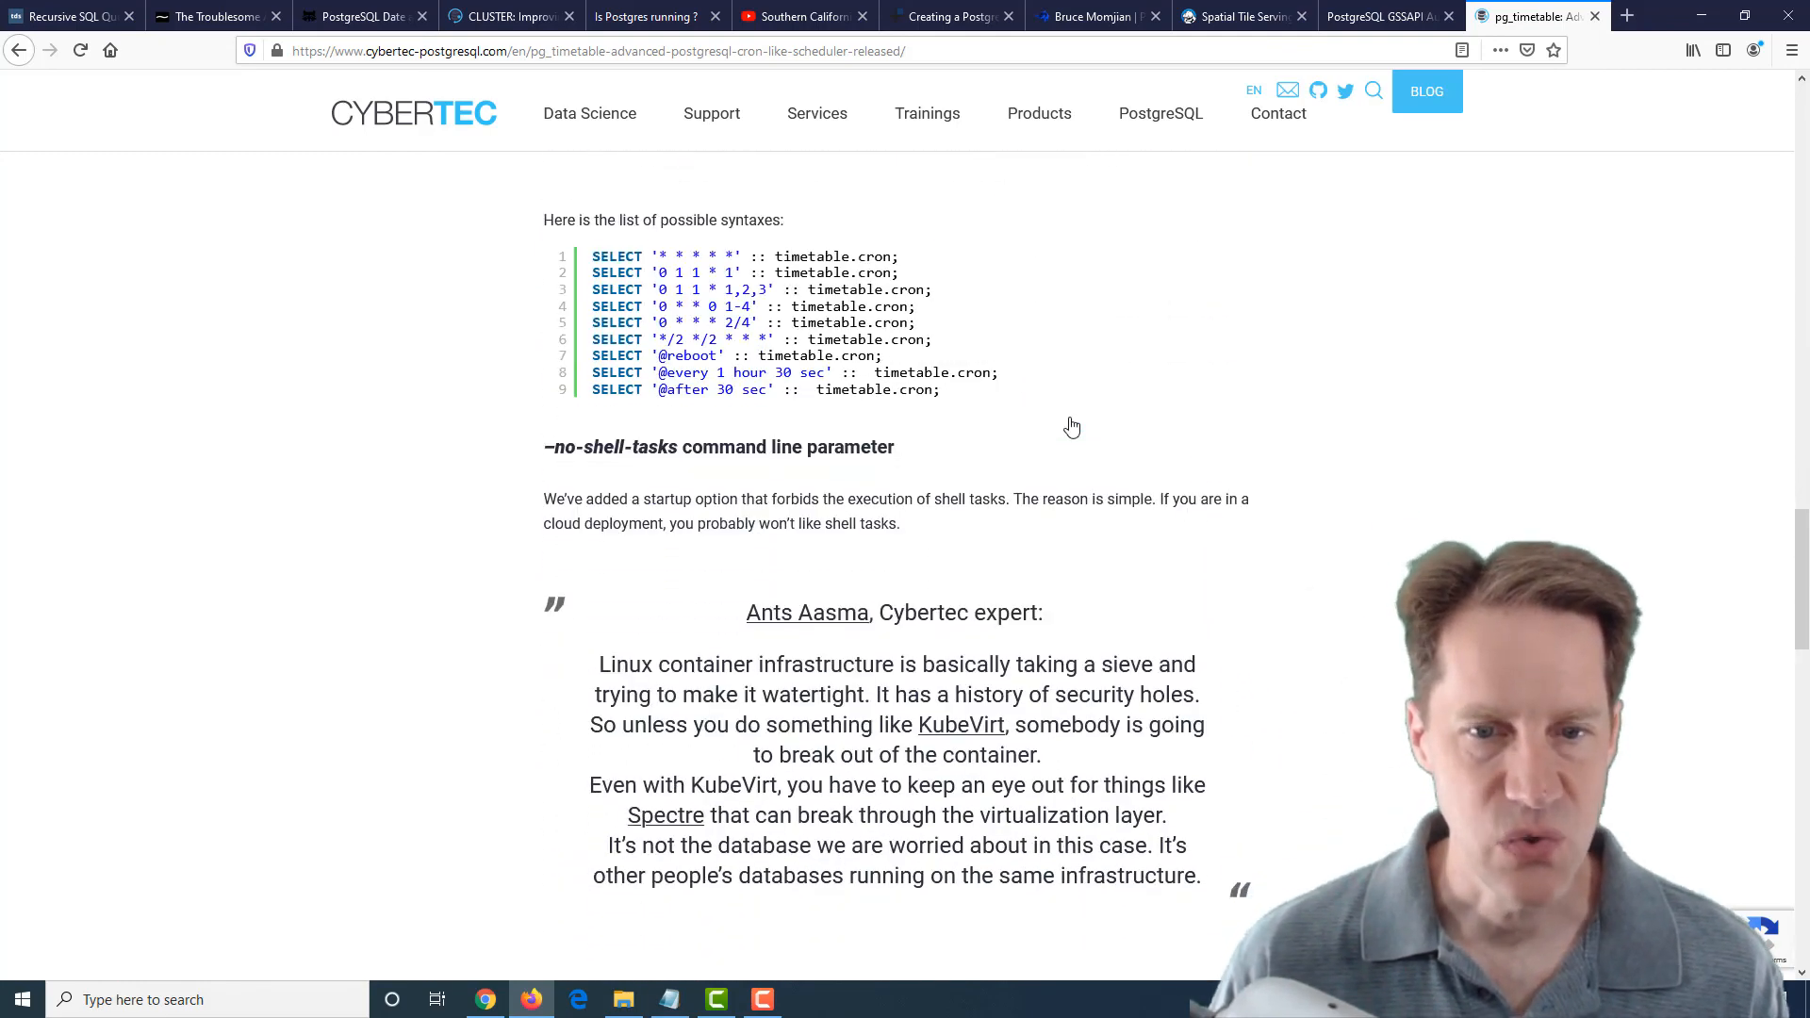
scroll(down, 3)
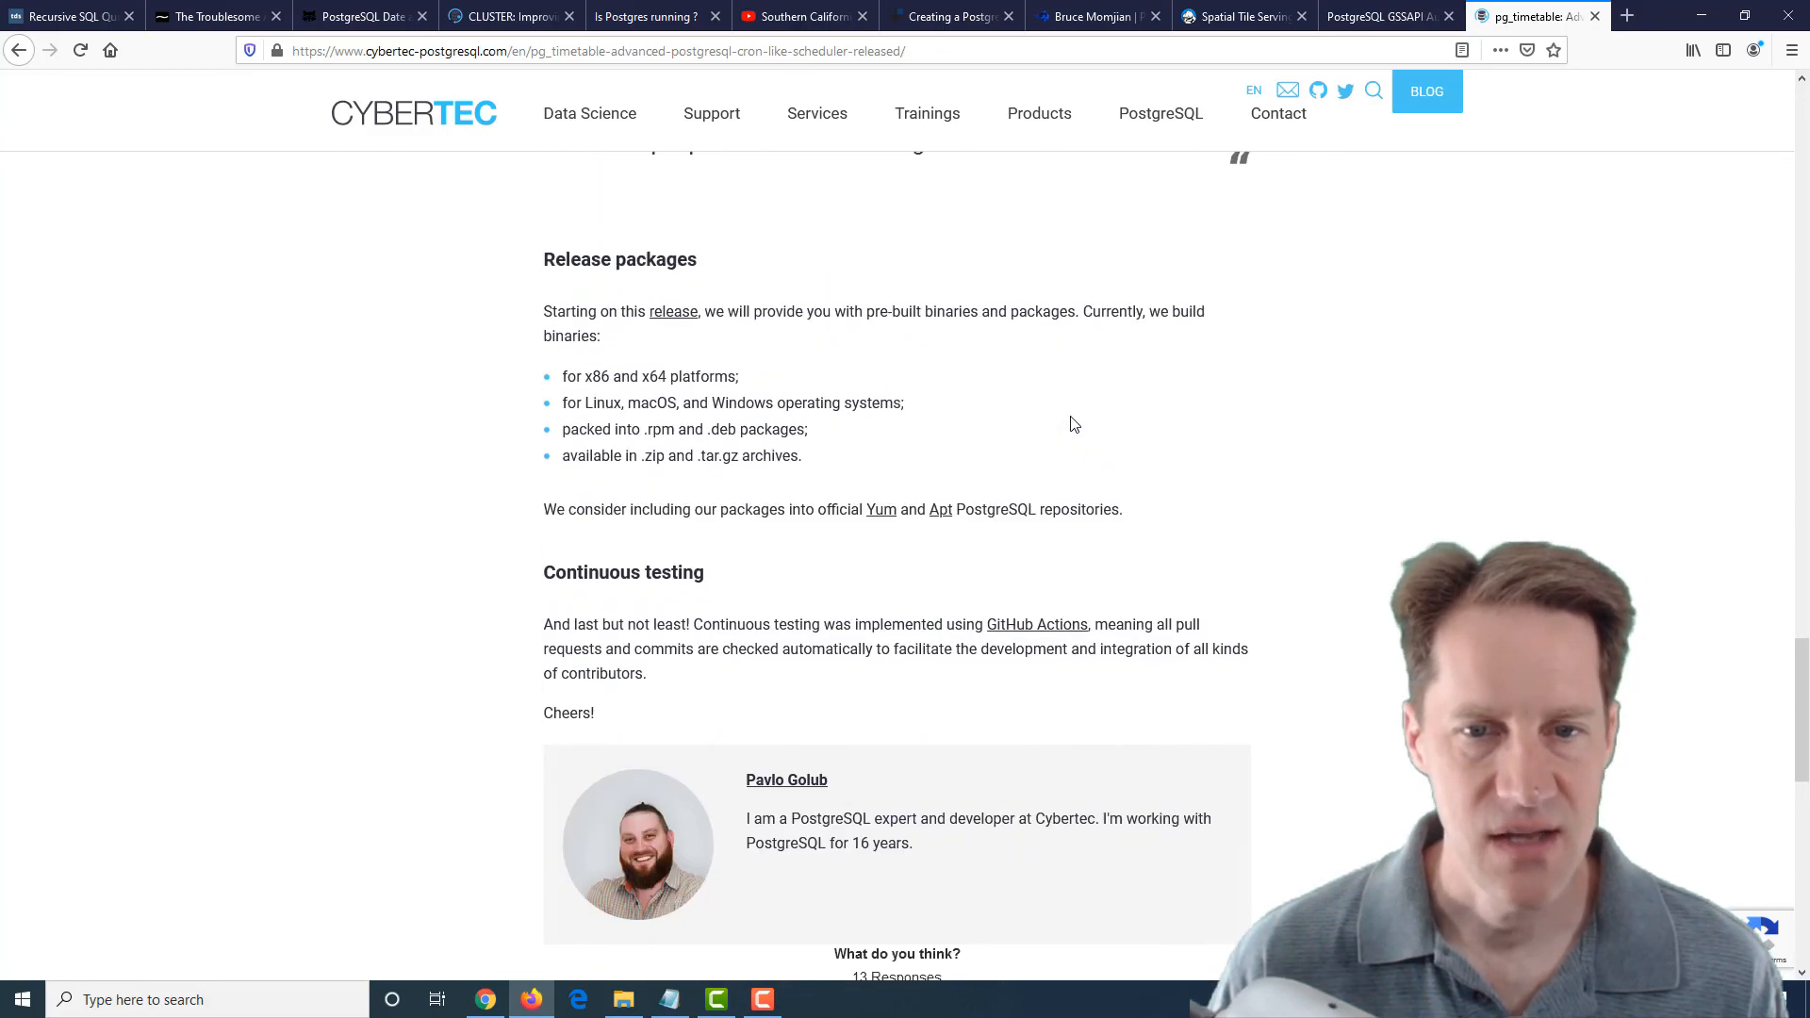
scroll(up, 3)
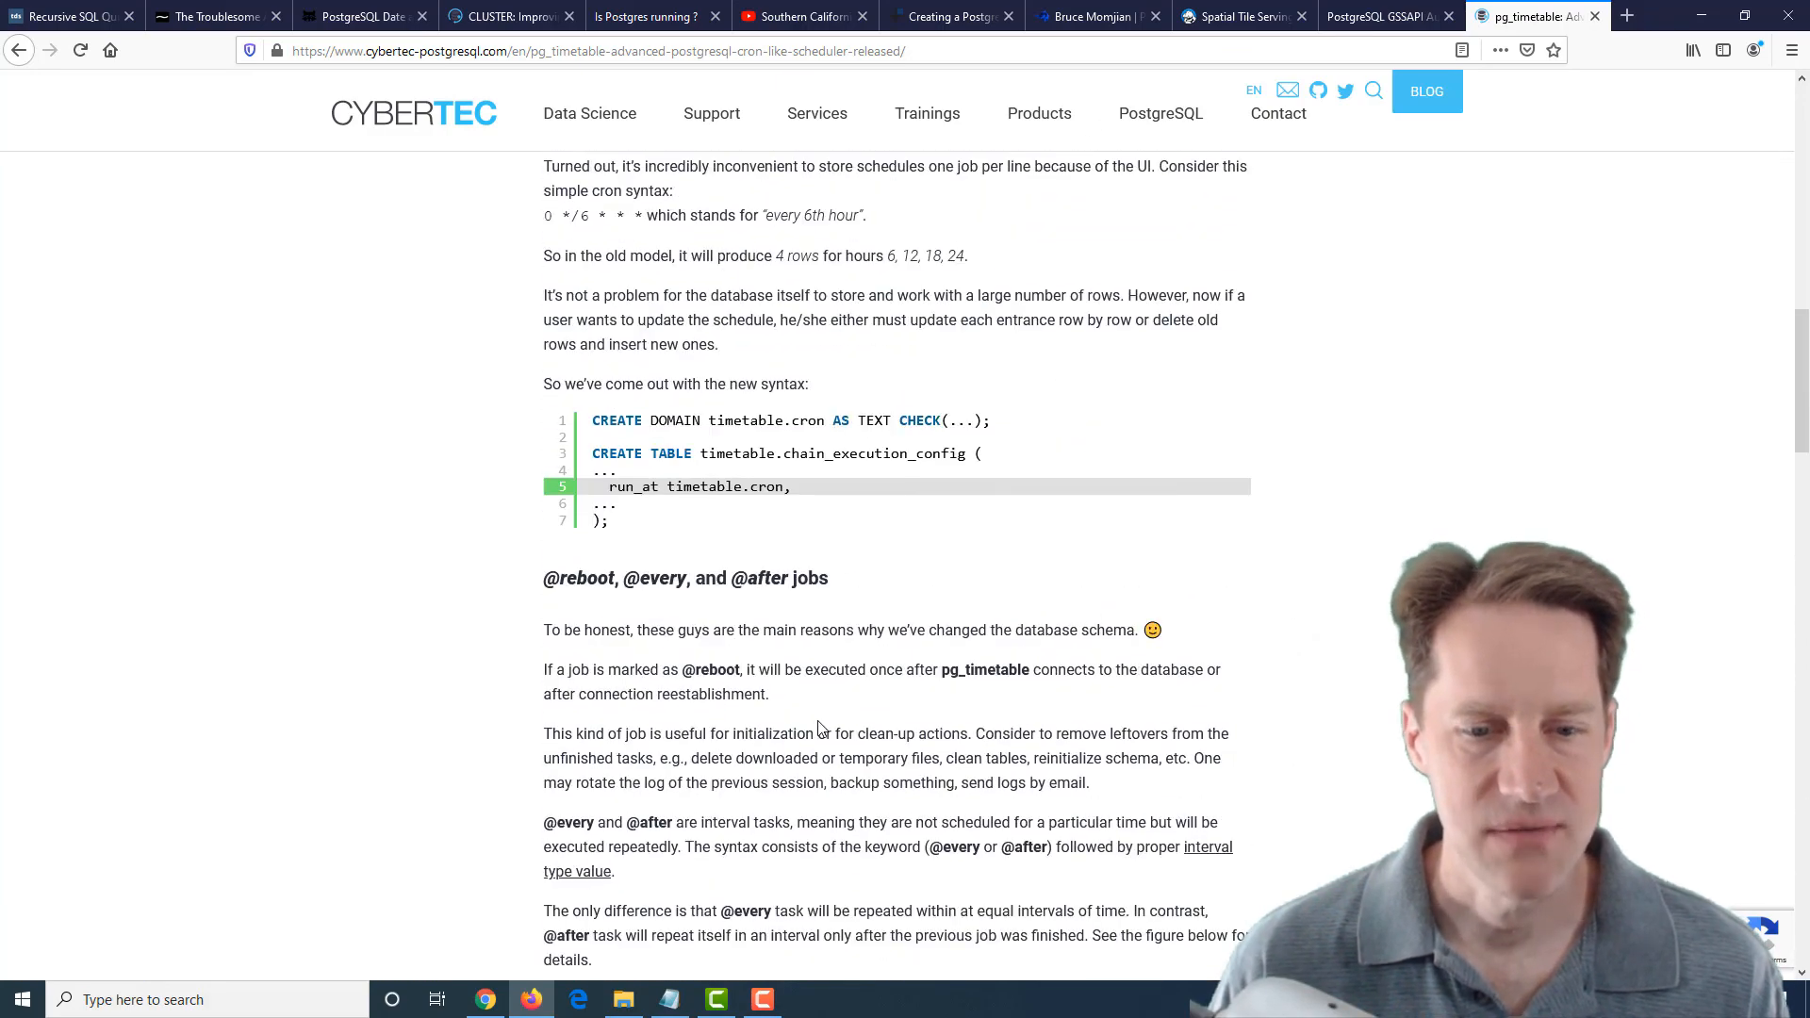